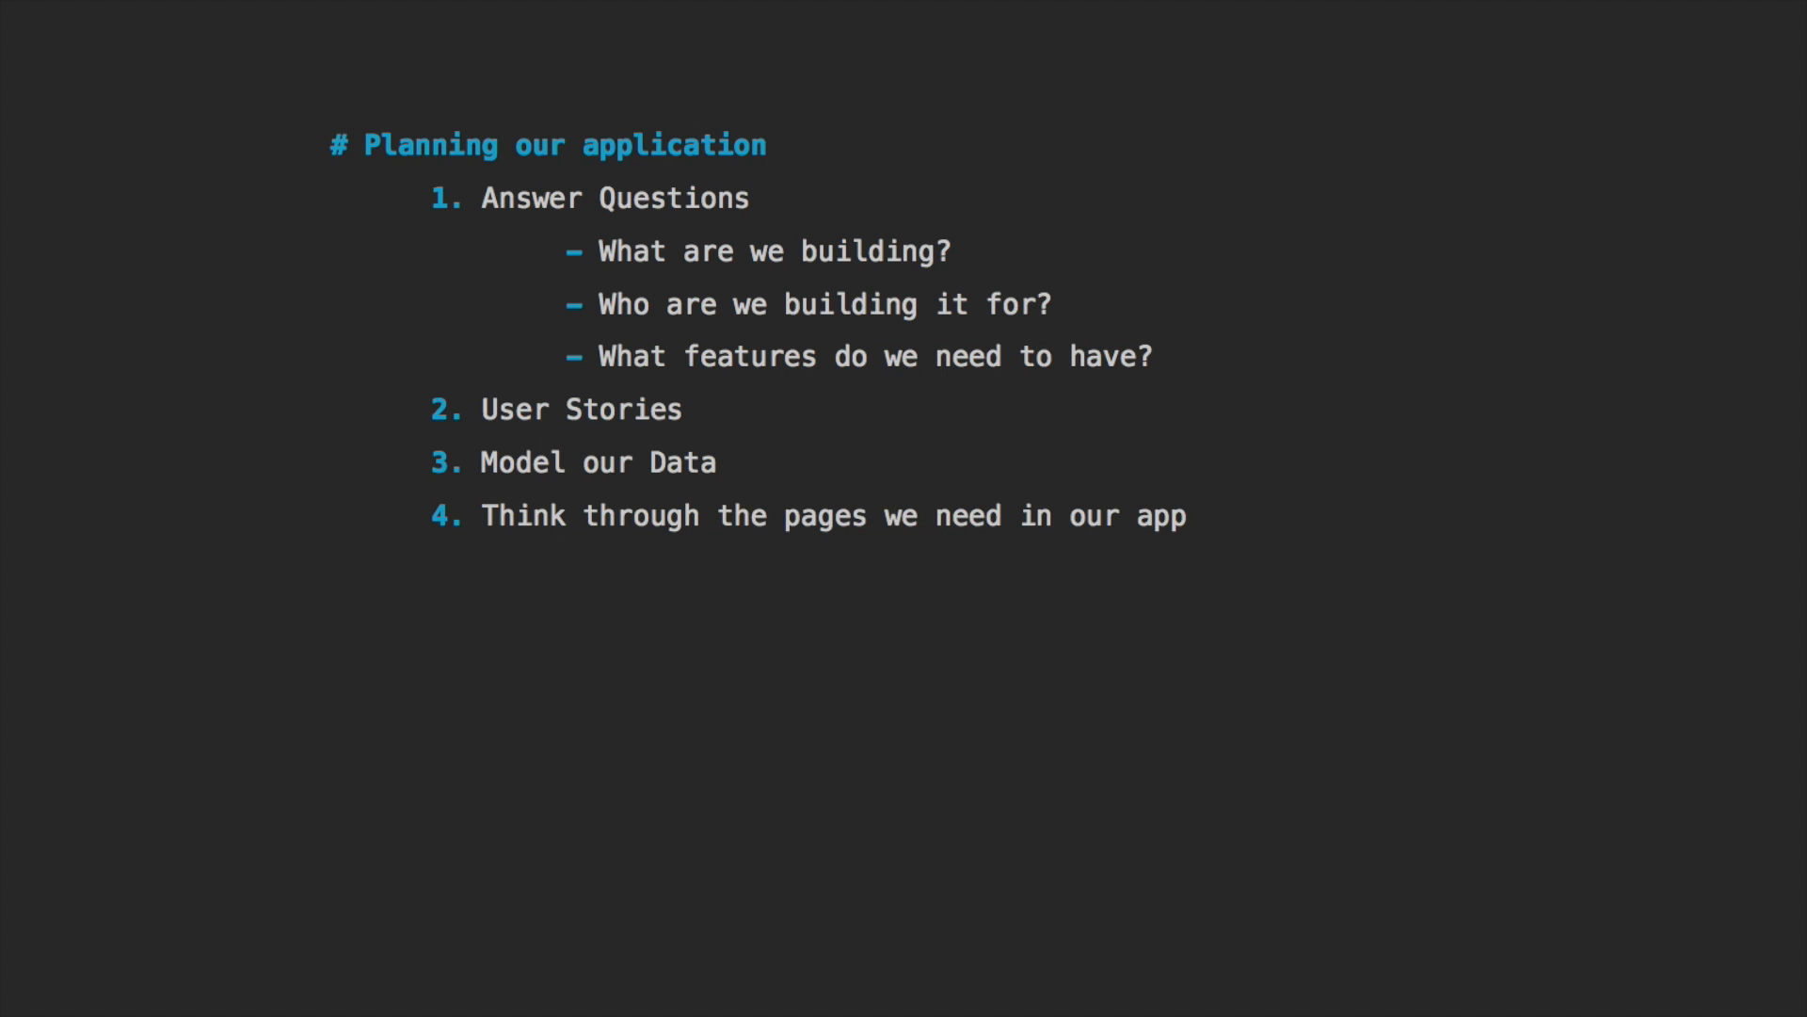
Start a '## Questions' section below the outline with '1. What are we building?'
click(1188, 516)
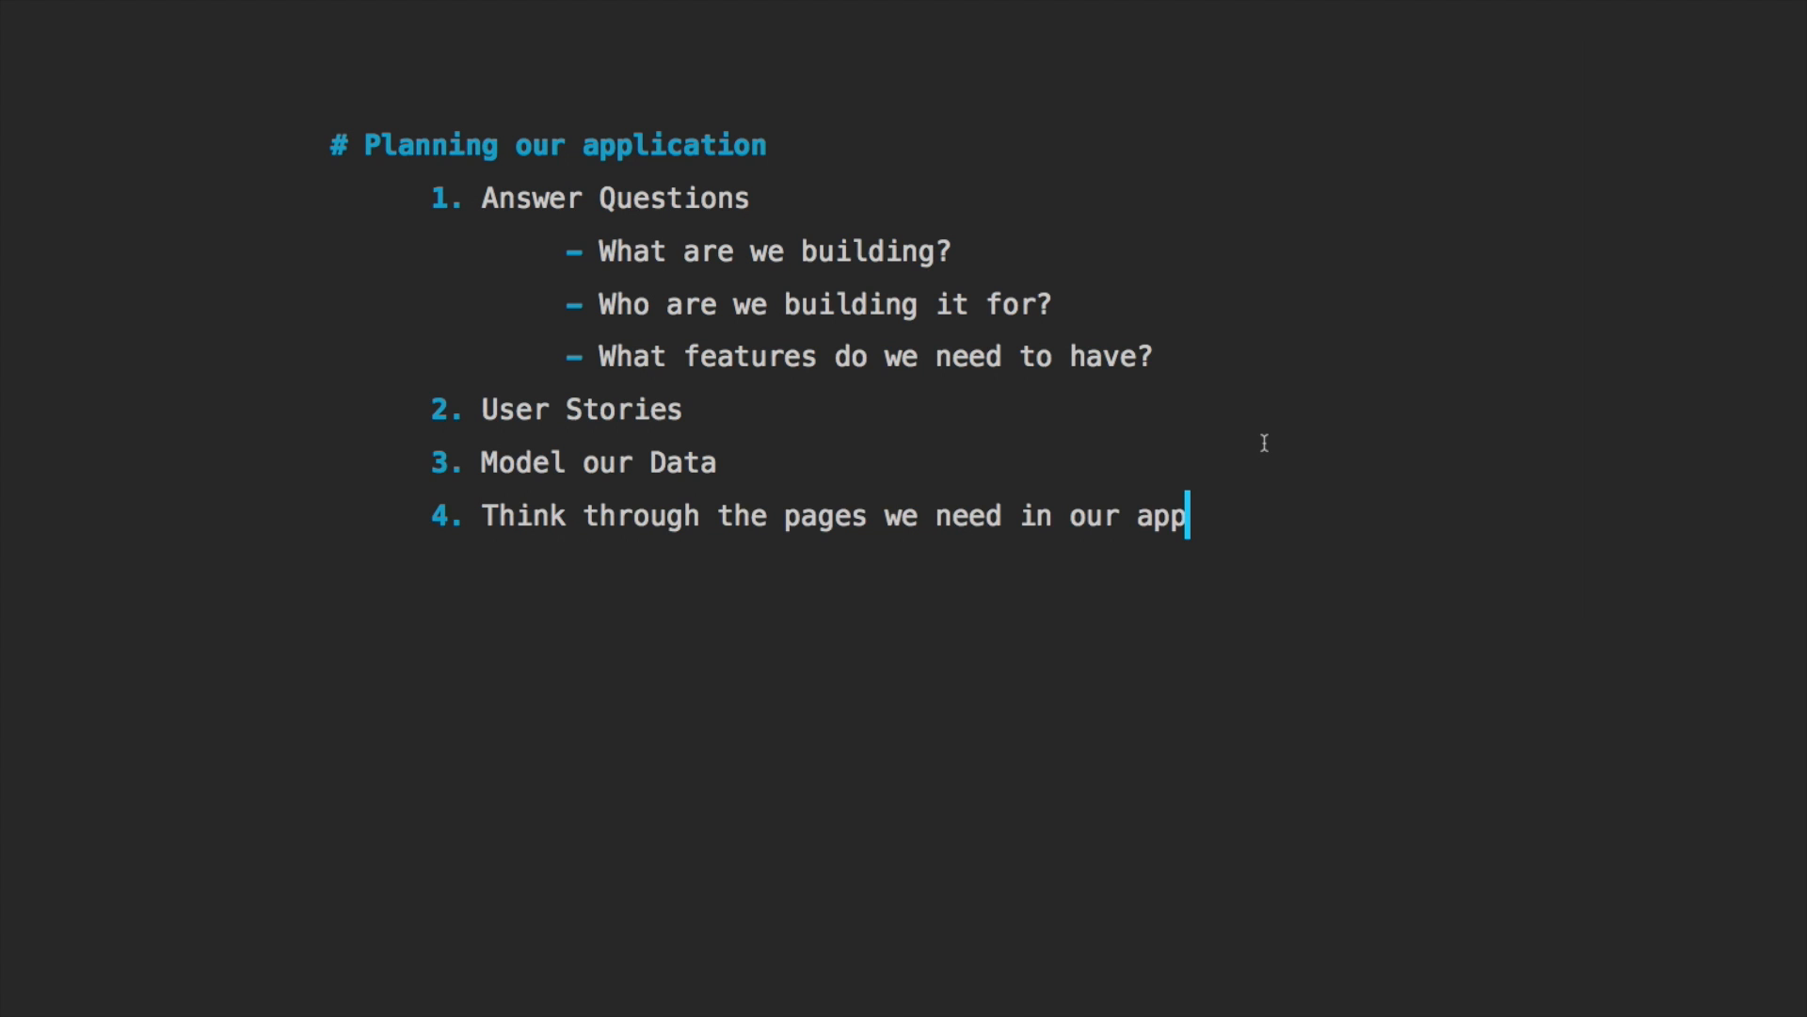
mouse_move(1032, 538)
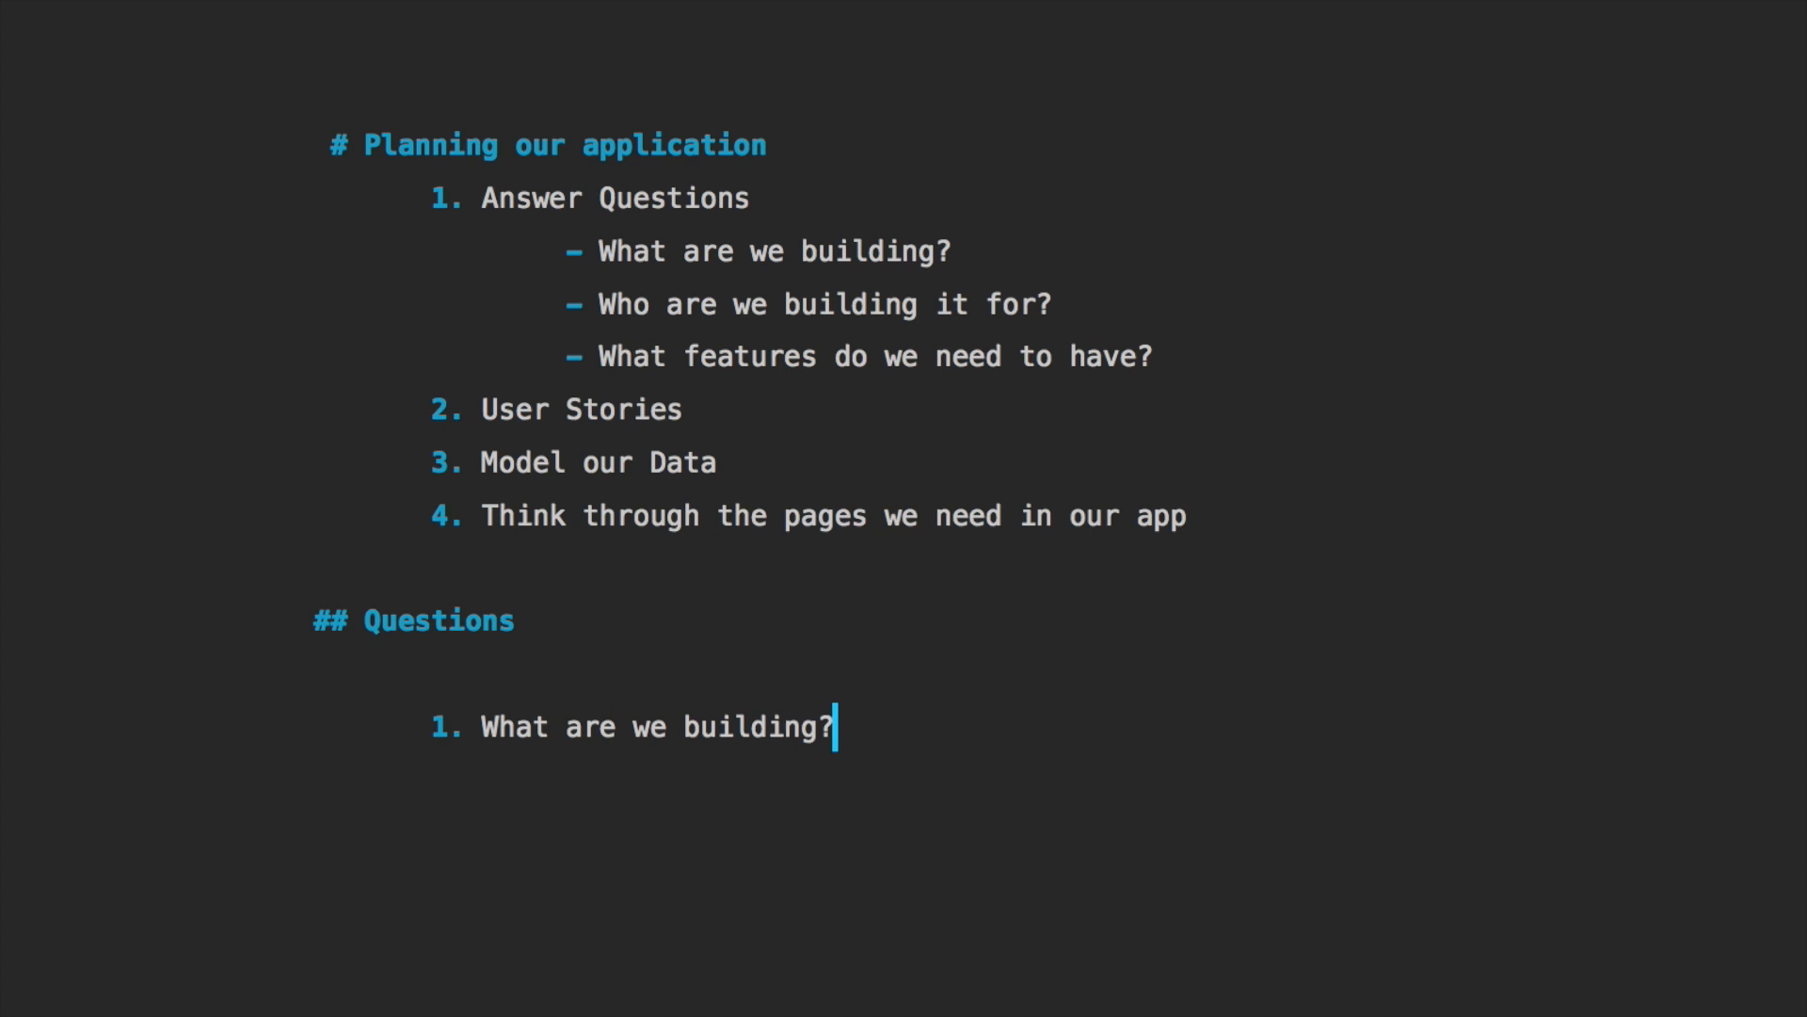
Answer question 1: a personal site to blog, share examples of our work, and have people contact us
text(We are b)
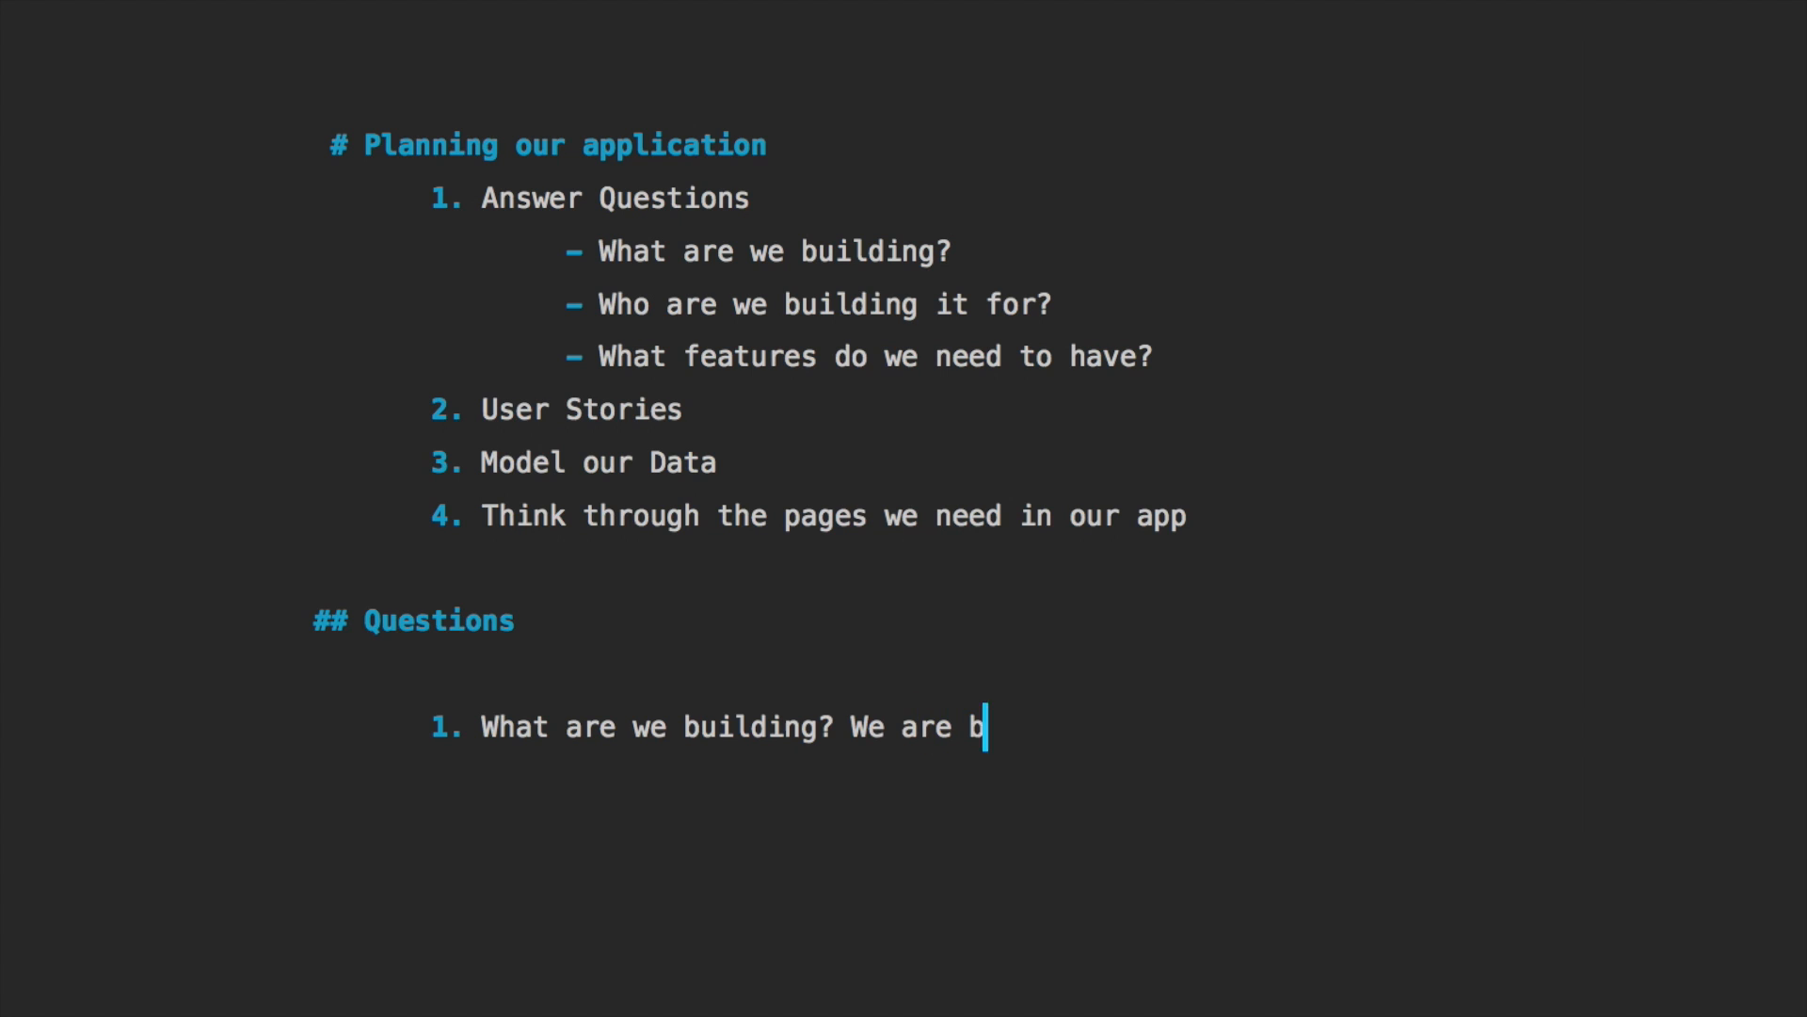
text(uilding a pers)
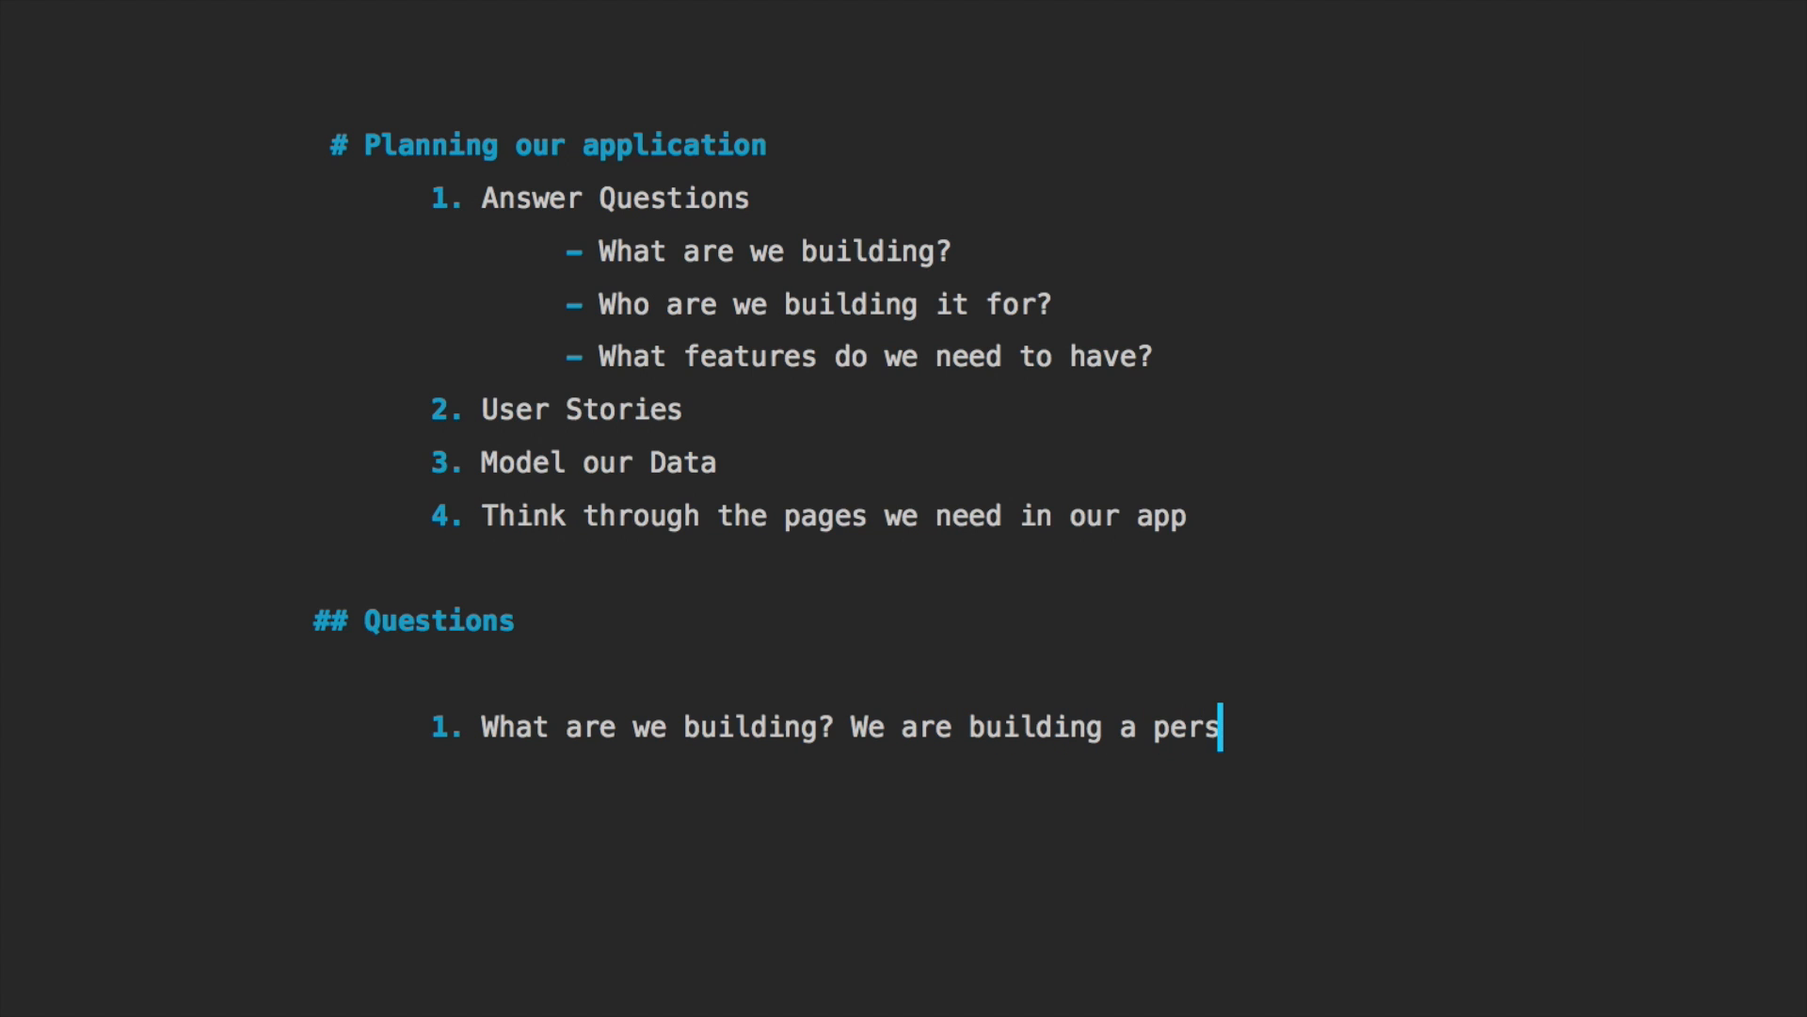
text(onal site.)
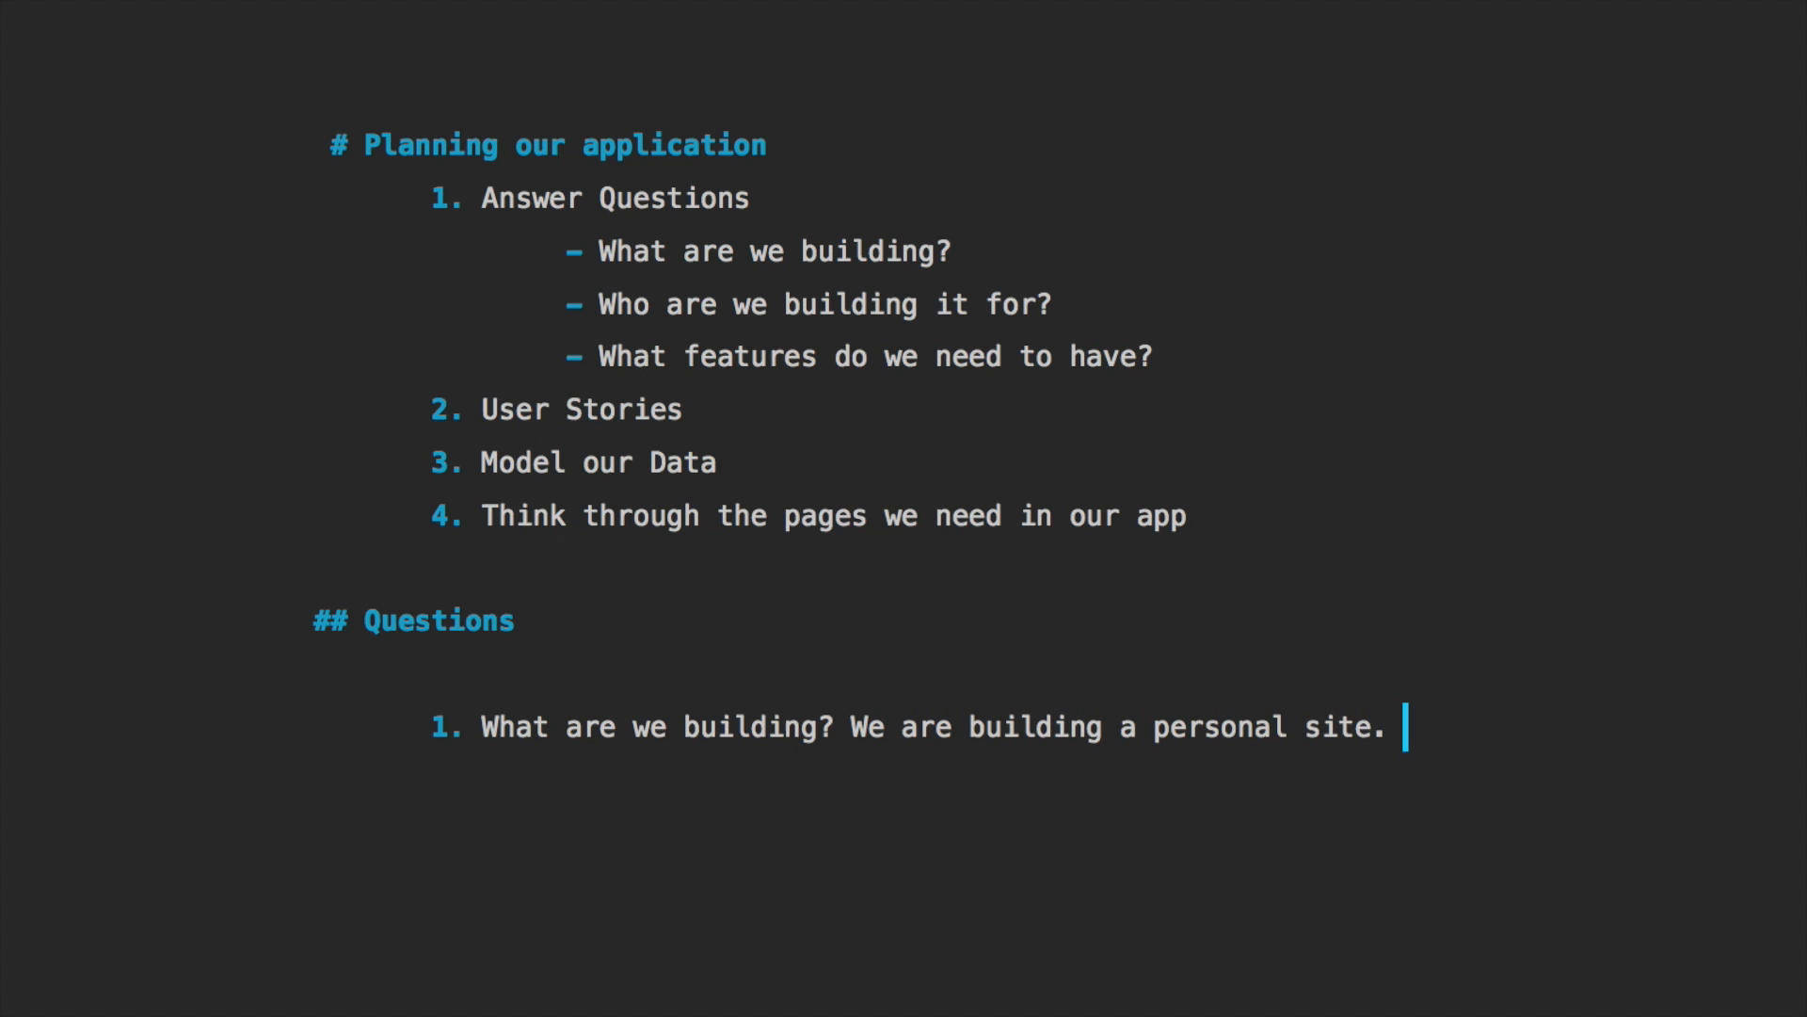
text(A place a)
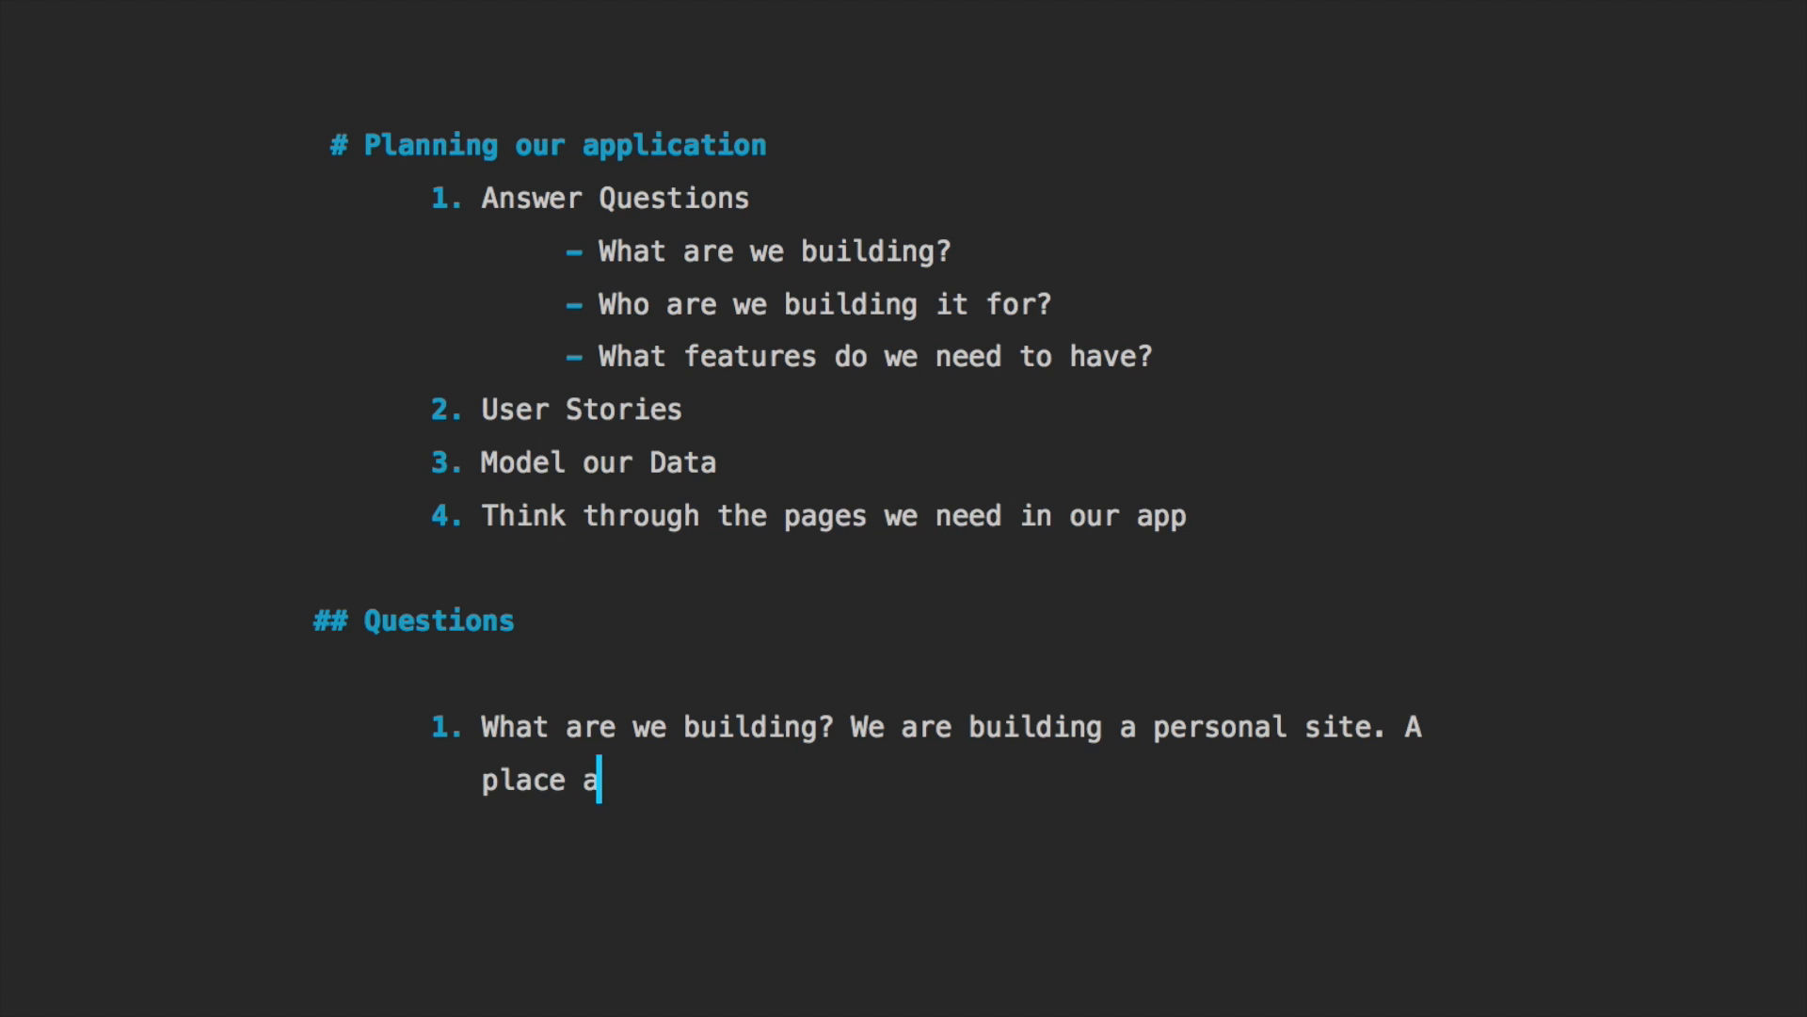
text(here we can)
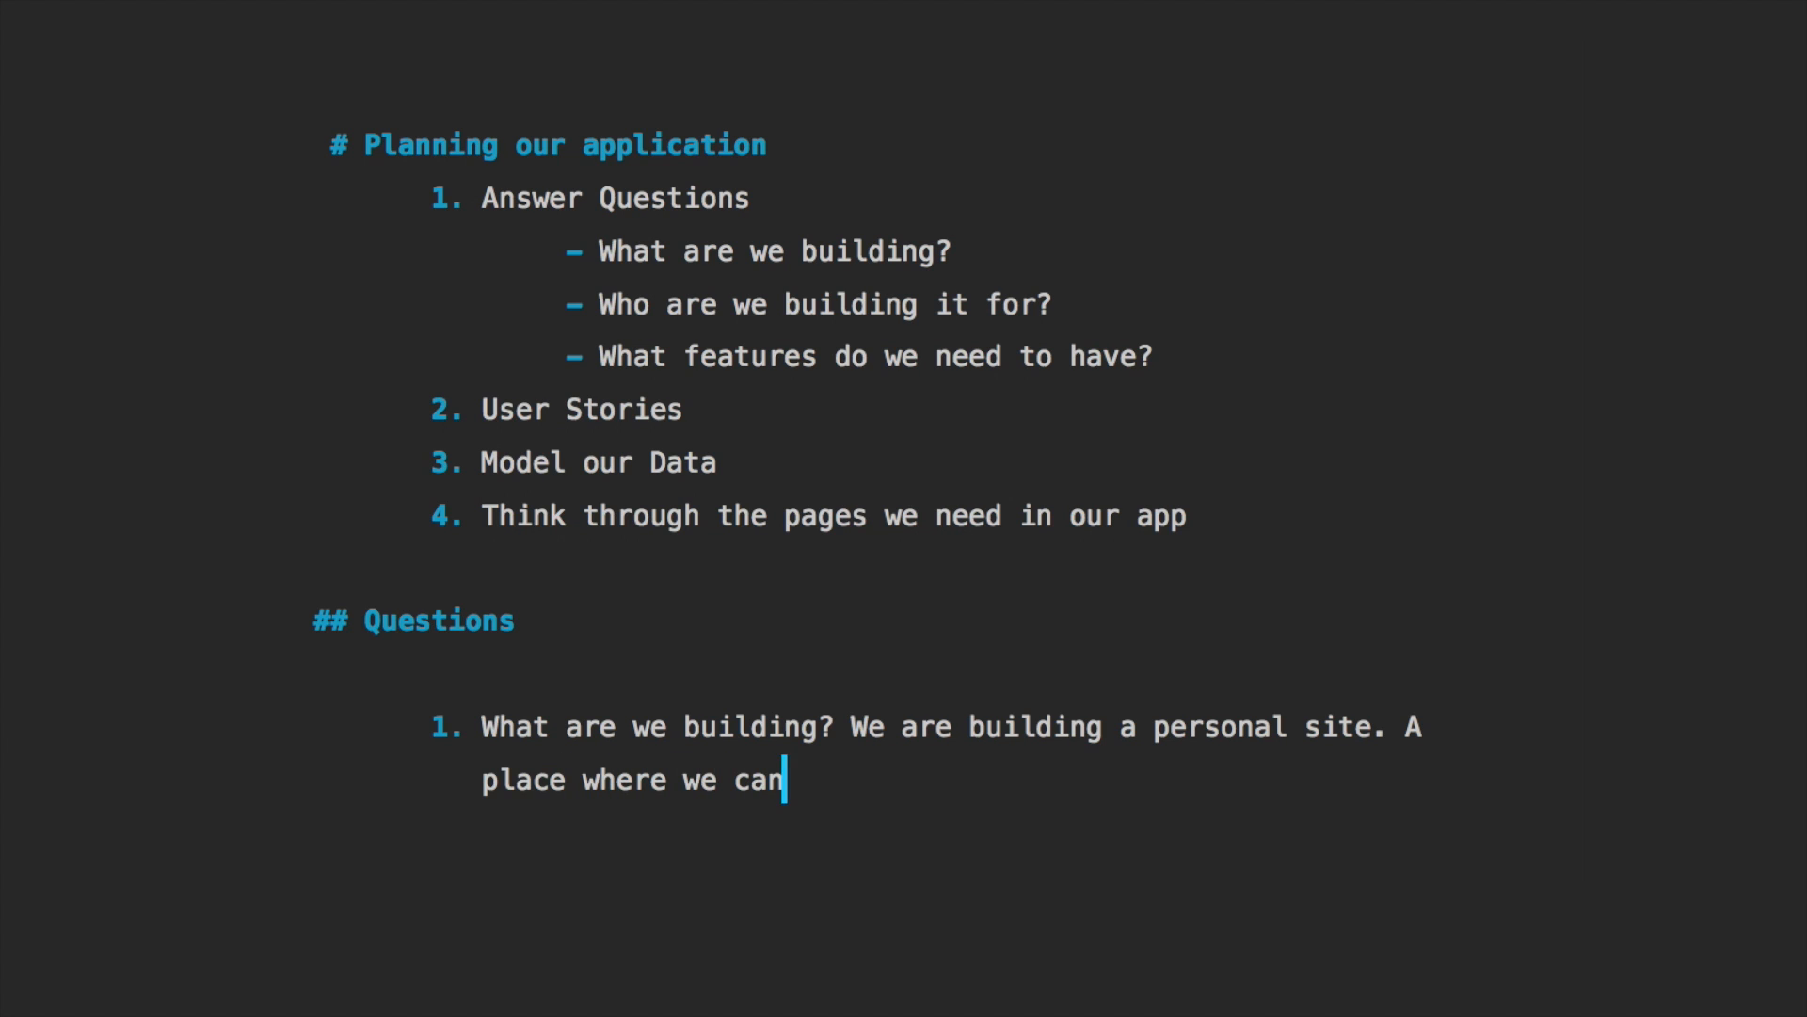
text(blog, share ex)
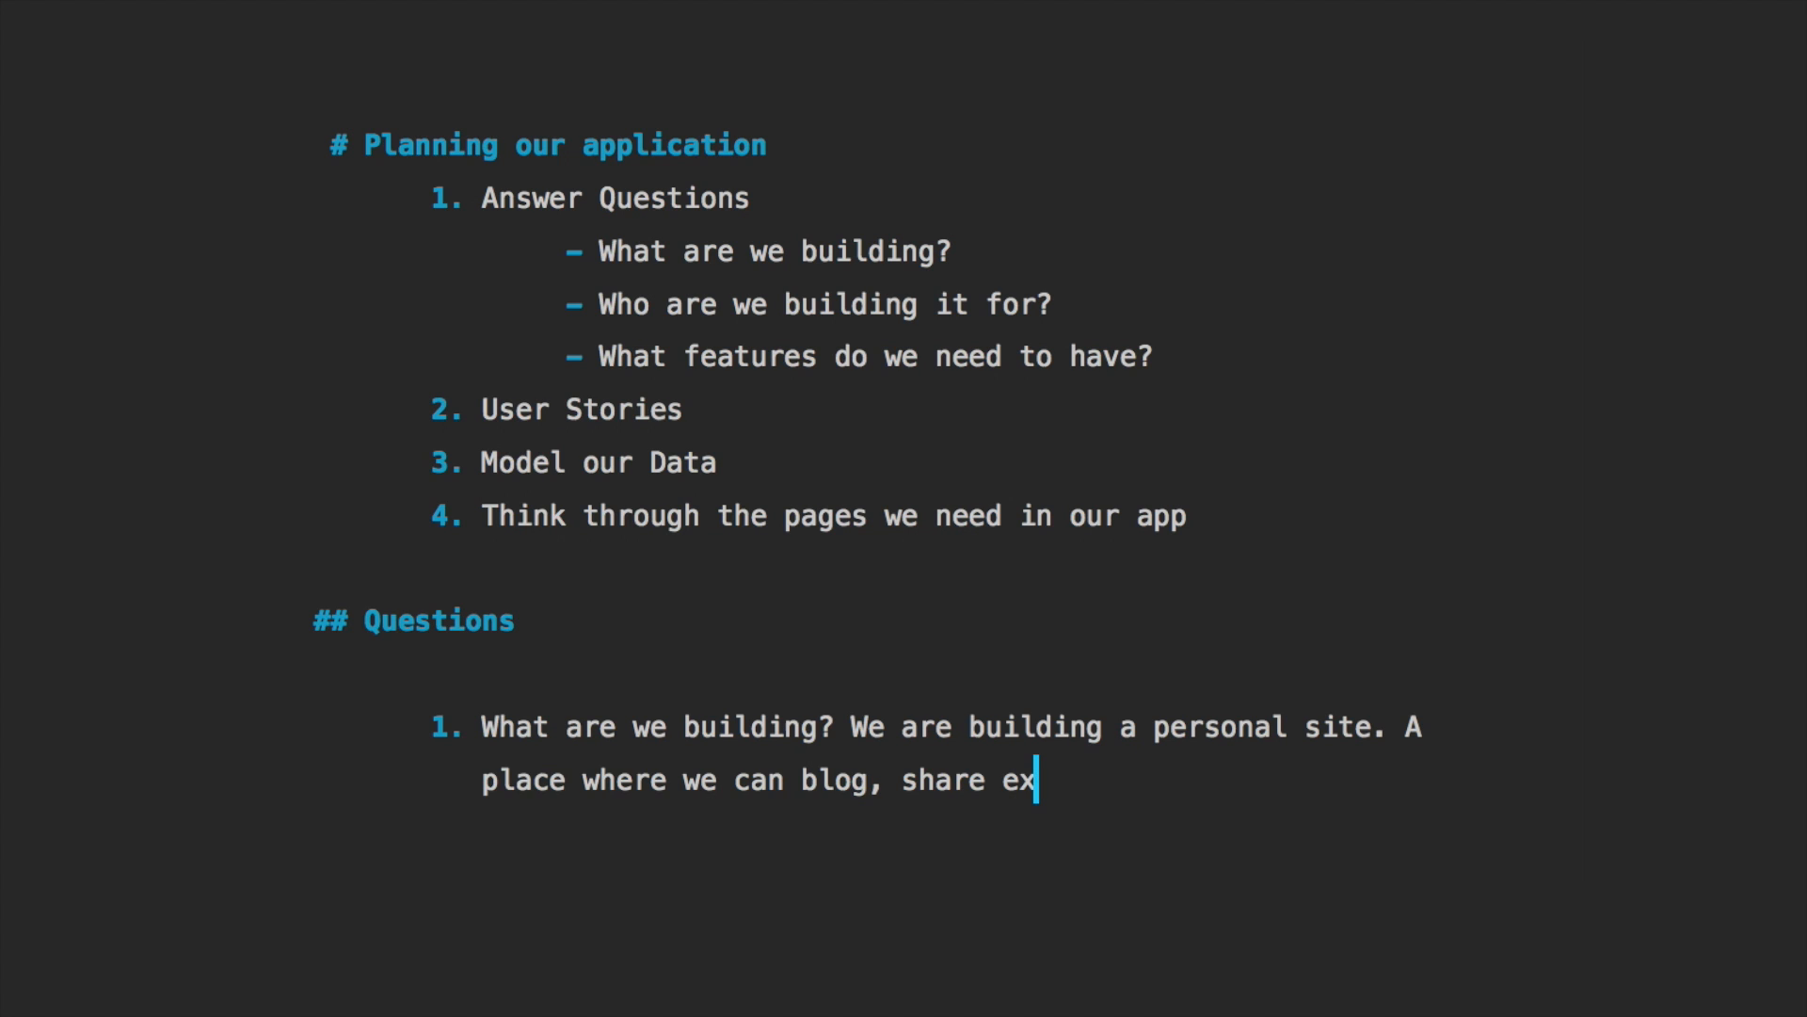
text(amples of our w)
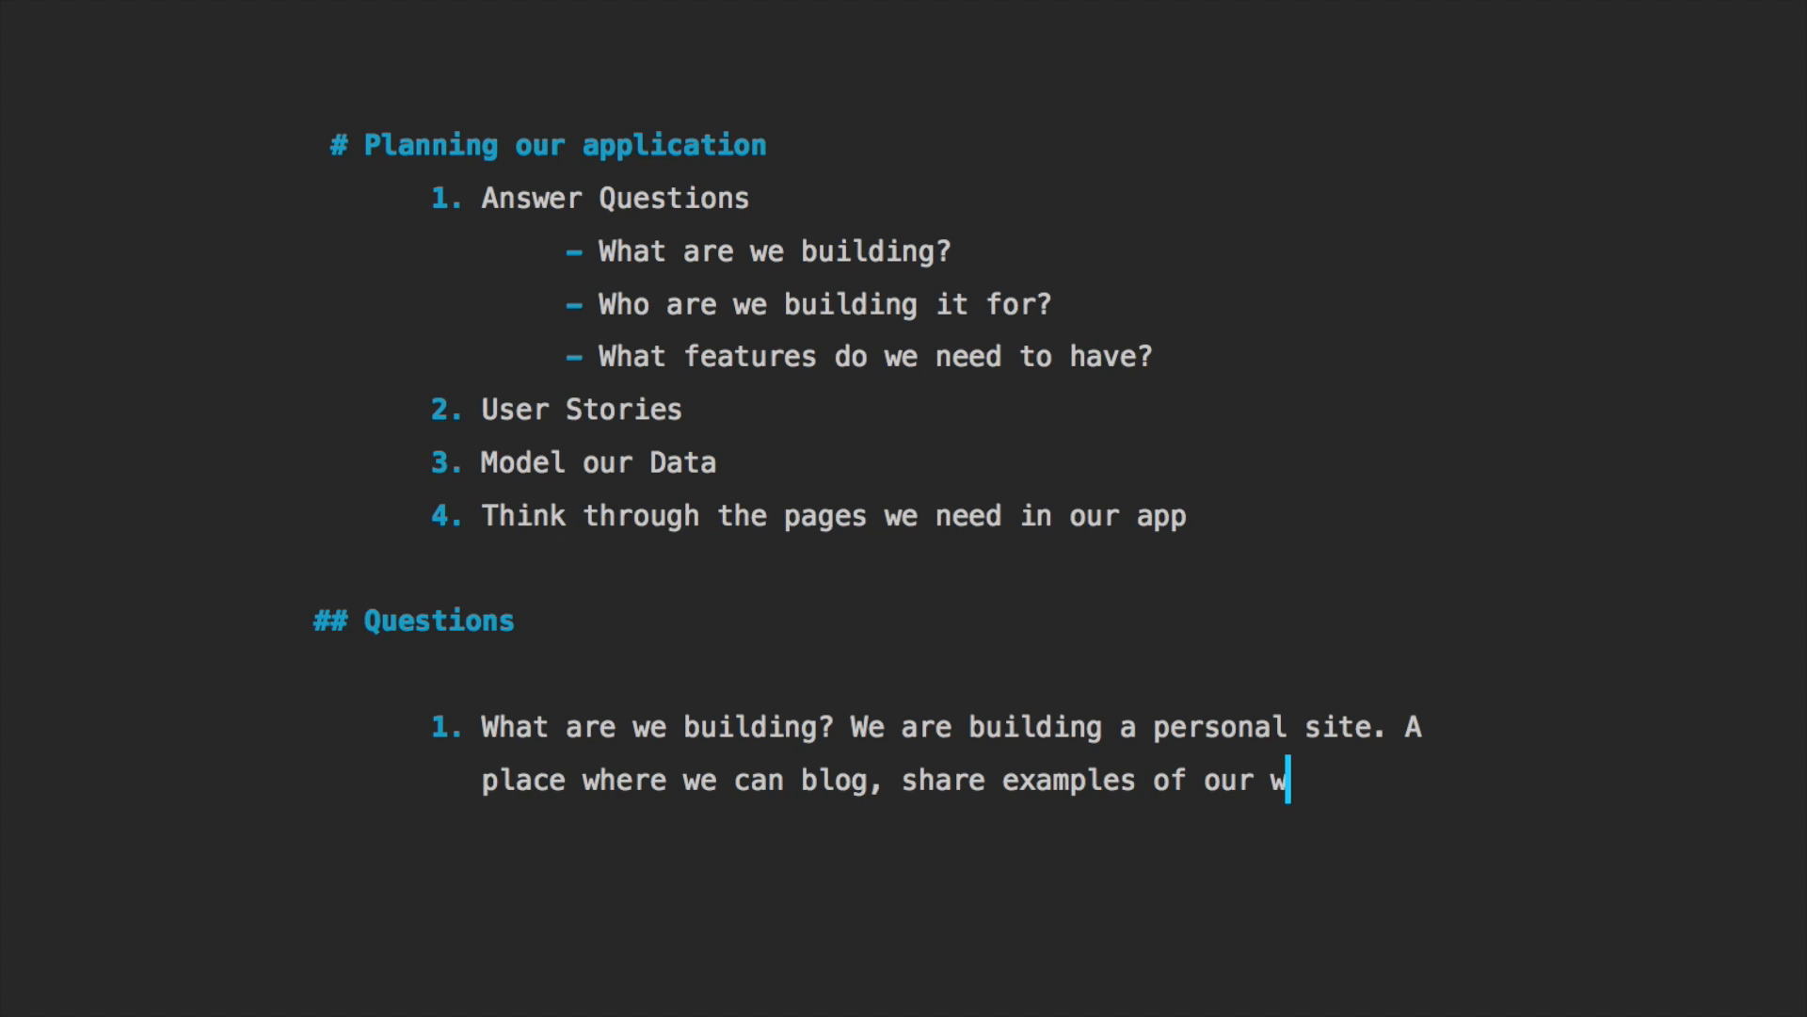
text(ork, and have p)
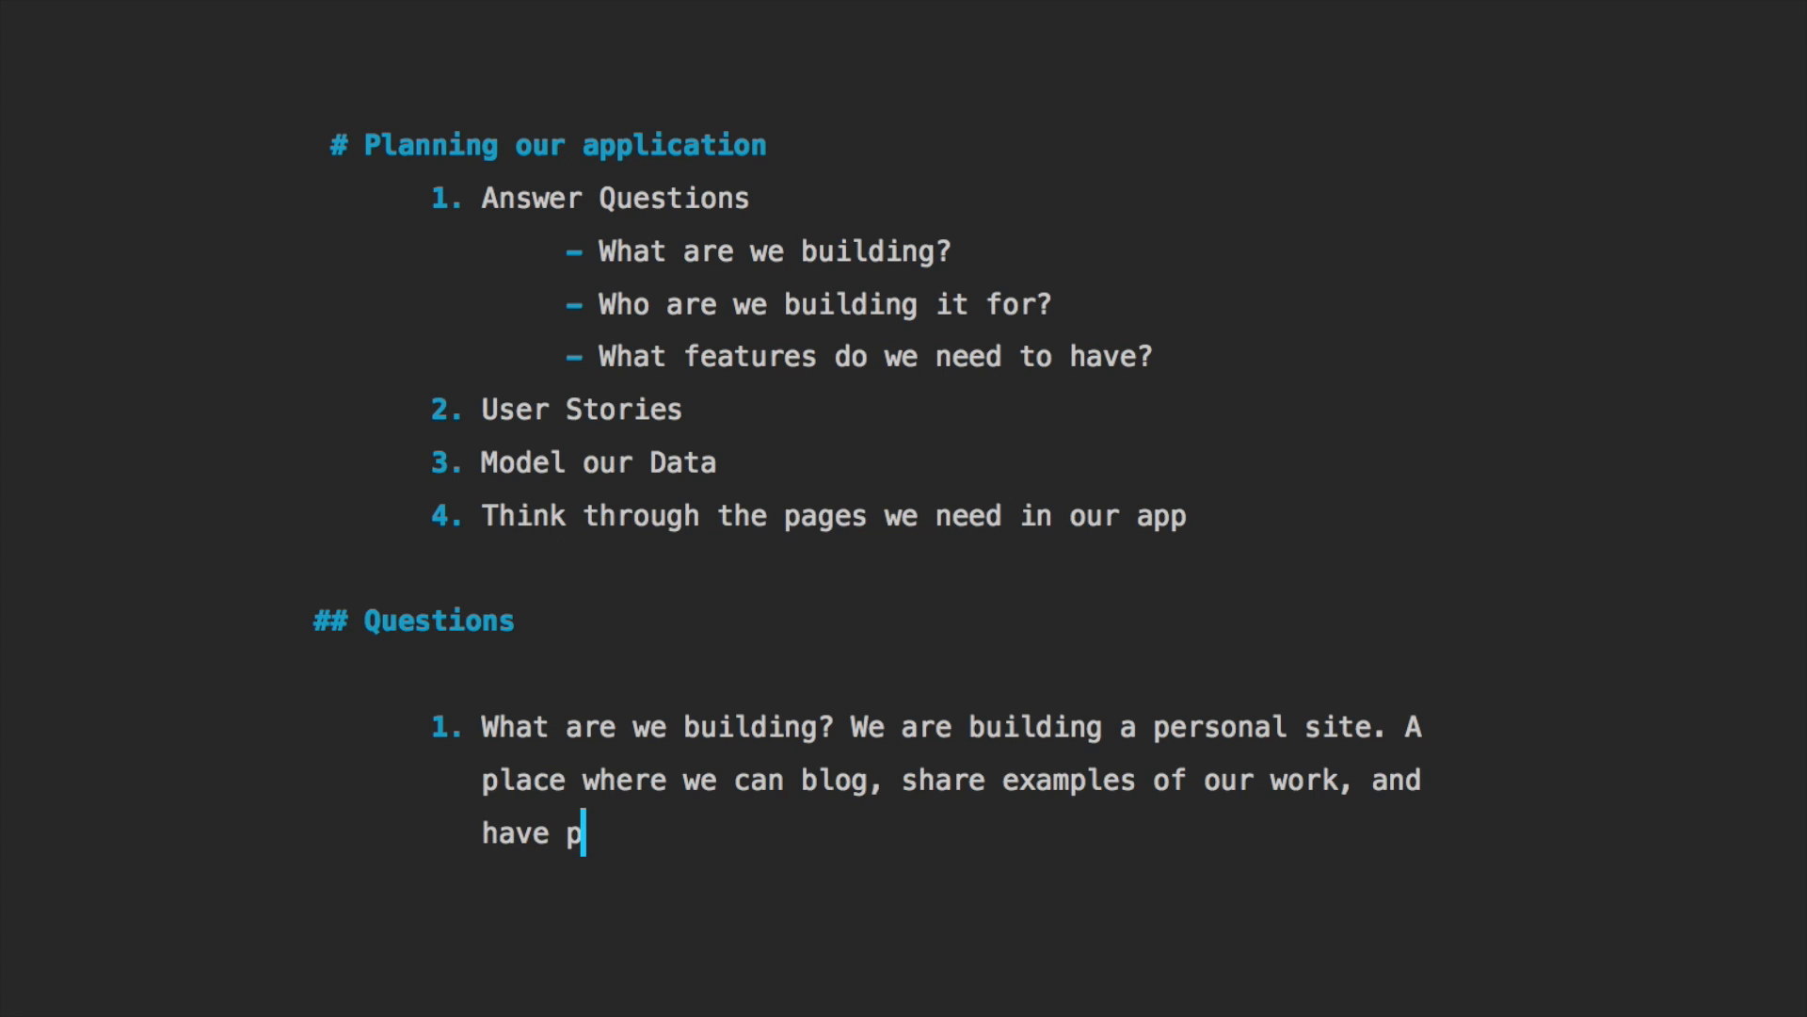
text(eople contact us.)
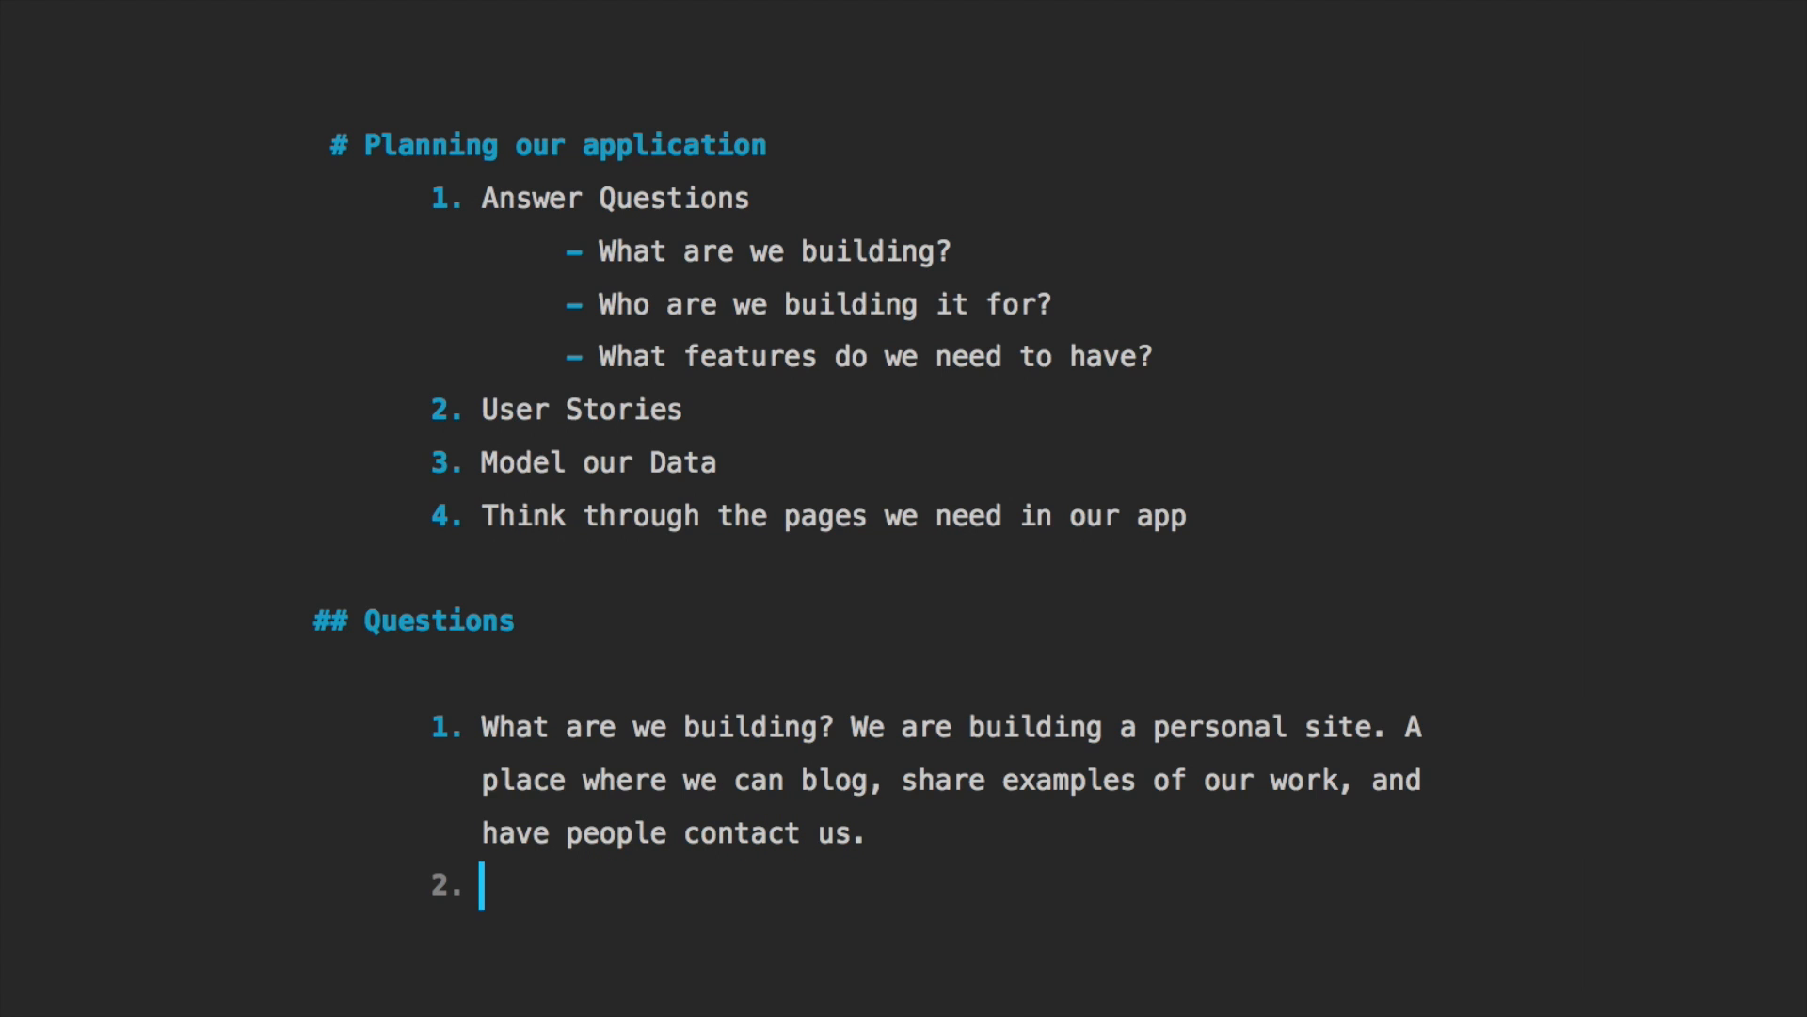
Answer 'Who are we building it for?': ourselves and the community, blogging to learn and teach others
text(Who are we building it)
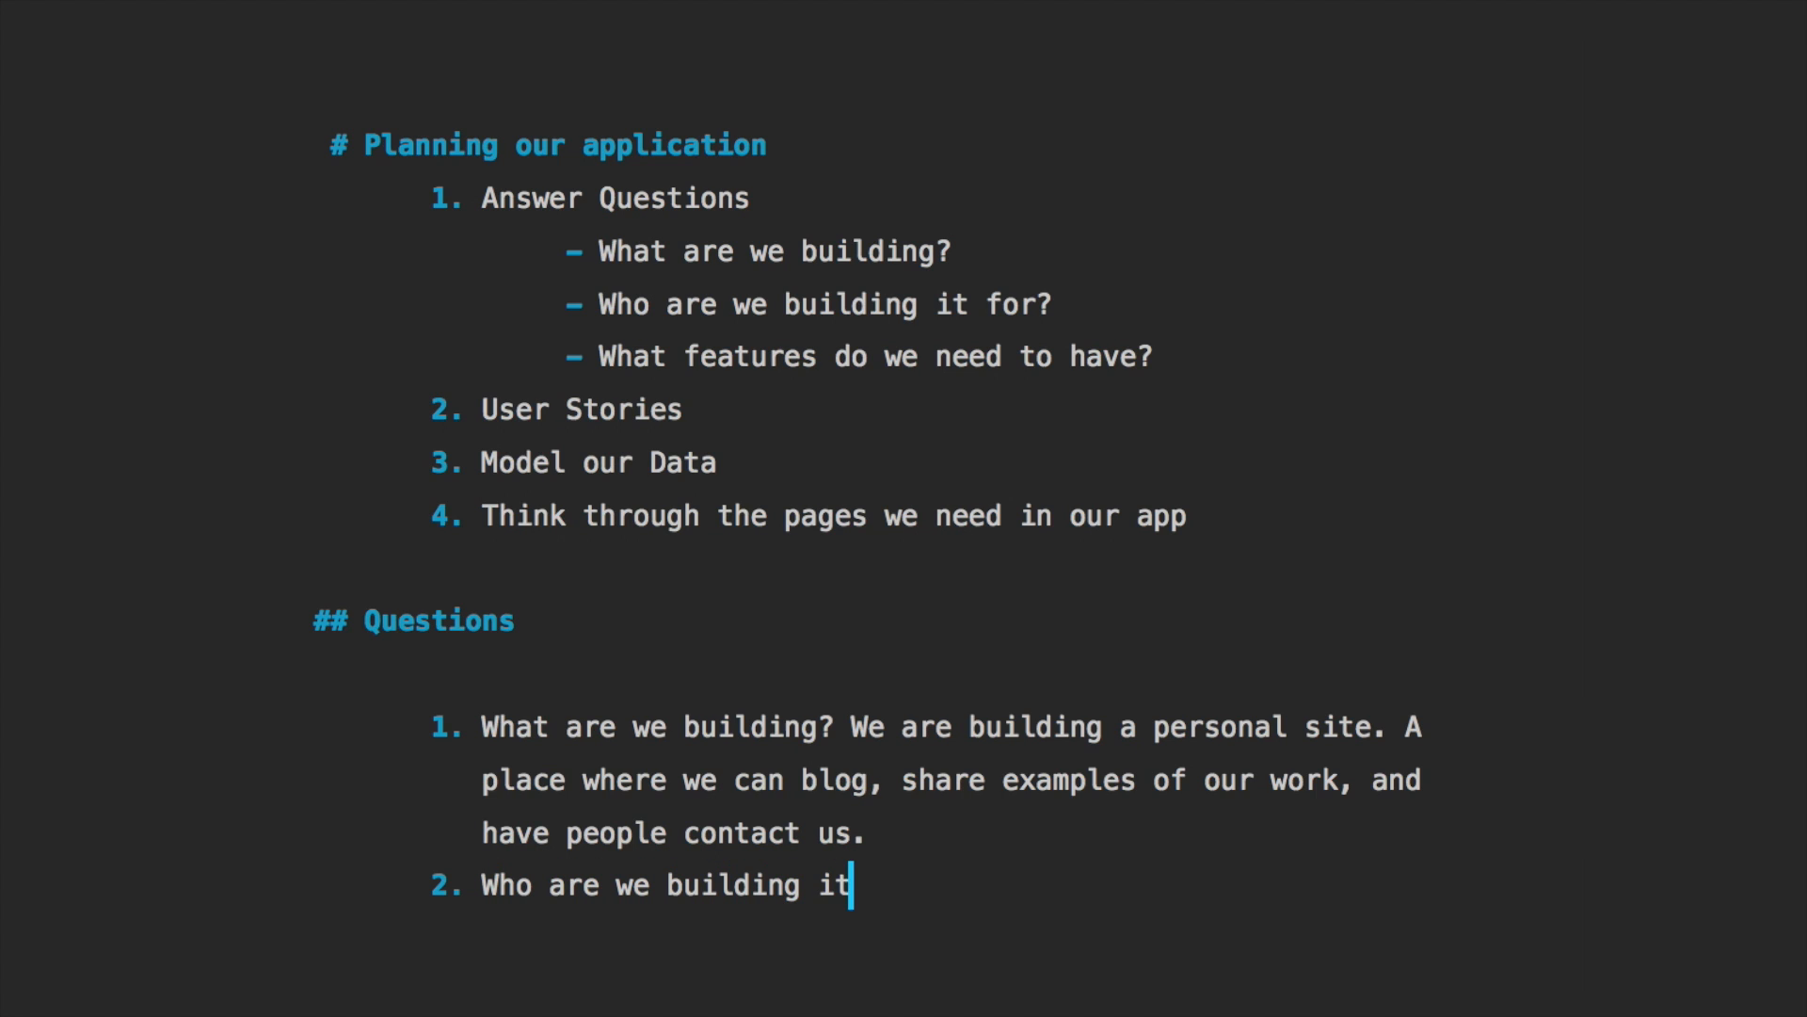
text(for? We are bui)
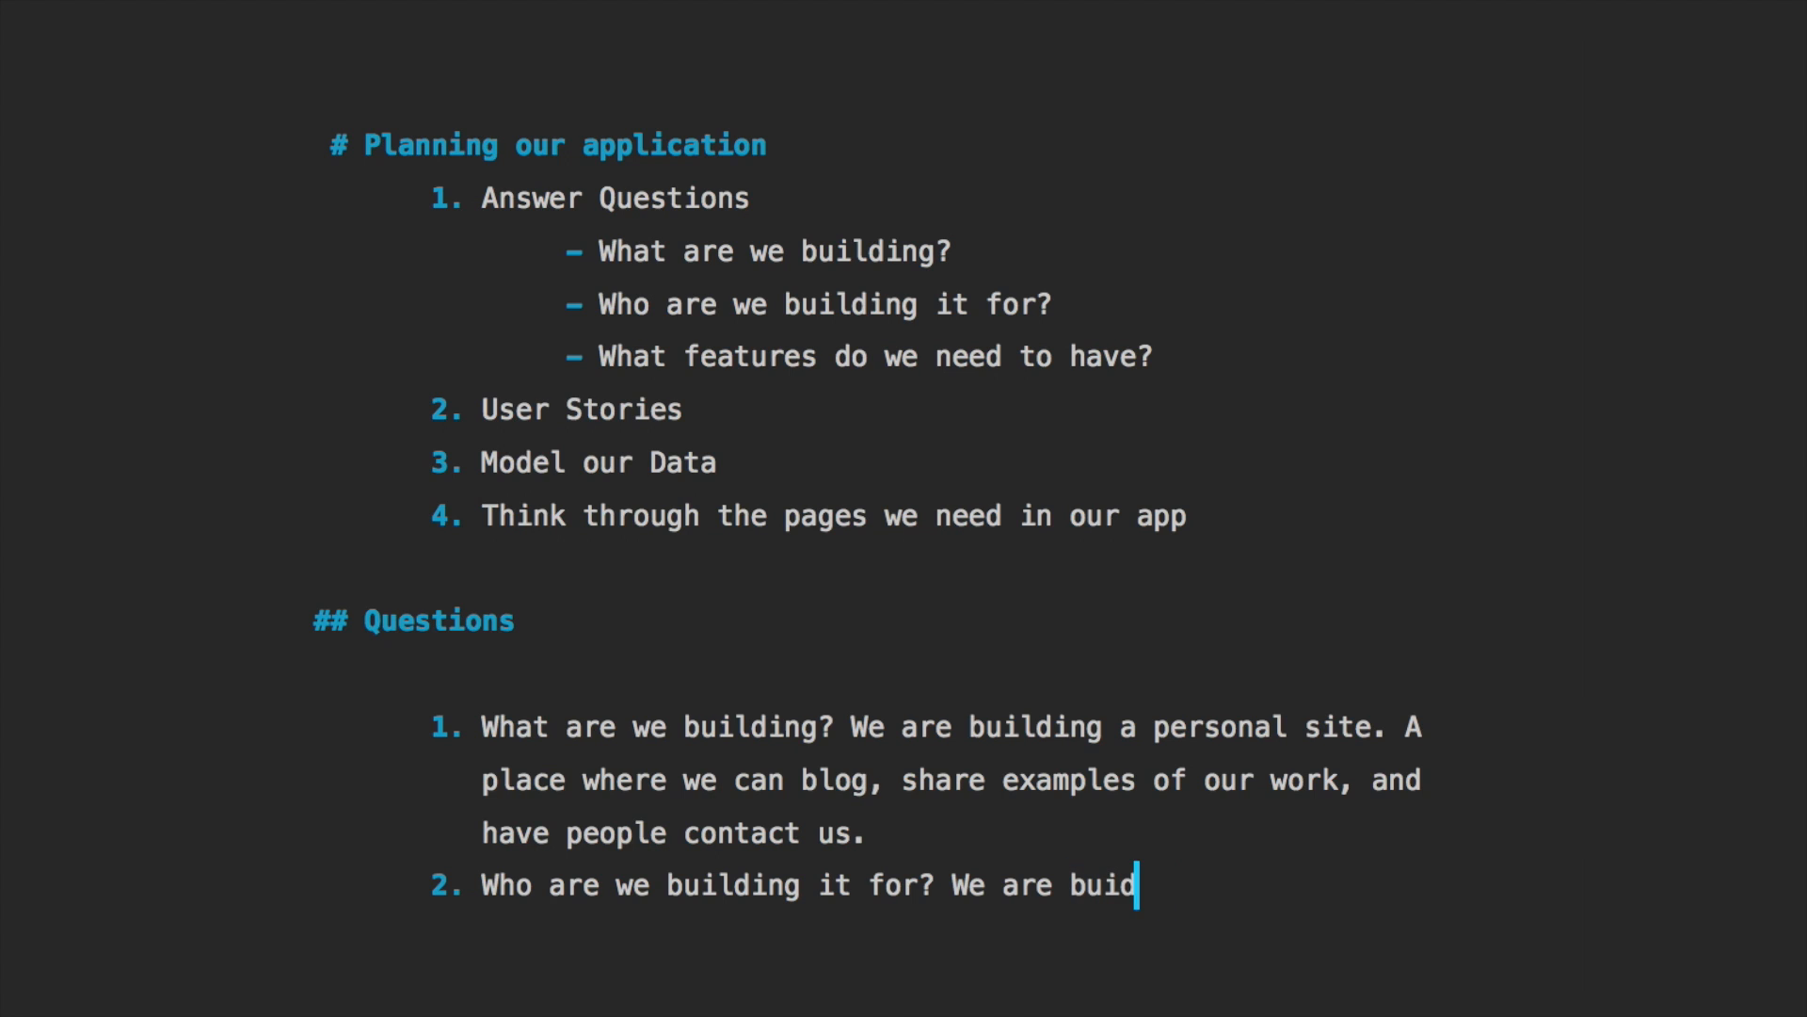
text(ding it for ourselves, but also the commu)
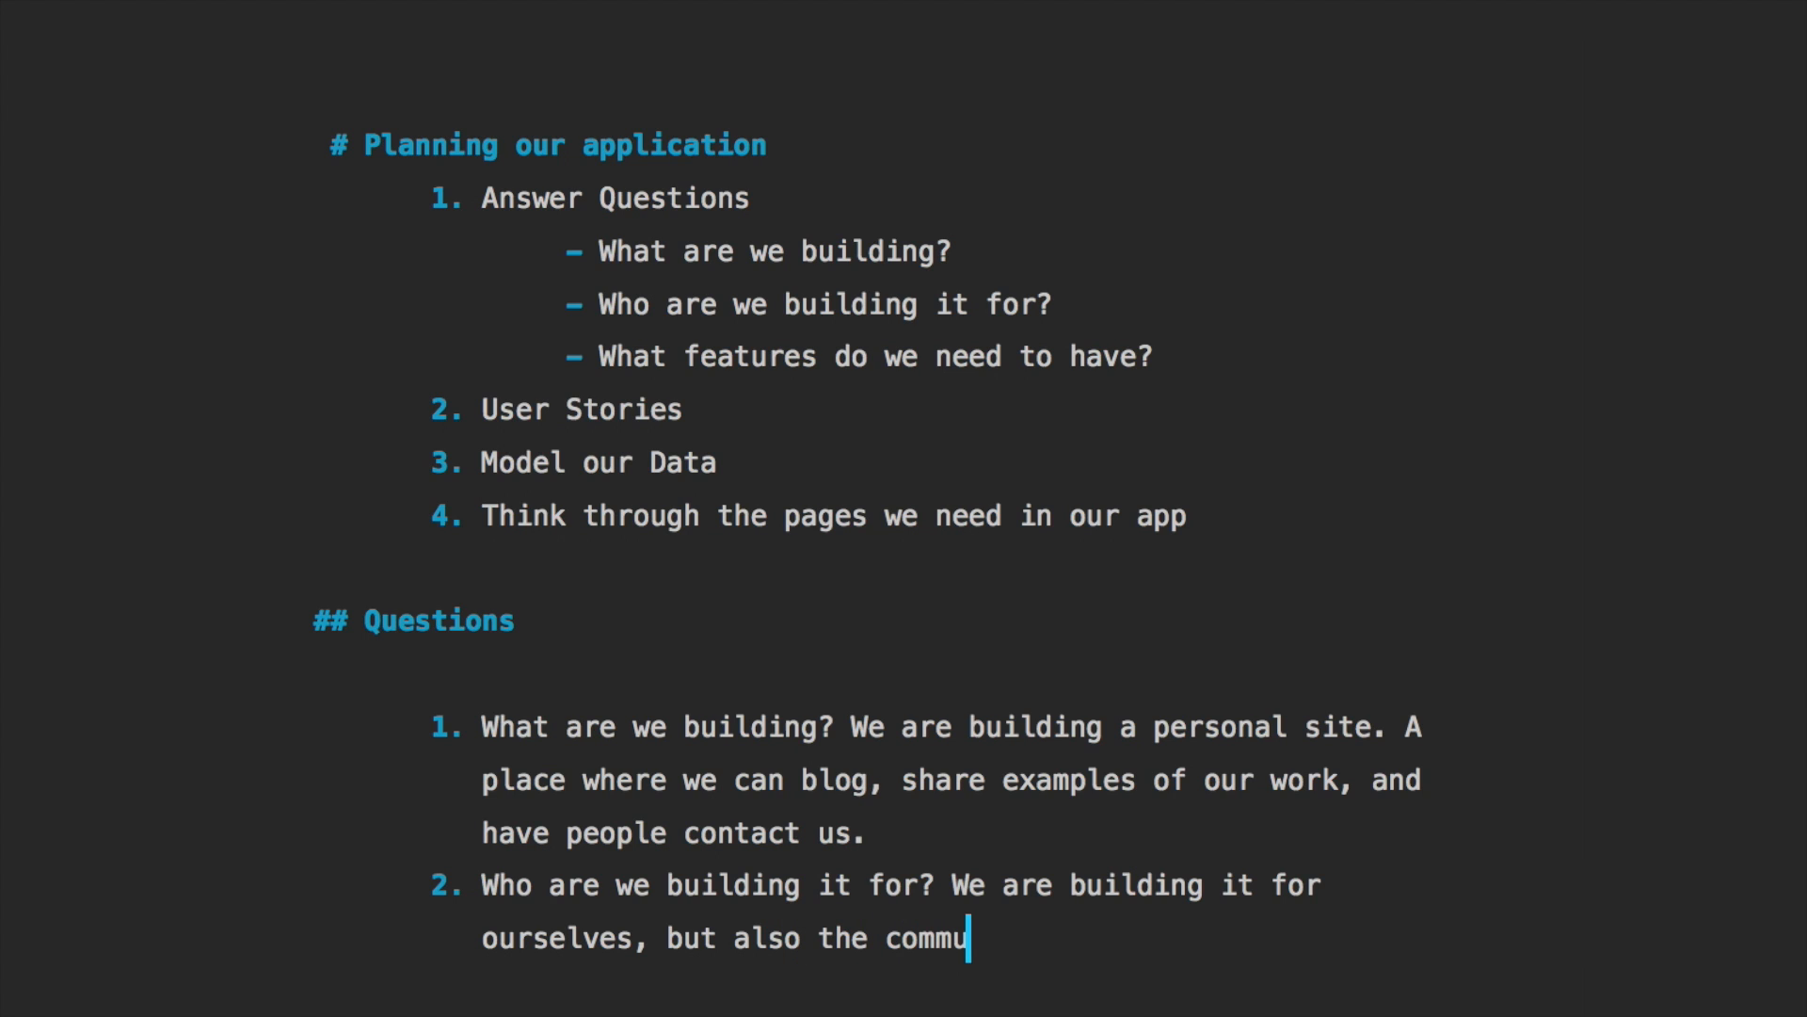
text(nity.)
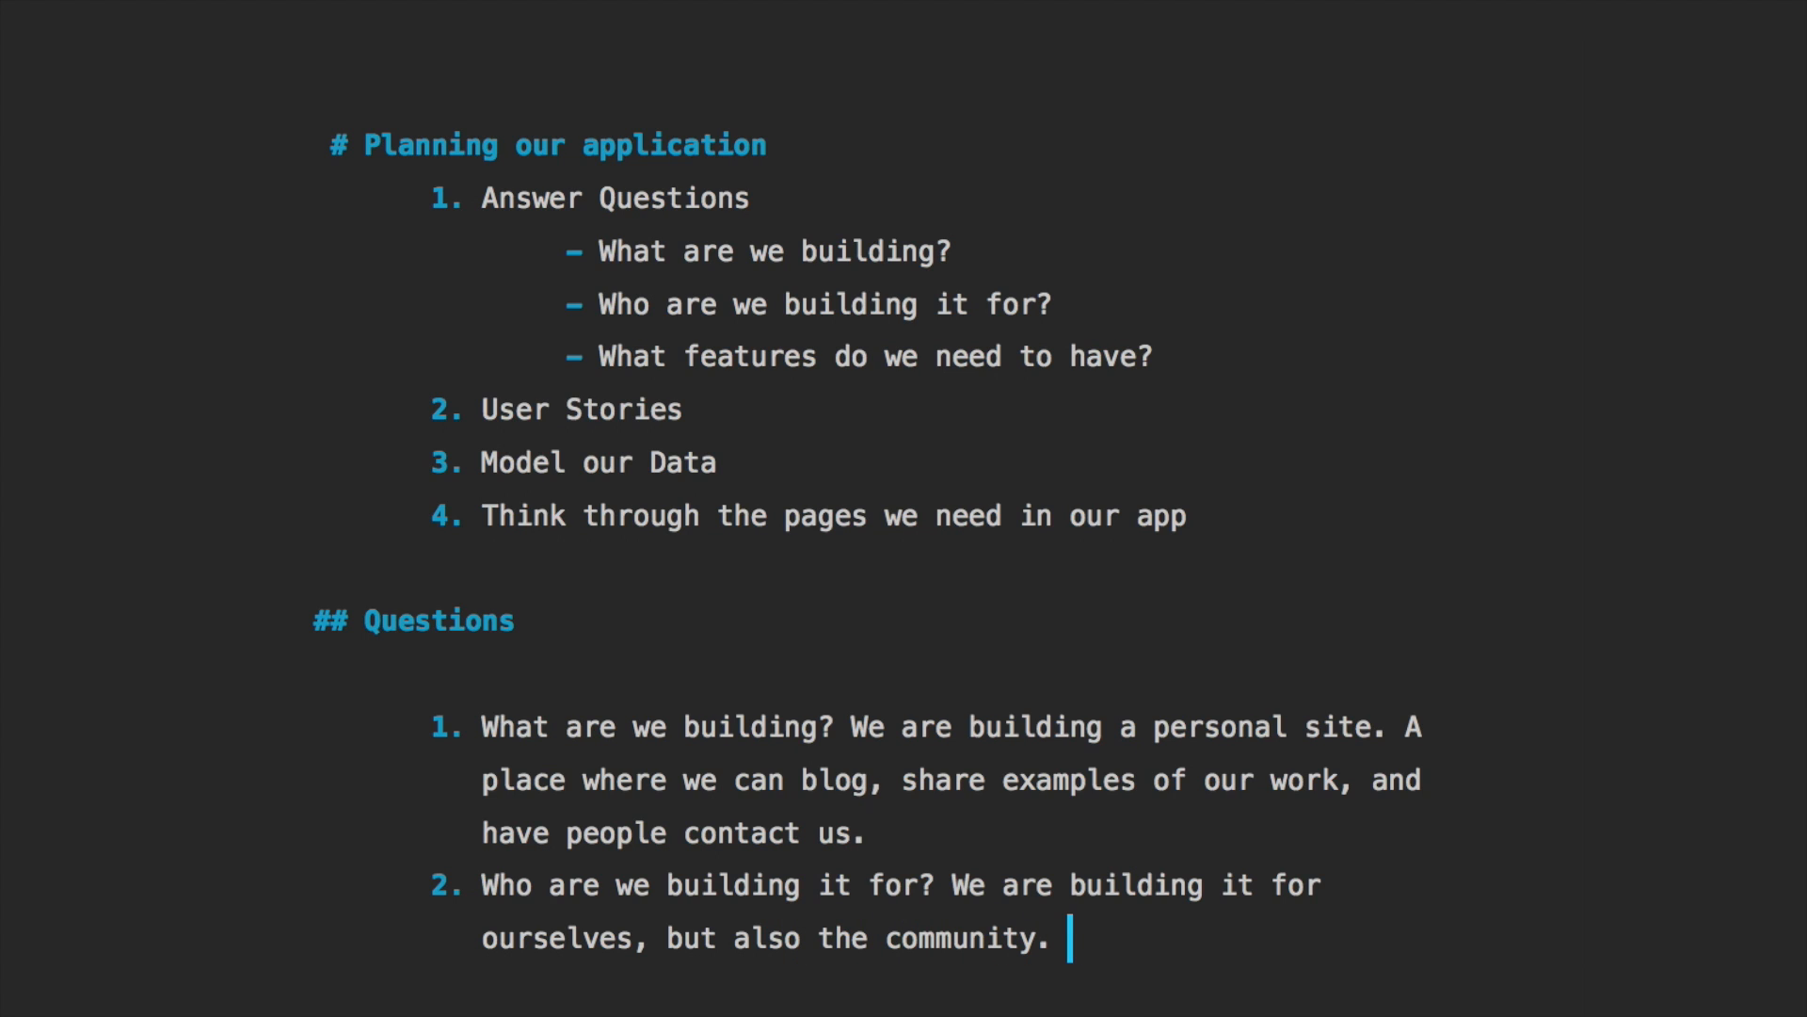
text(Sharing what we are learn)
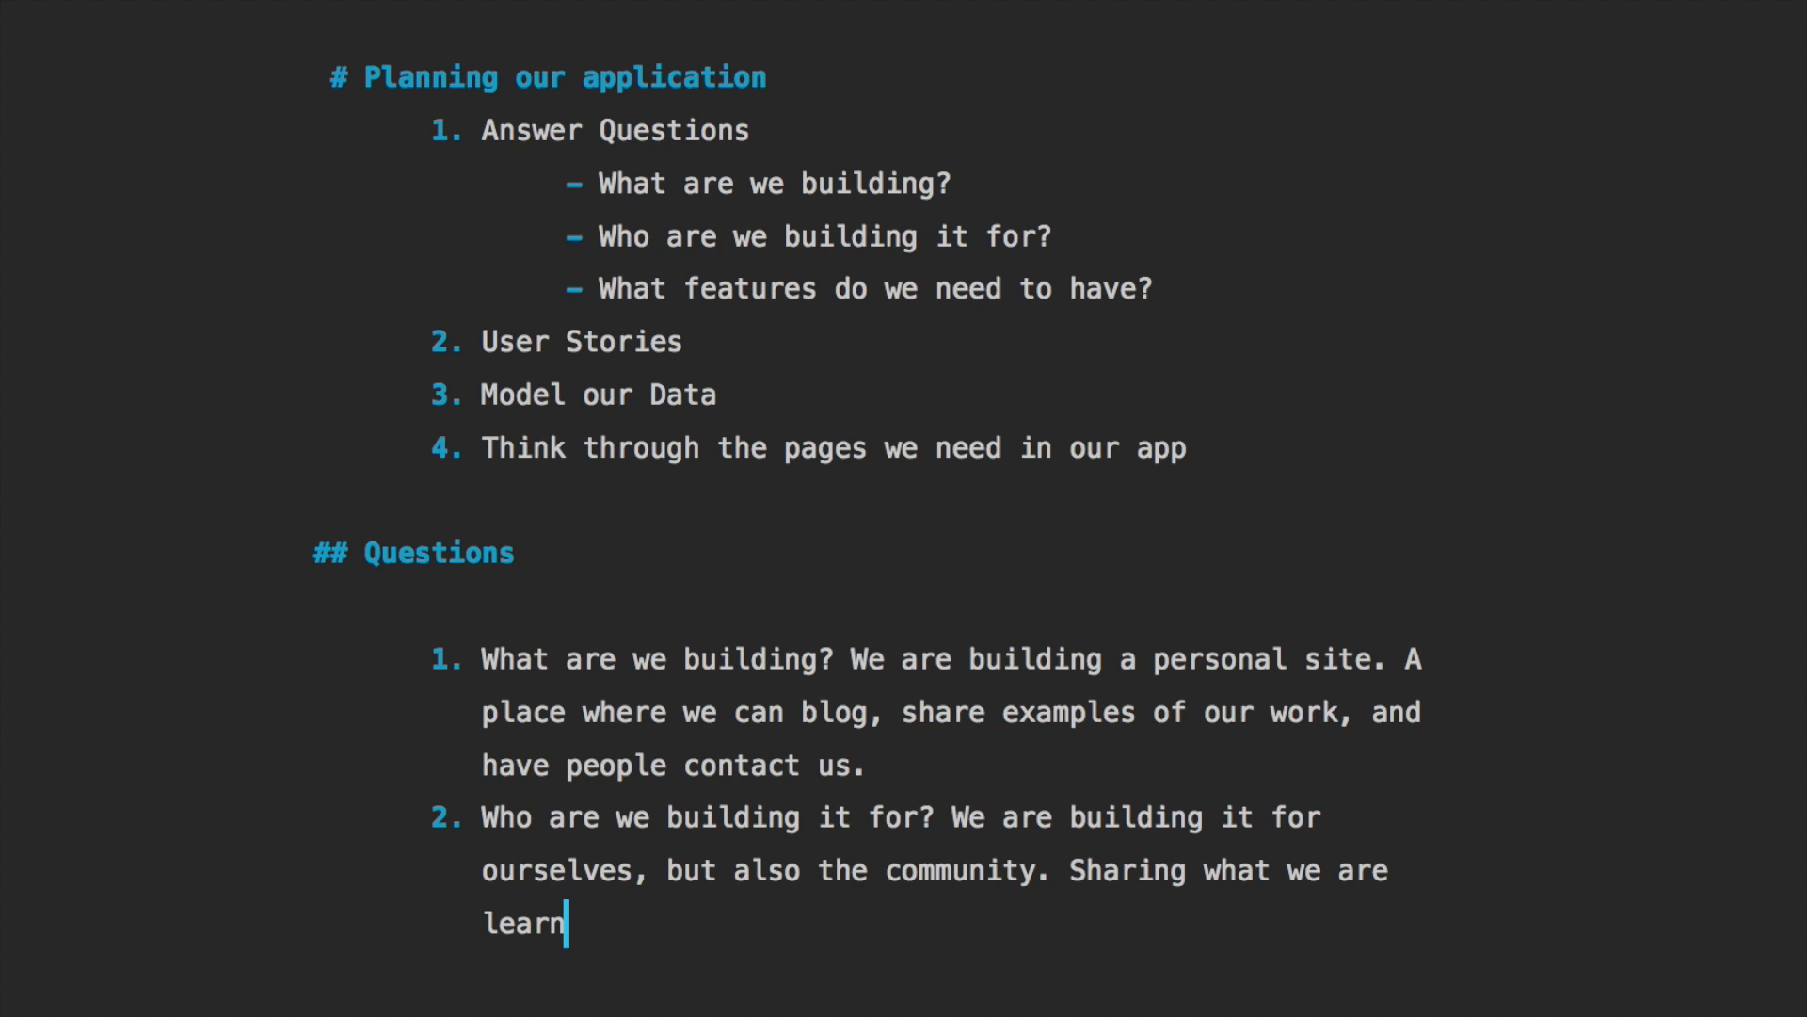
text(ing is a)
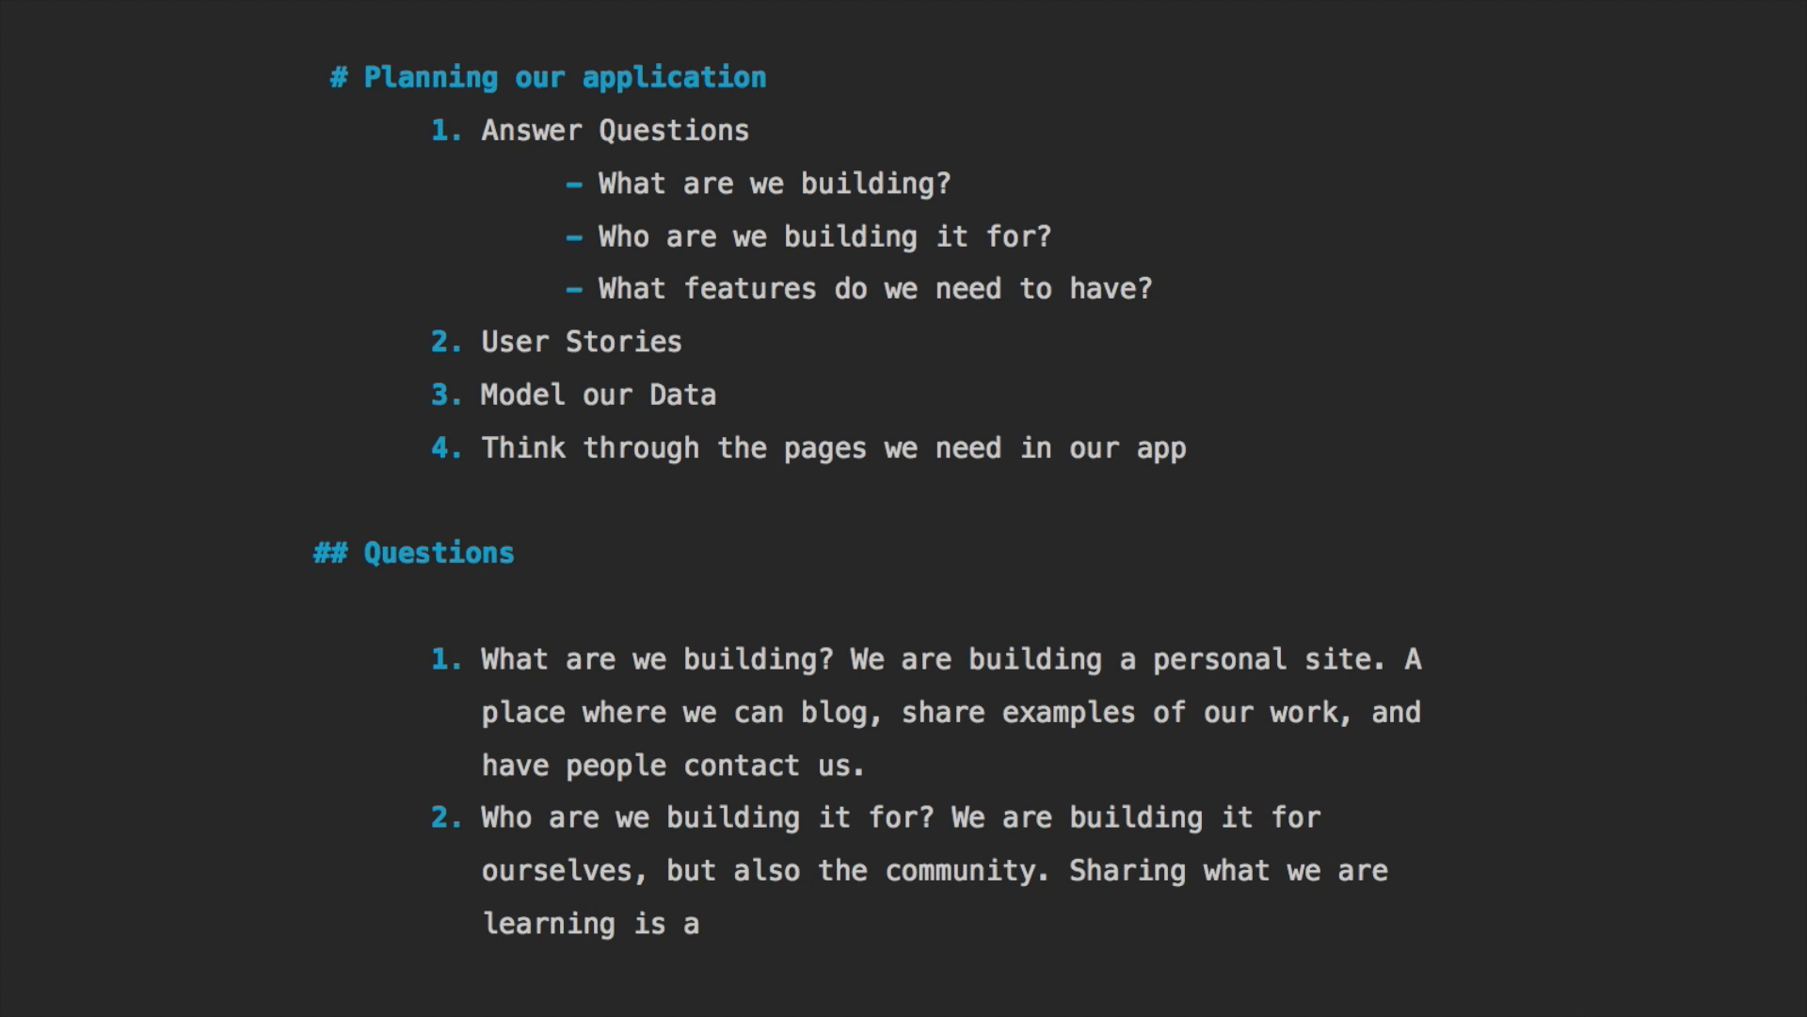
text(by b)
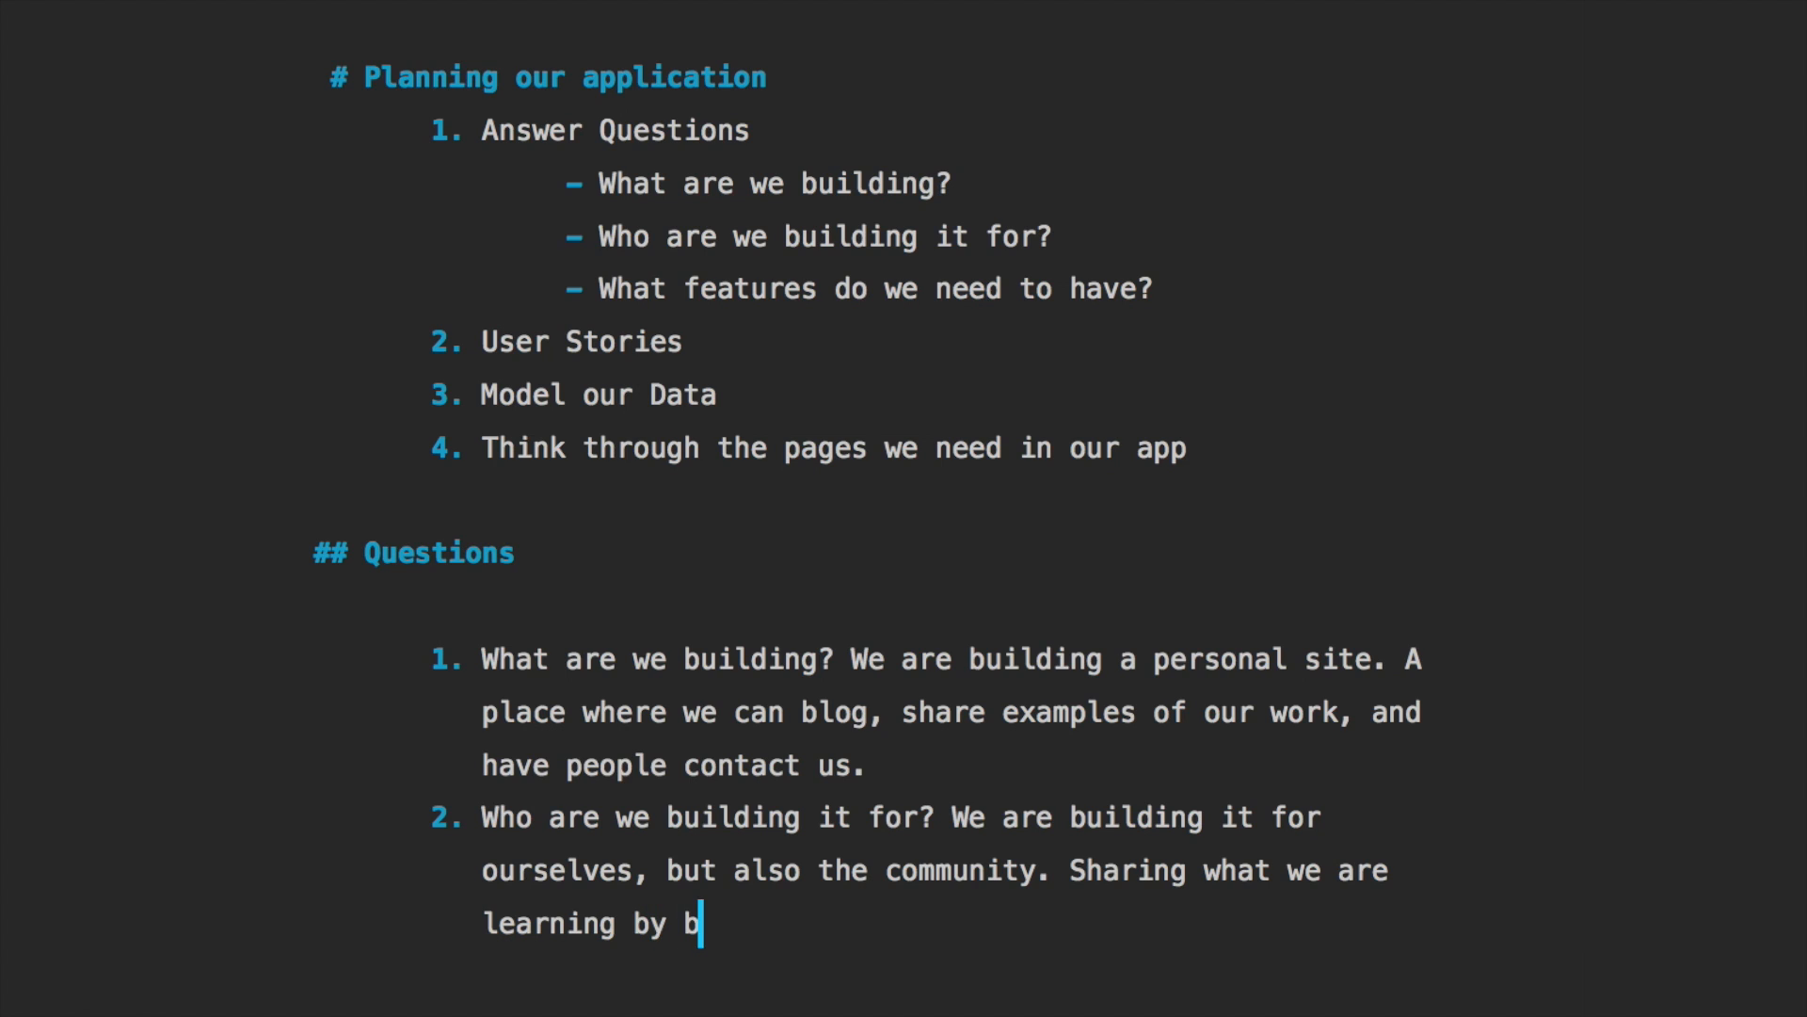
text(lo)
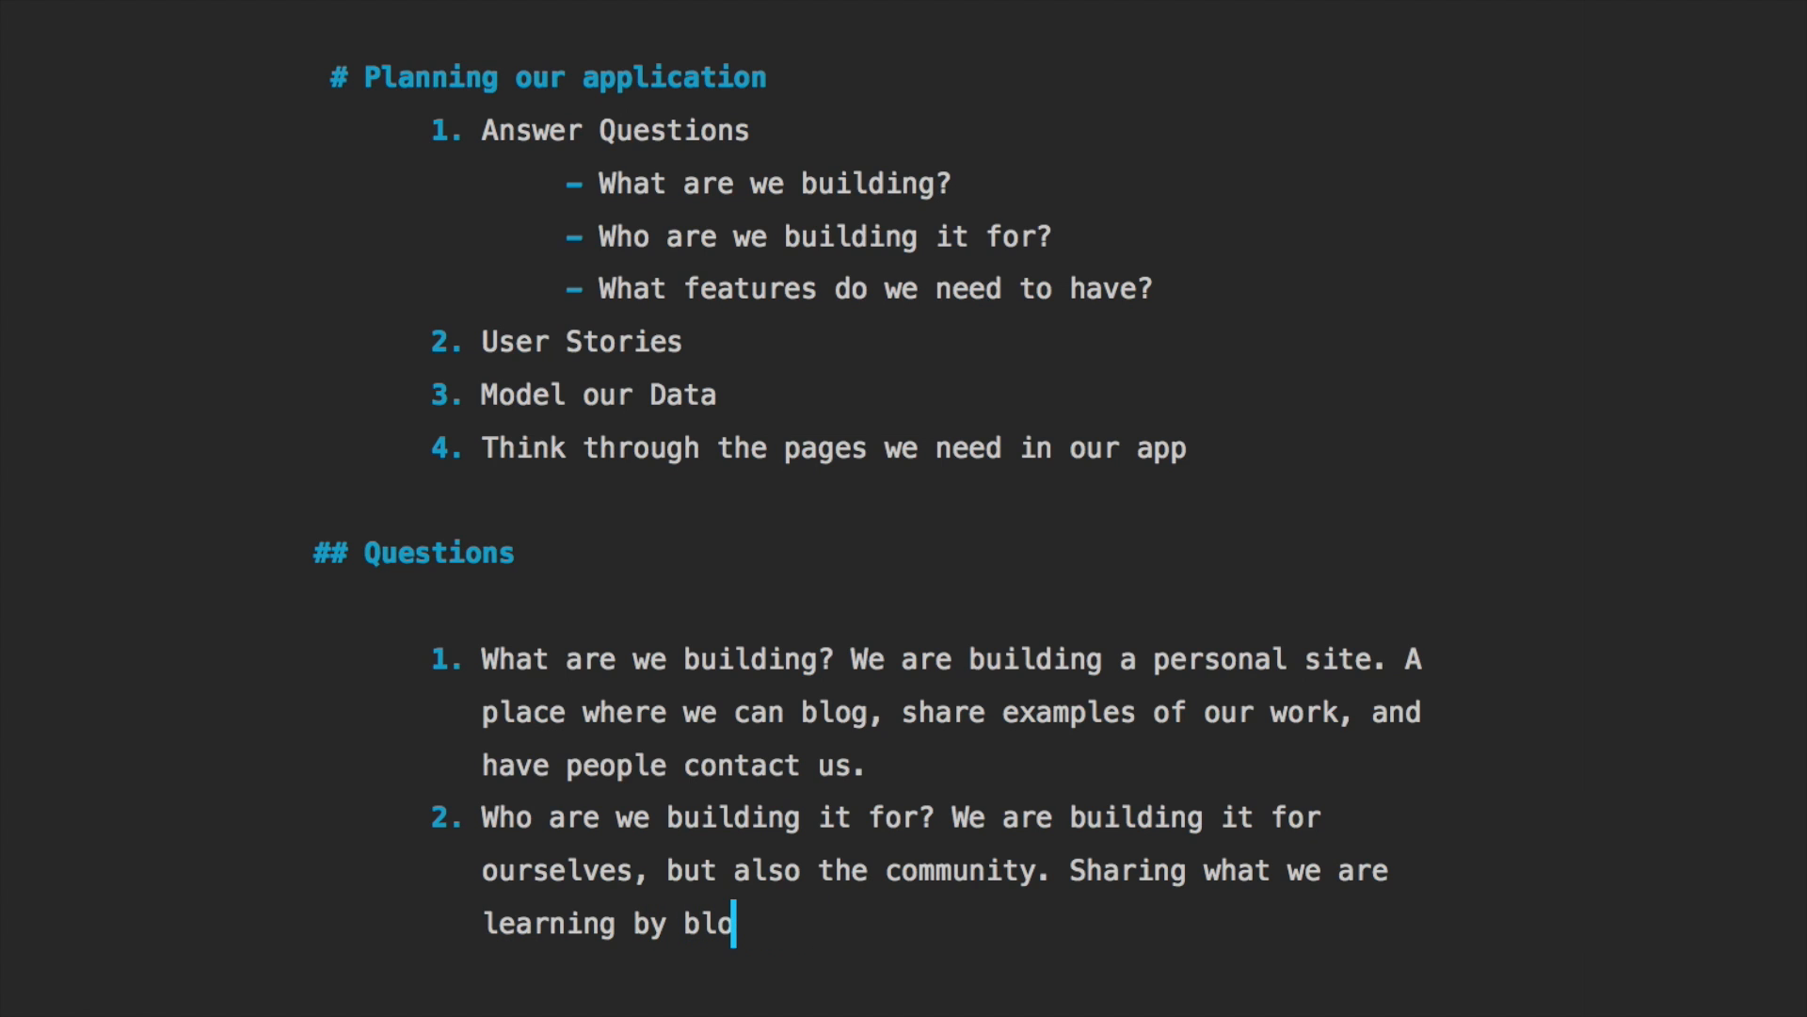
text(gging is a great way to)
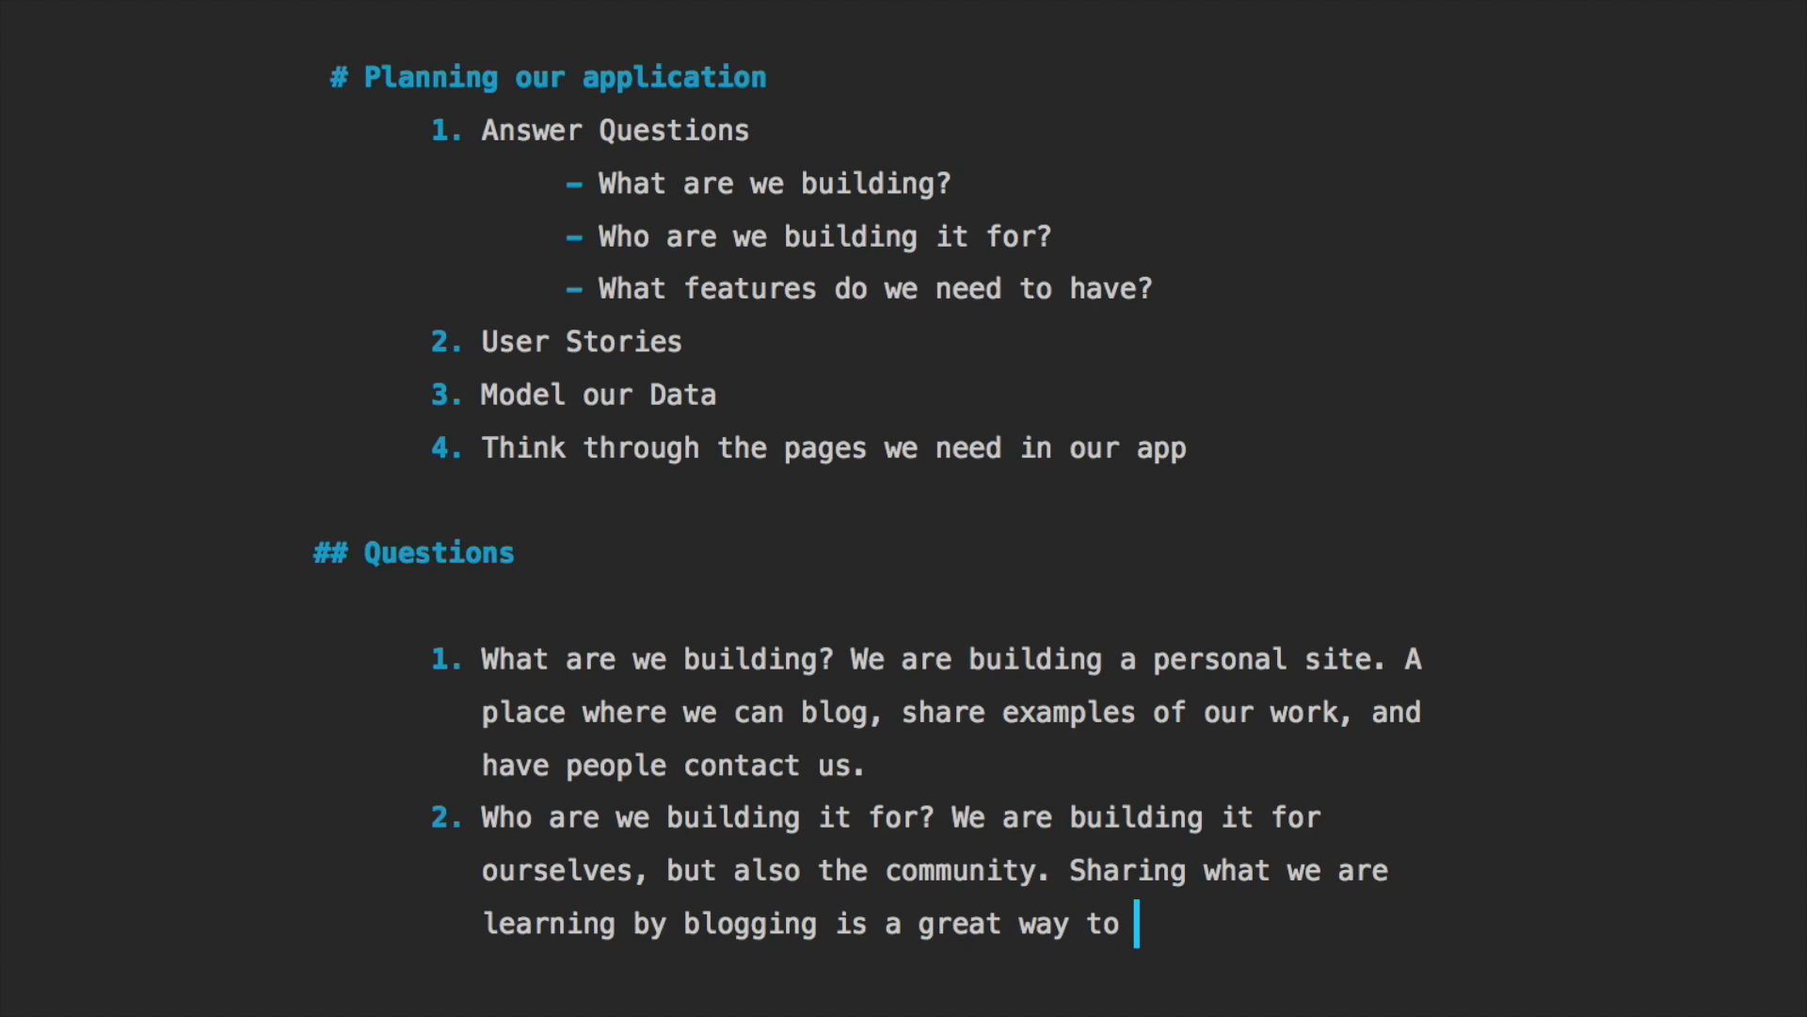
text(learn for ourselves, but we)
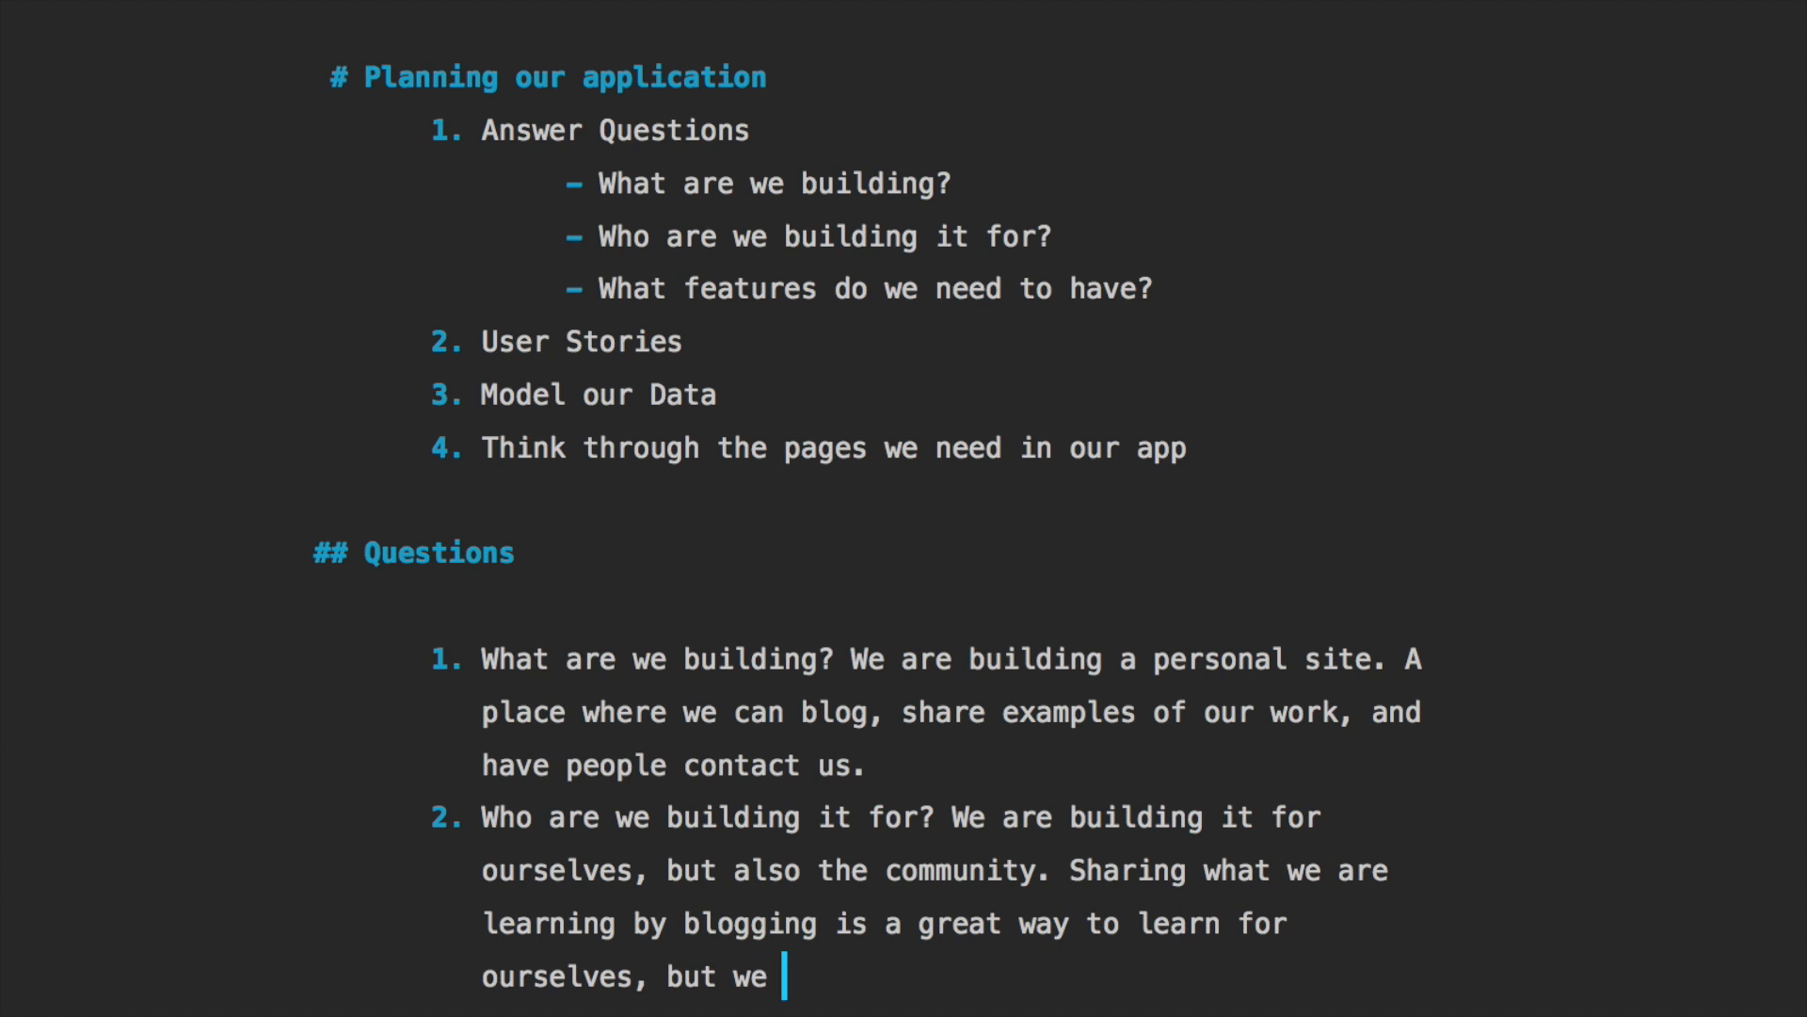
text(teach others i)
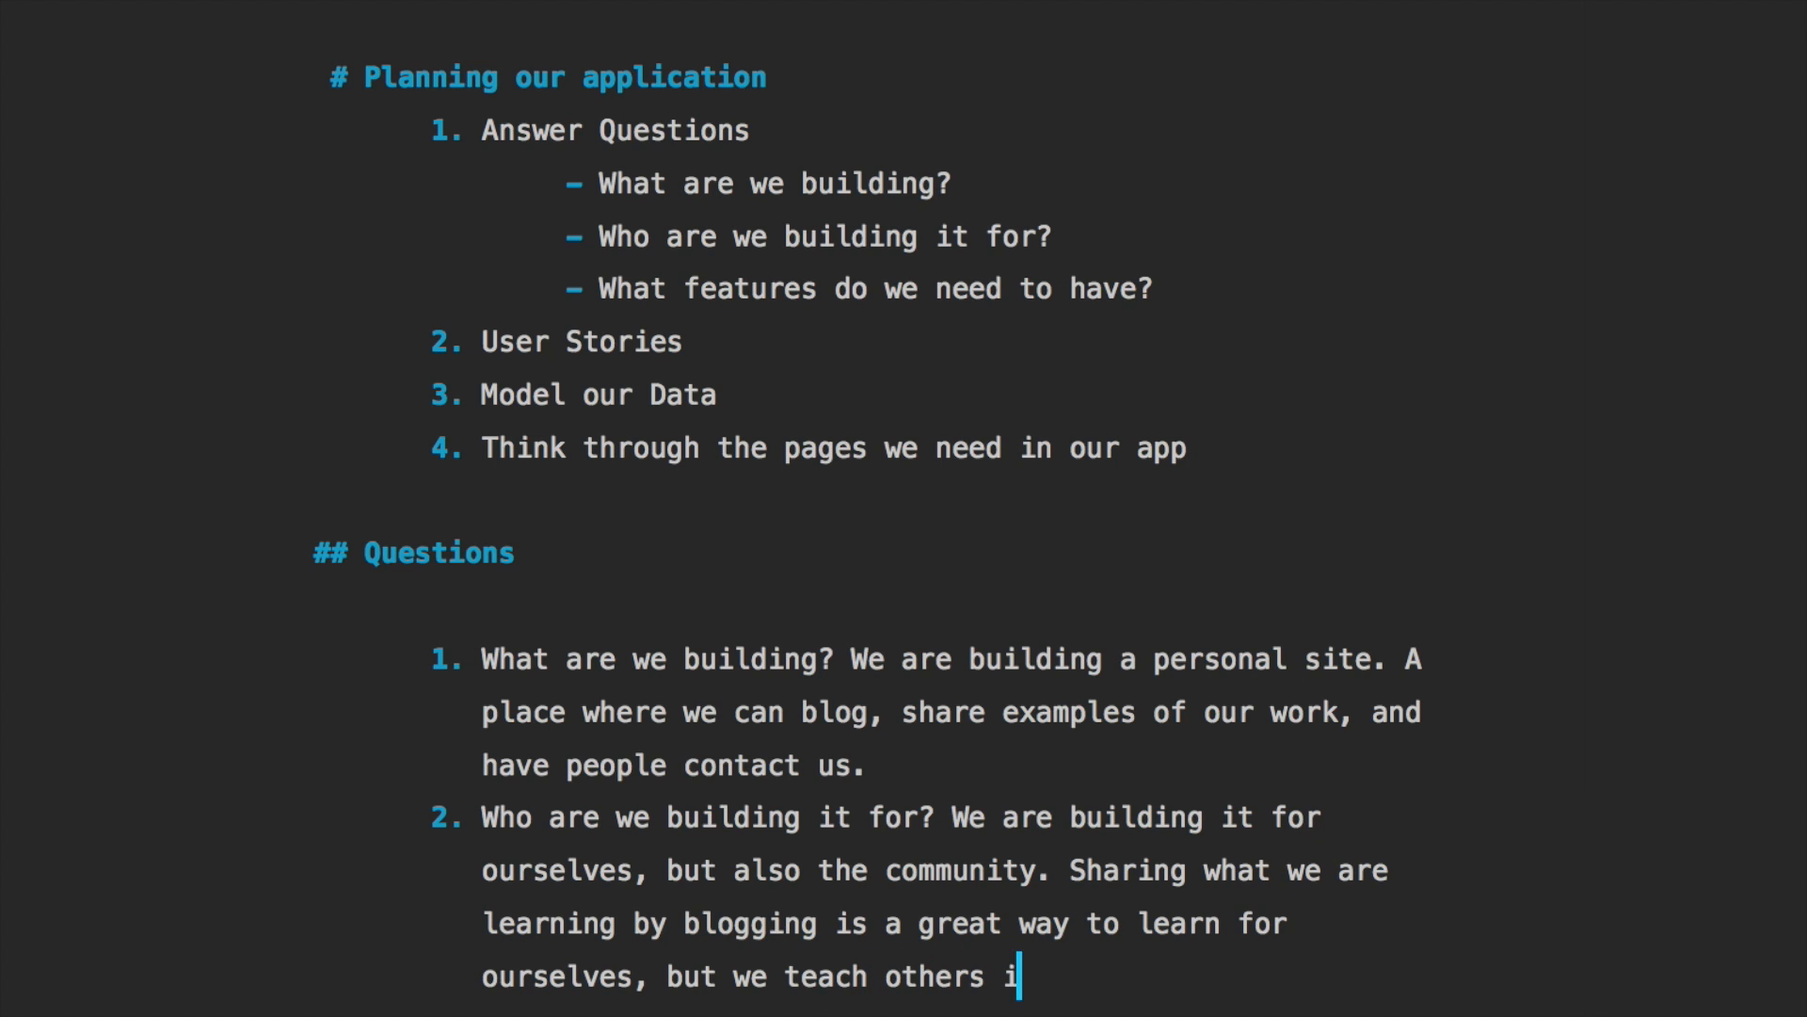
text(n the process.)
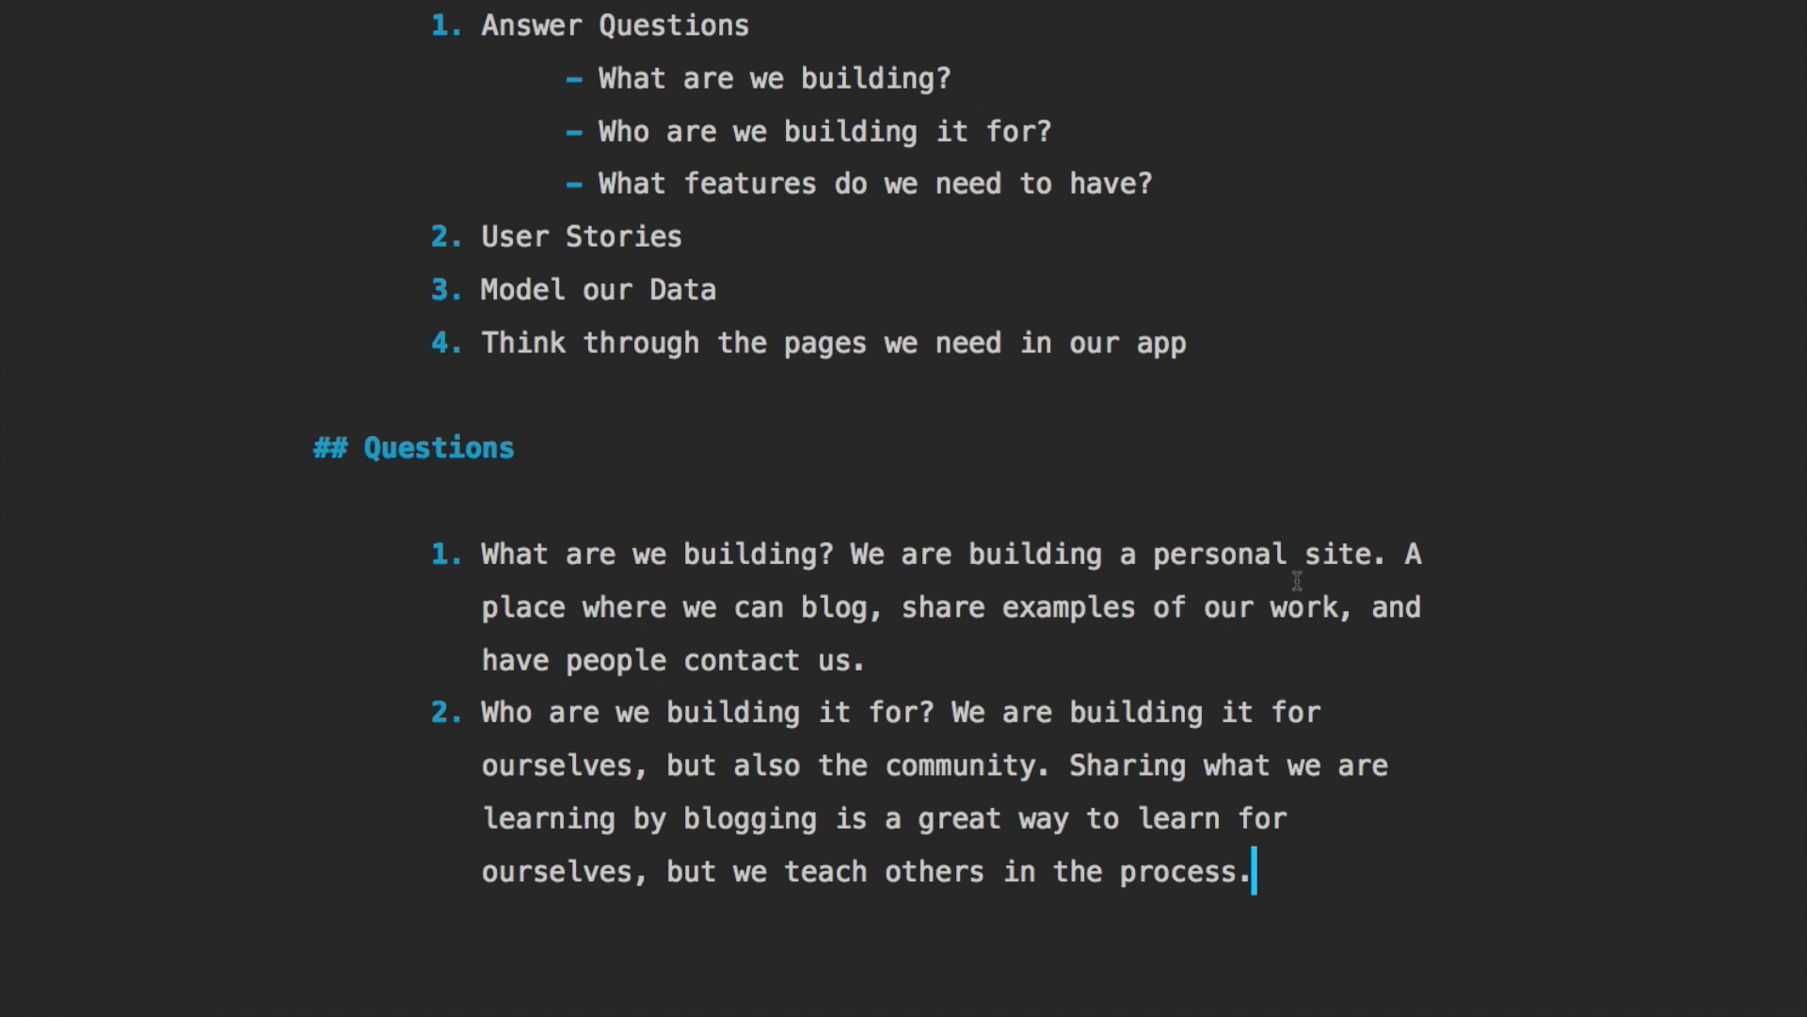
Add that the site shows potential employers that we know what we are doing
text(Show pe)
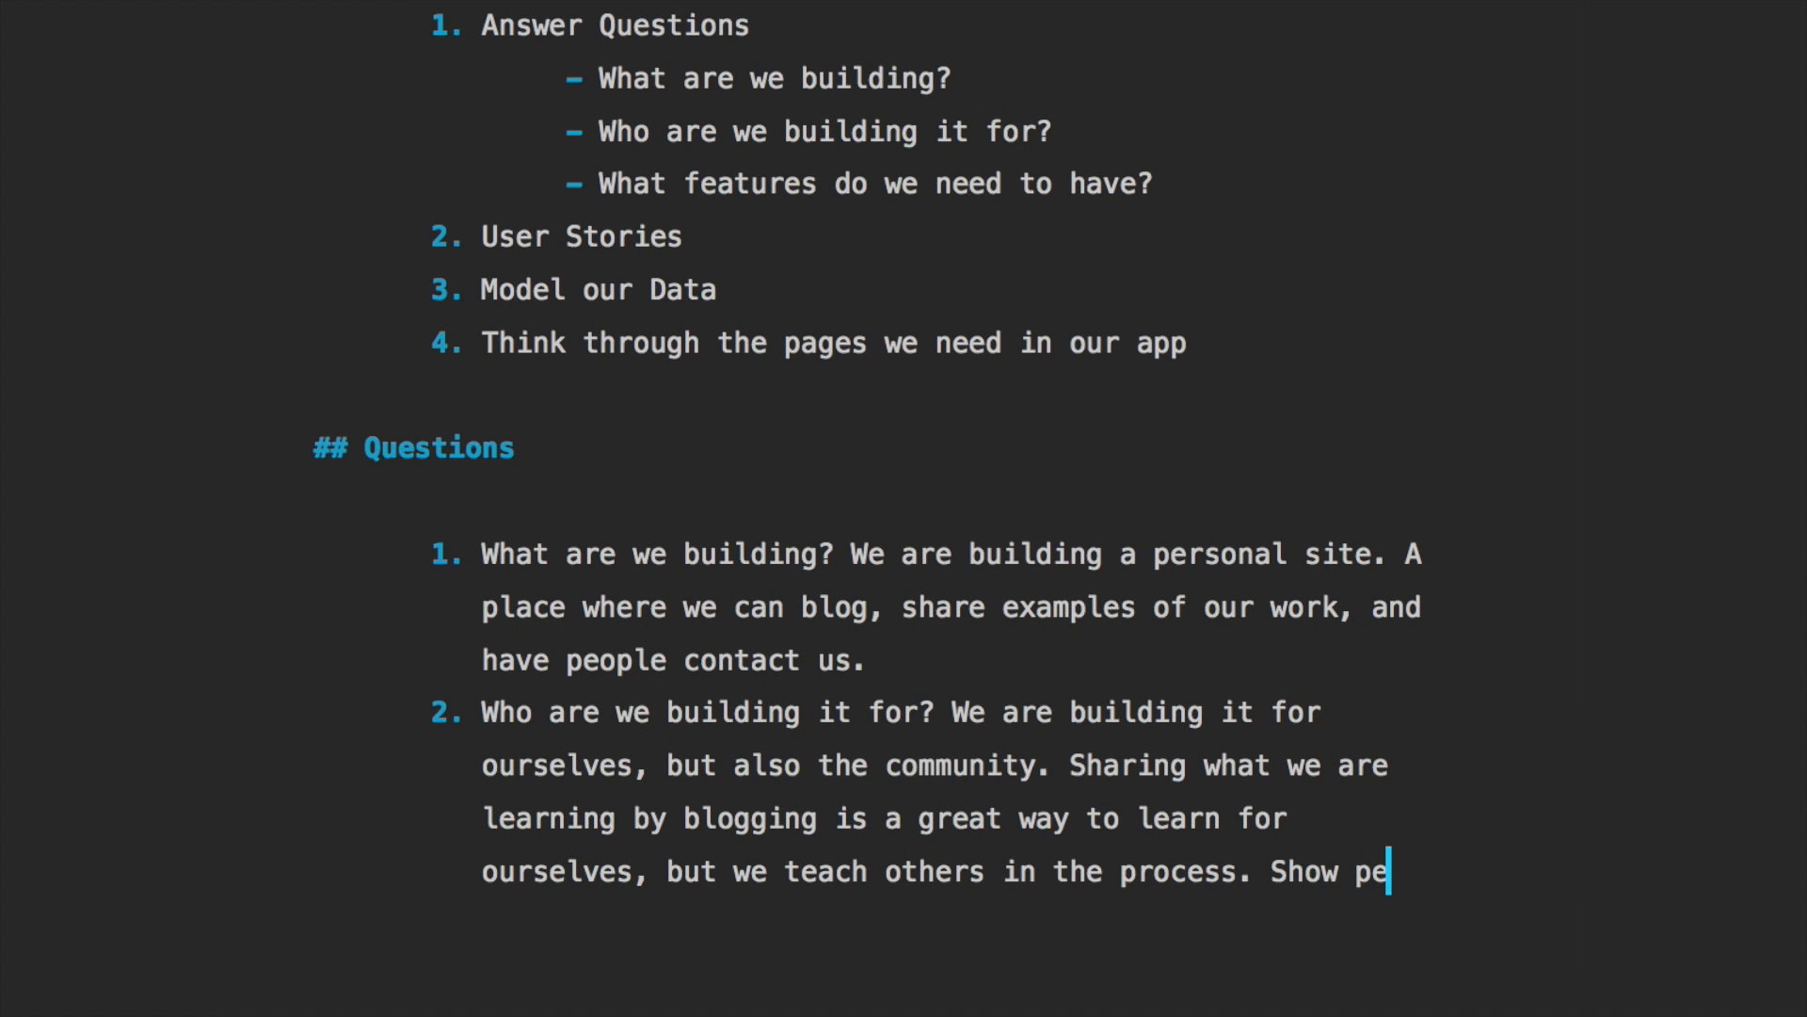
text(tential)
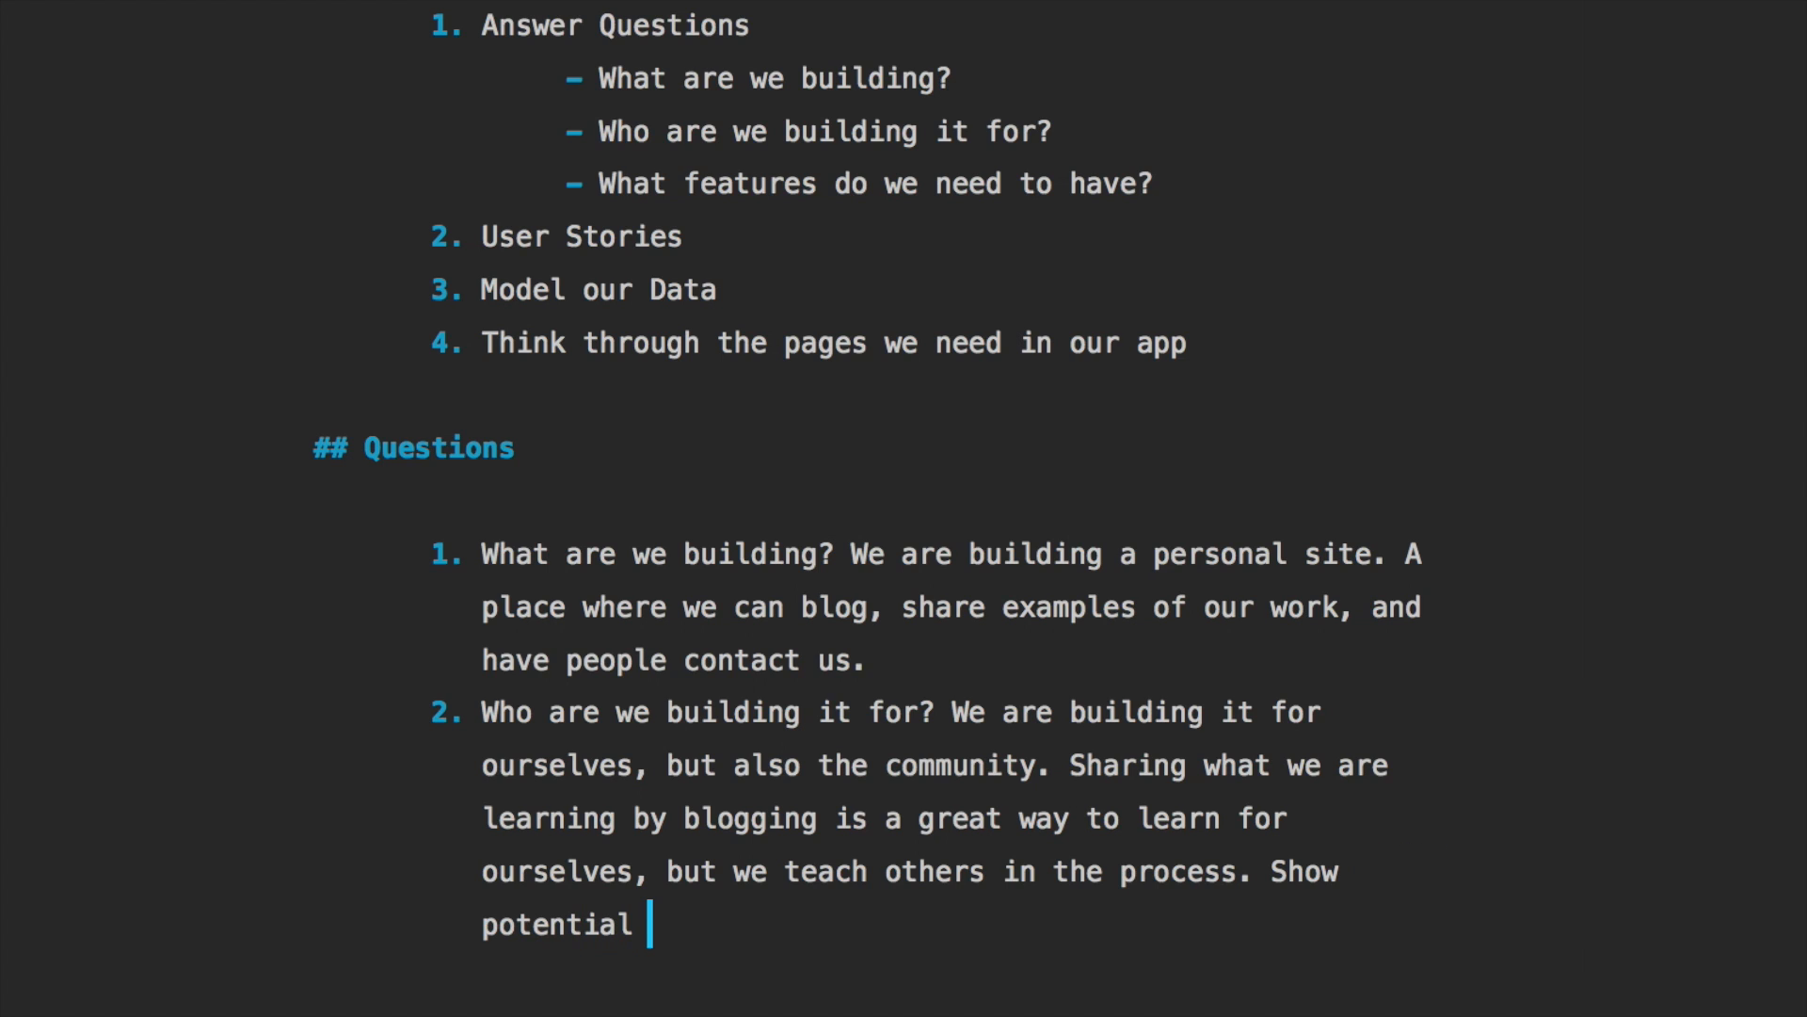
text(employers that)
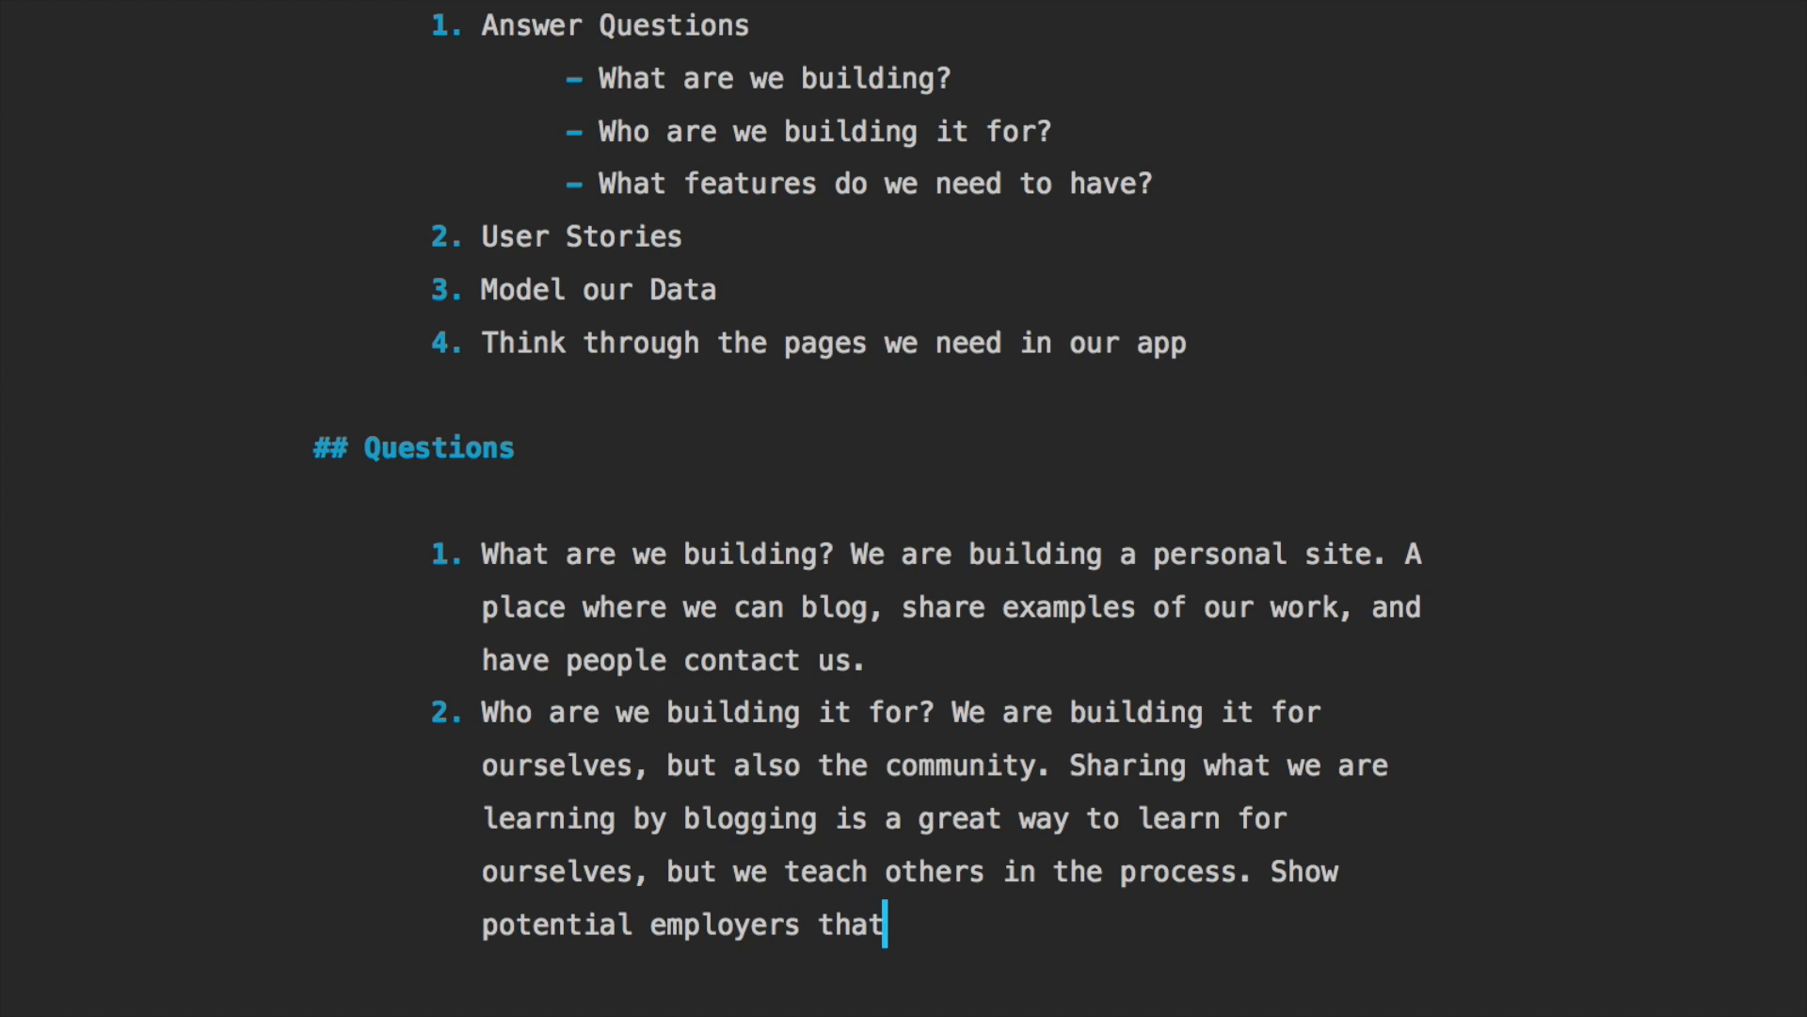
text(w)
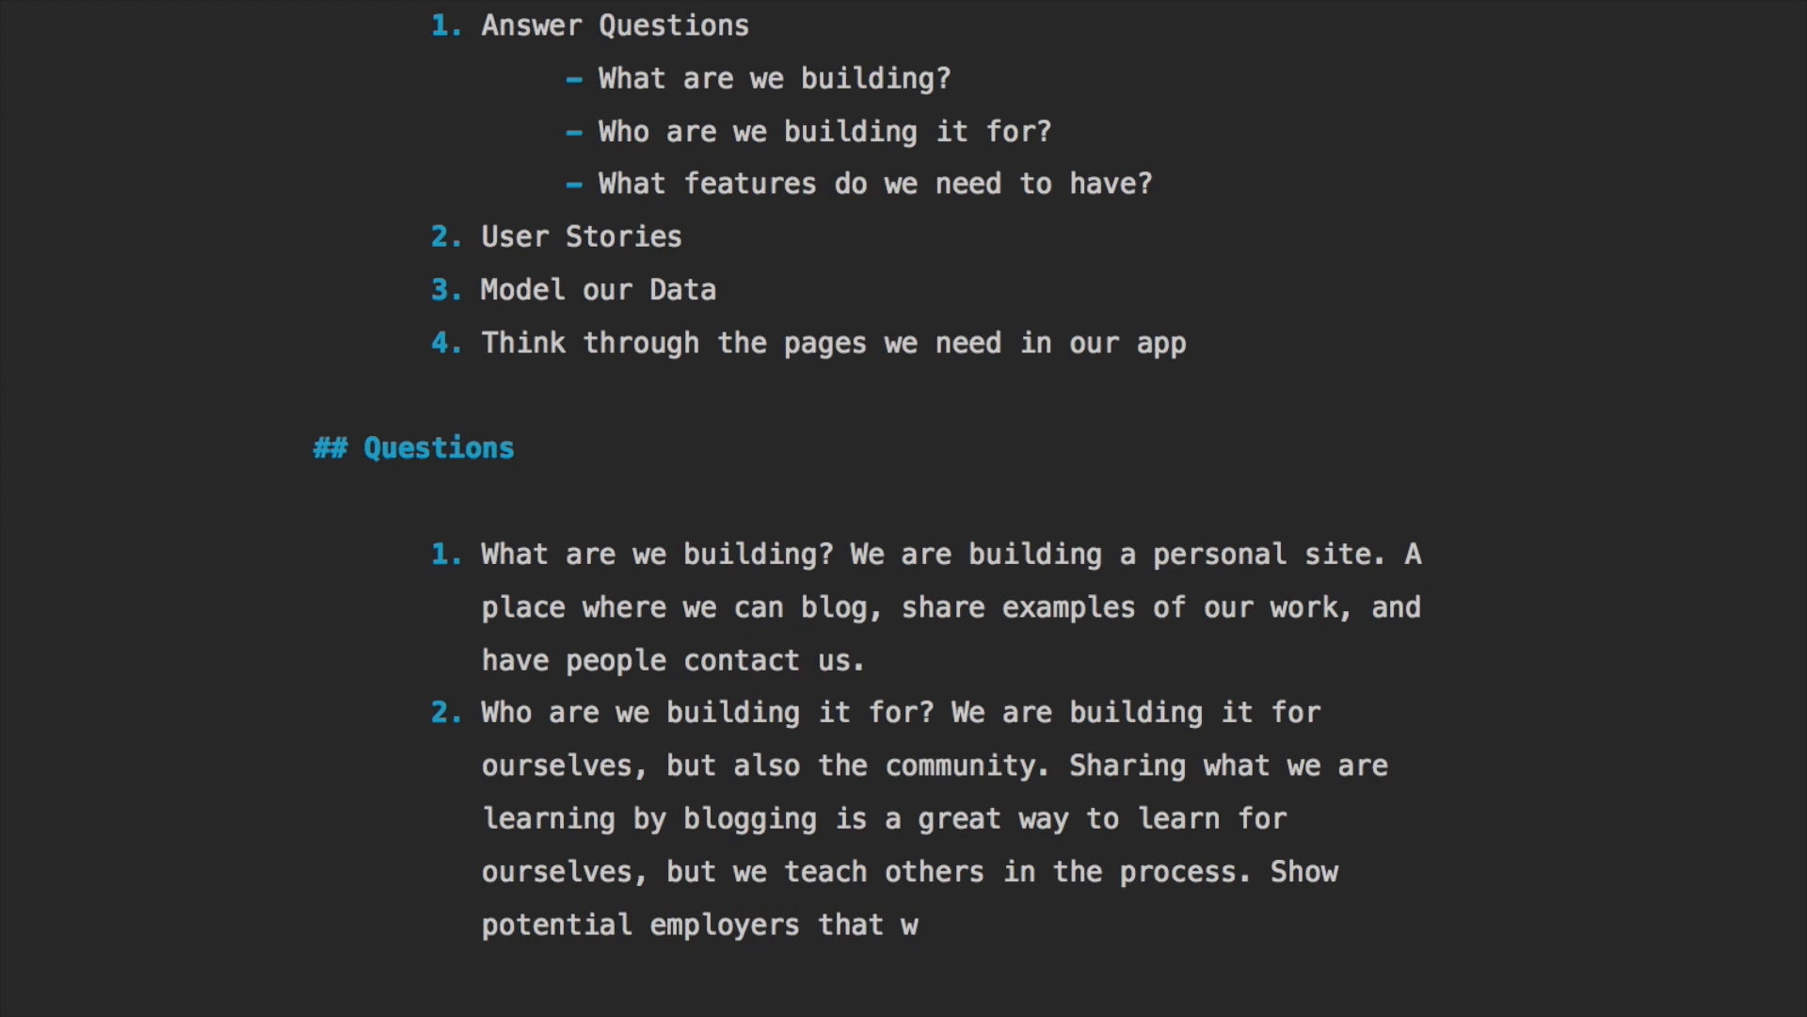
text(e know what)
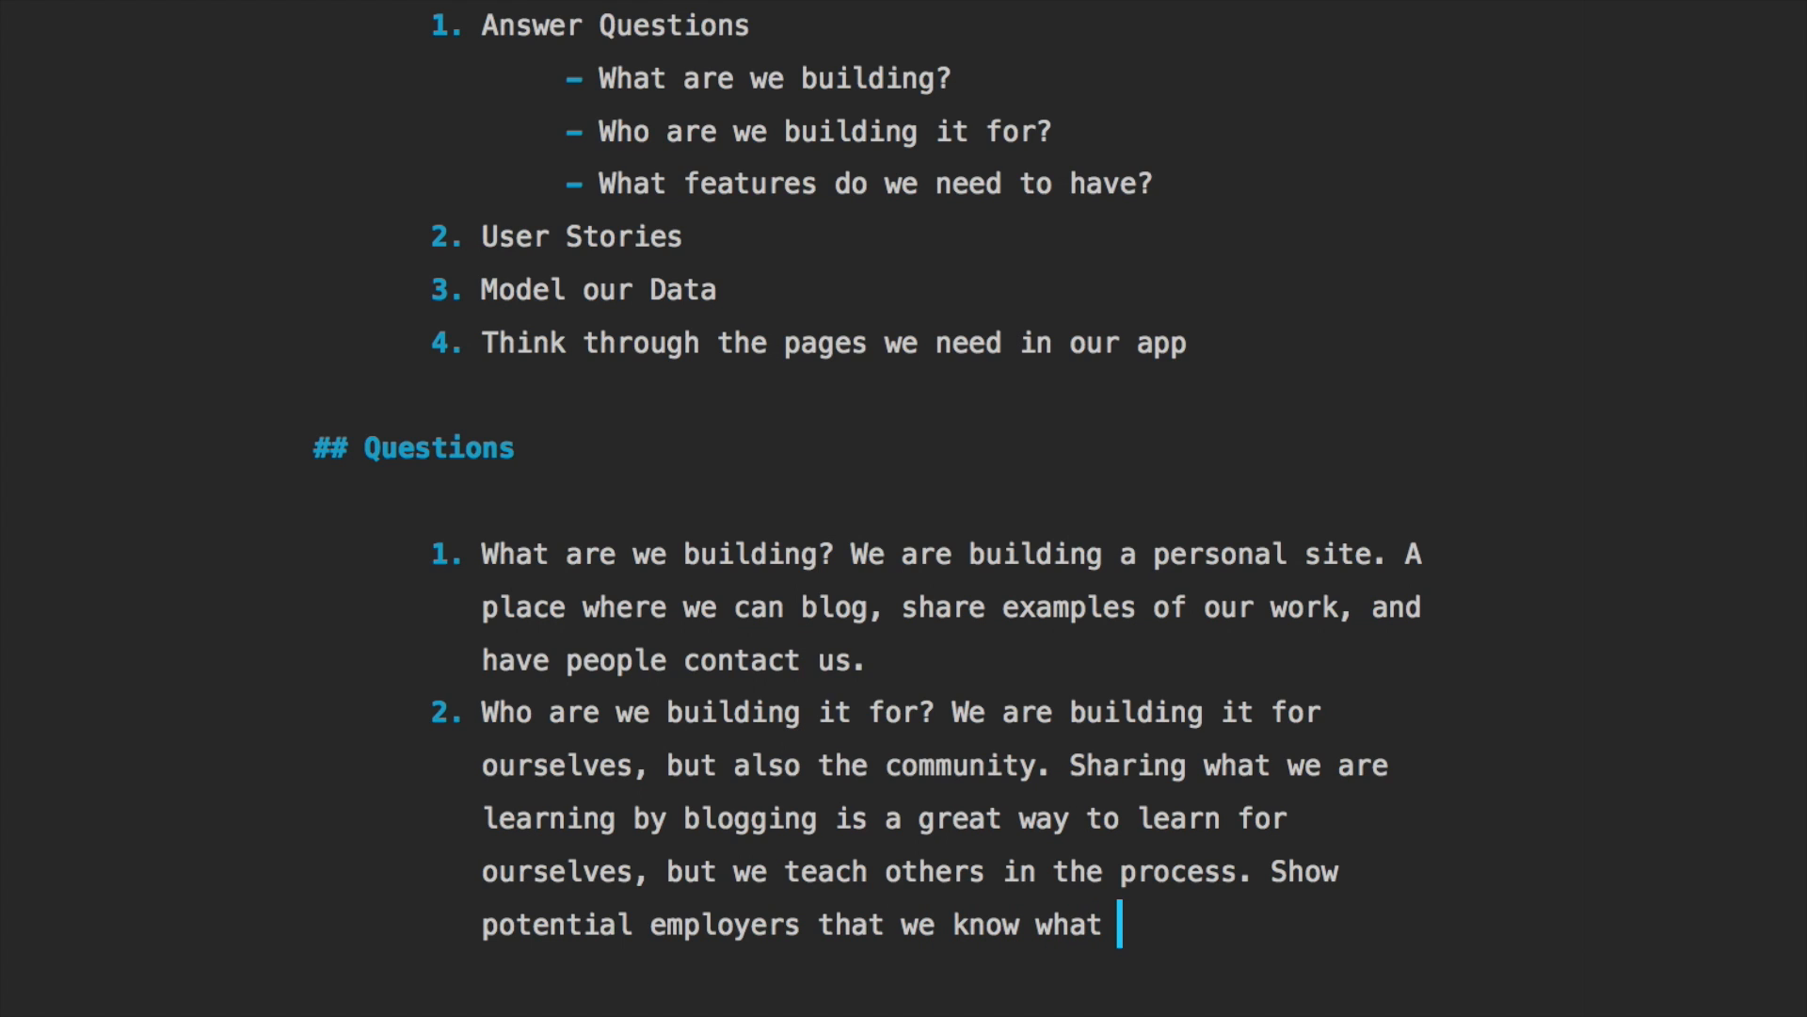
text(we are doing)
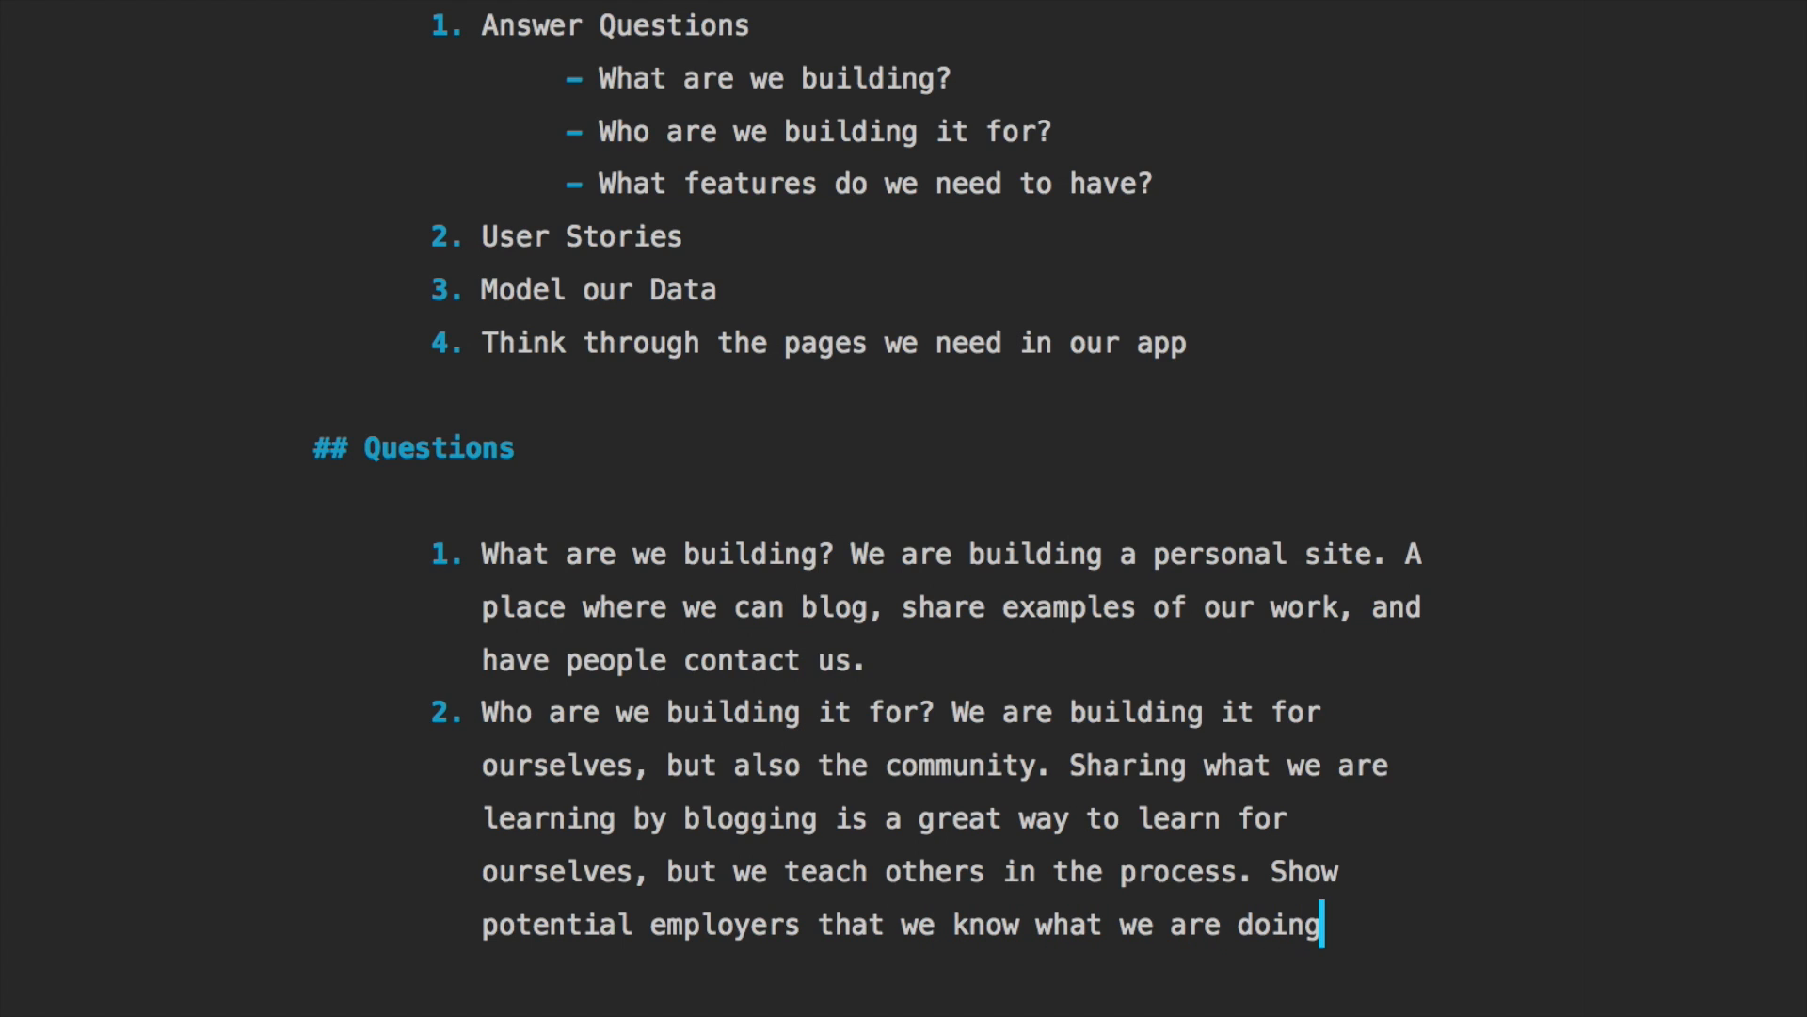
text(.)
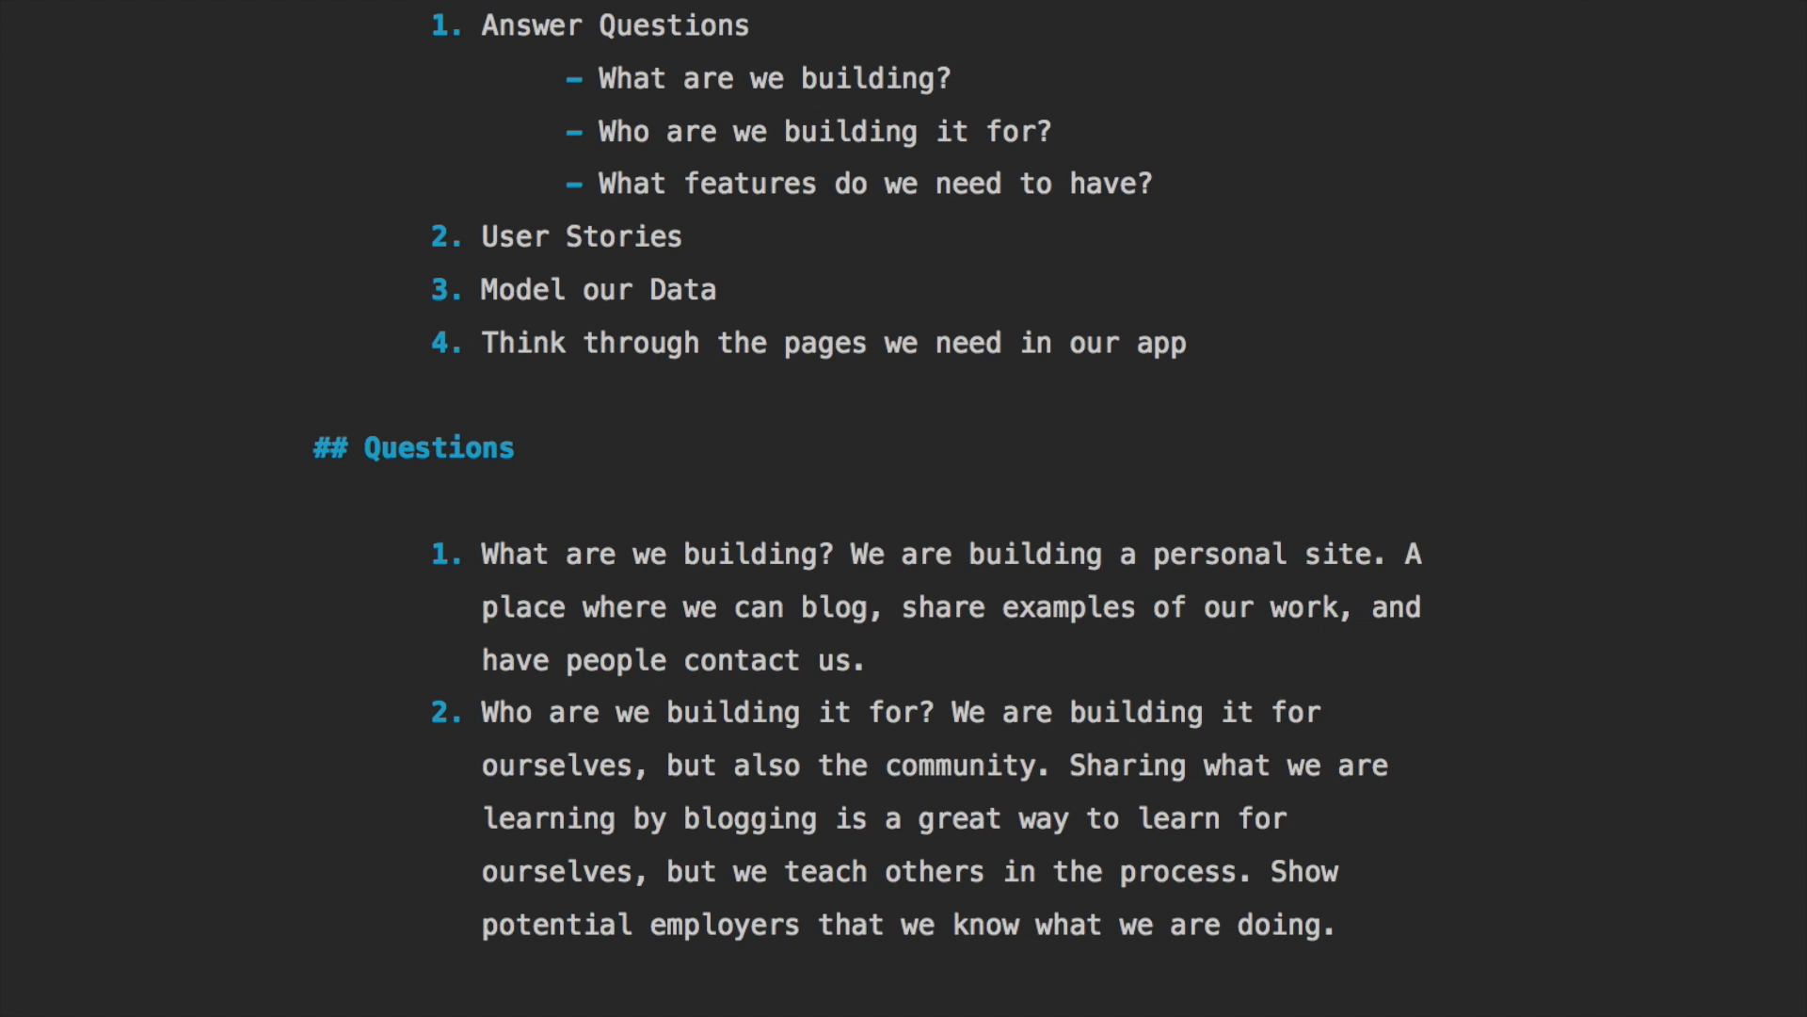
Add a third question: 'What features do we want to have?'
click(1337, 925)
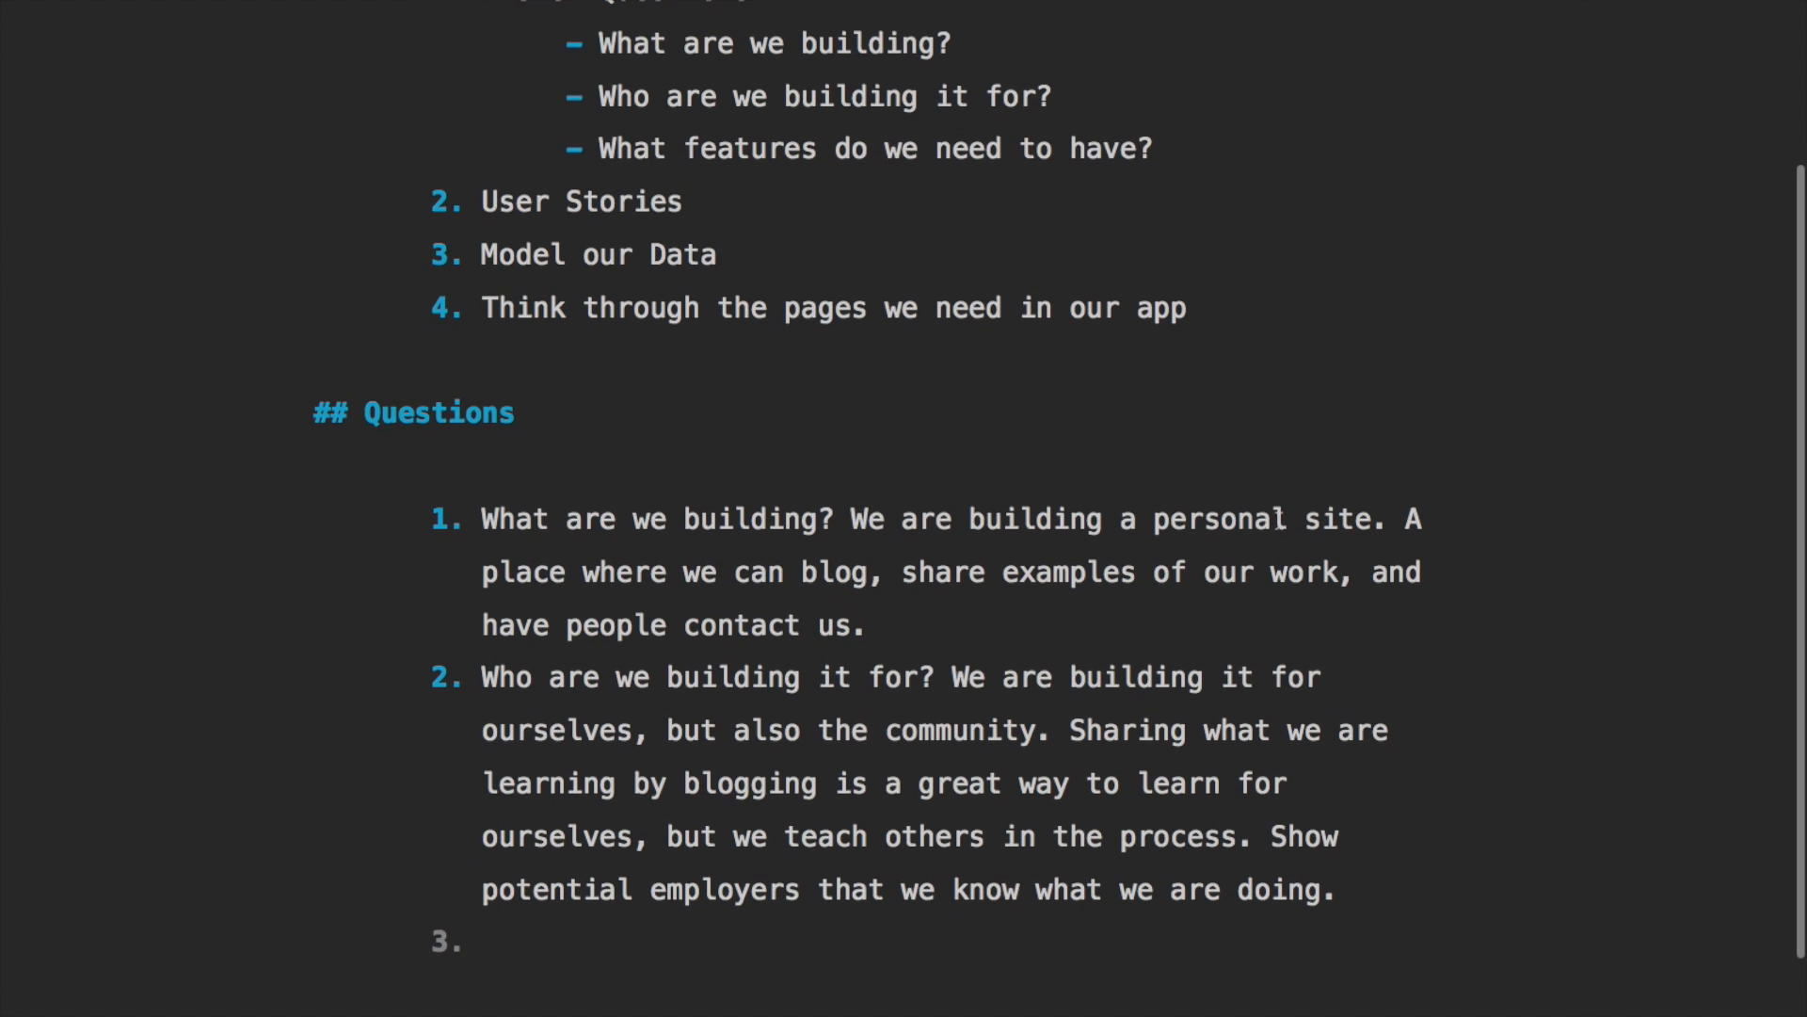
text(What features d)
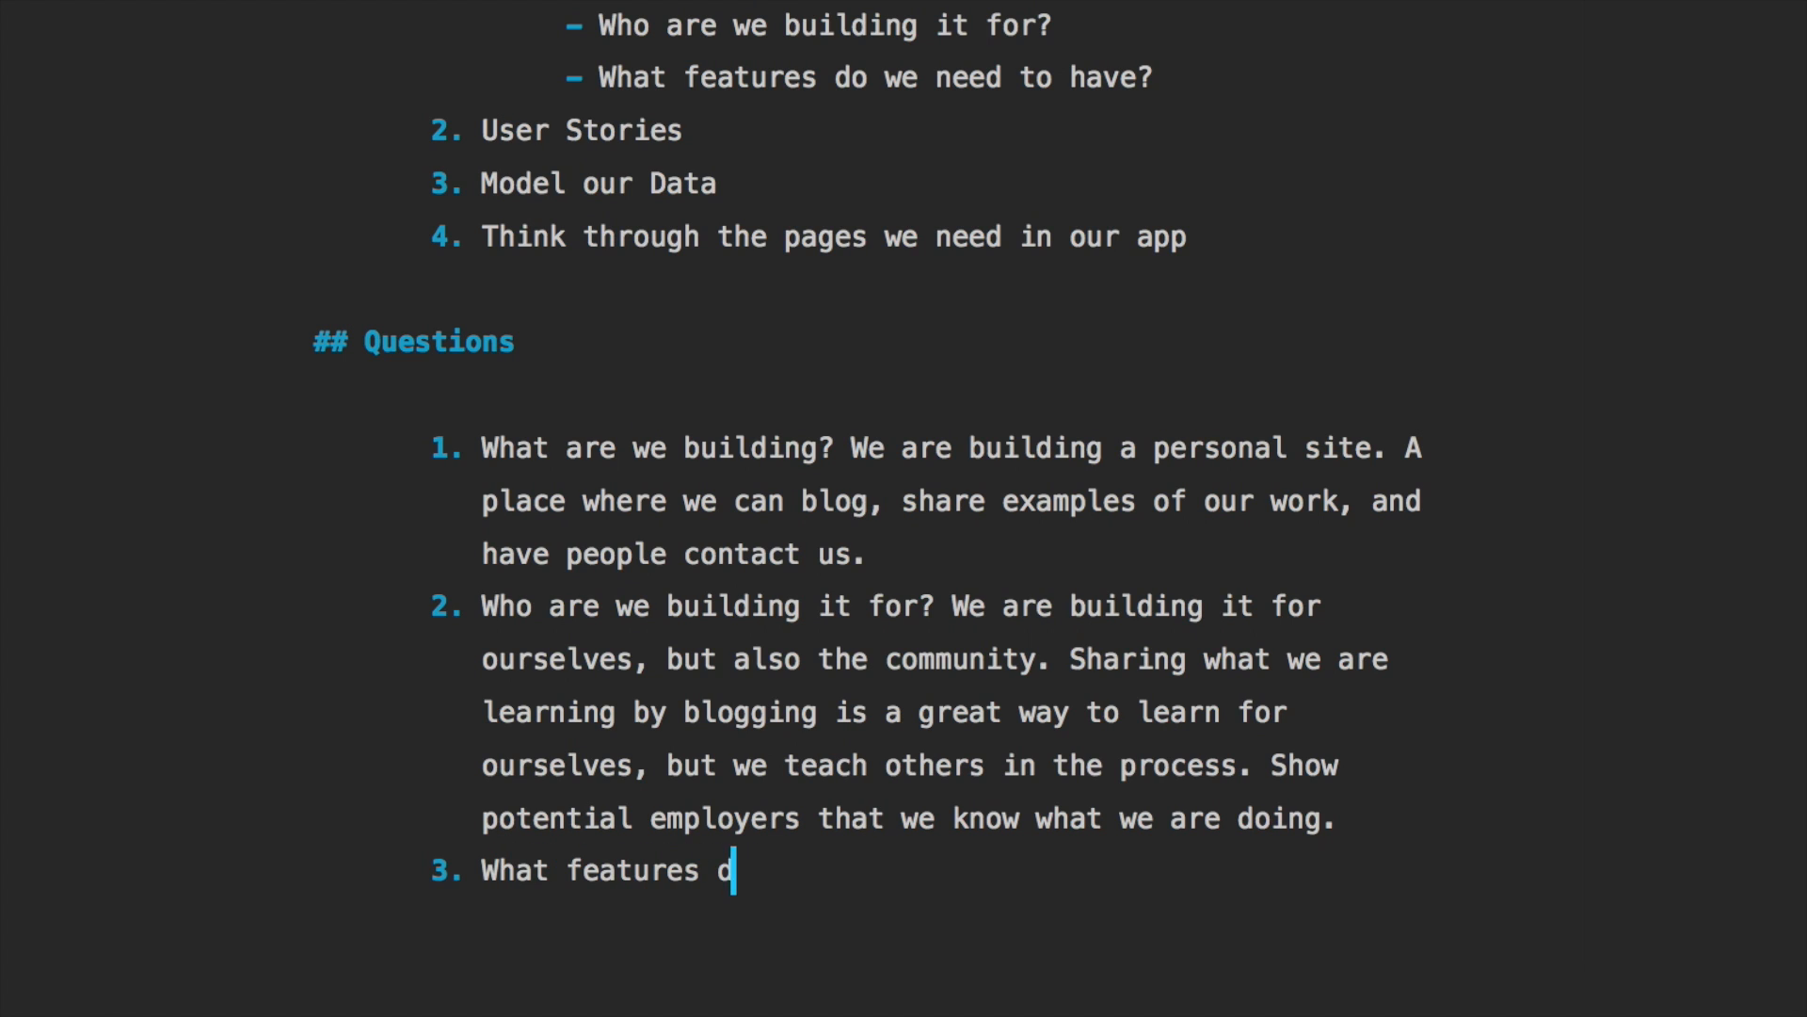
text(o we want to have)
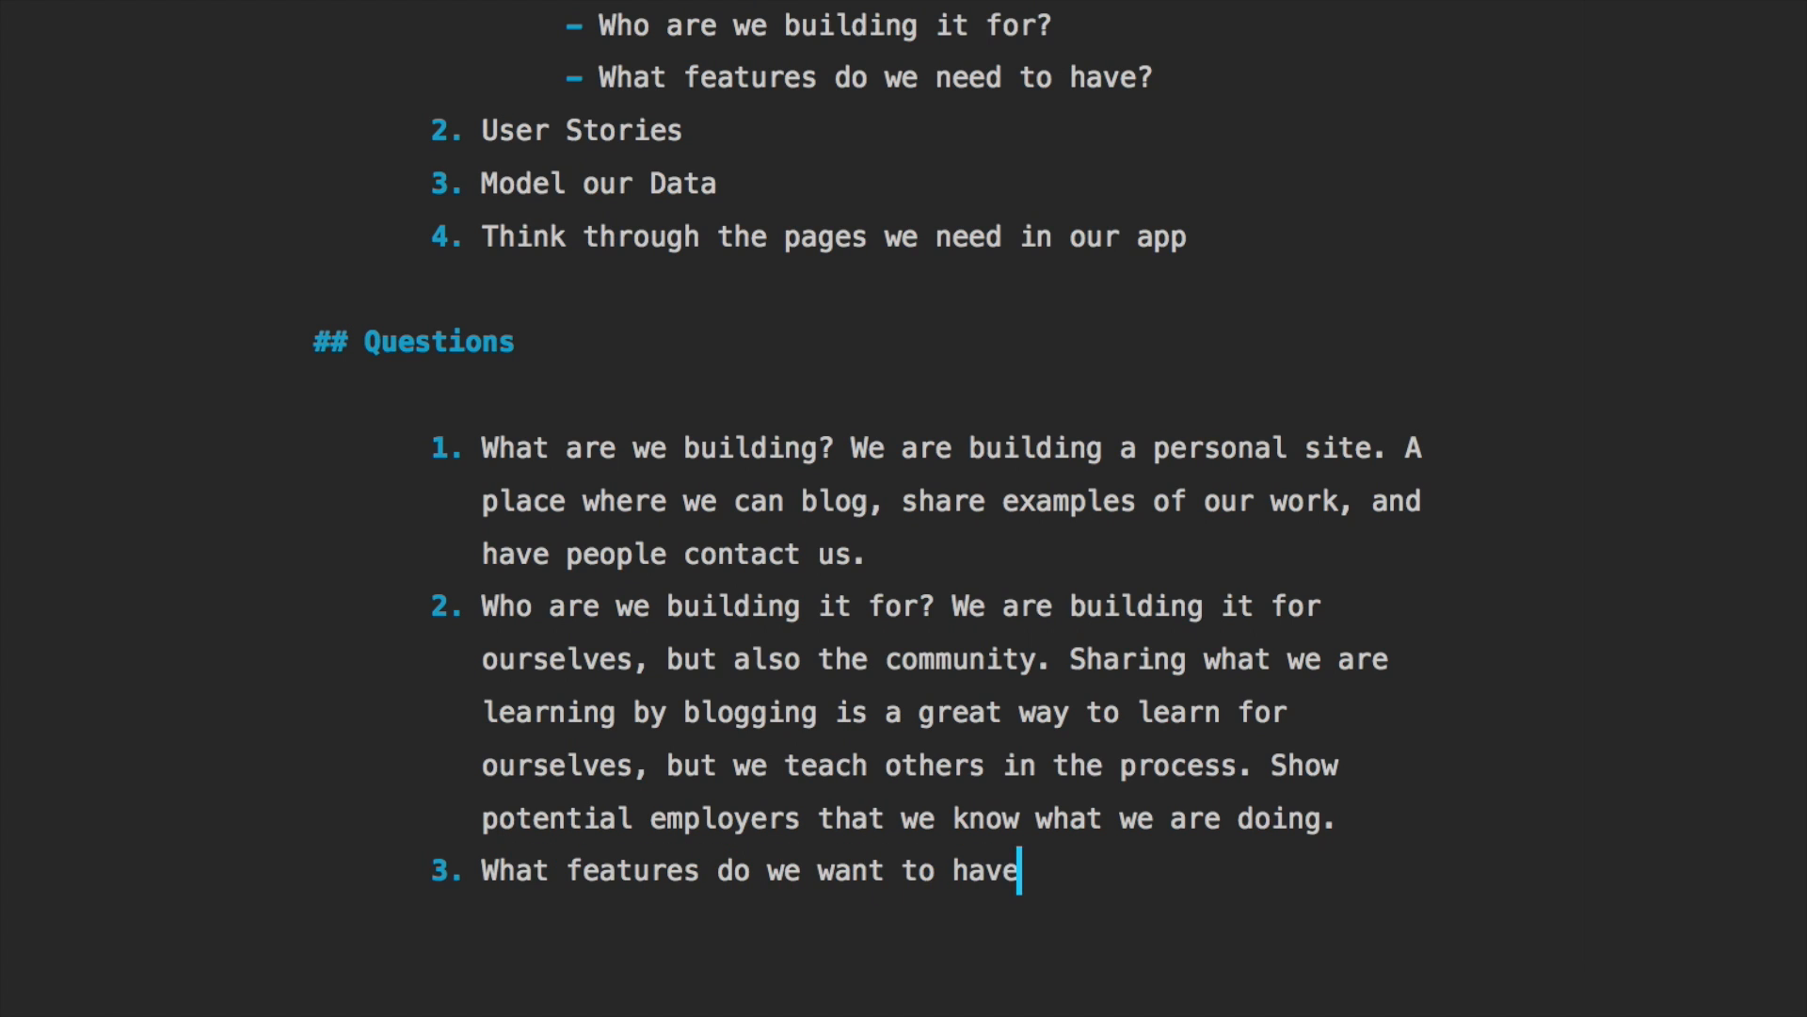
text(?)
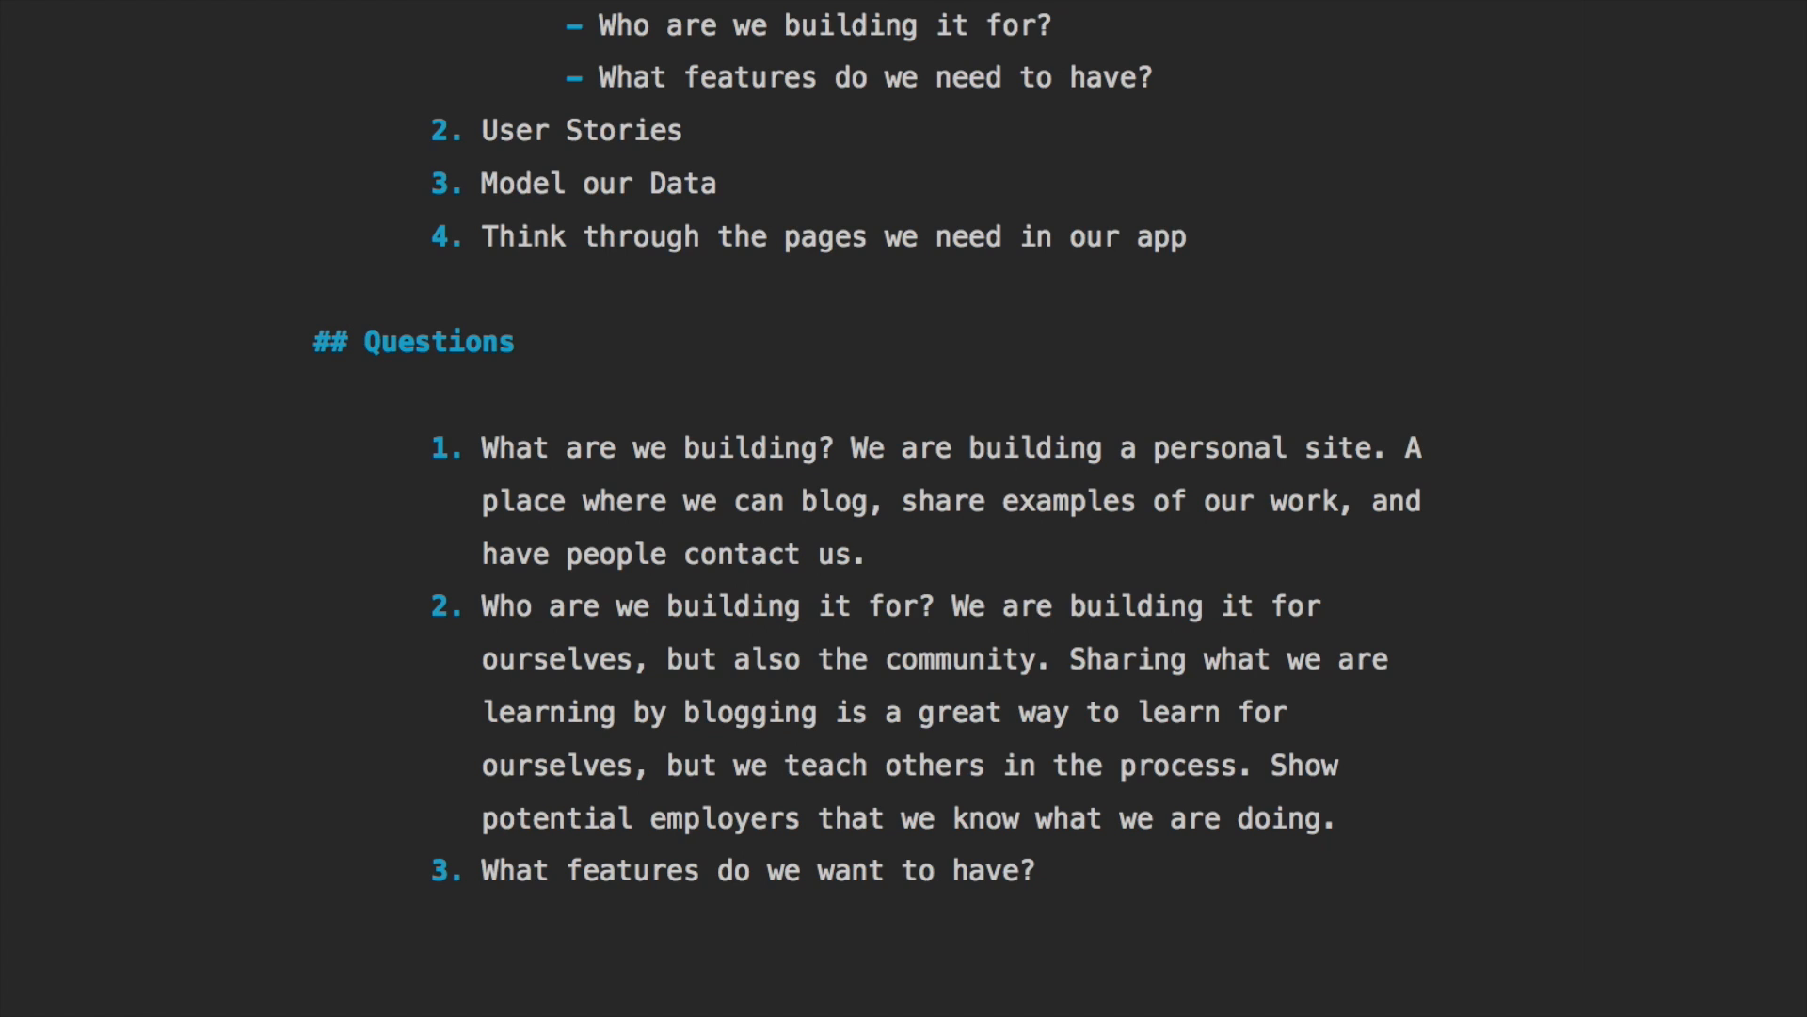
scroll(down, 3)
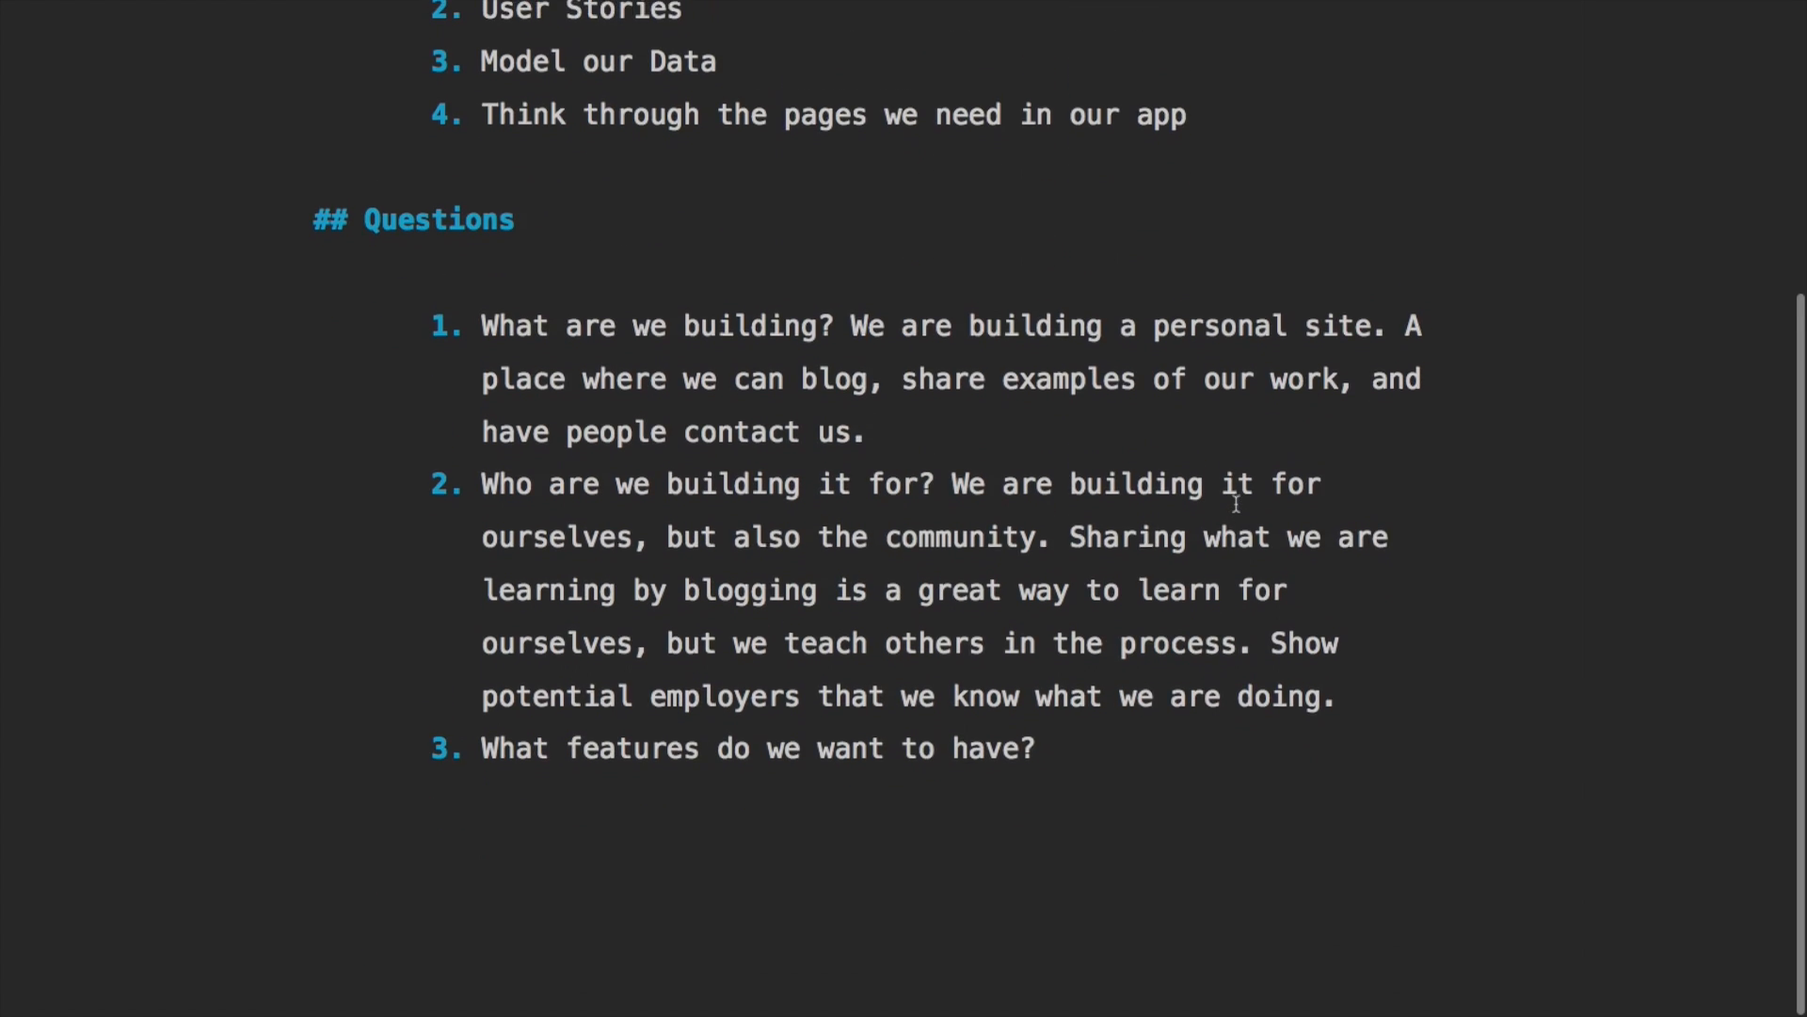
Add a '## User Stories' heading with the template 'As a blank, I want to blank, so that blank'
text(#)
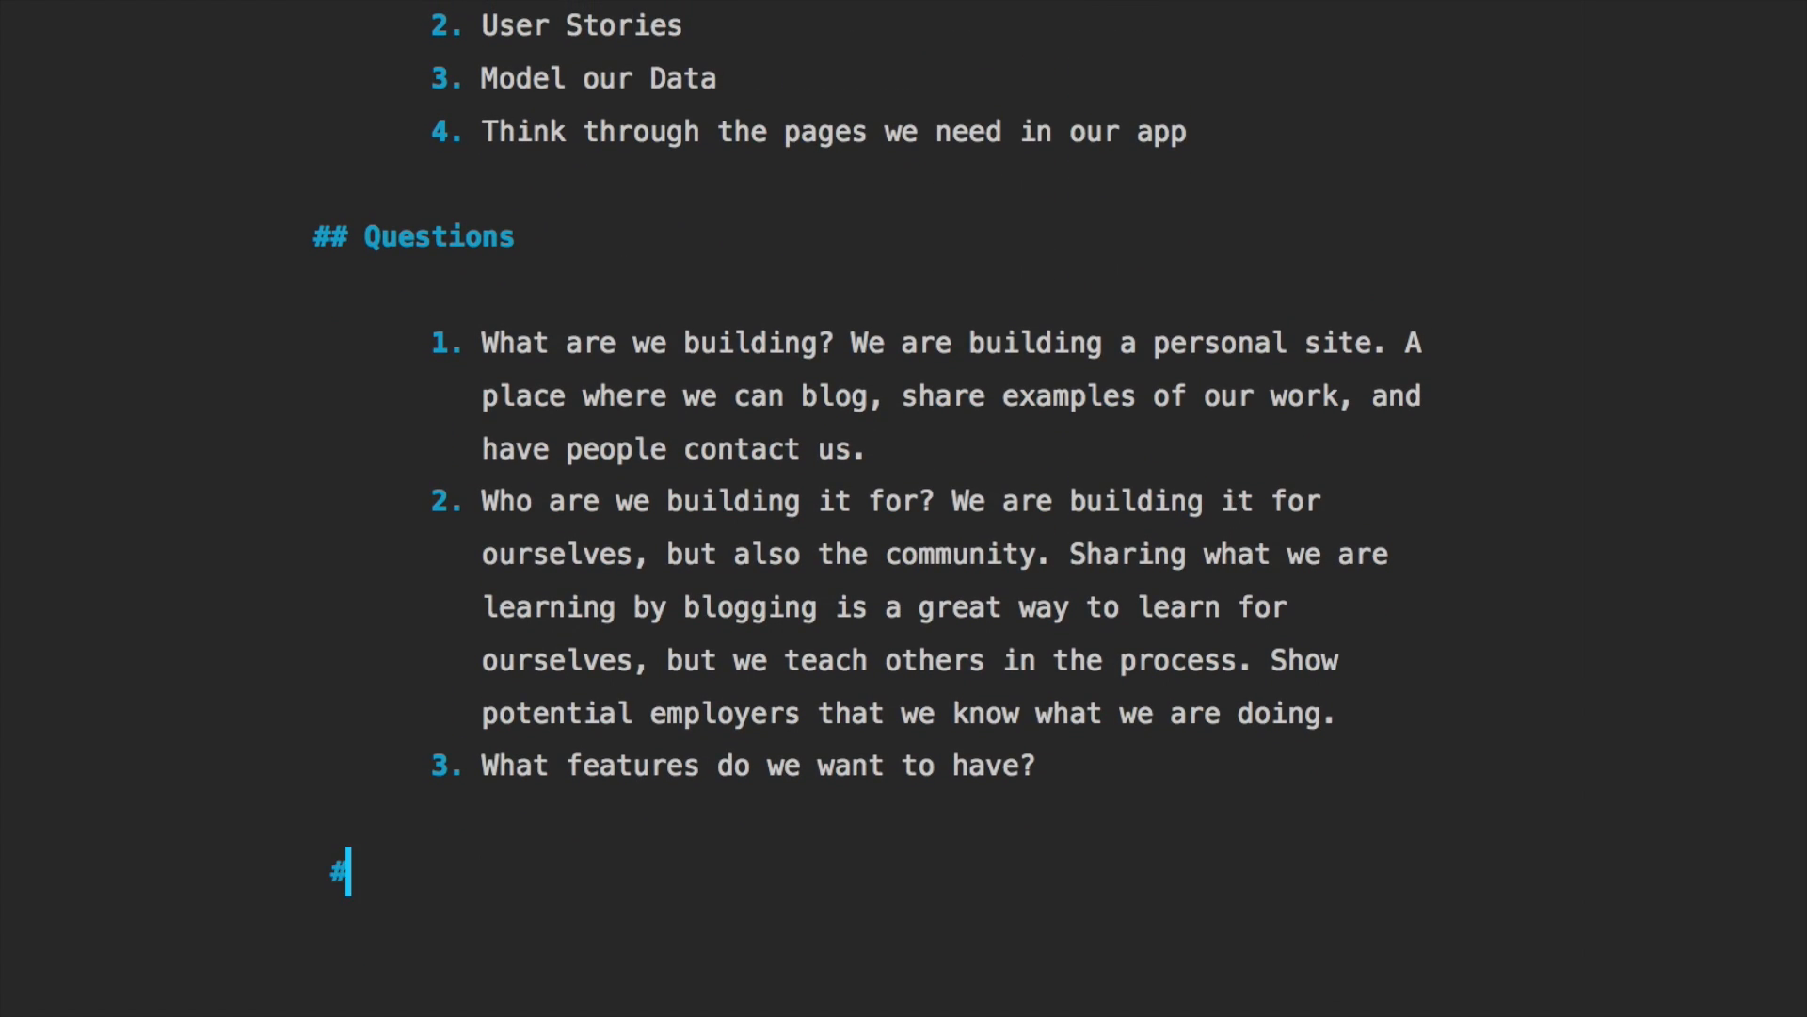
text(# User)
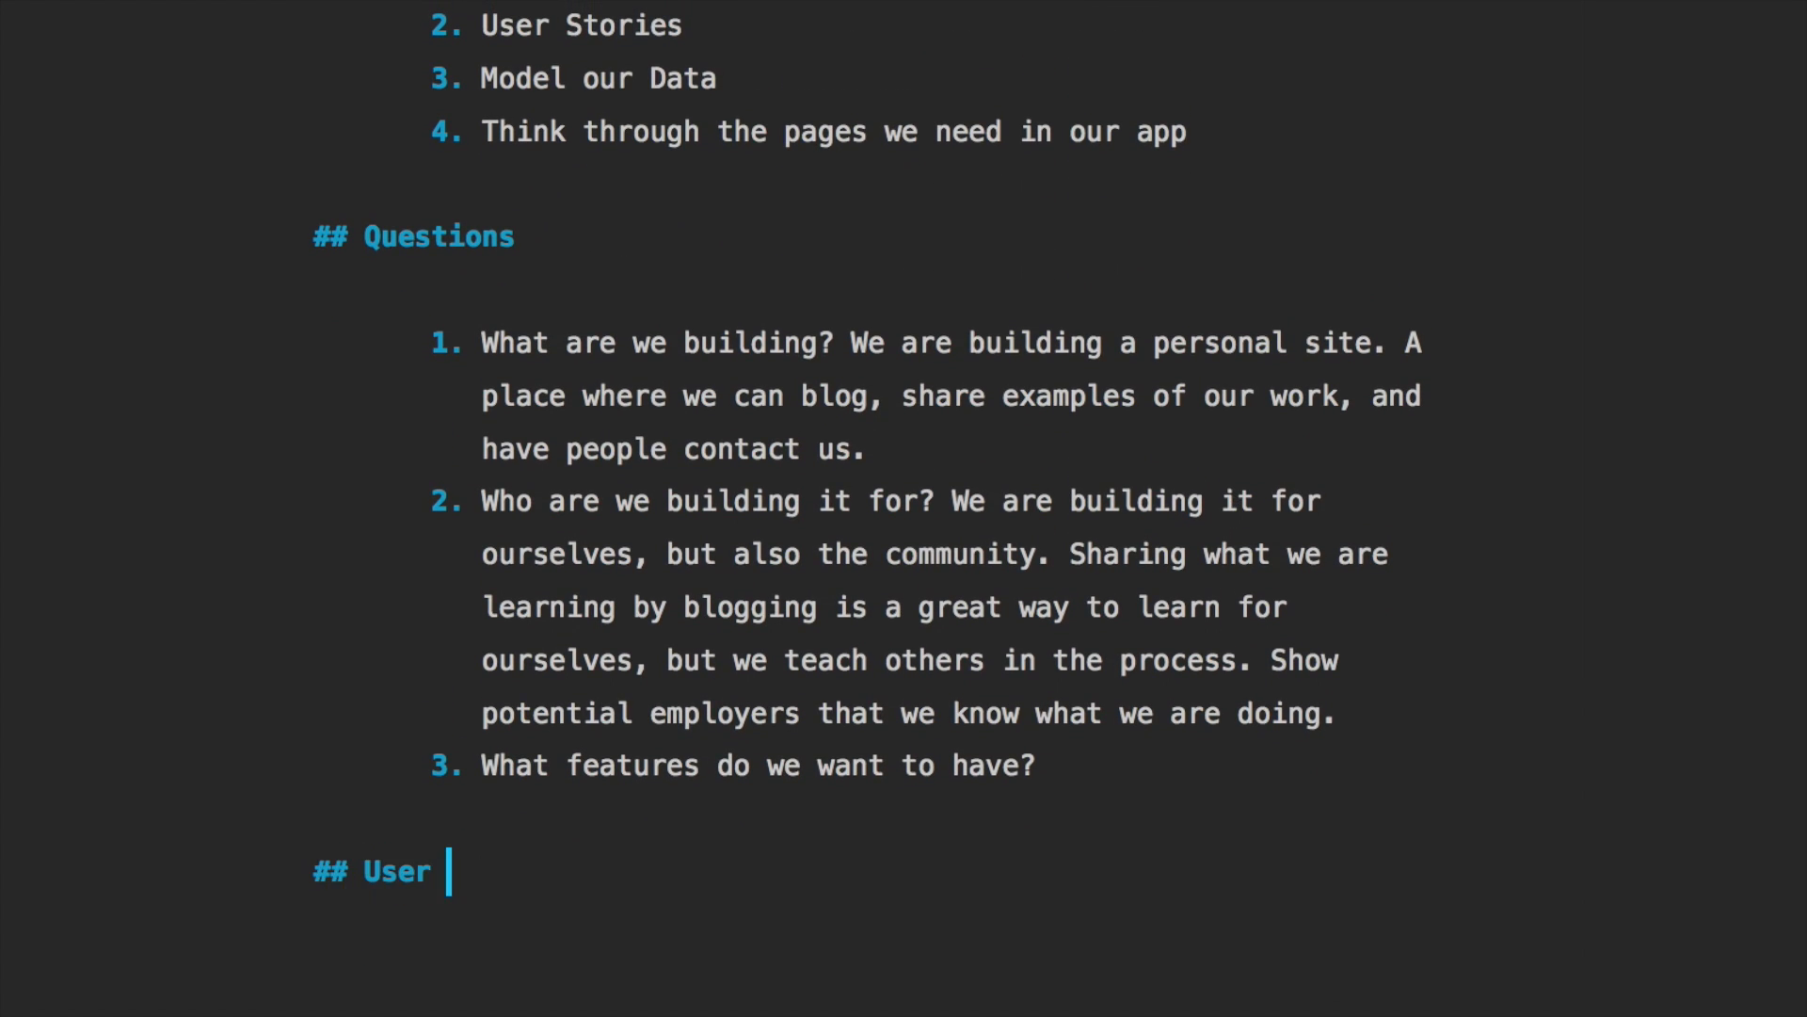
text(Stories)
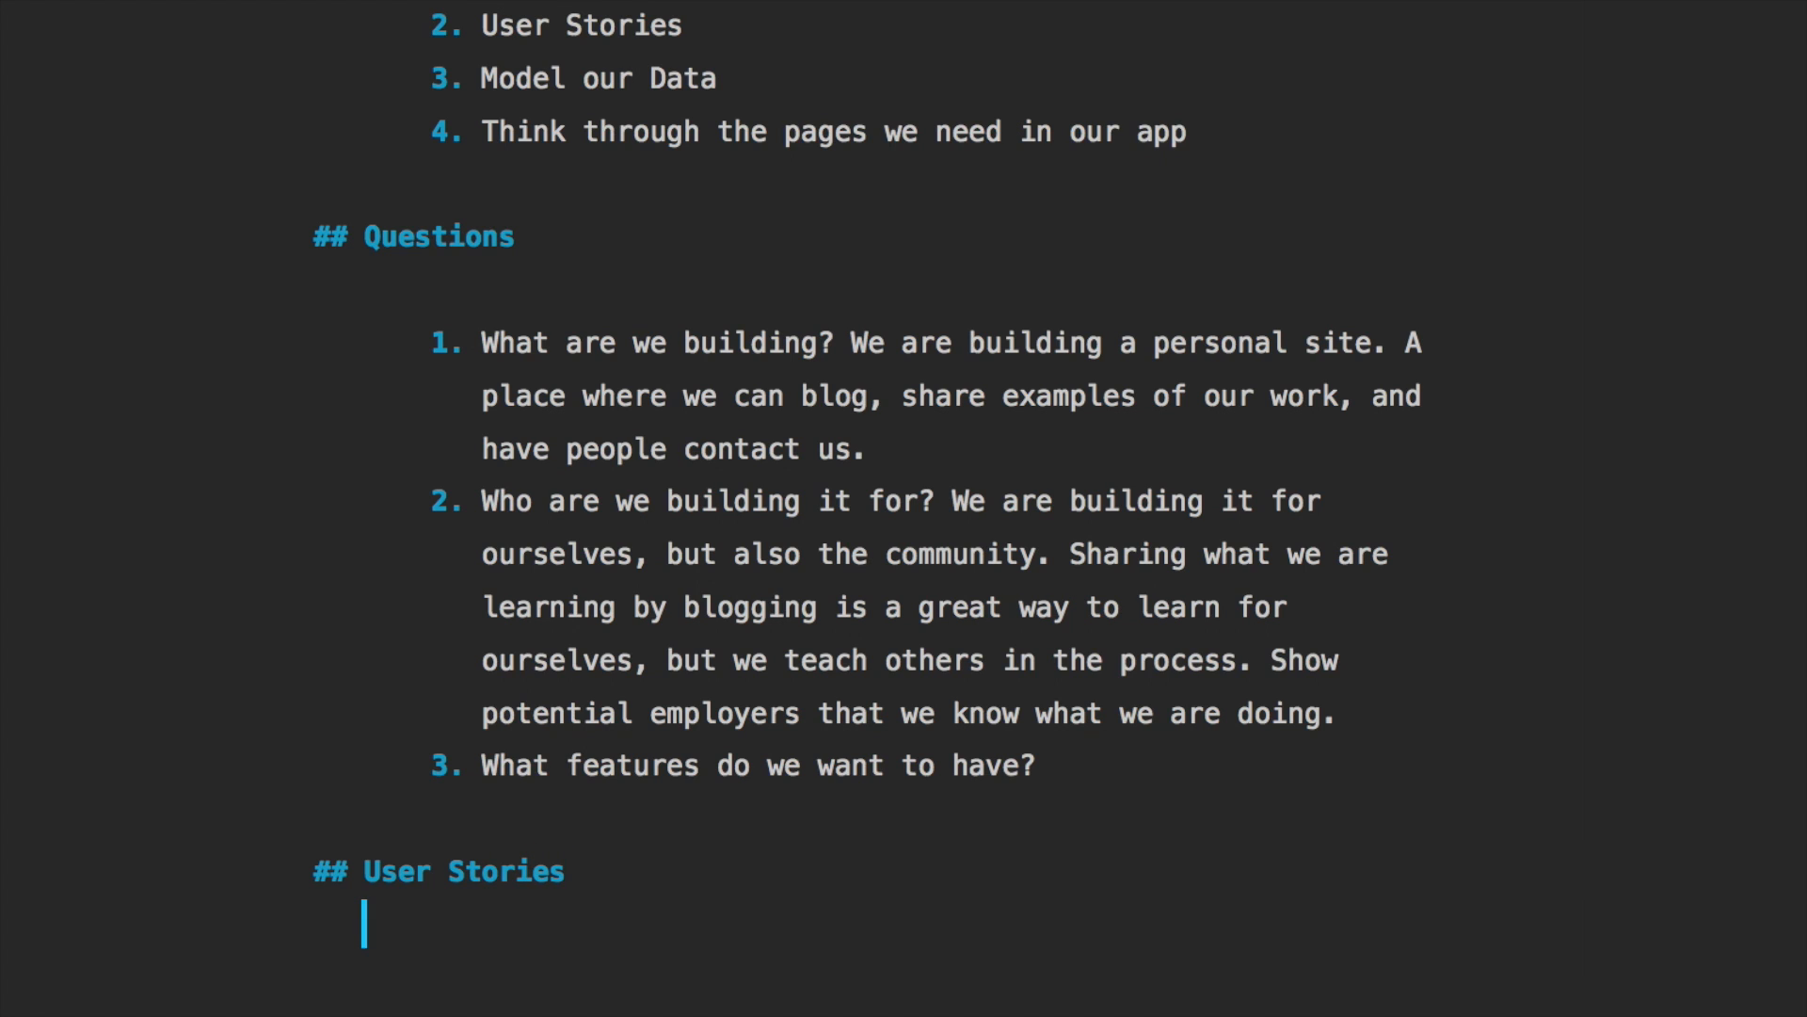
scroll(down, 3)
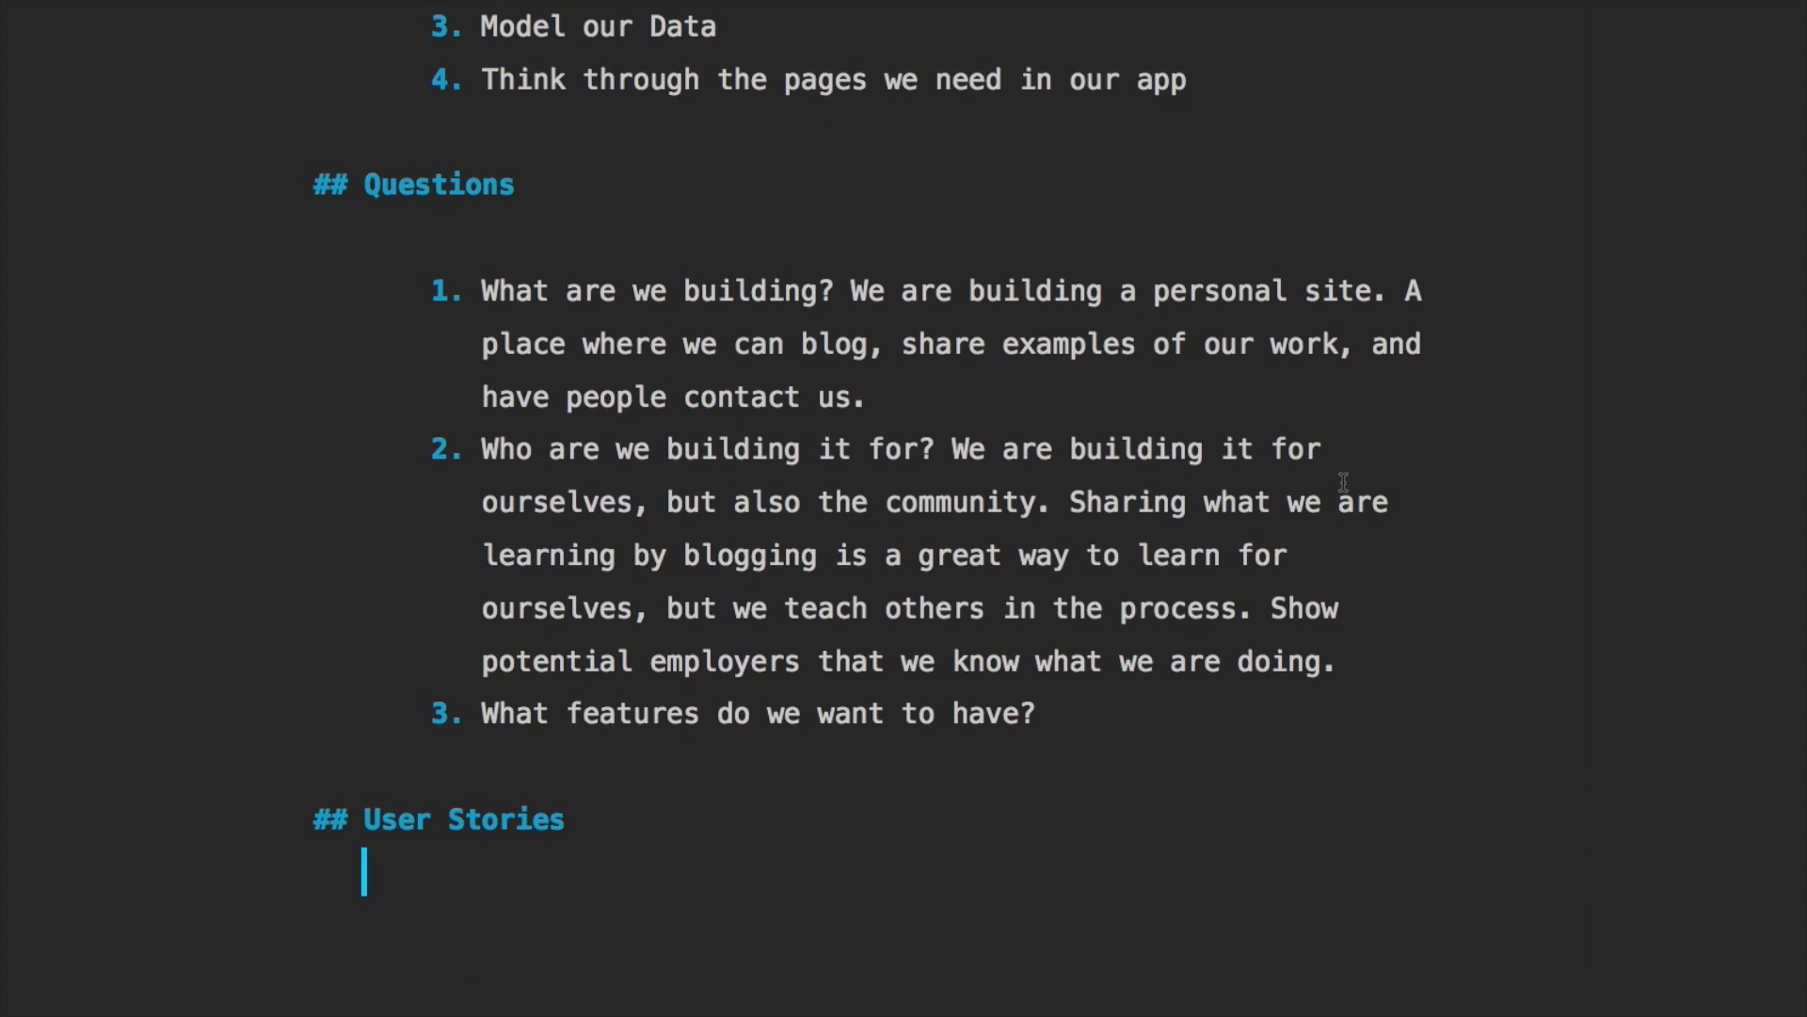
text(As a blank,)
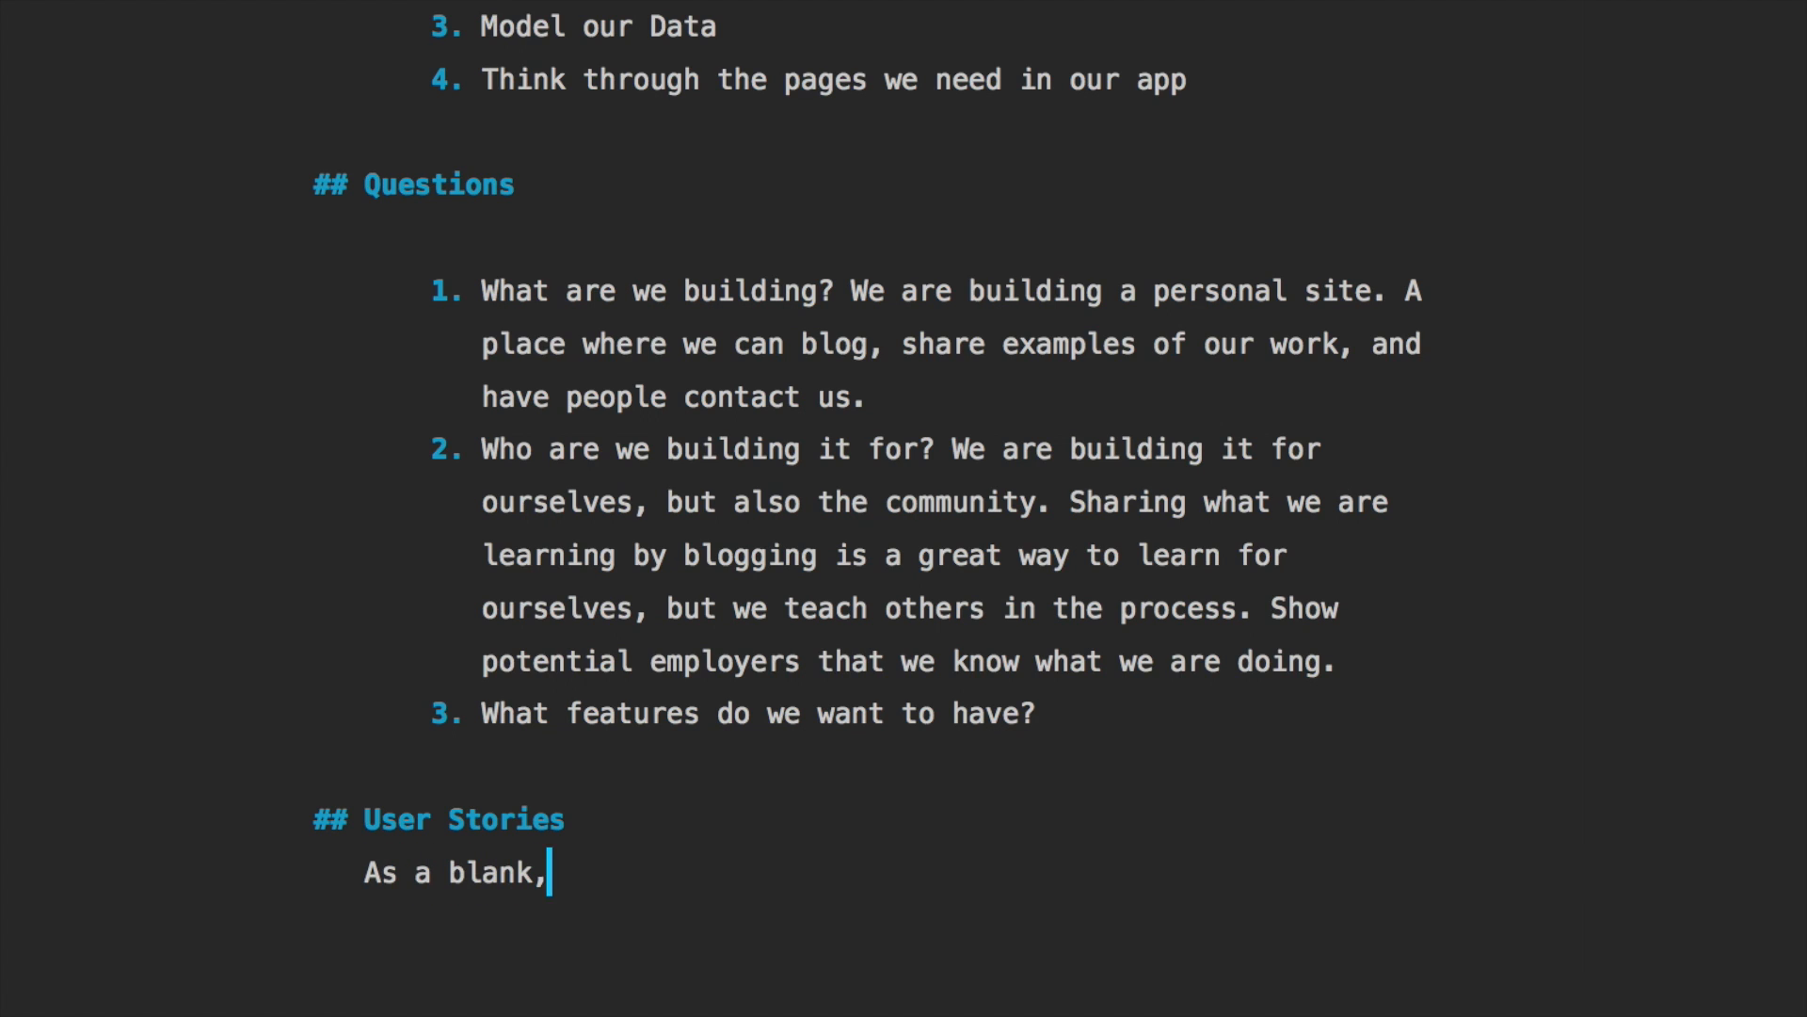
text(I want tob)
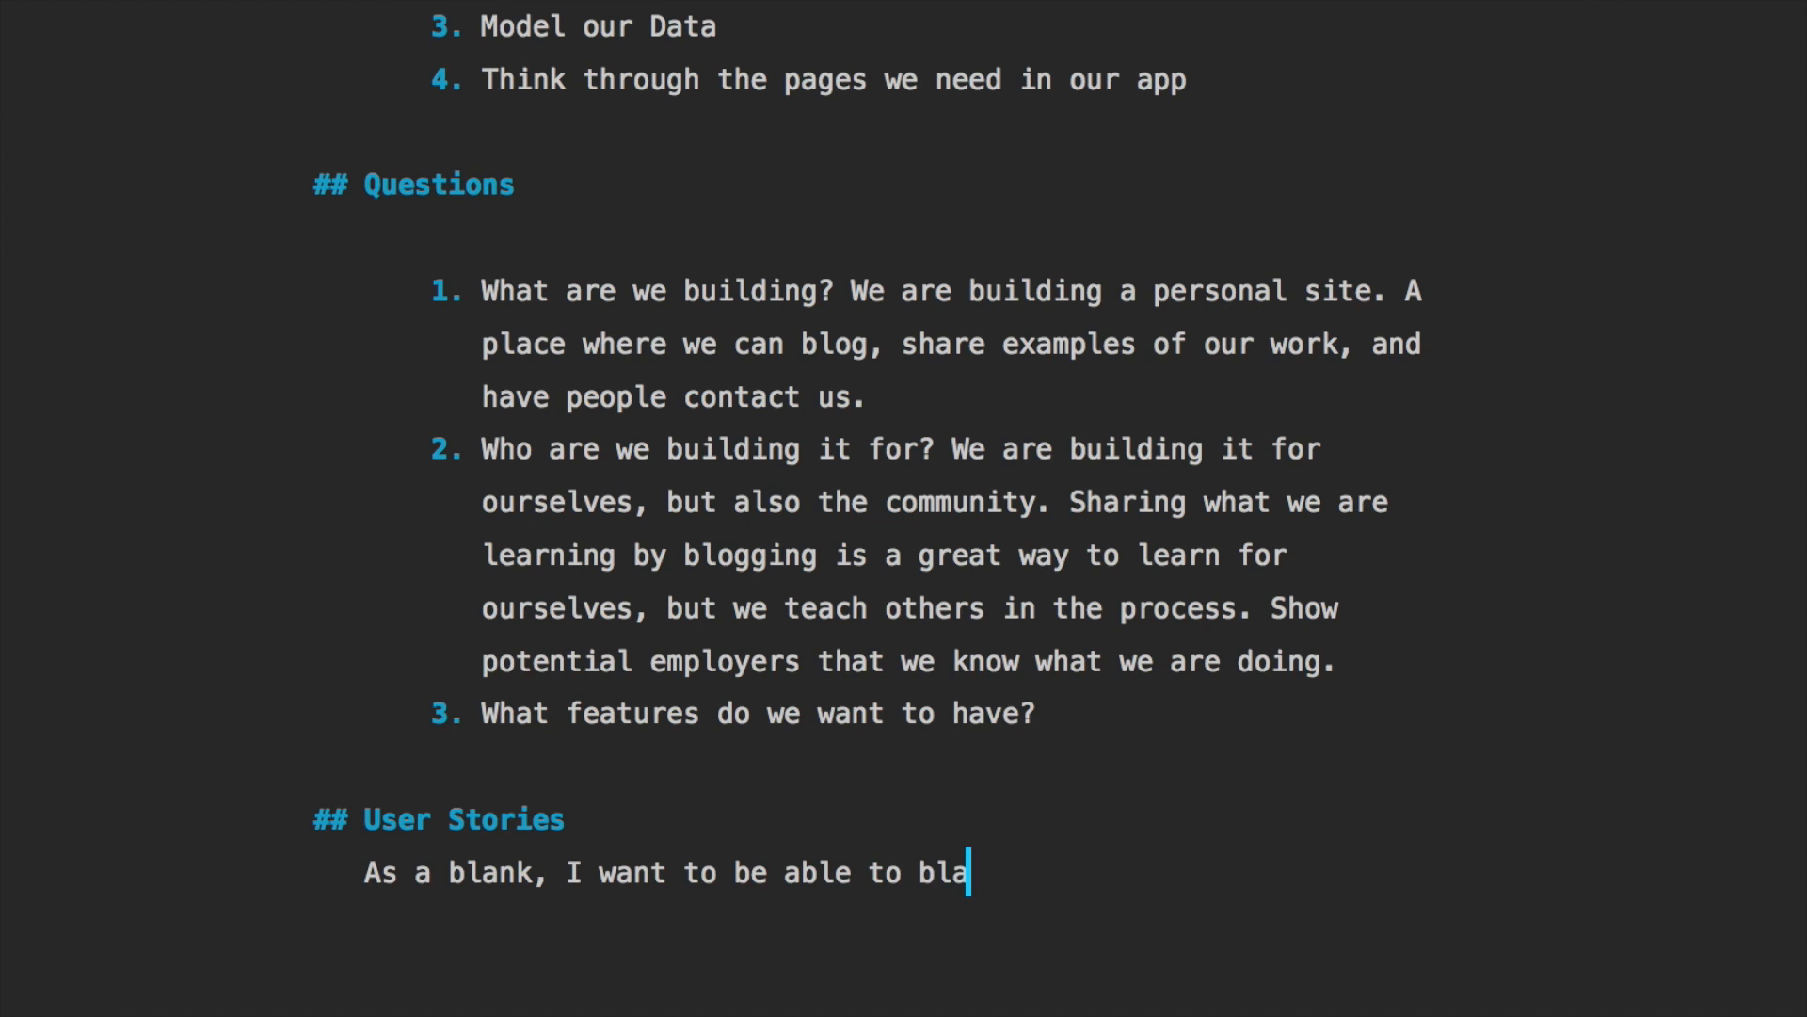
text(nk, so that blank.)
text(As a user)
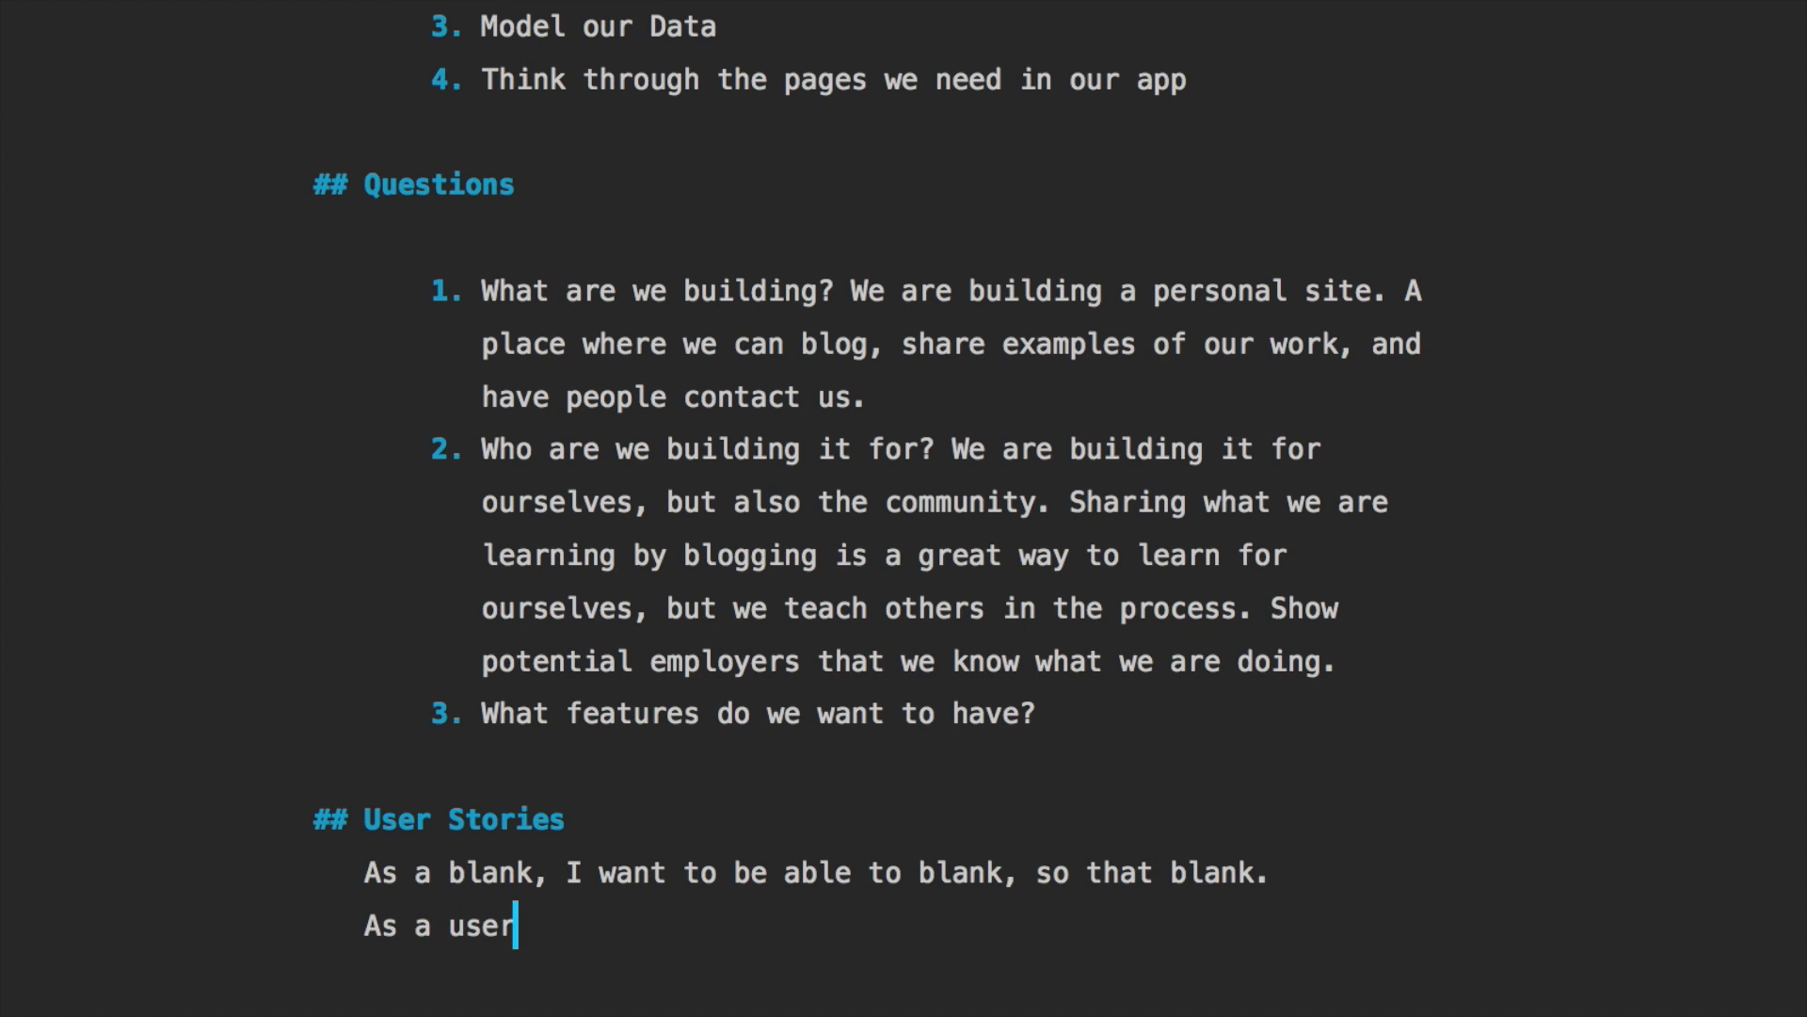
Write user stories for creating posts to share what I'm learning and editing/destroying posts to manage my blog
text(, I wantto be ab)
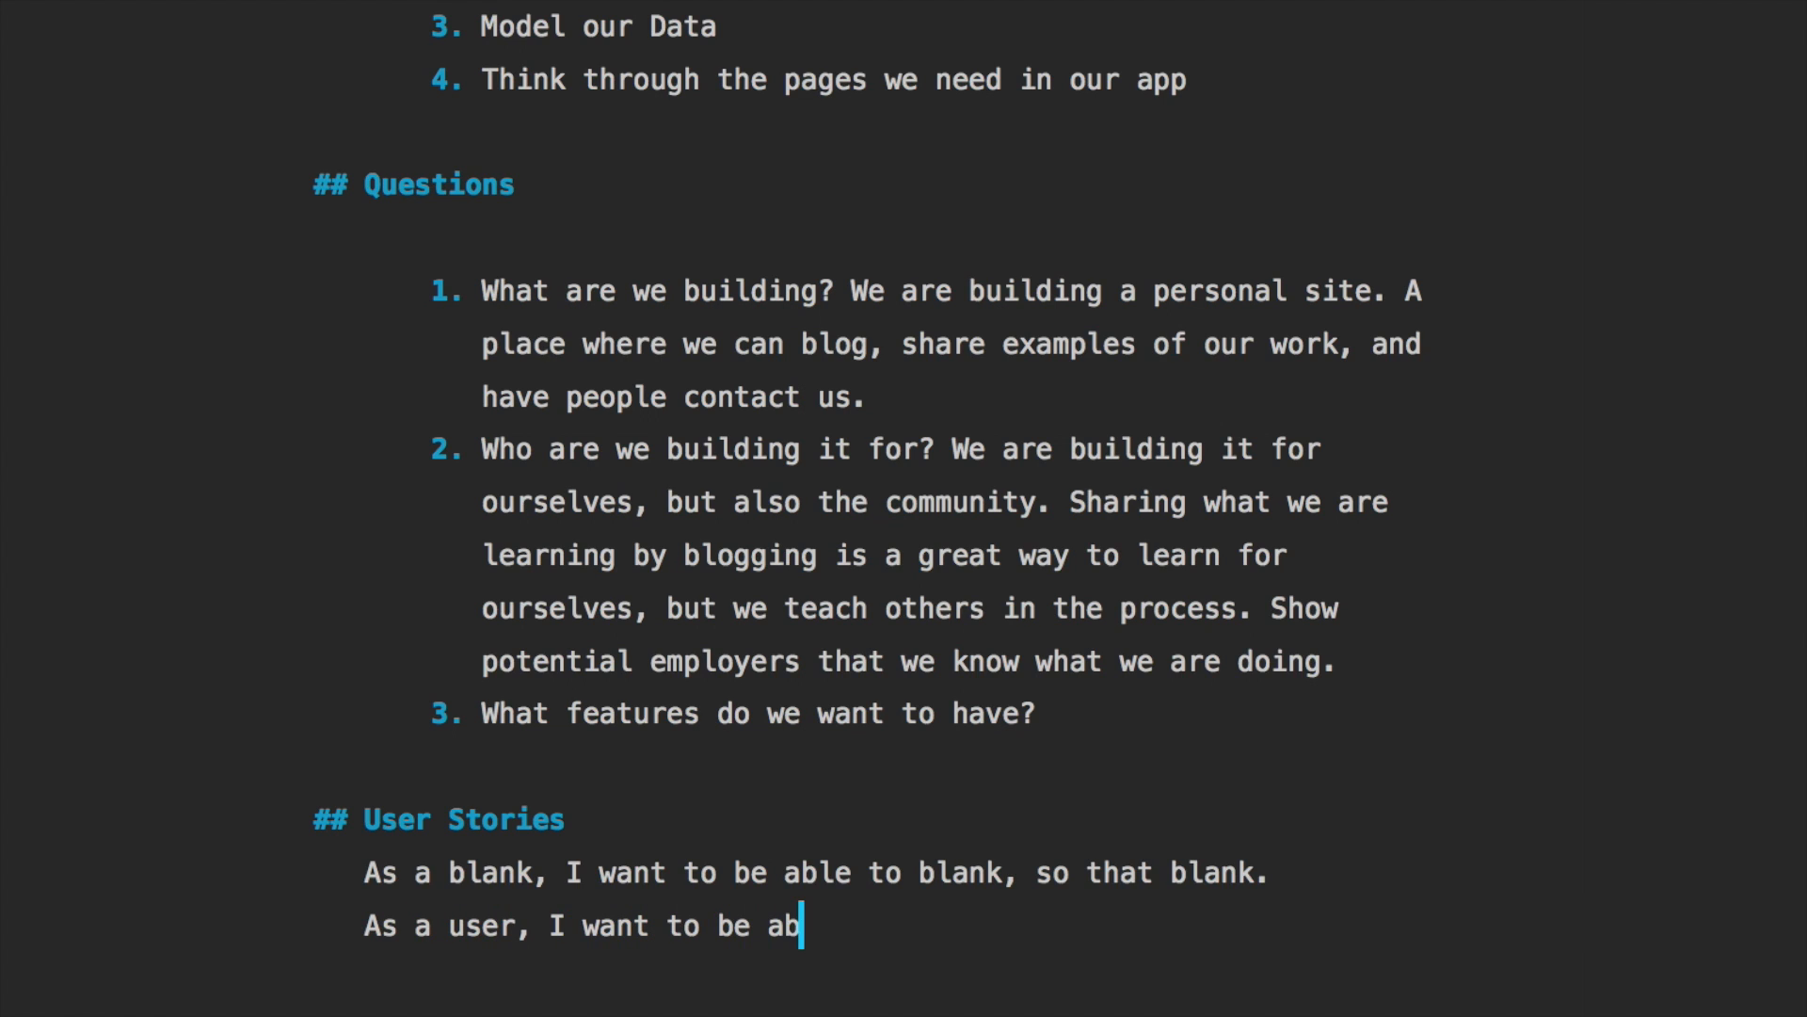
text(le to creates)
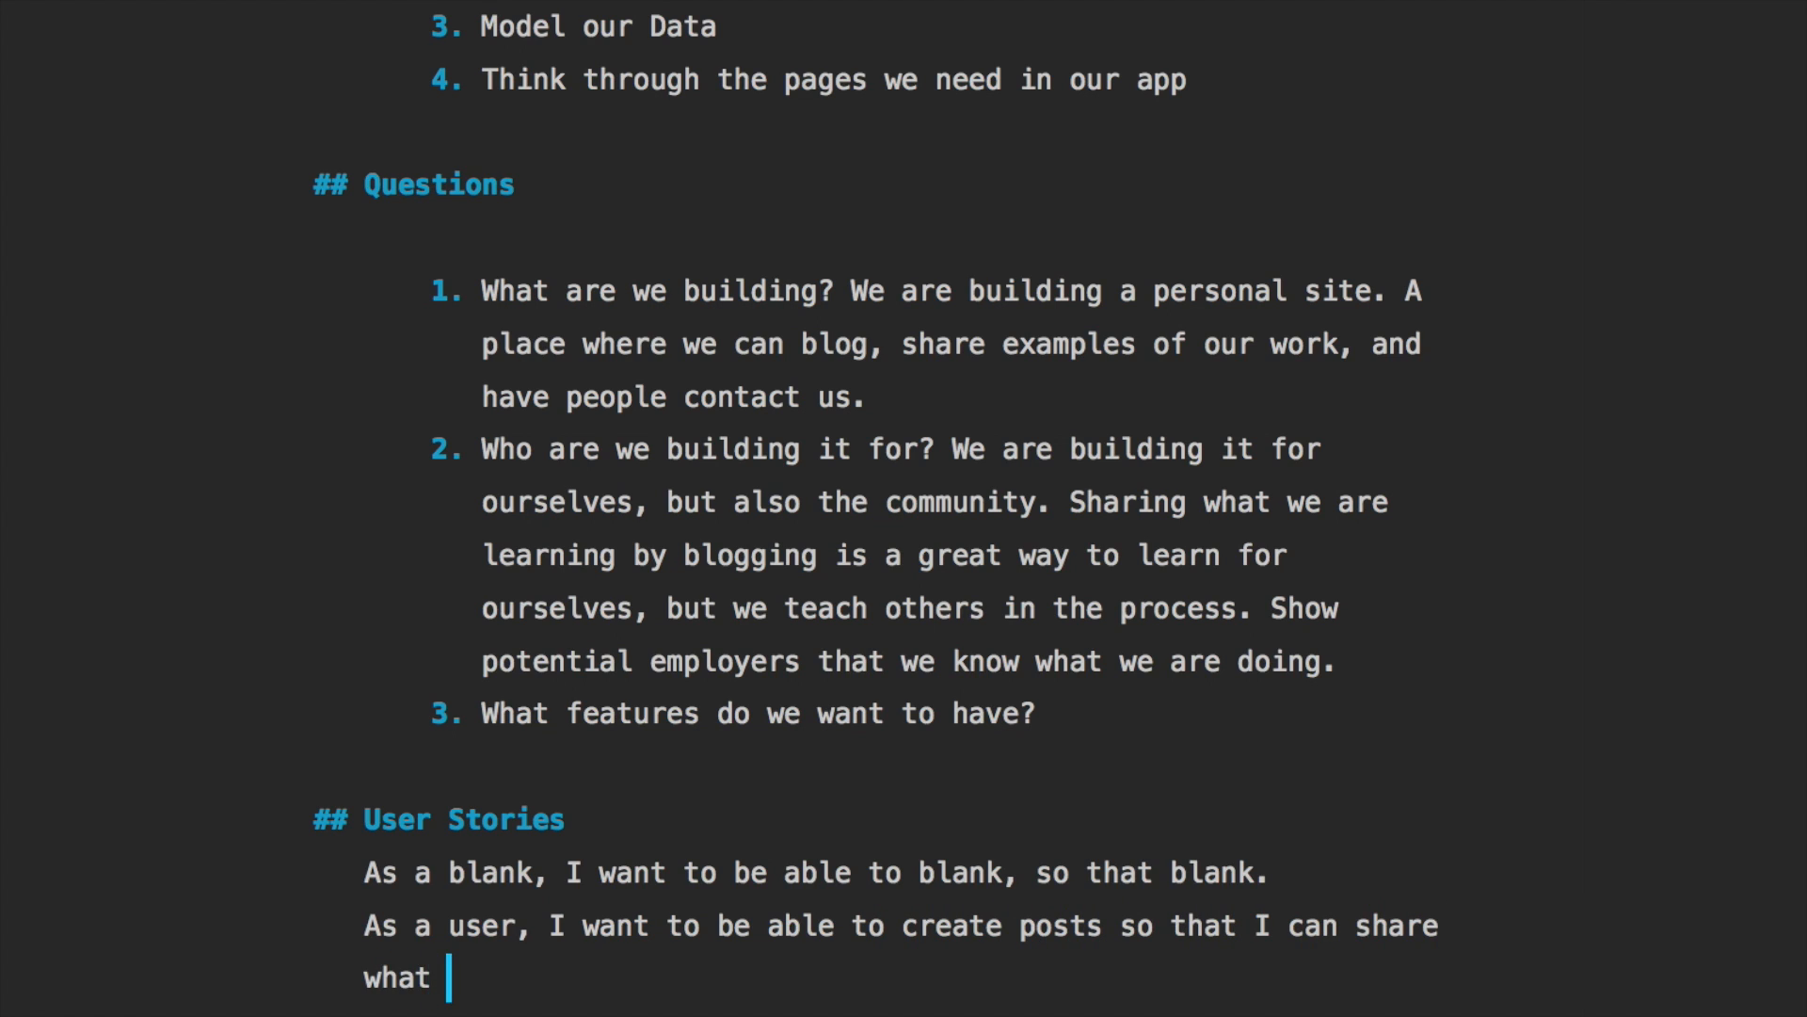
text(I am learning on)
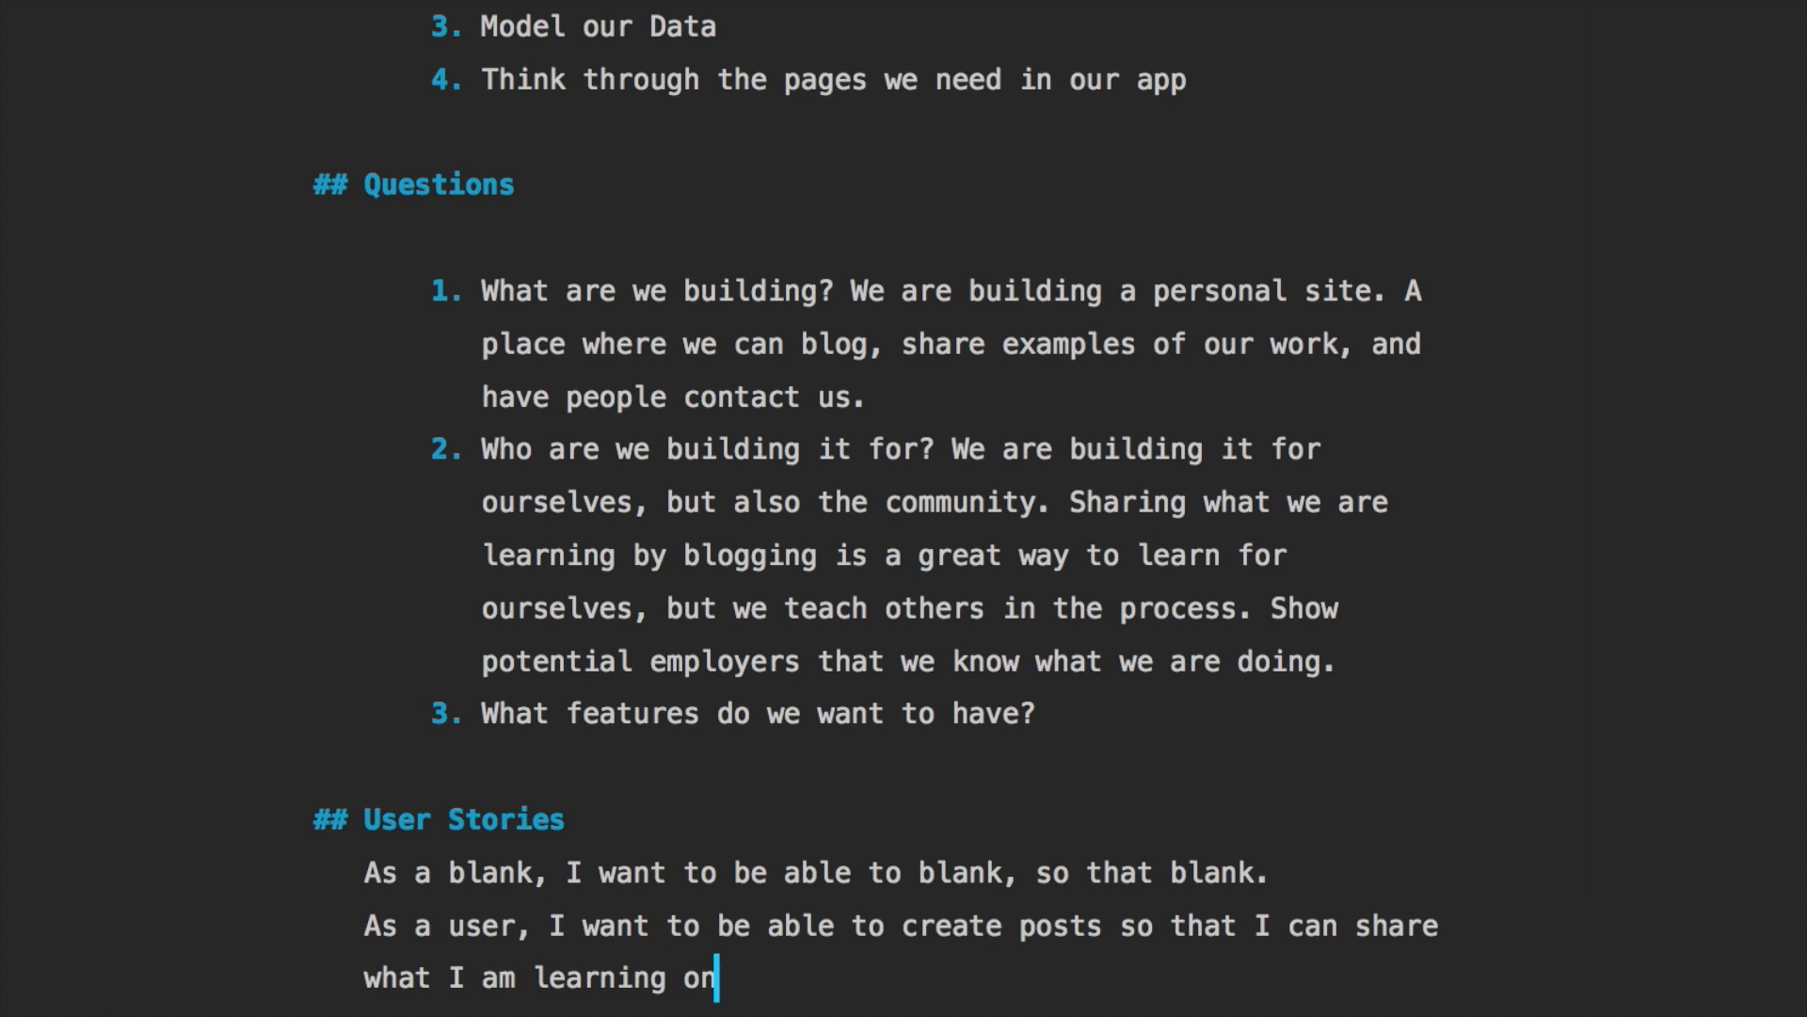
text(my blog.)
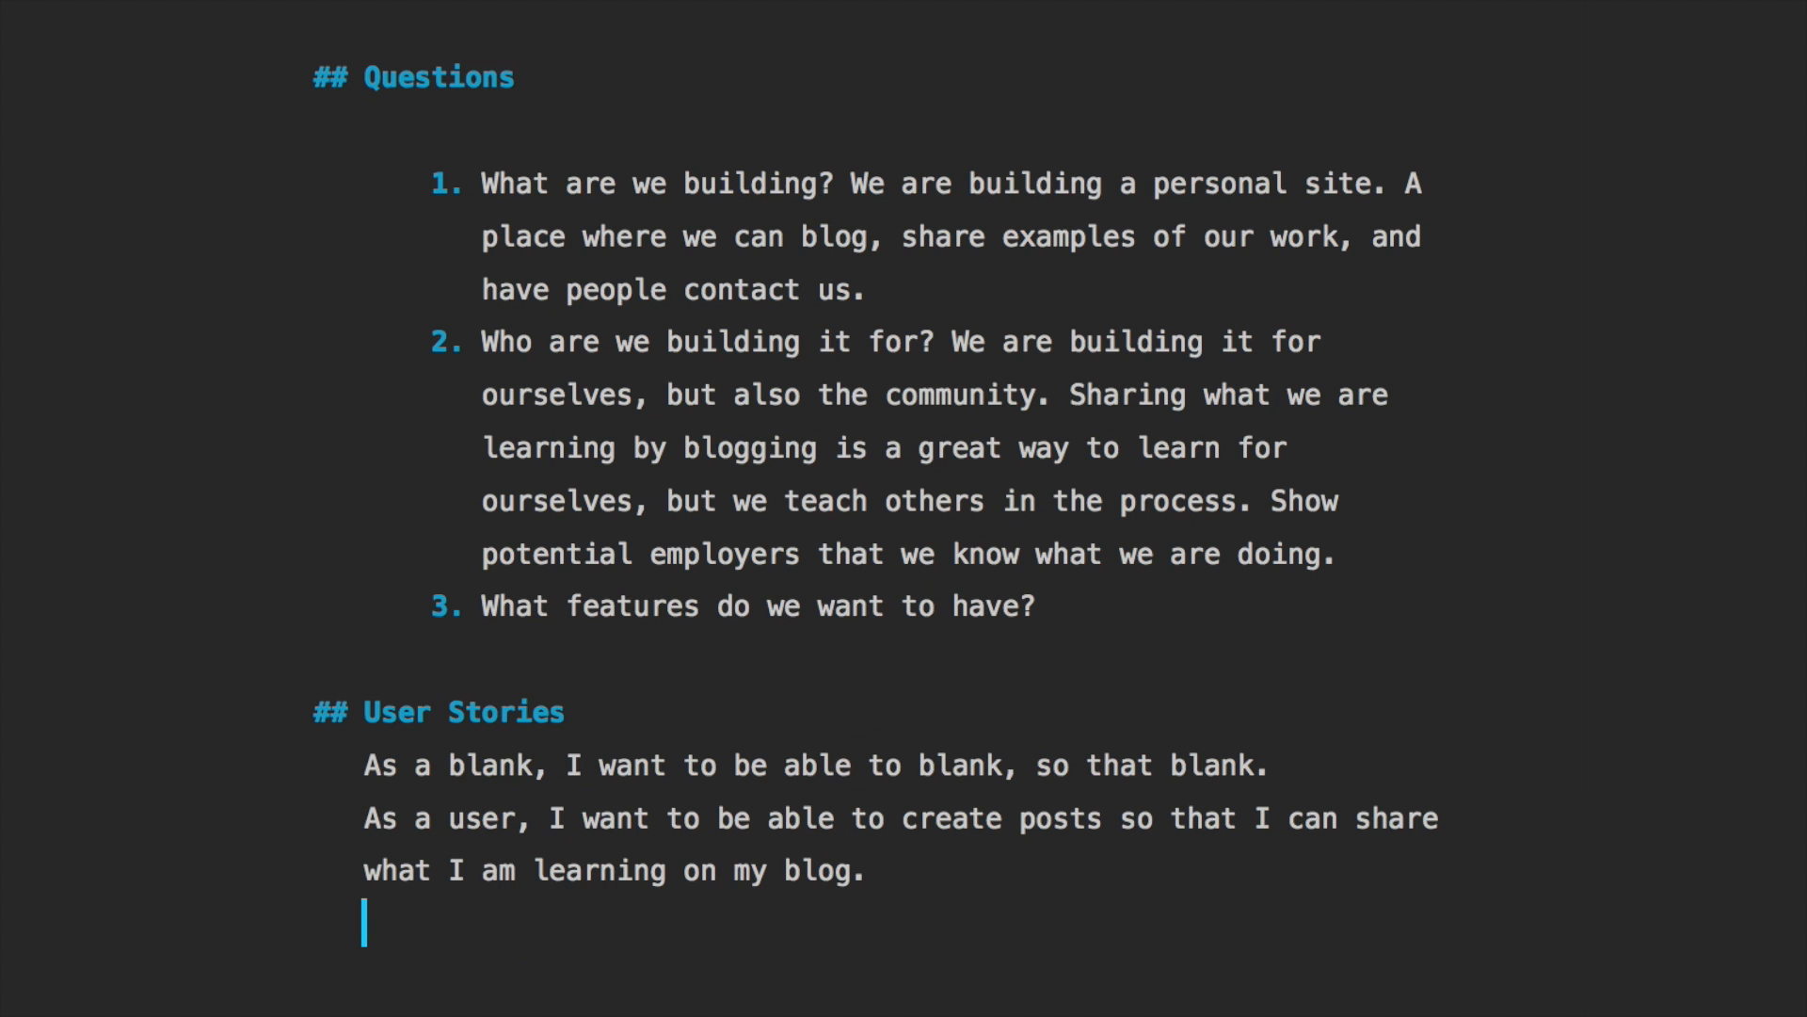
text(As)
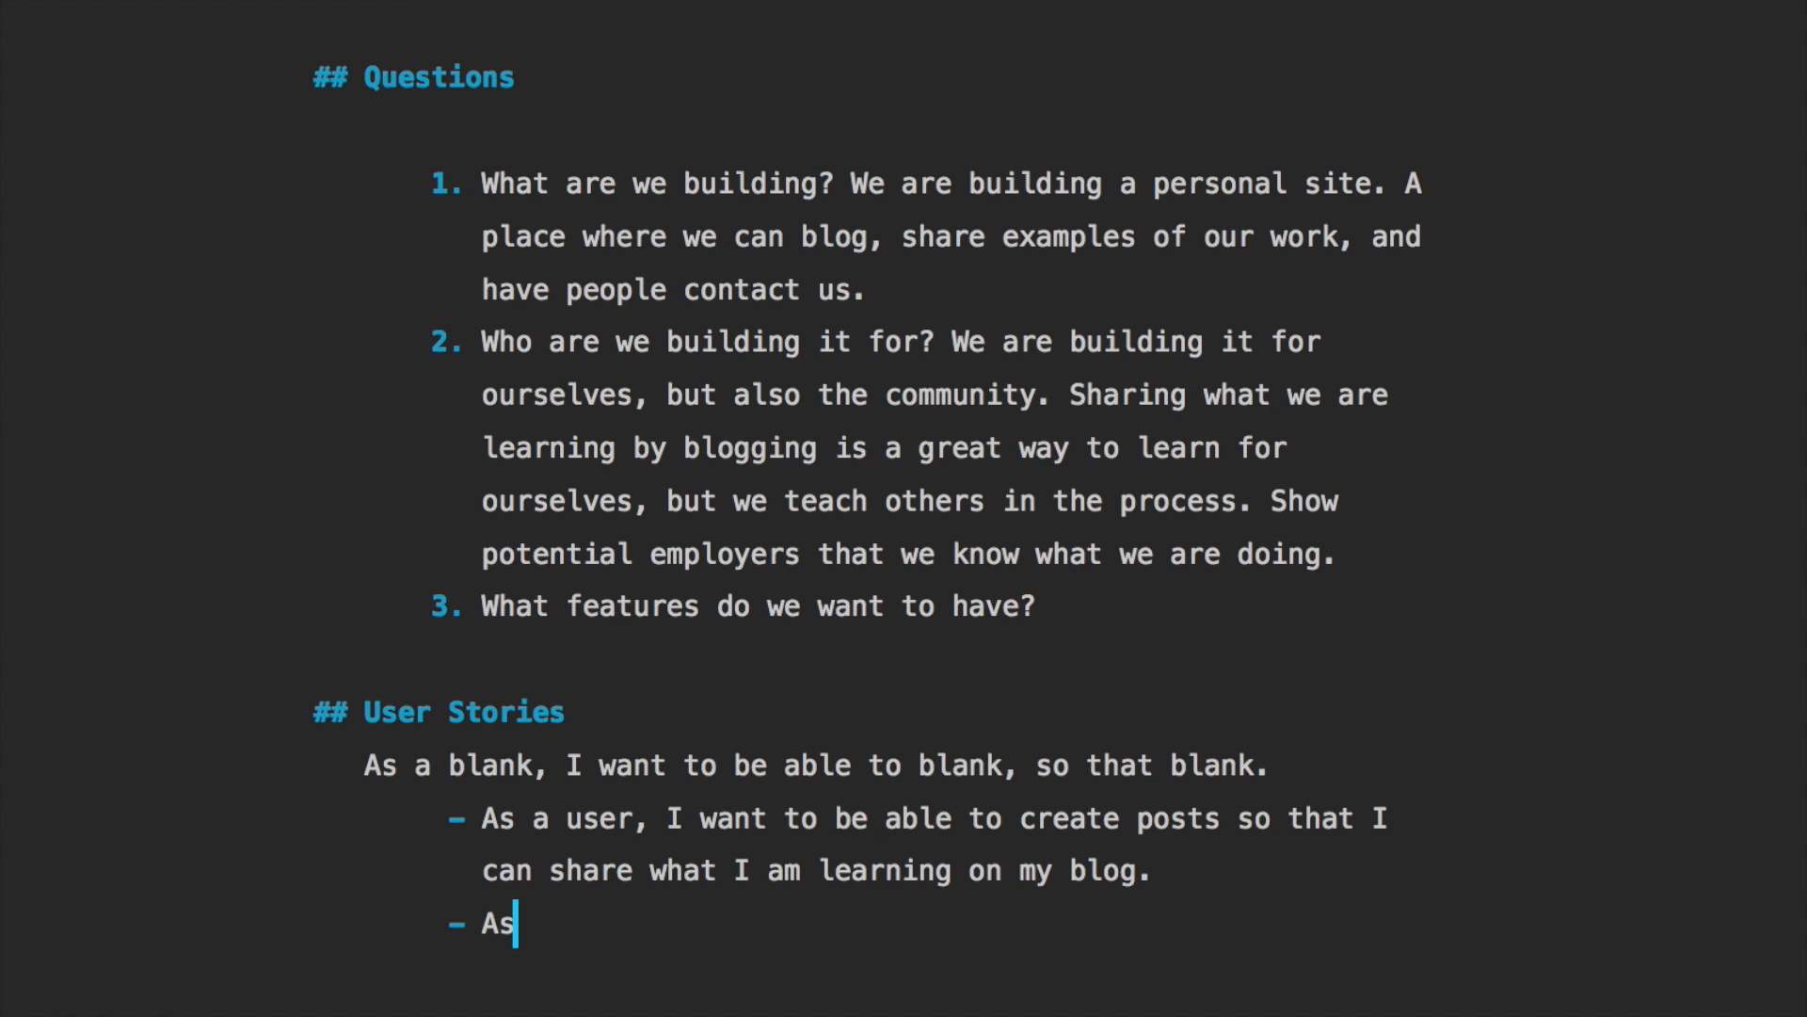
text(" ")
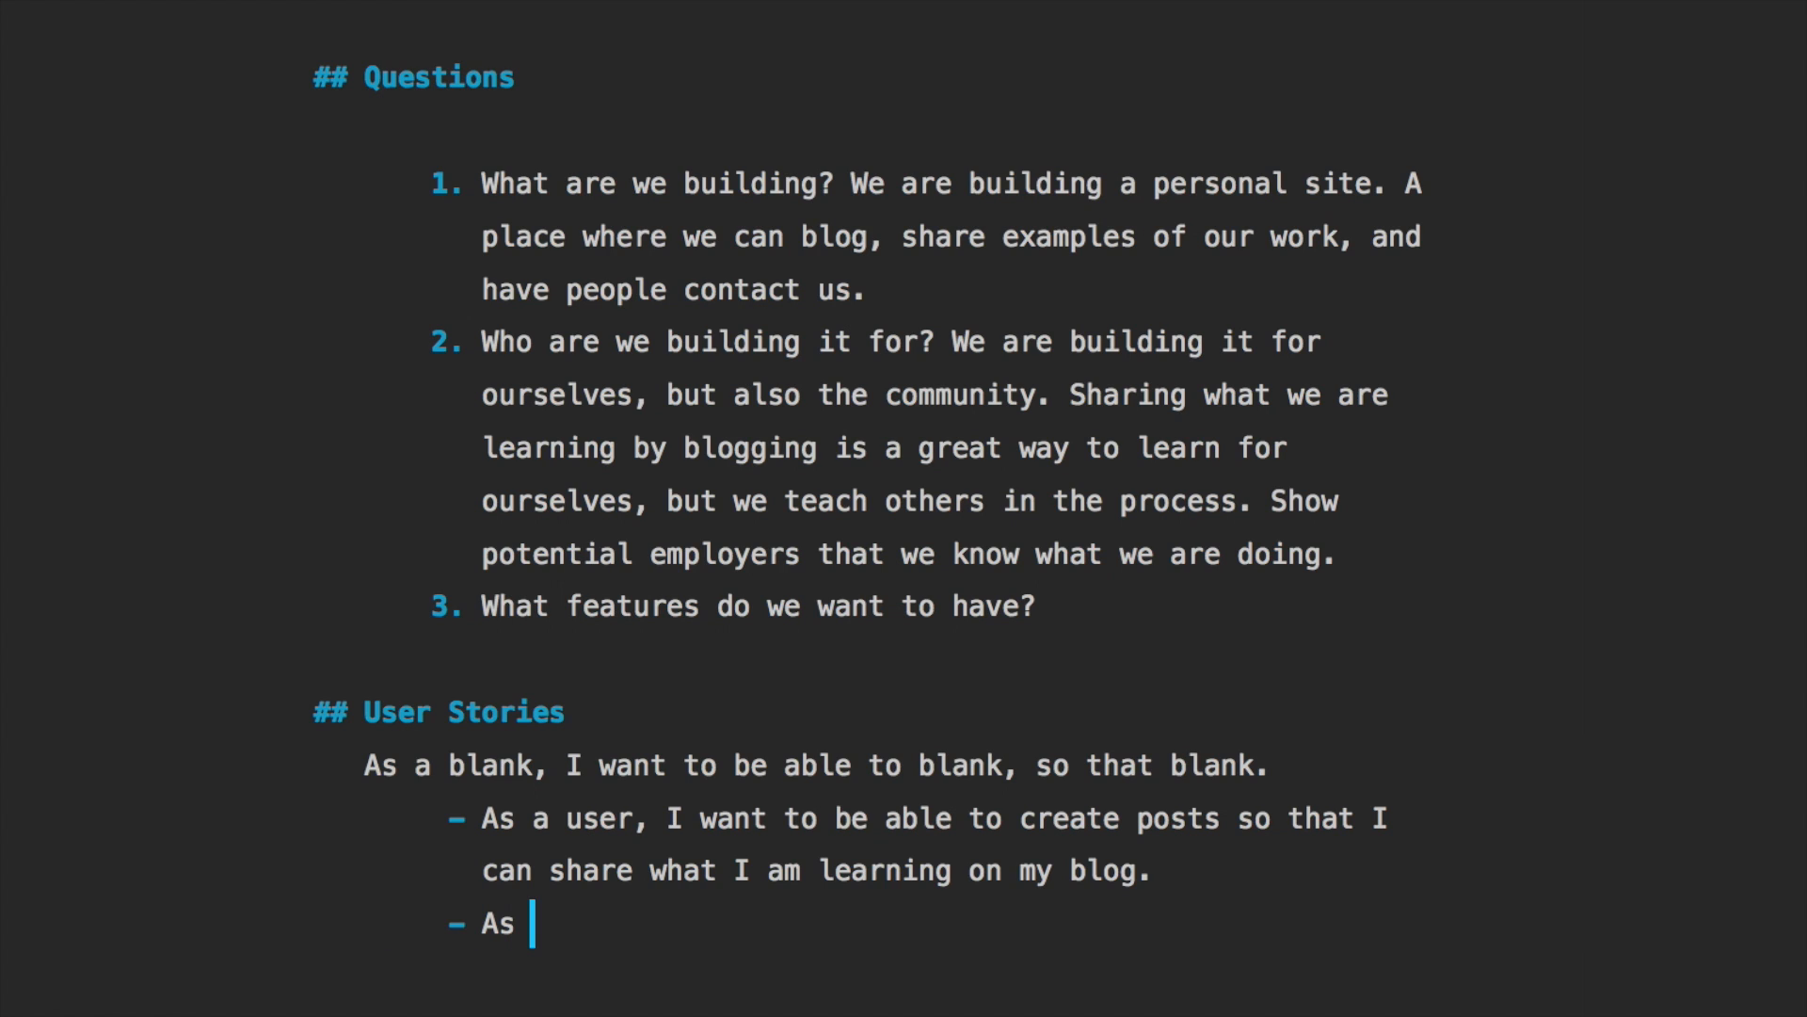
text(a user, I)
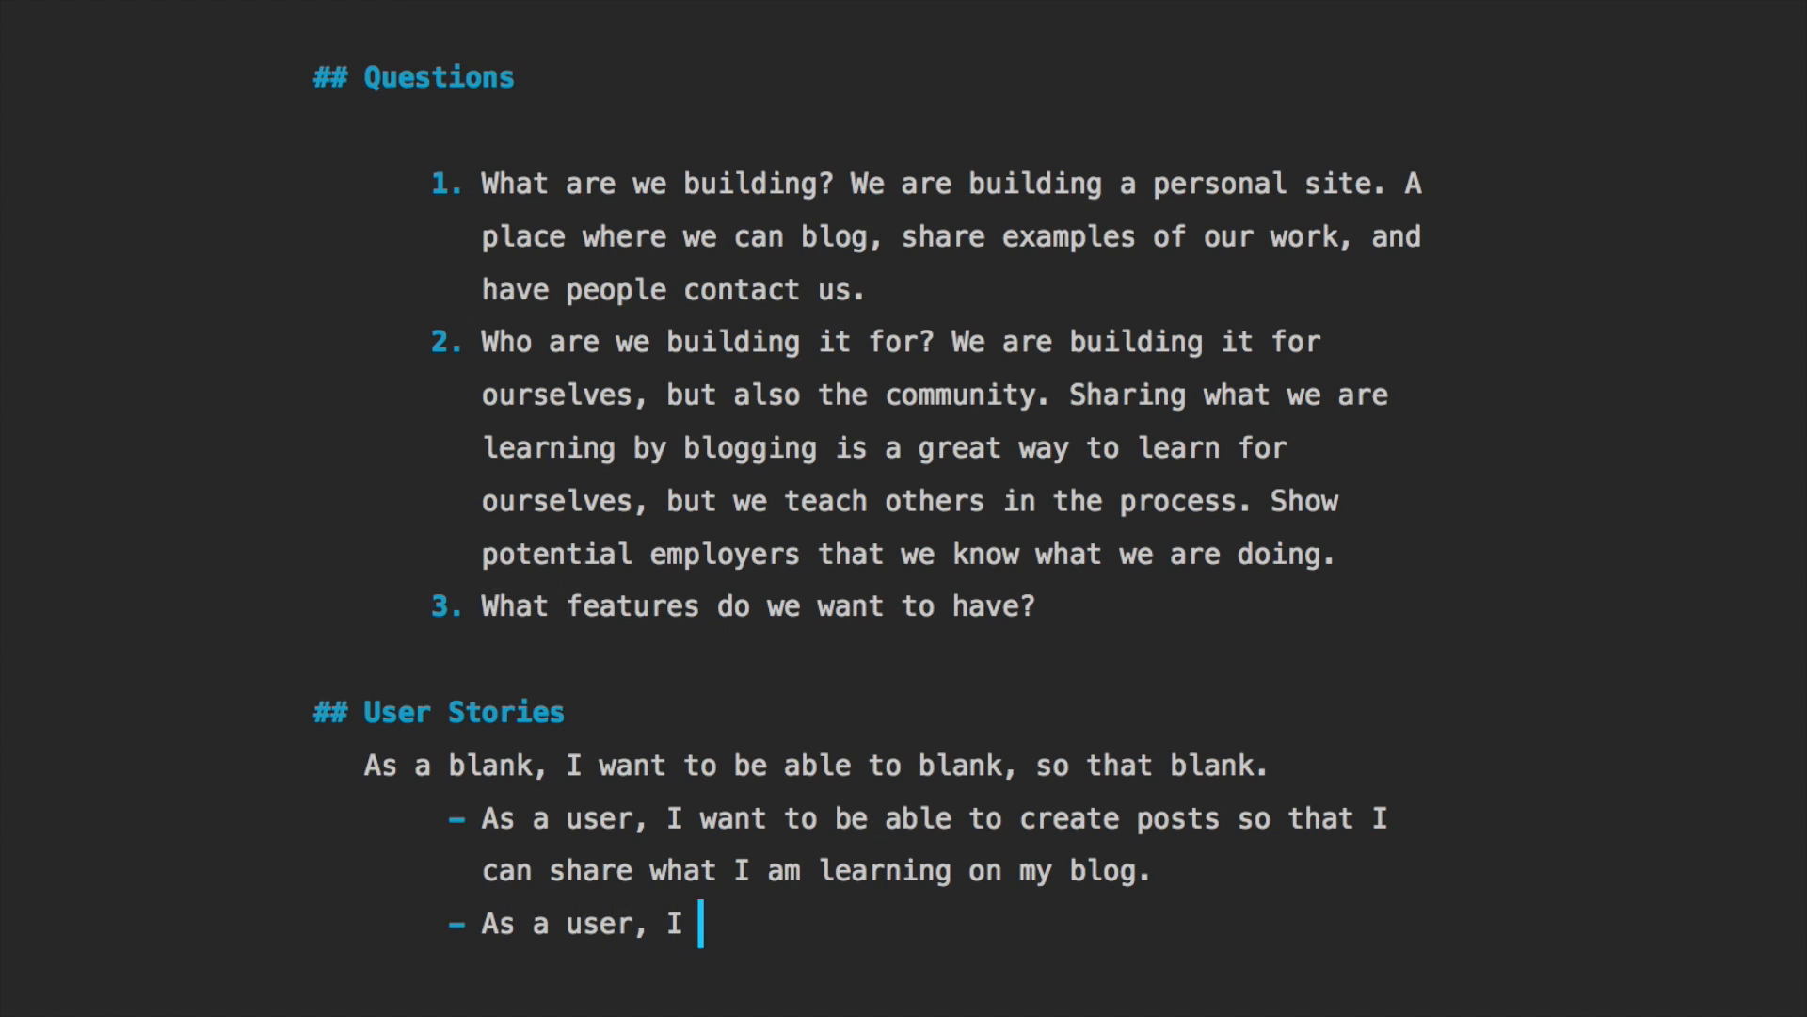
text(want to be able to edit & dest)
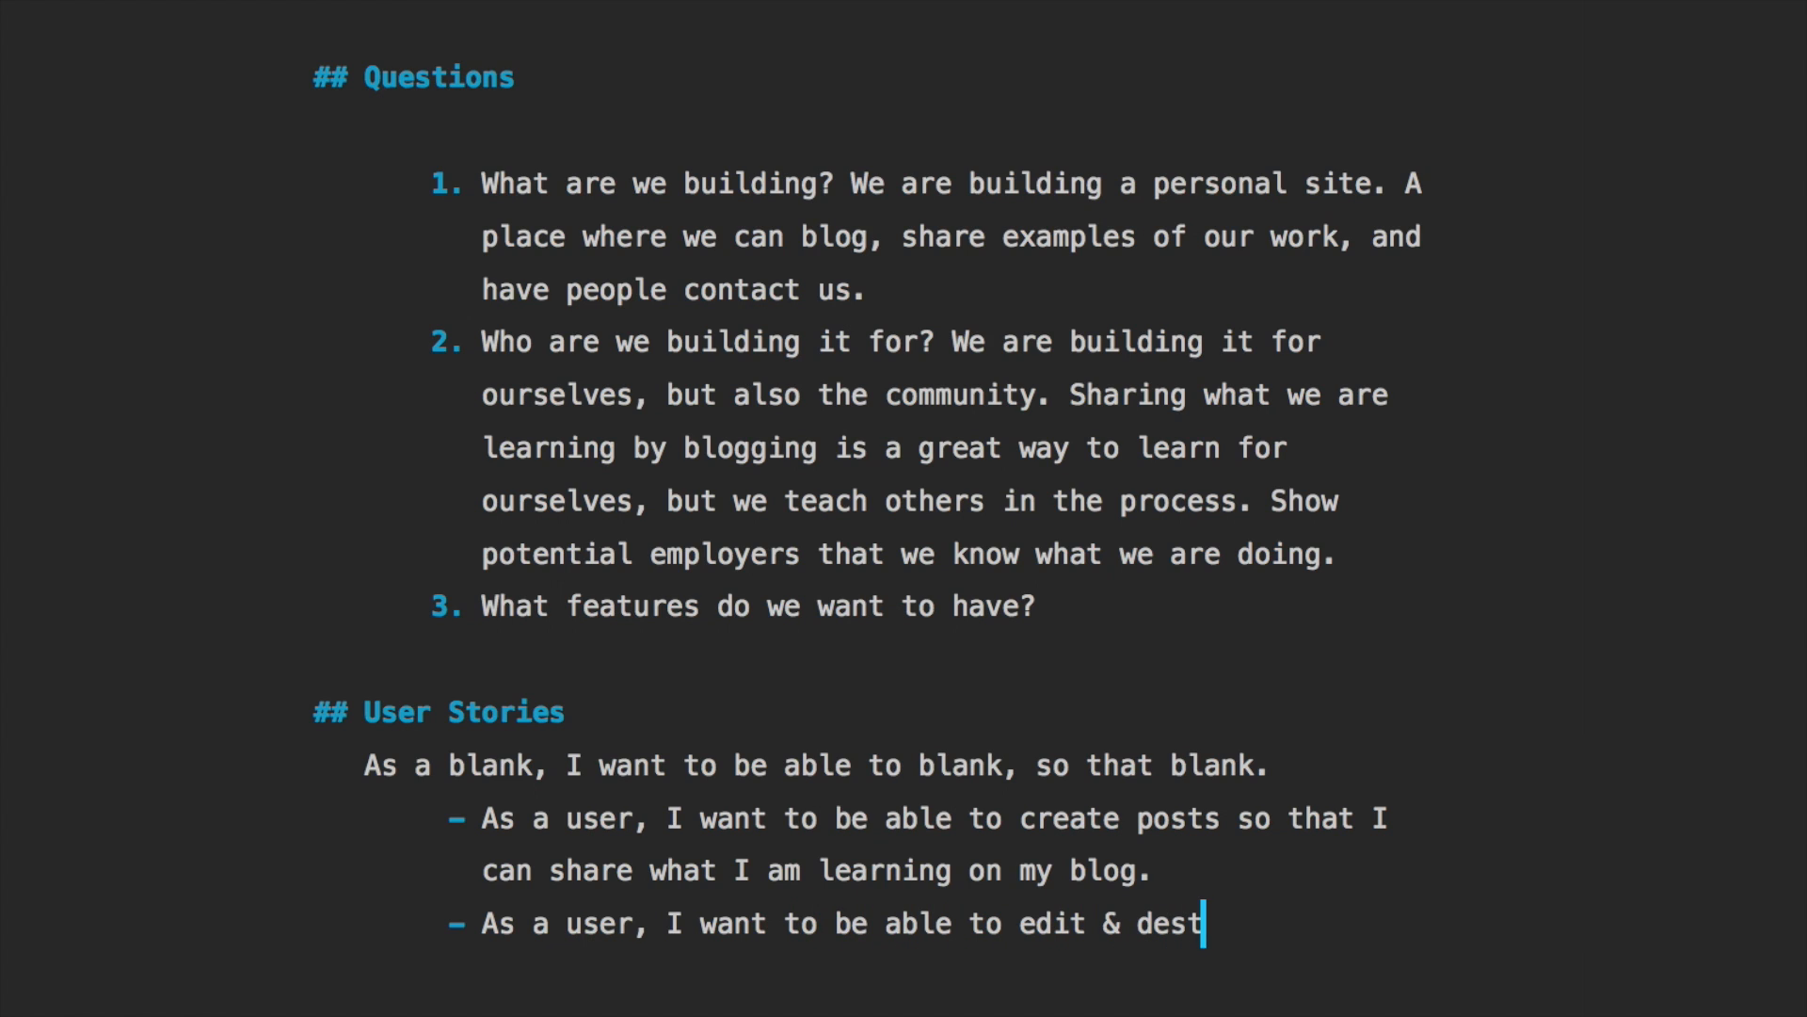
text(roy pos)
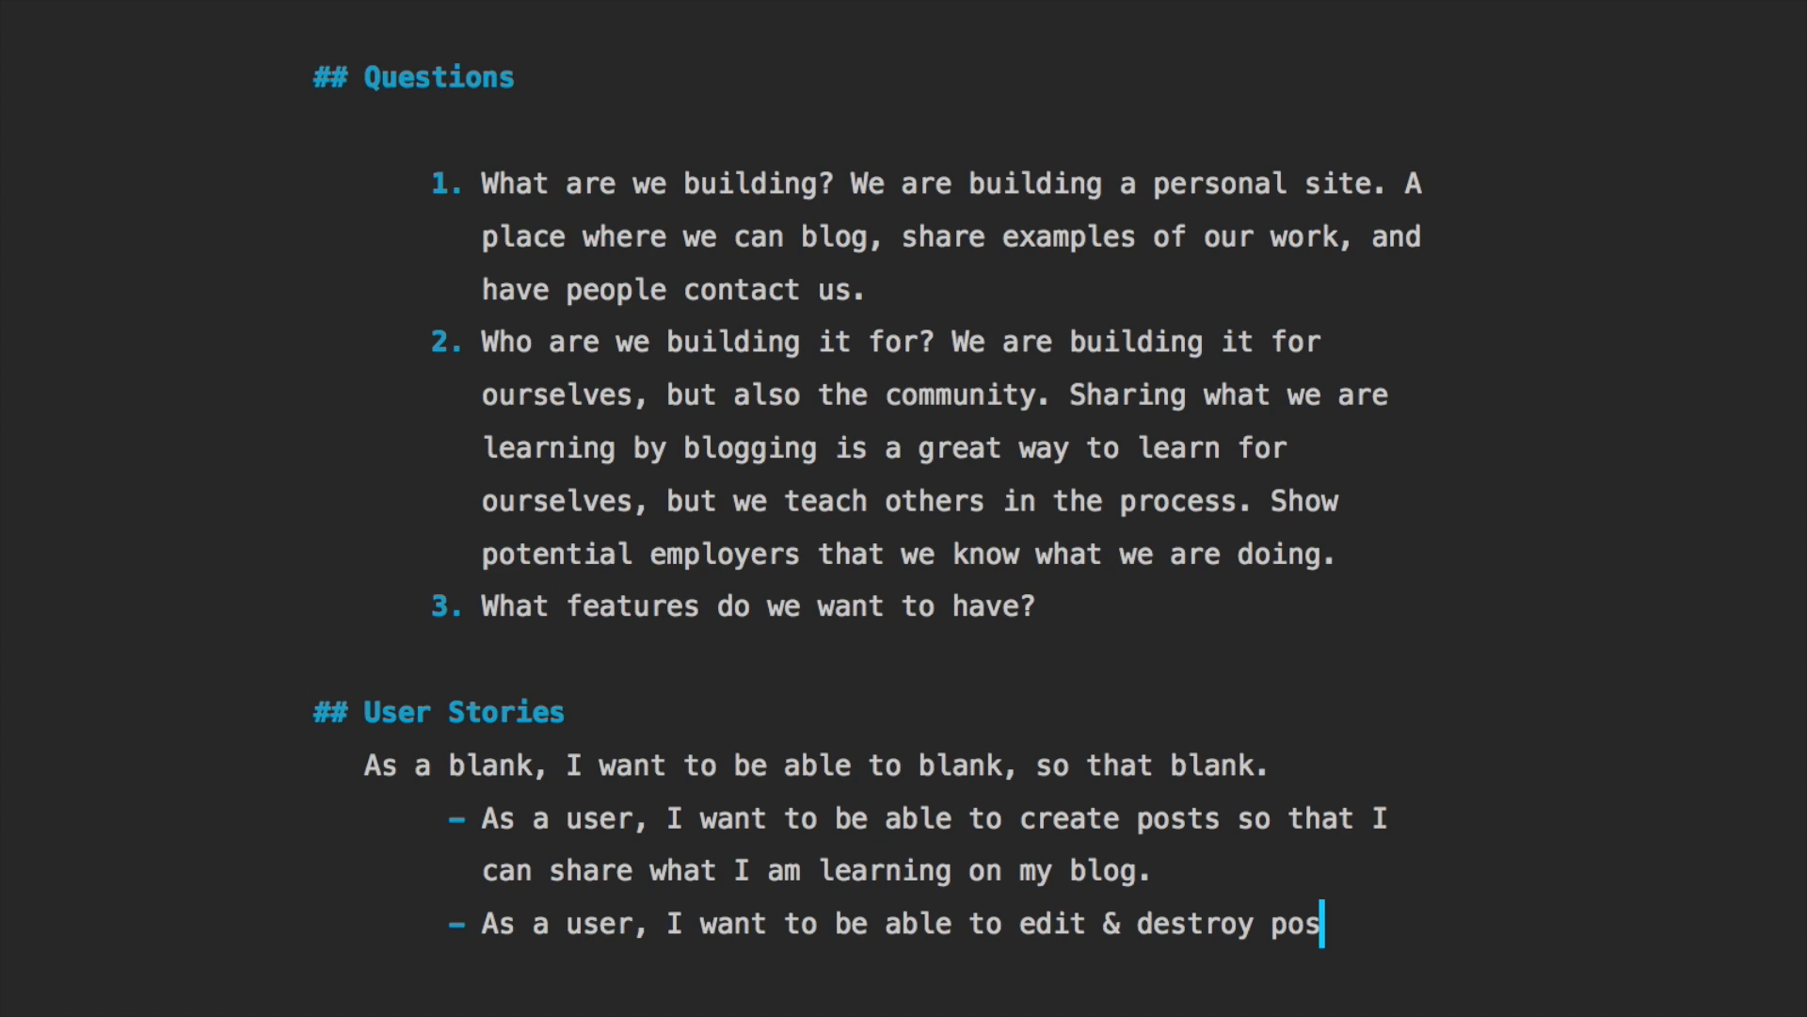
text(ts, so that I can)
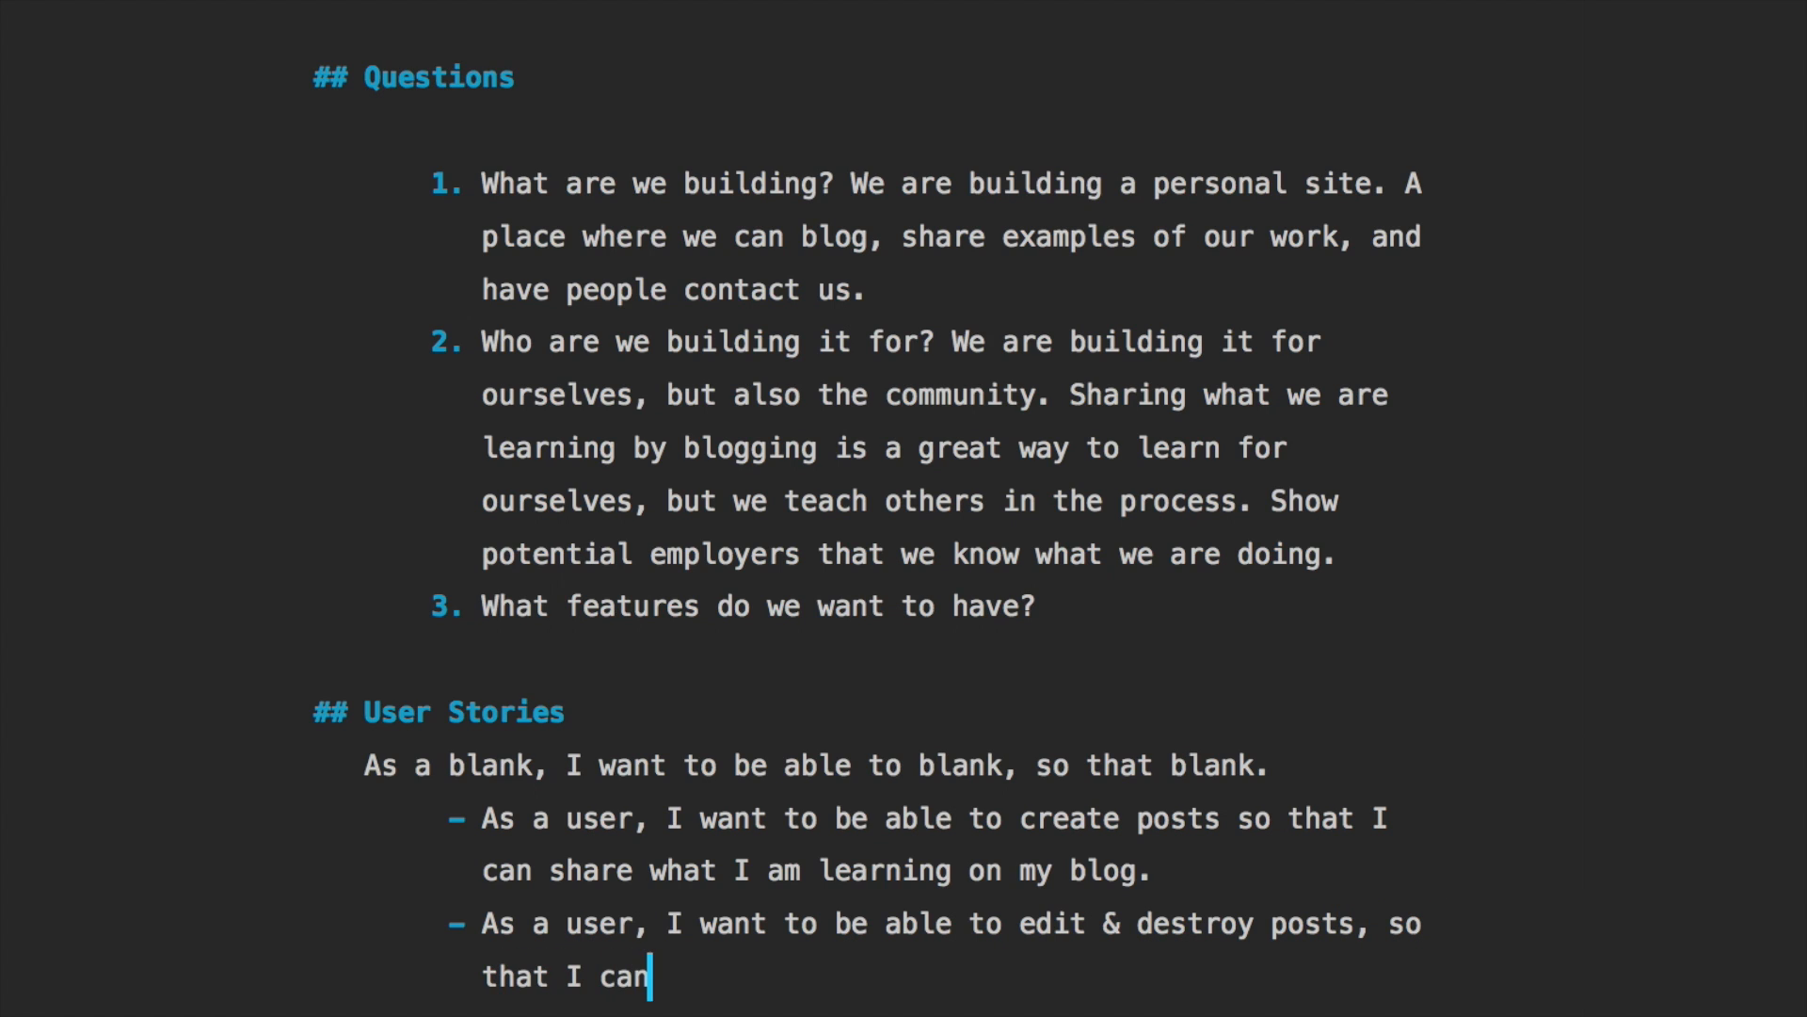
text(manage my bl)
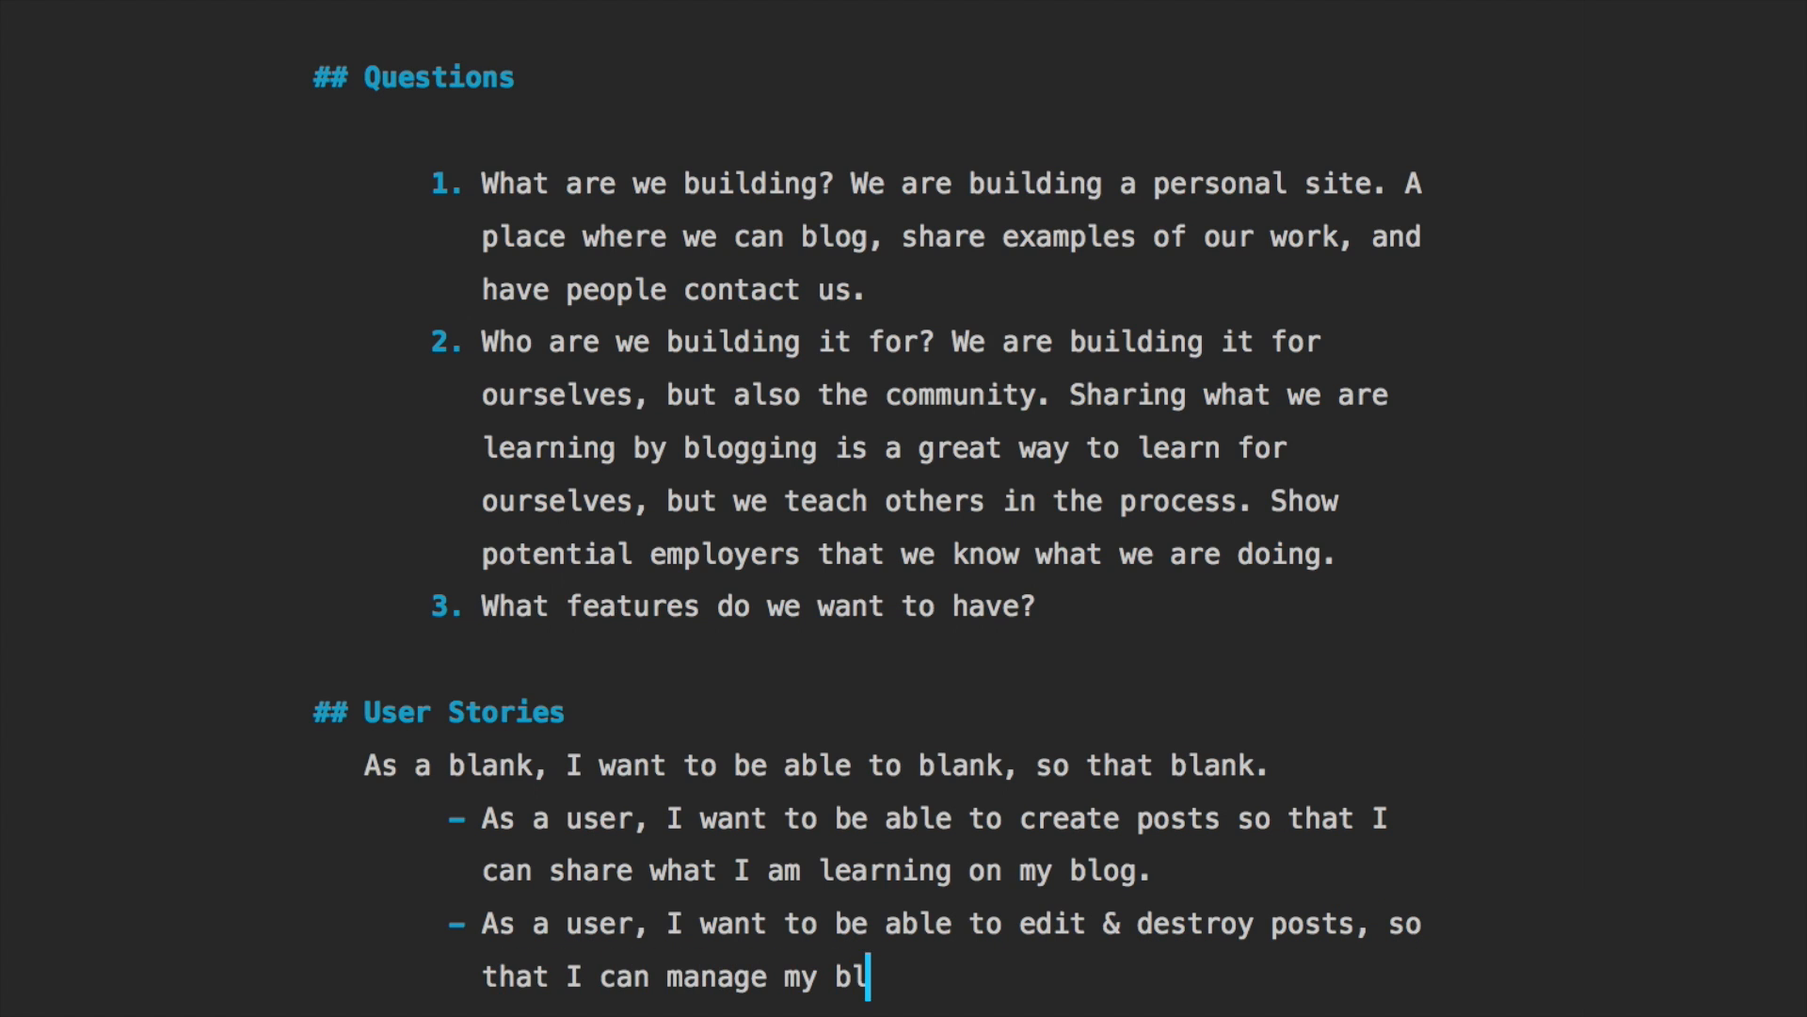
text(og.)
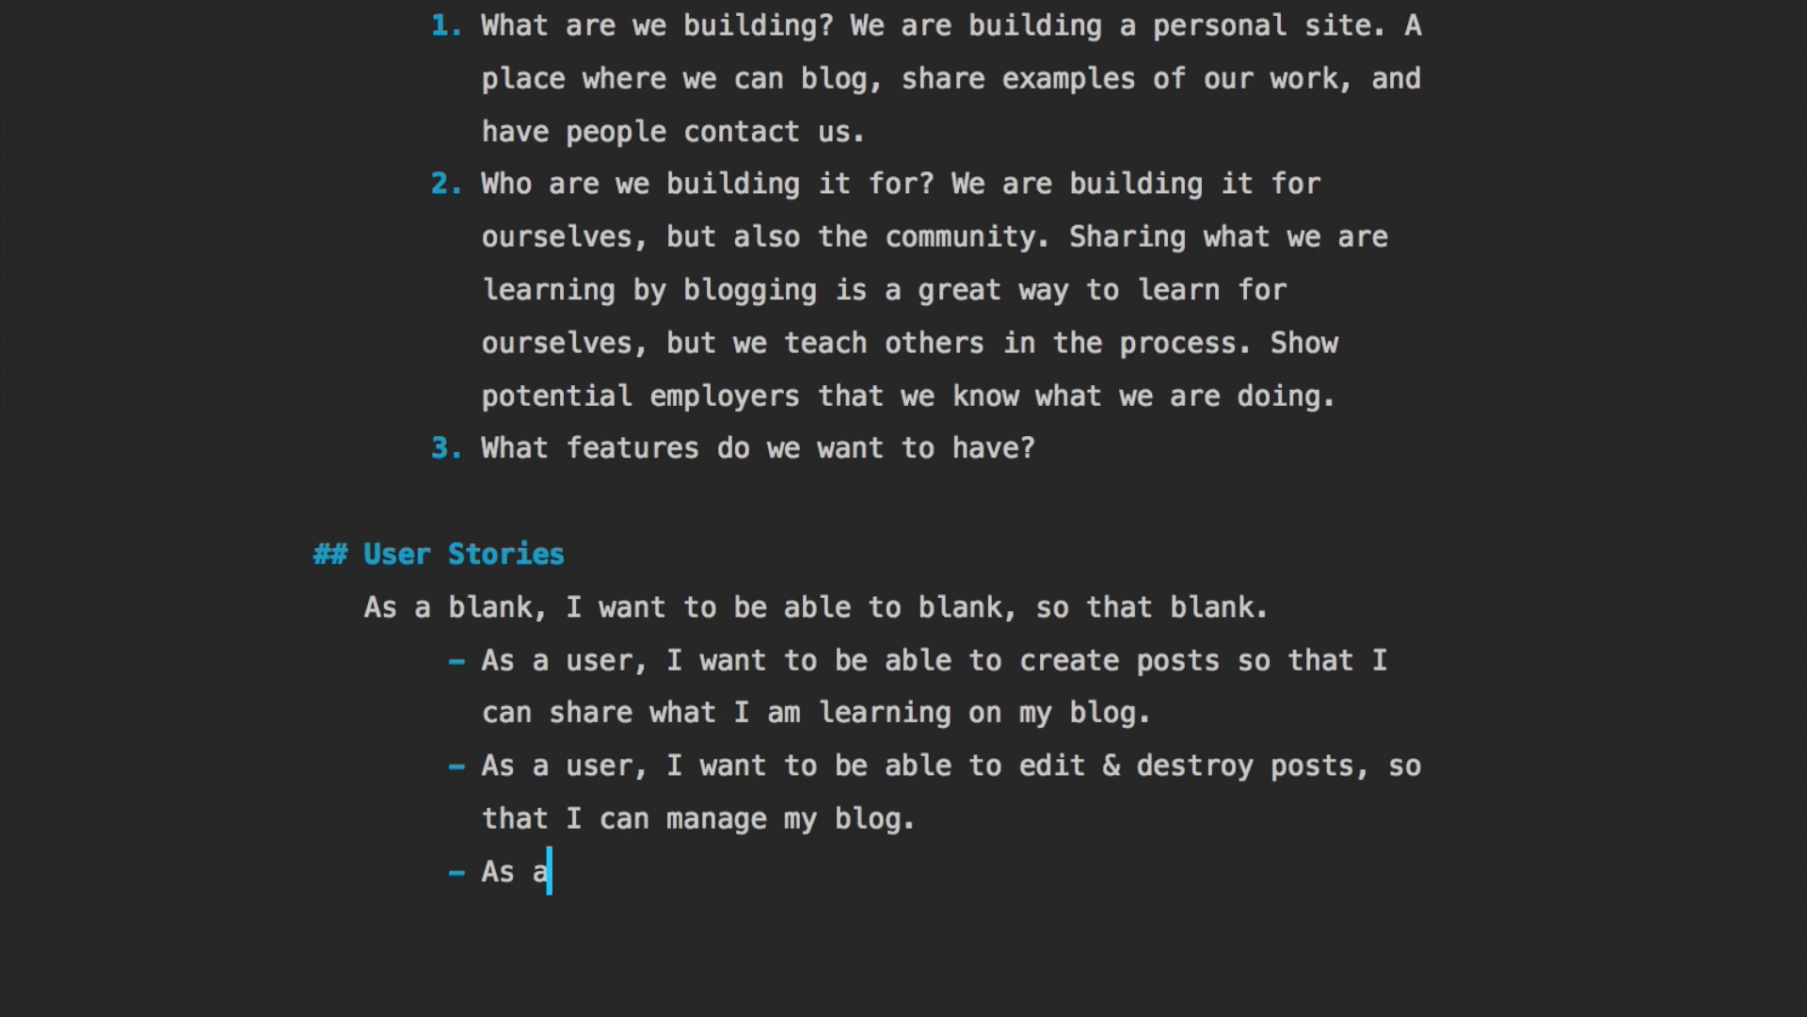
Write the user story about writing posts in markdown format so it's easy to write posts
text(user, I want t)
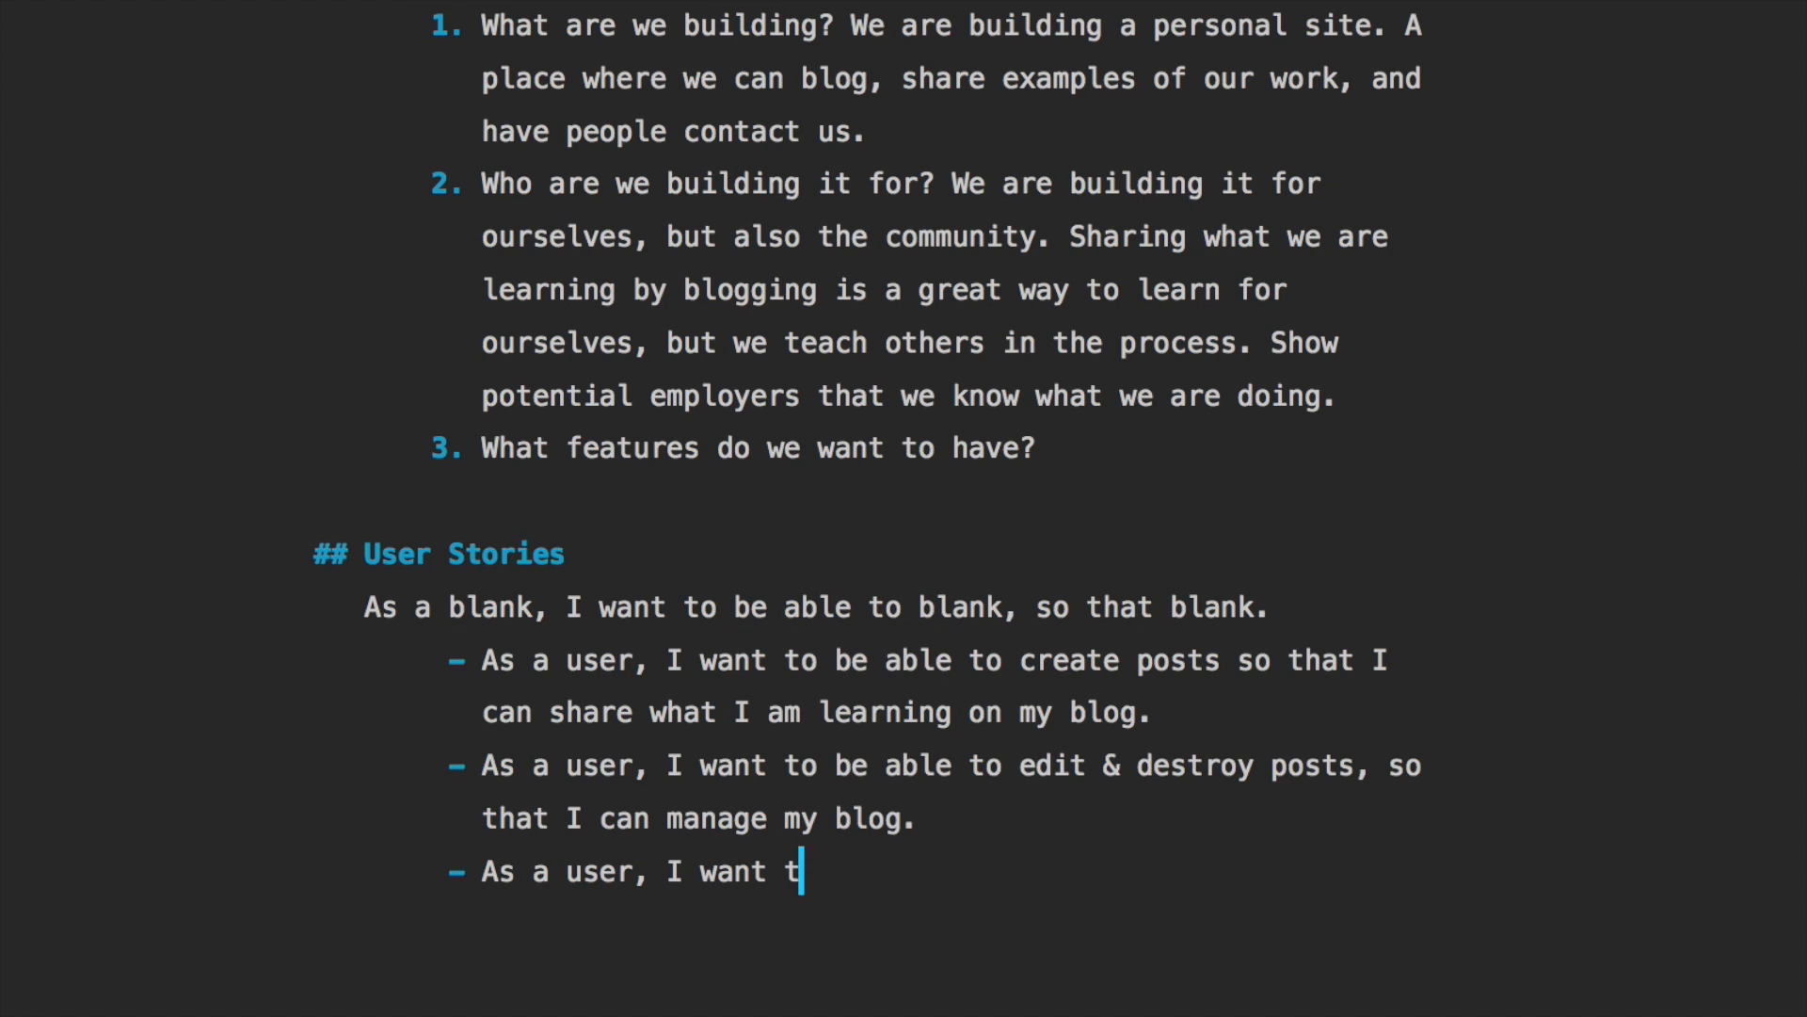
text(o be able to write post)
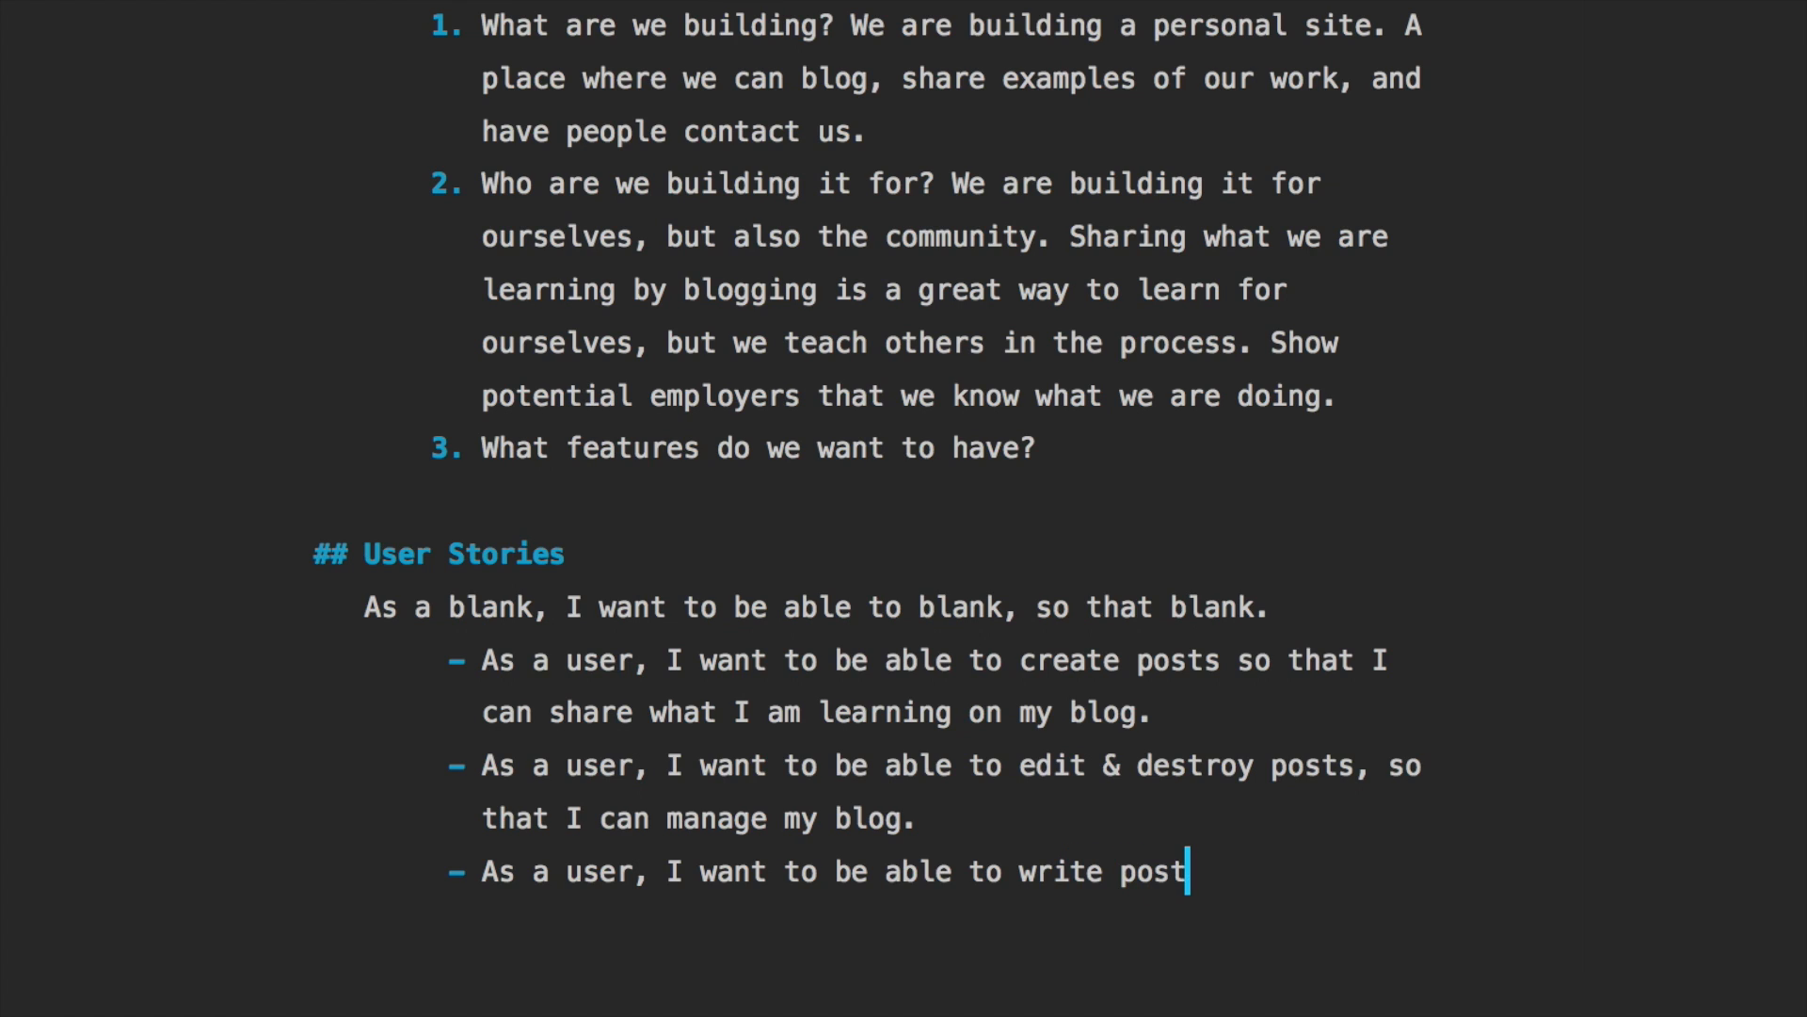
text(s in markdown)
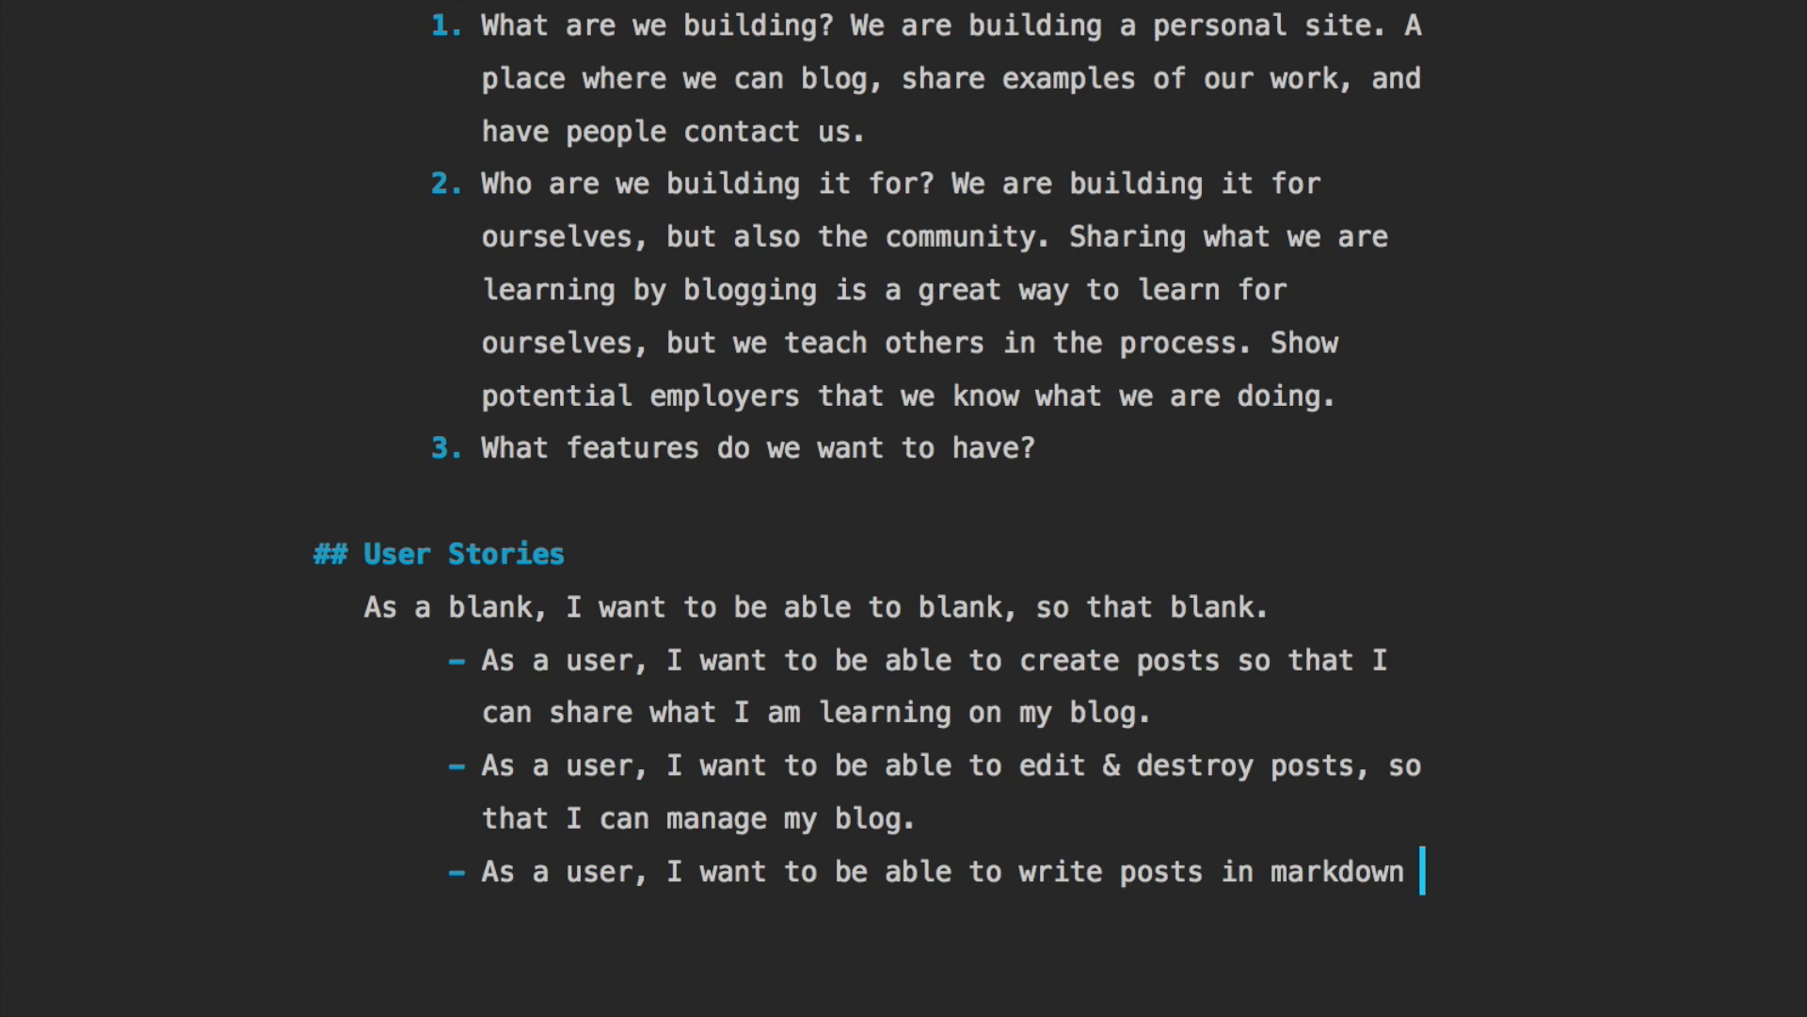
text(format so that it's)
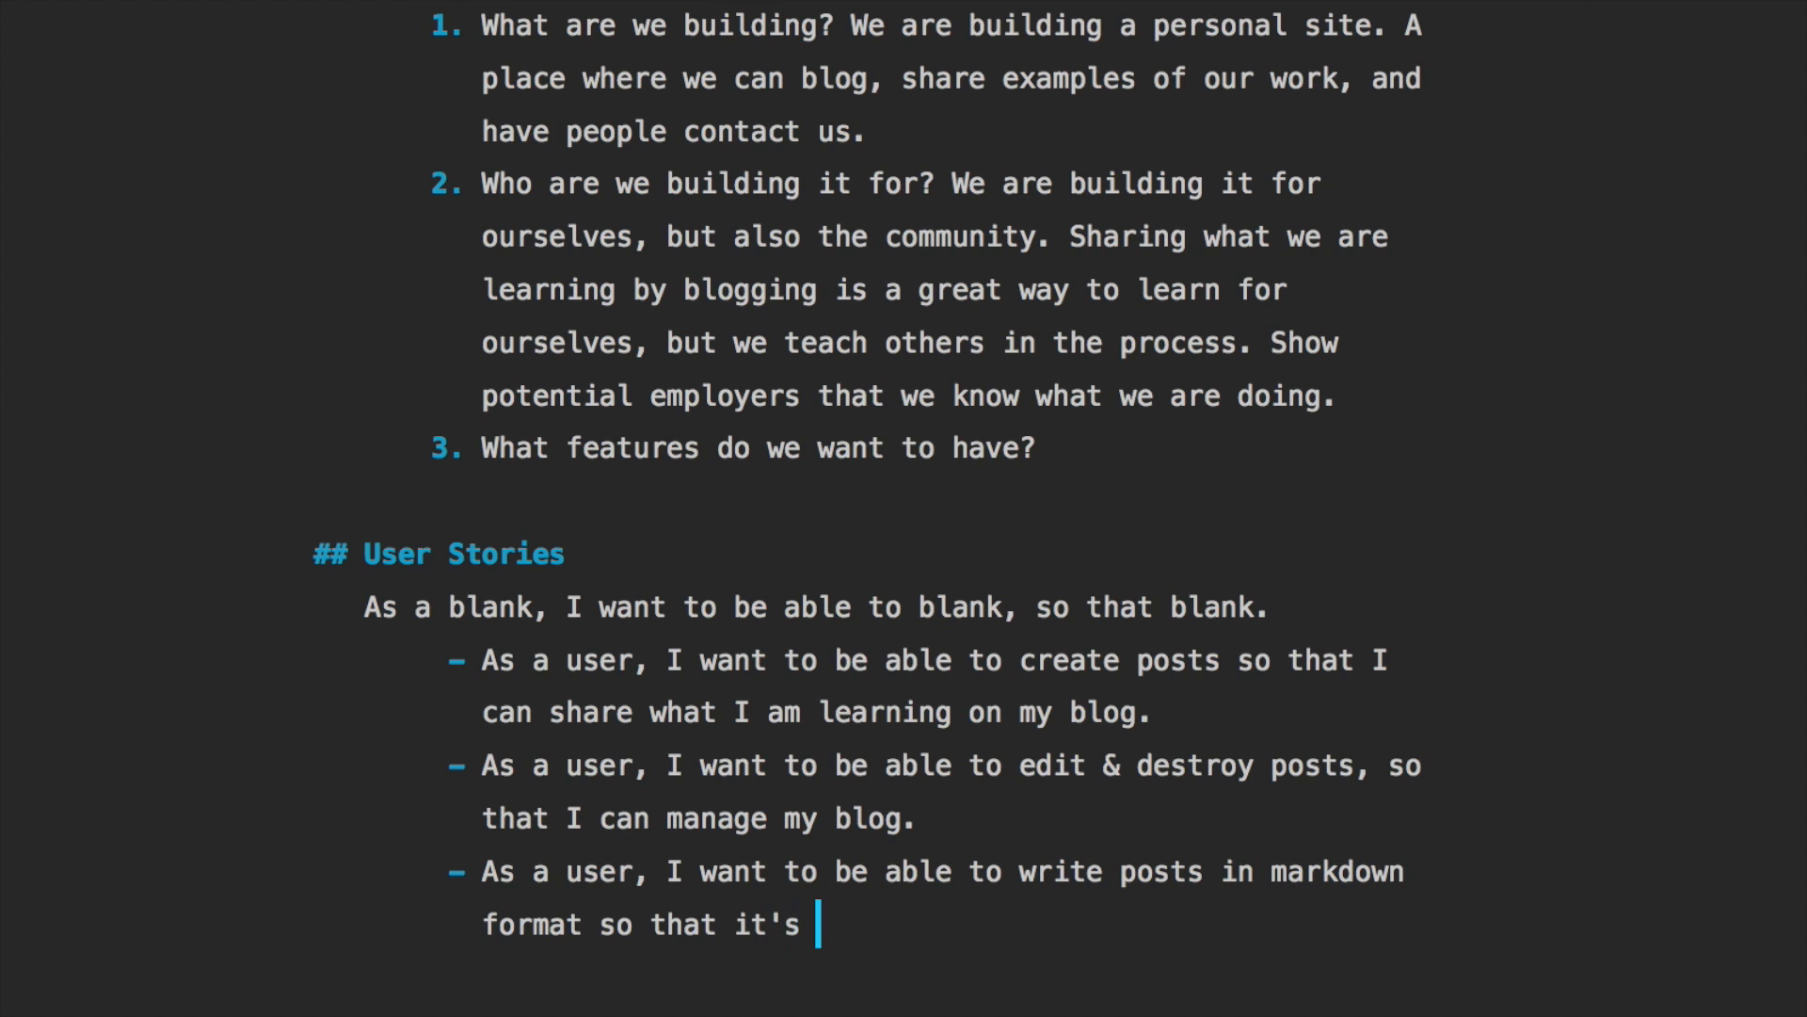
text(easy for f)
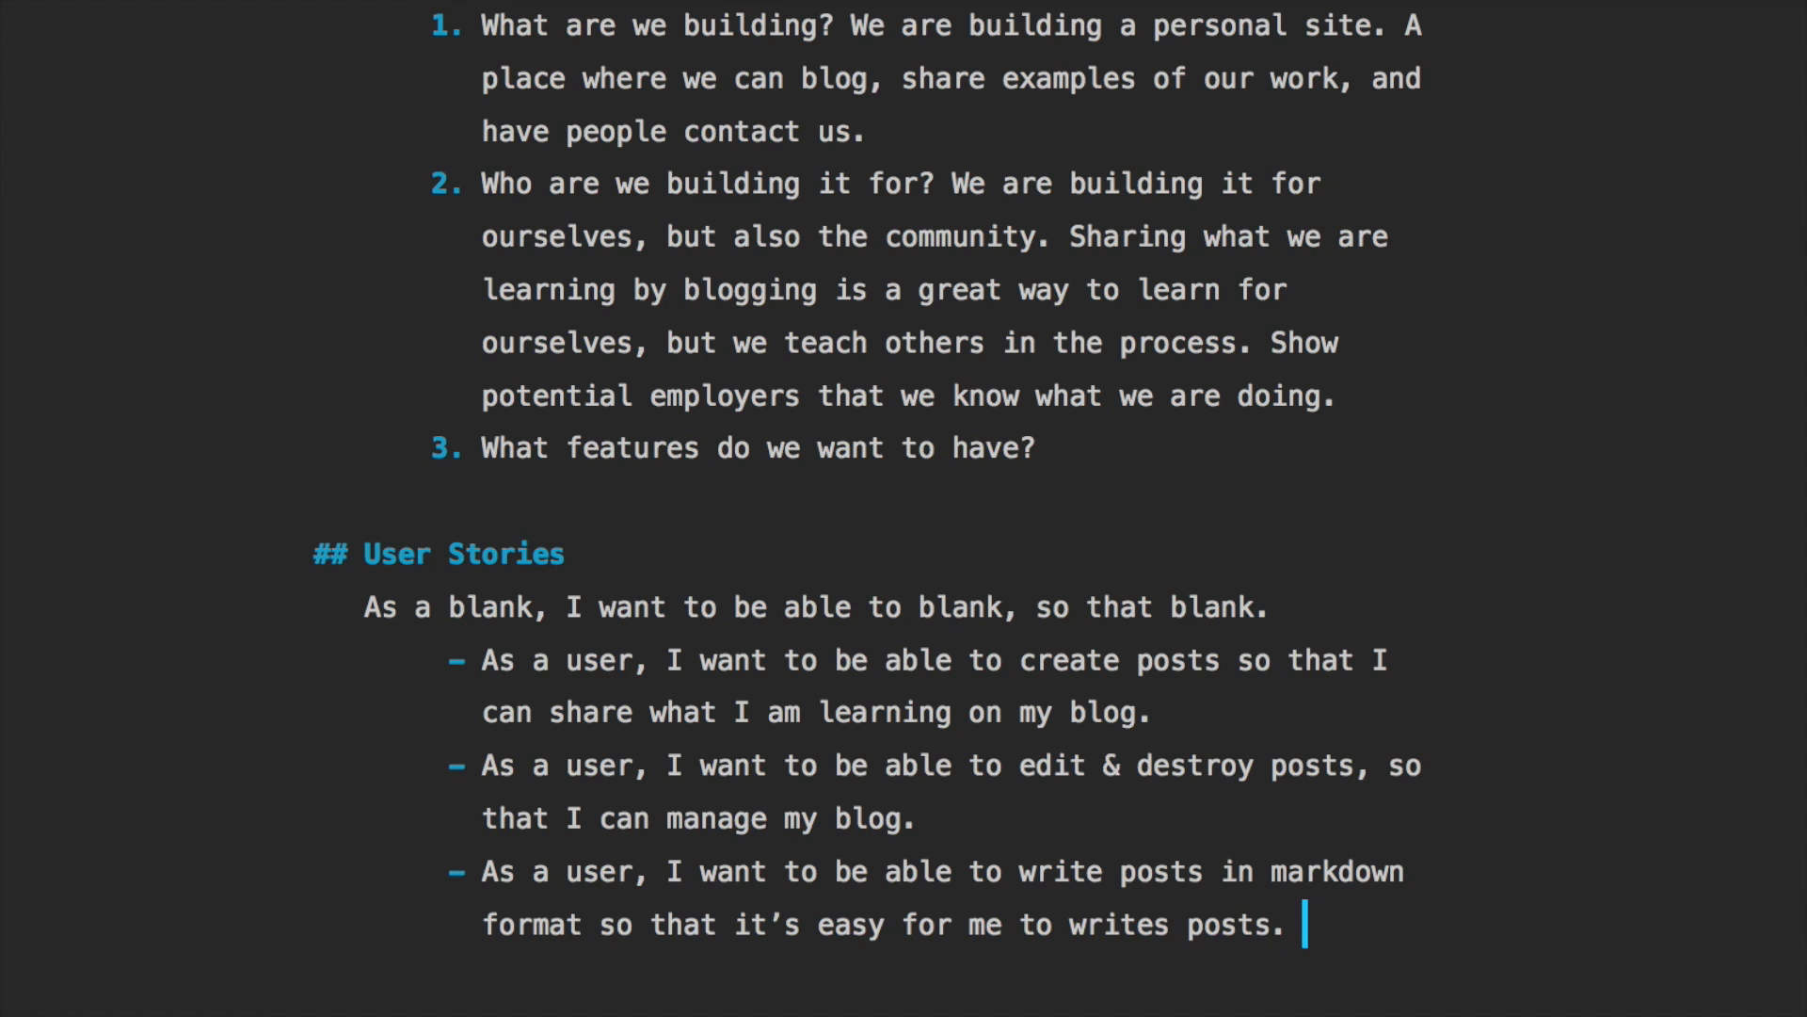
Add a user story about highlighting the syntax of code blocks shared on my blog
scroll(down, 3)
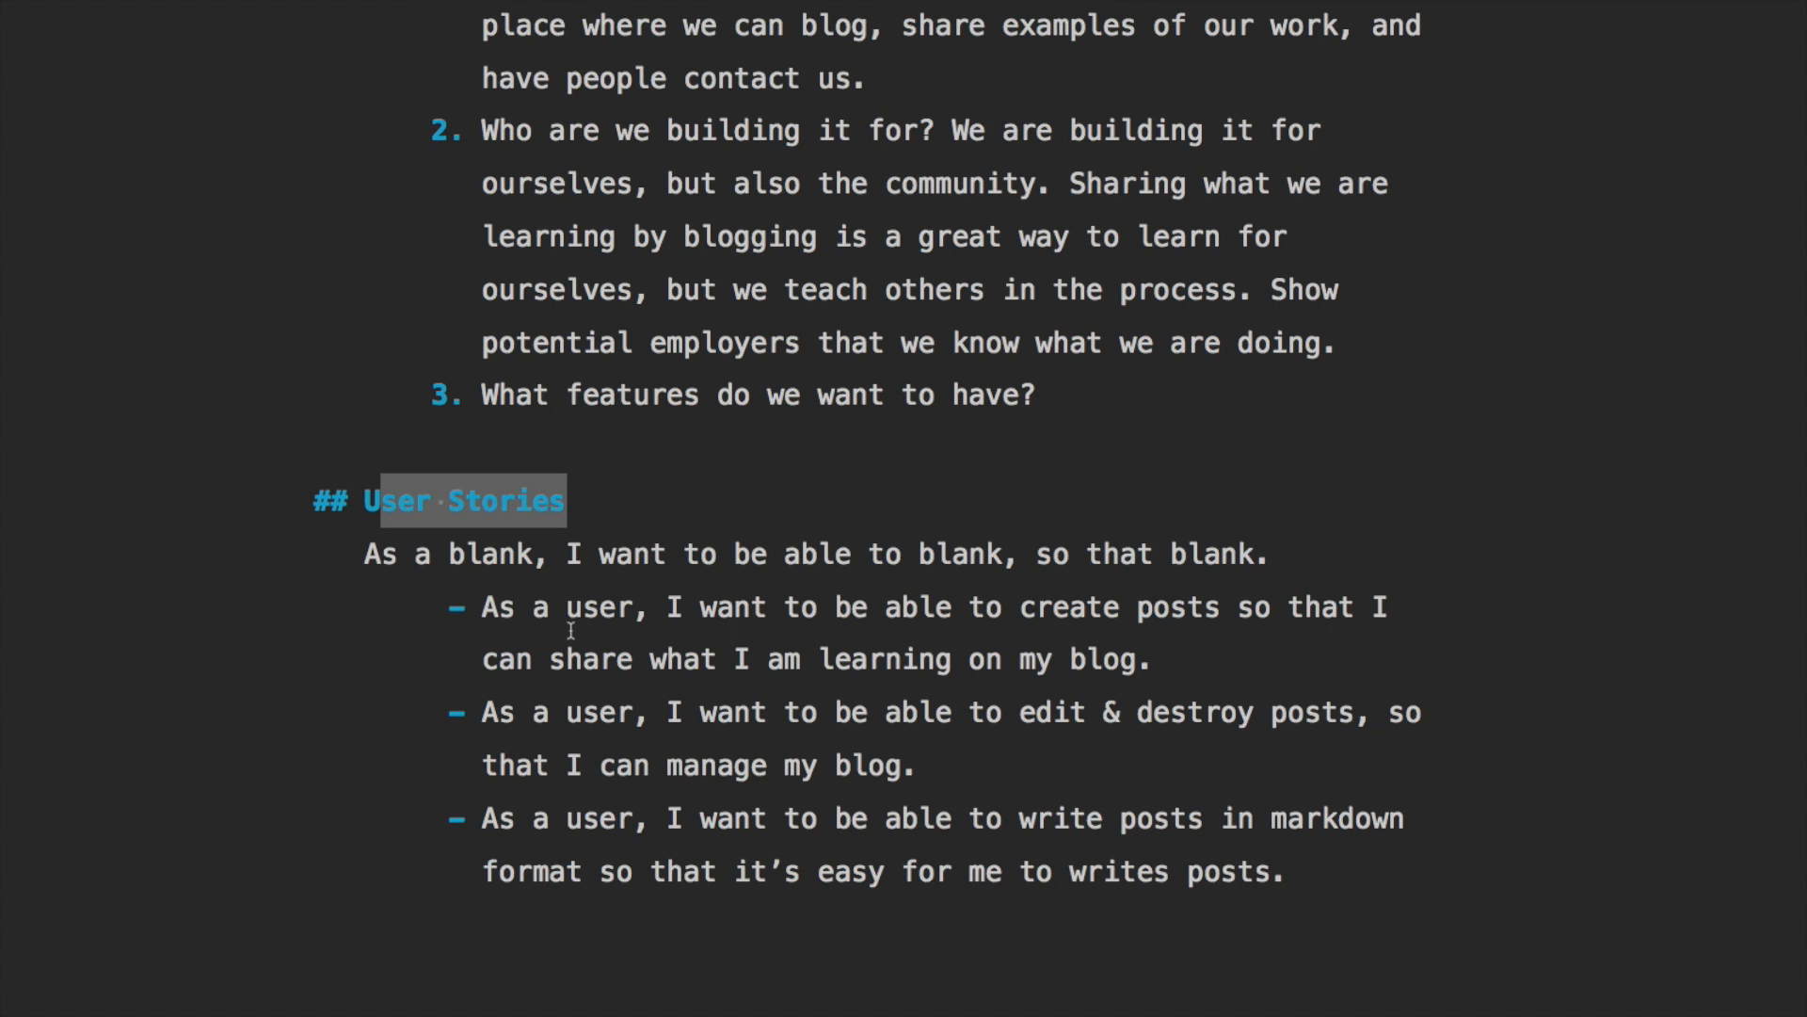
click(1309, 870)
text(- As a u)
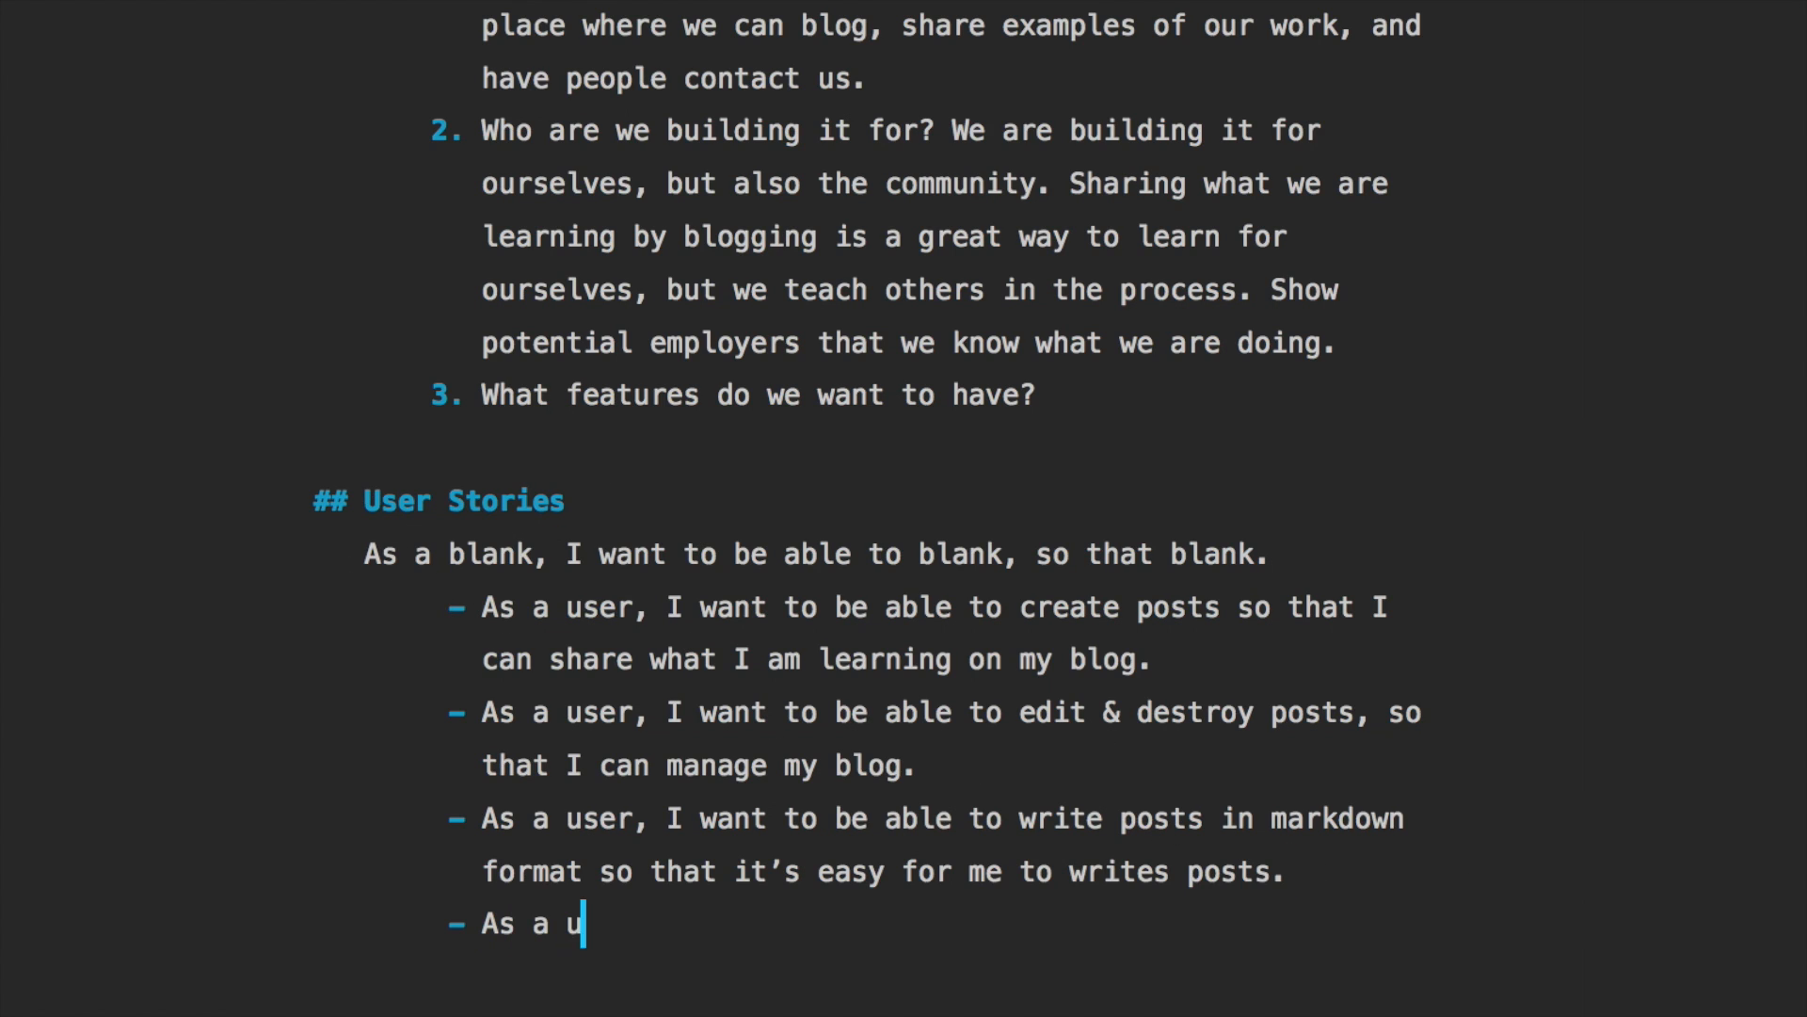
text(ser, I want to bel)
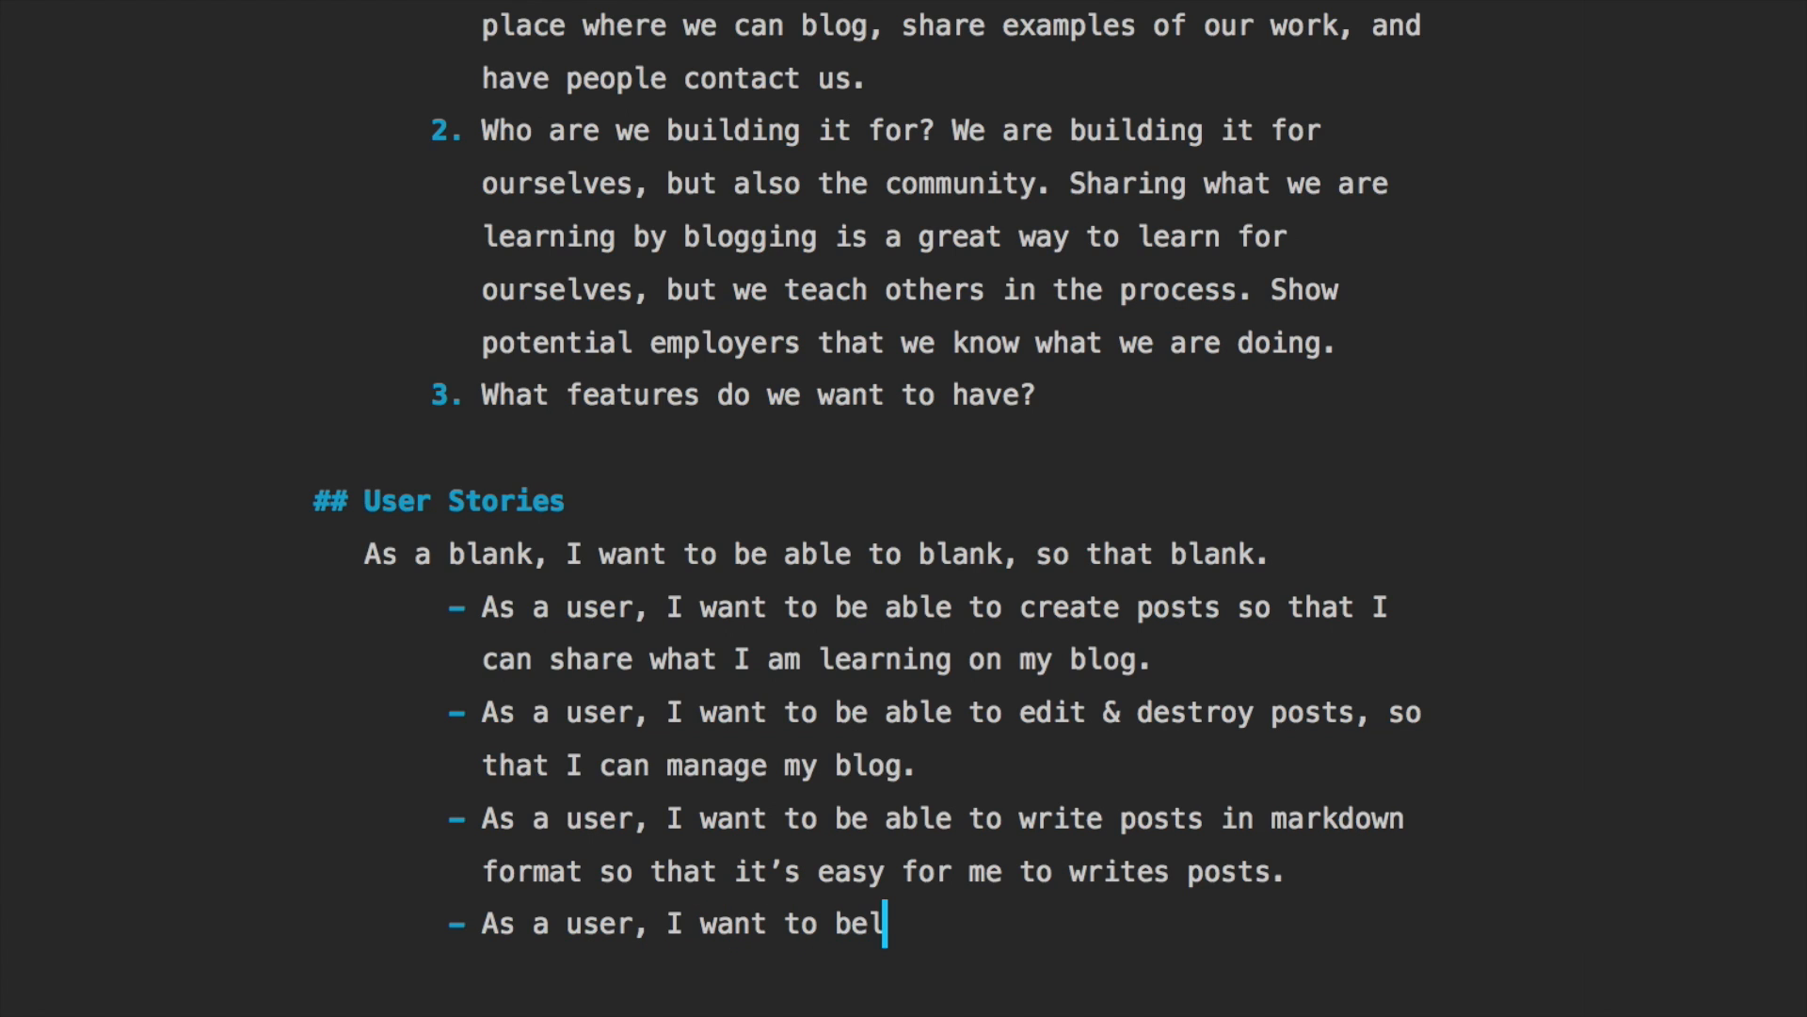
text(able to)
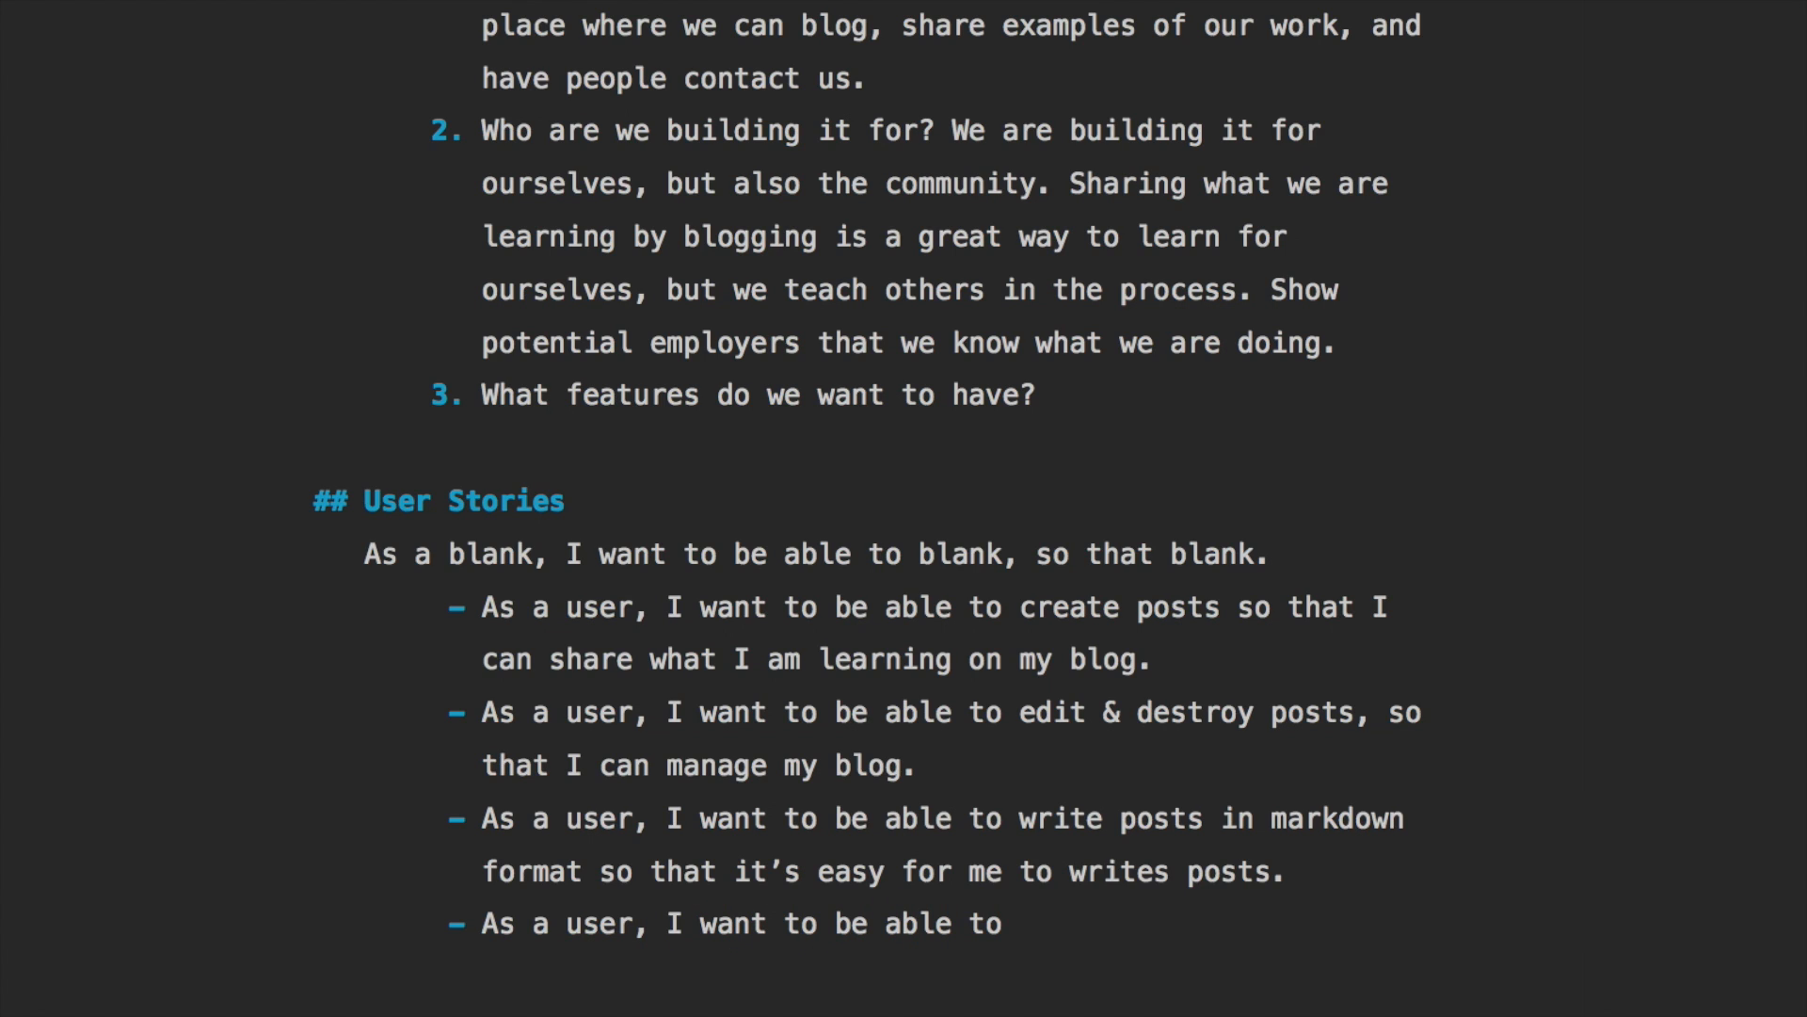
text(highlight the various sy)
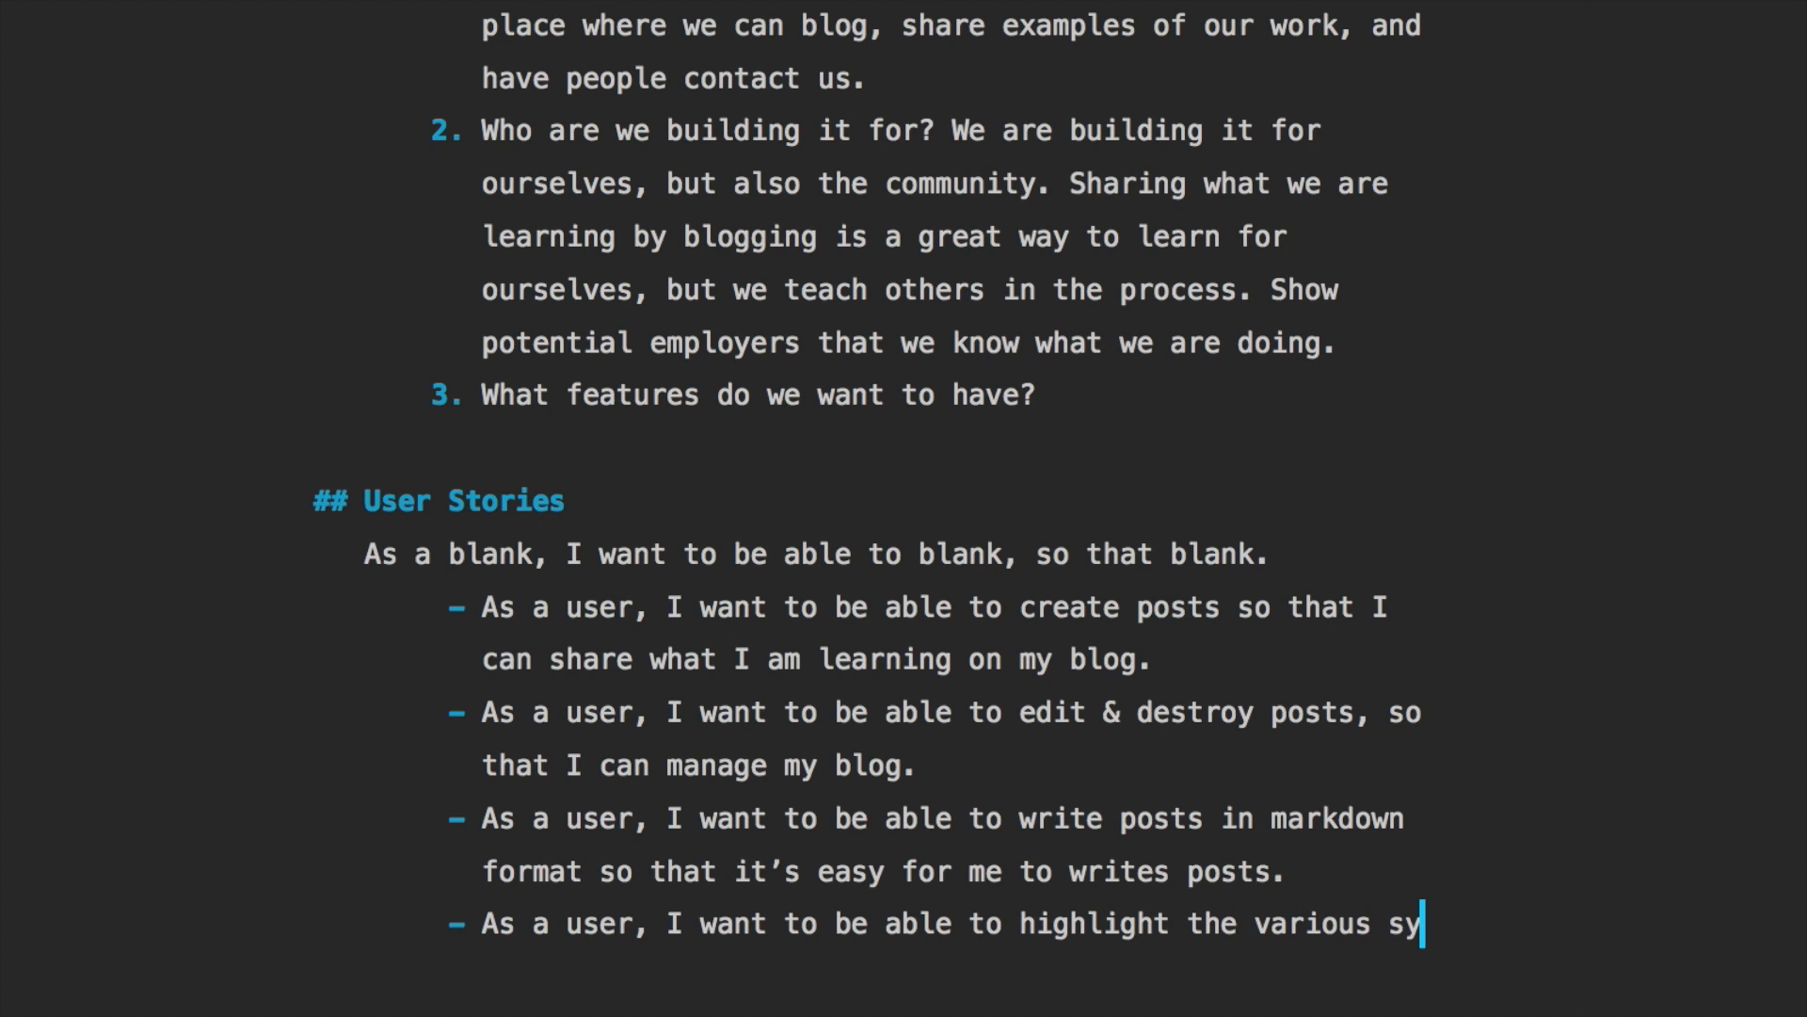
text(ntax of c)
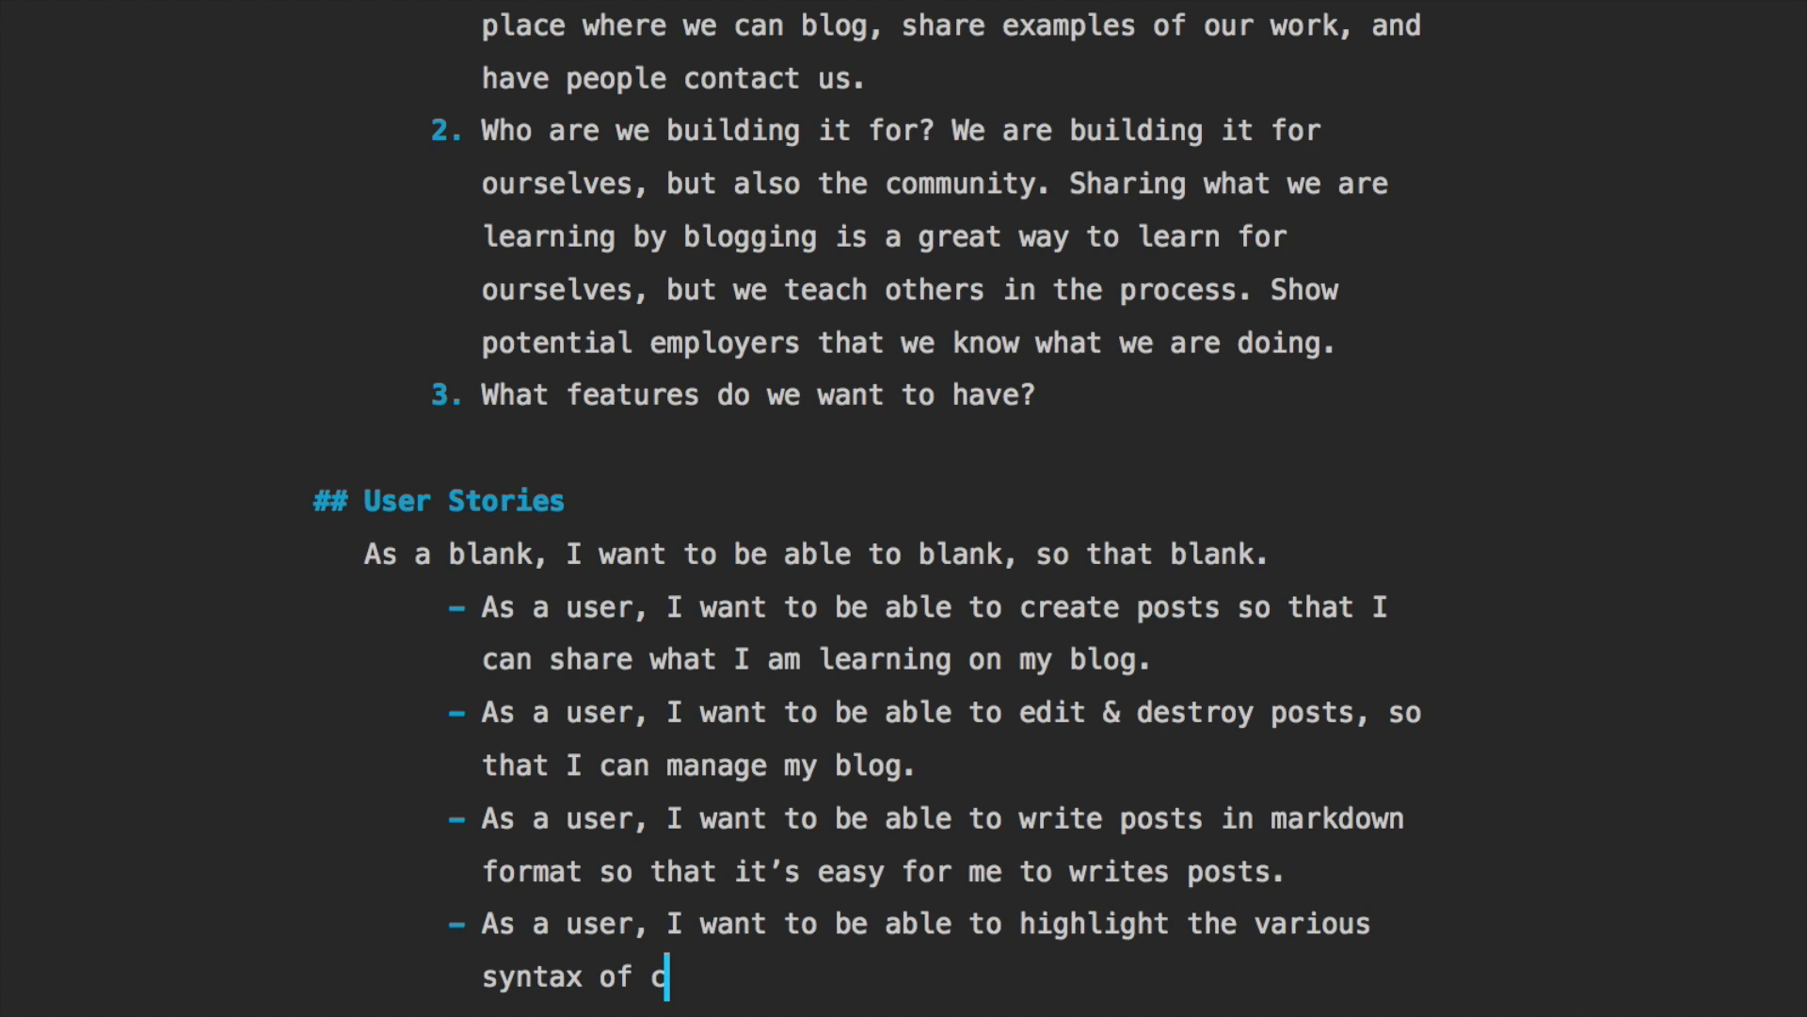
text(ode blocks that)
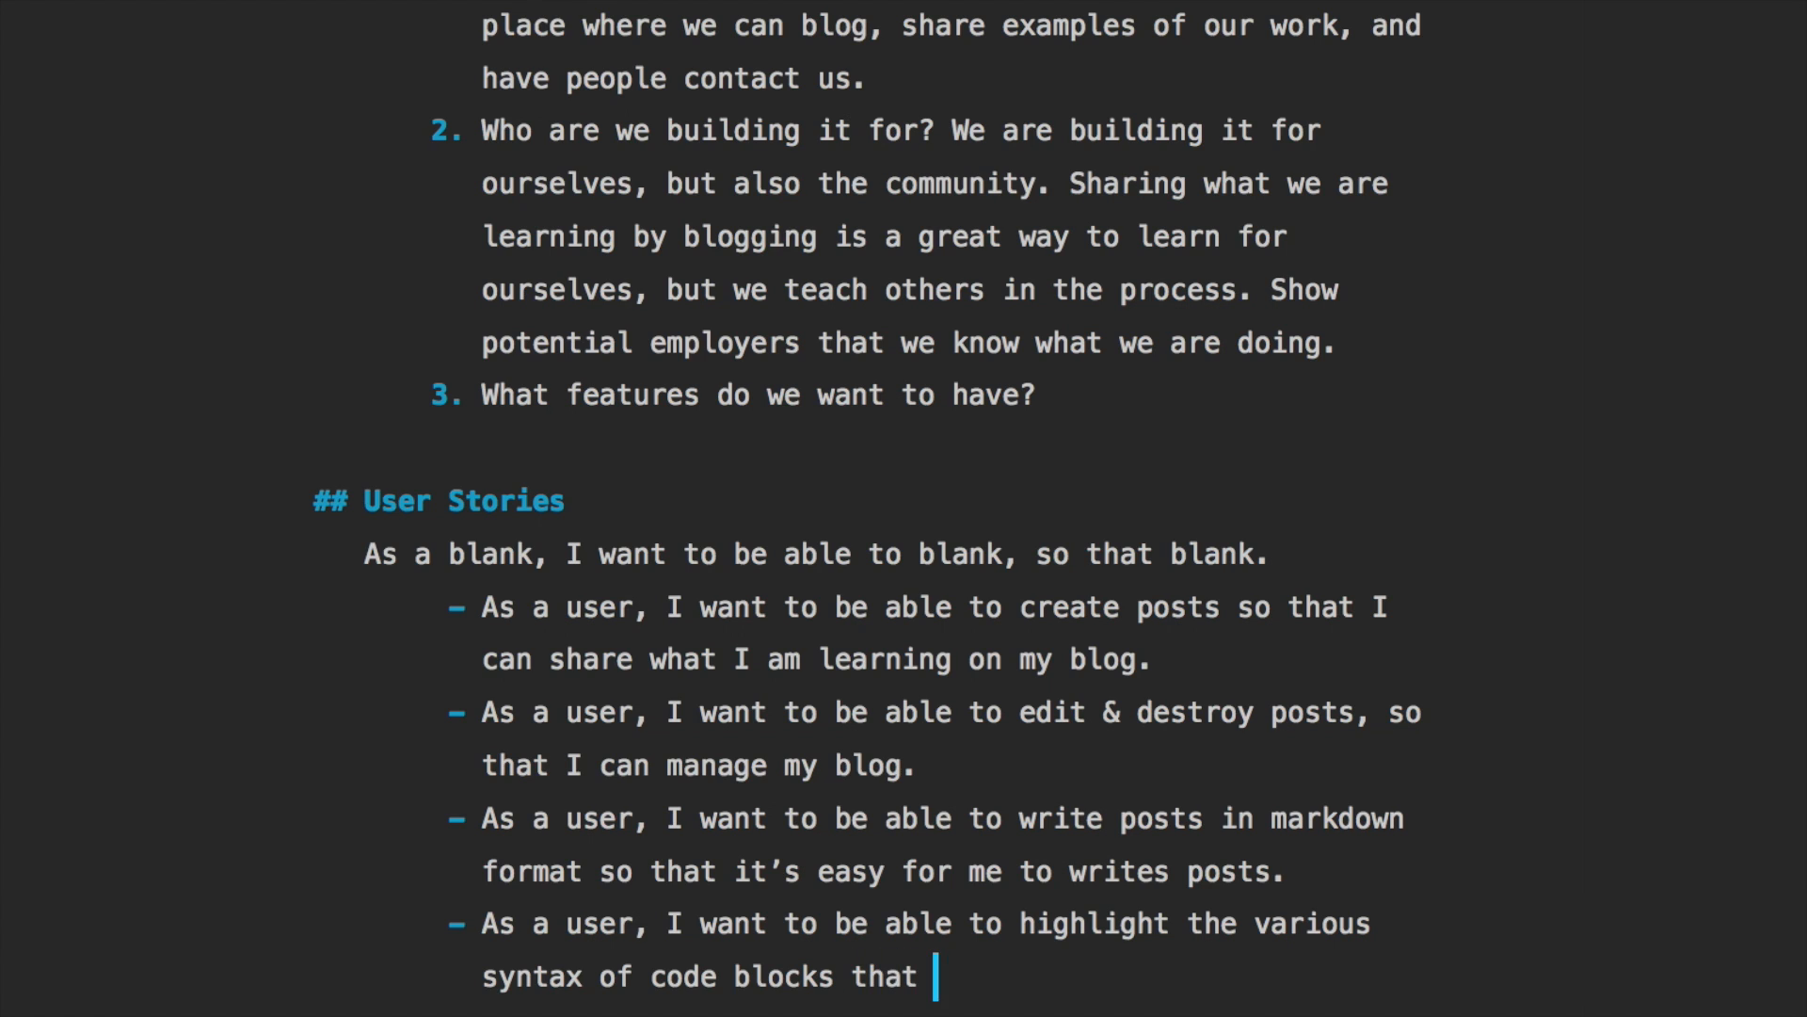
text(I share on my blog.)
text(- A)
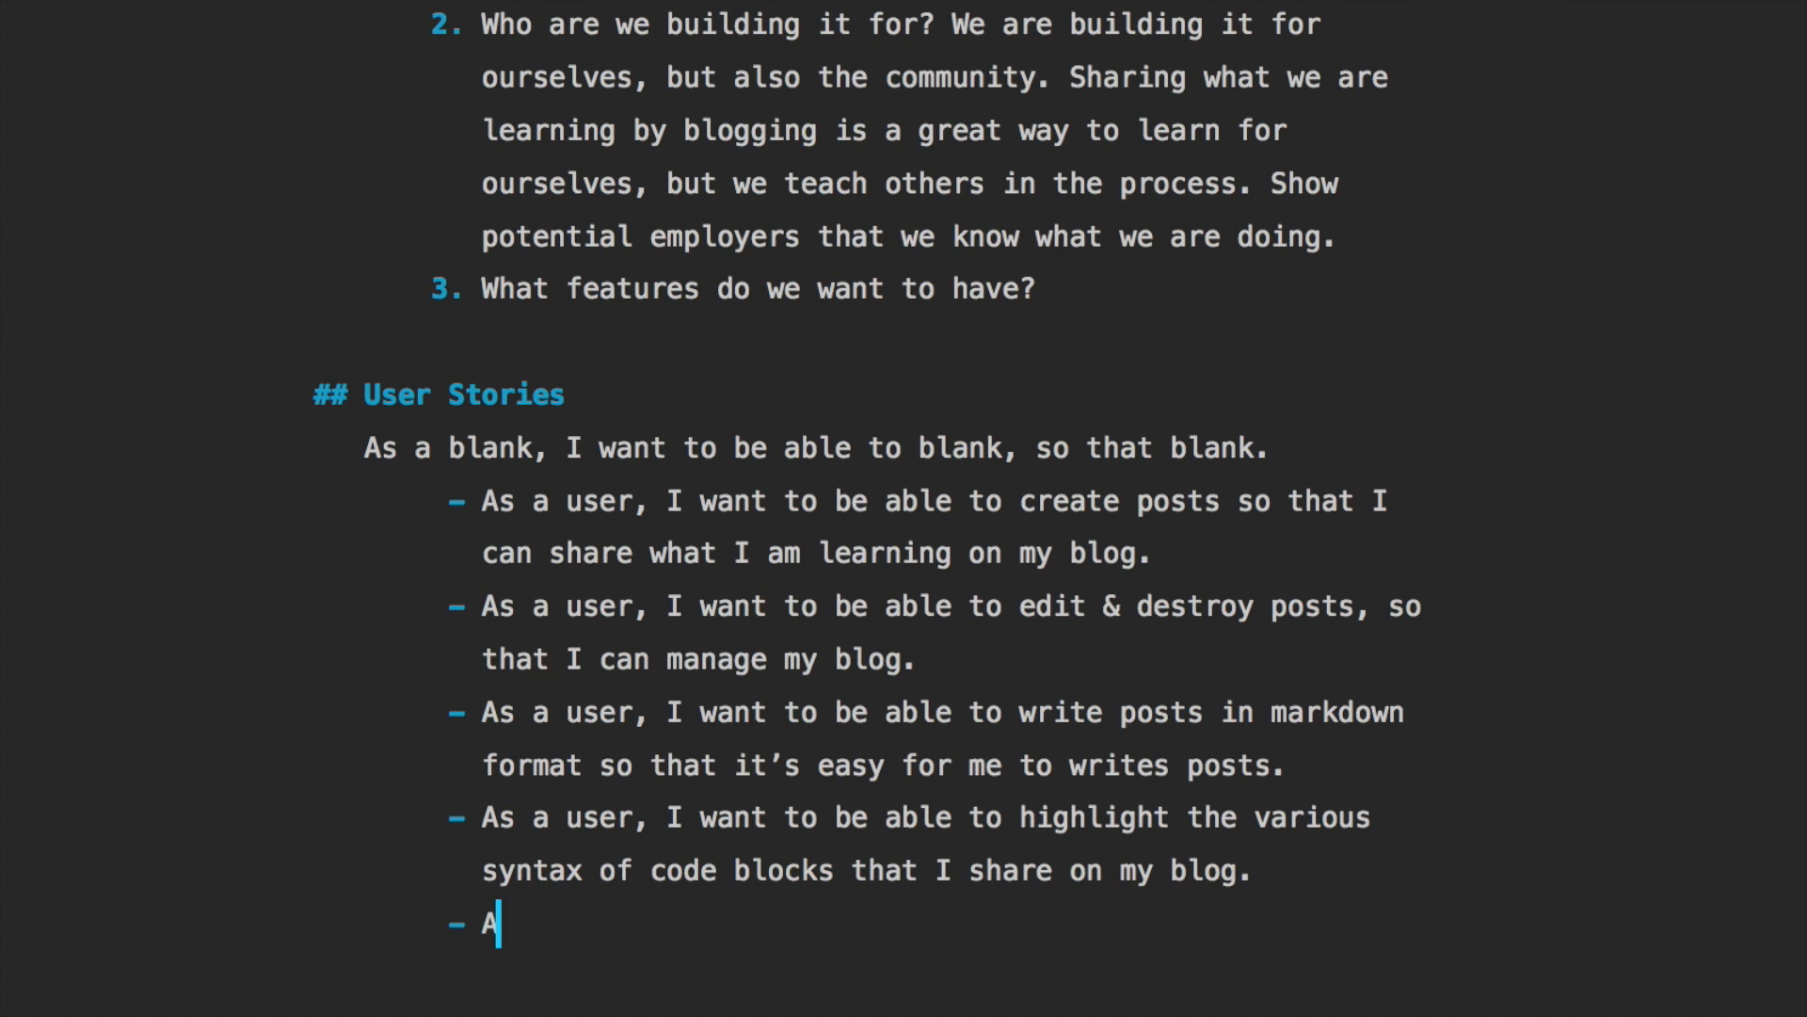
Add a user story about showing visitors and potential employers examples of my work
text(s a user, I)
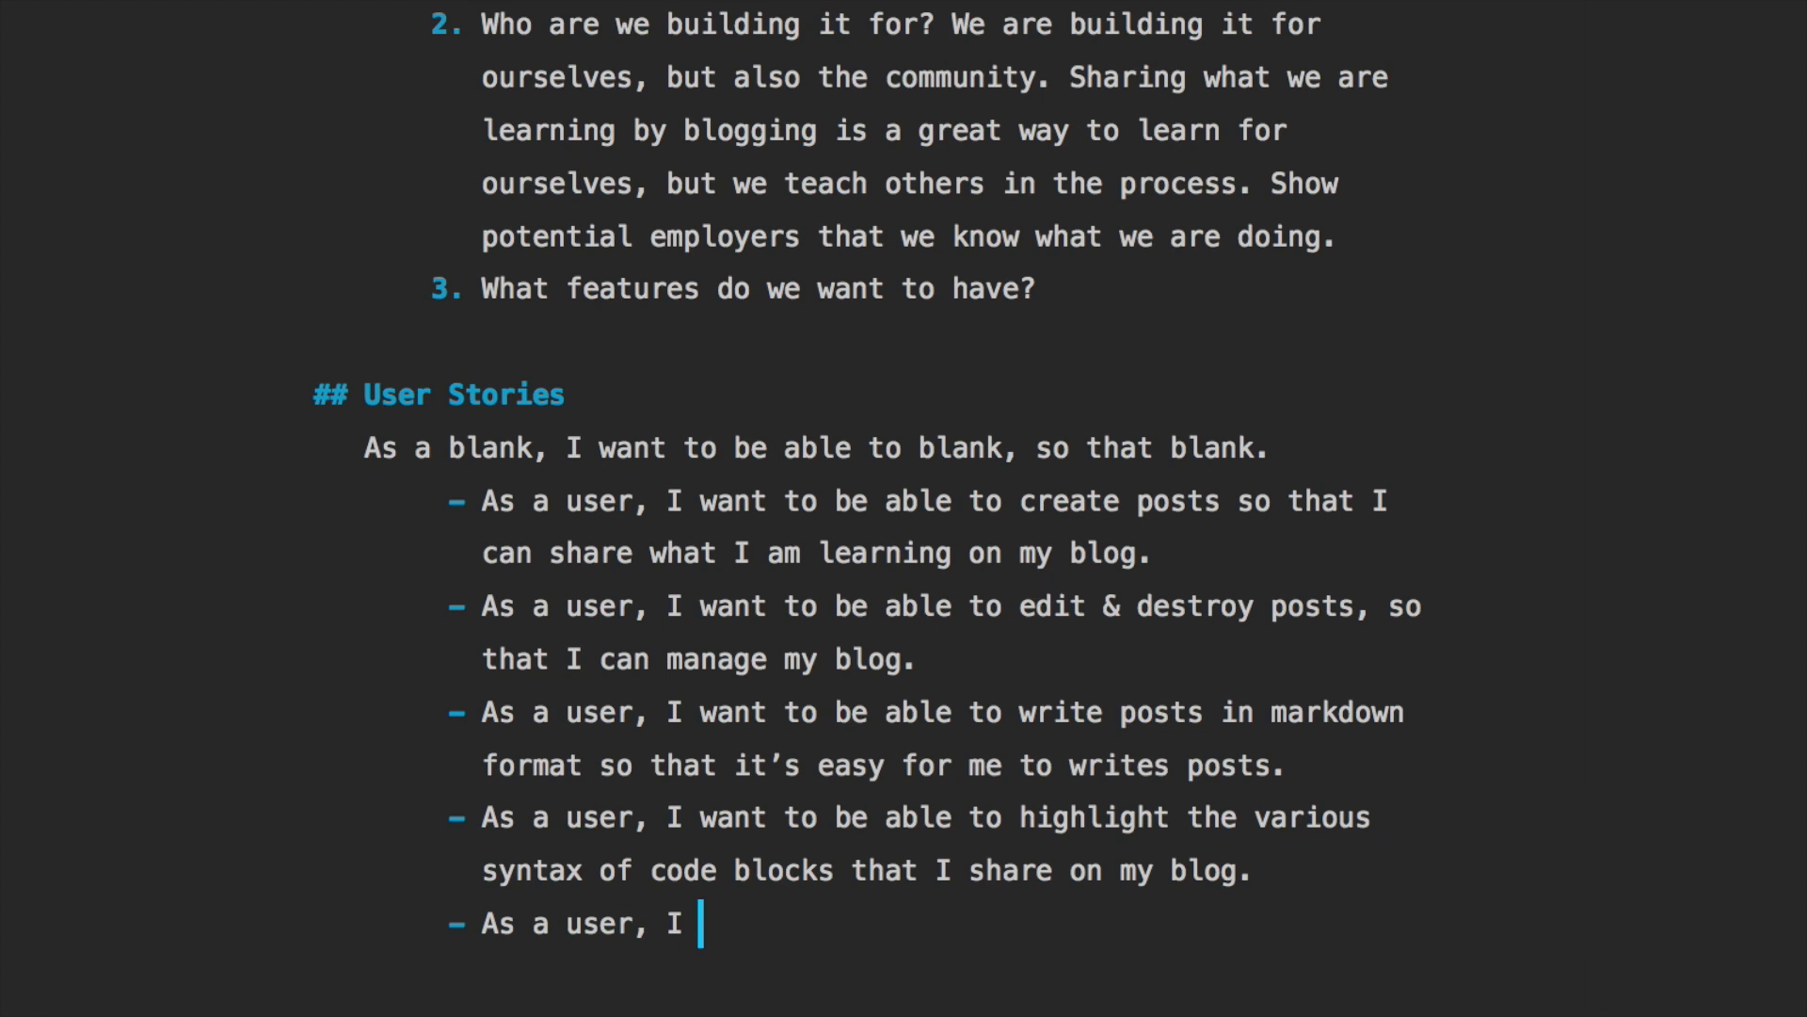
text(want to show the)
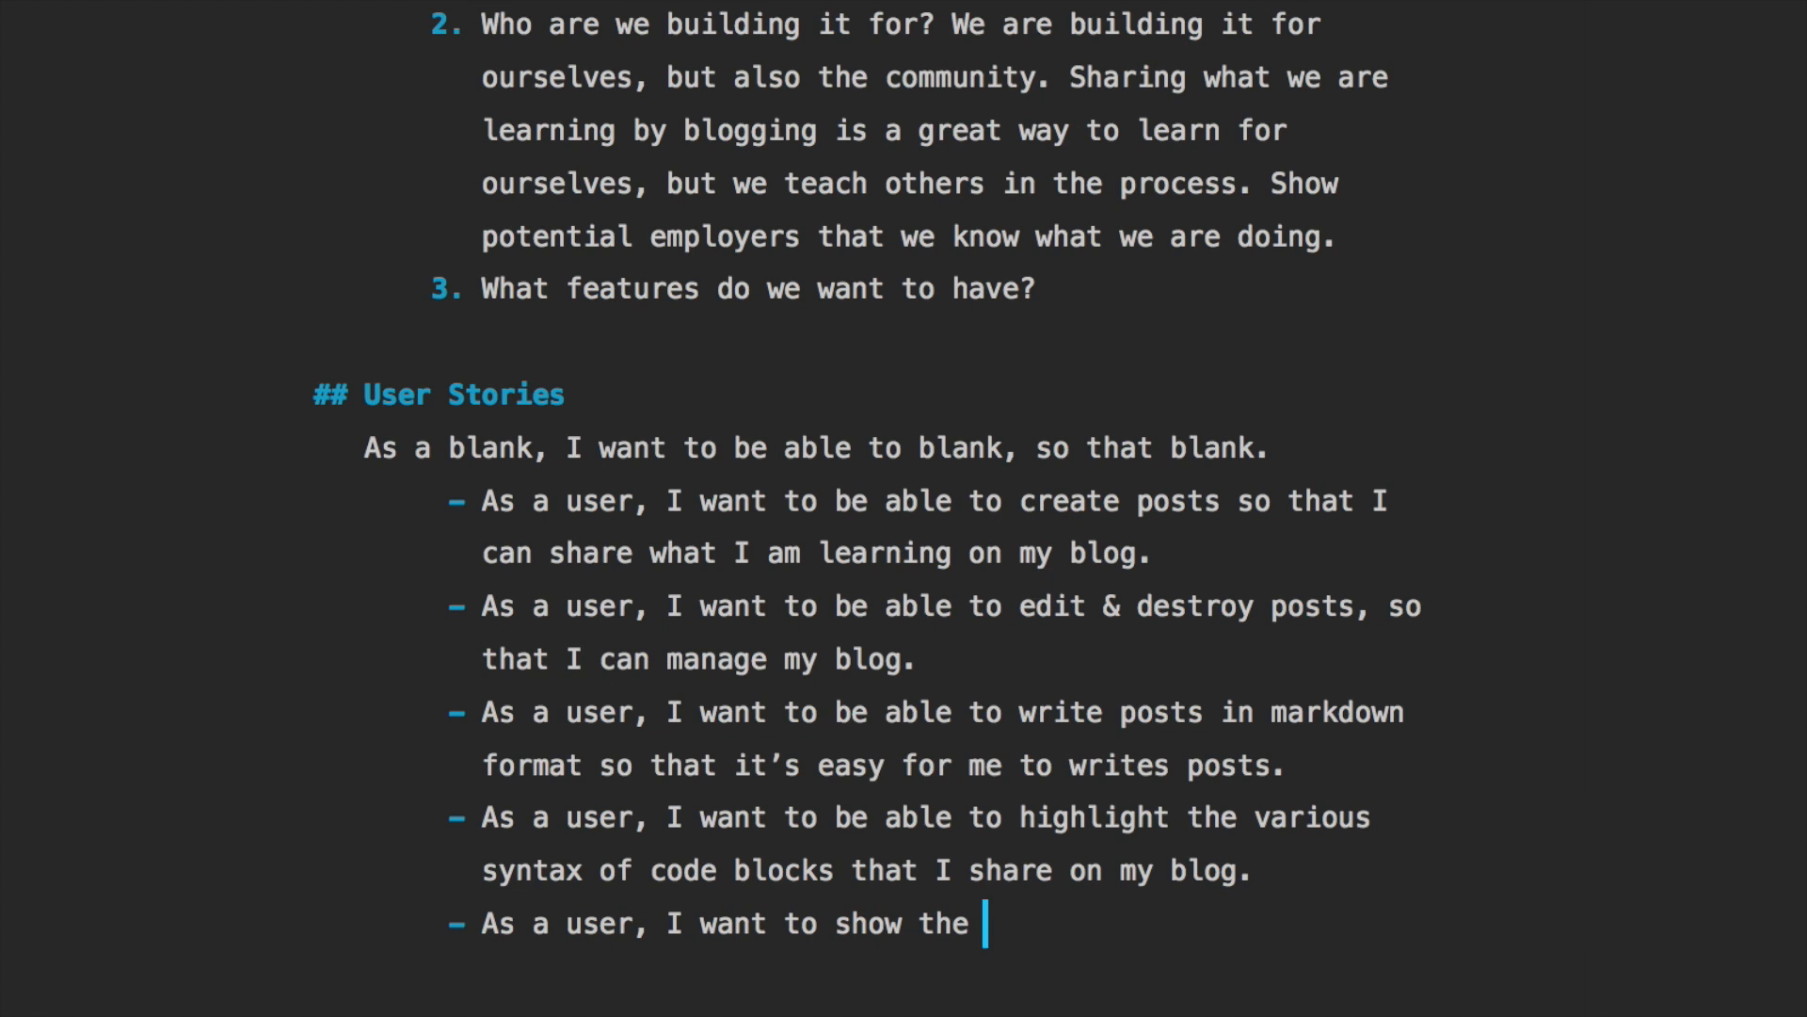
text(visitors and potenti)
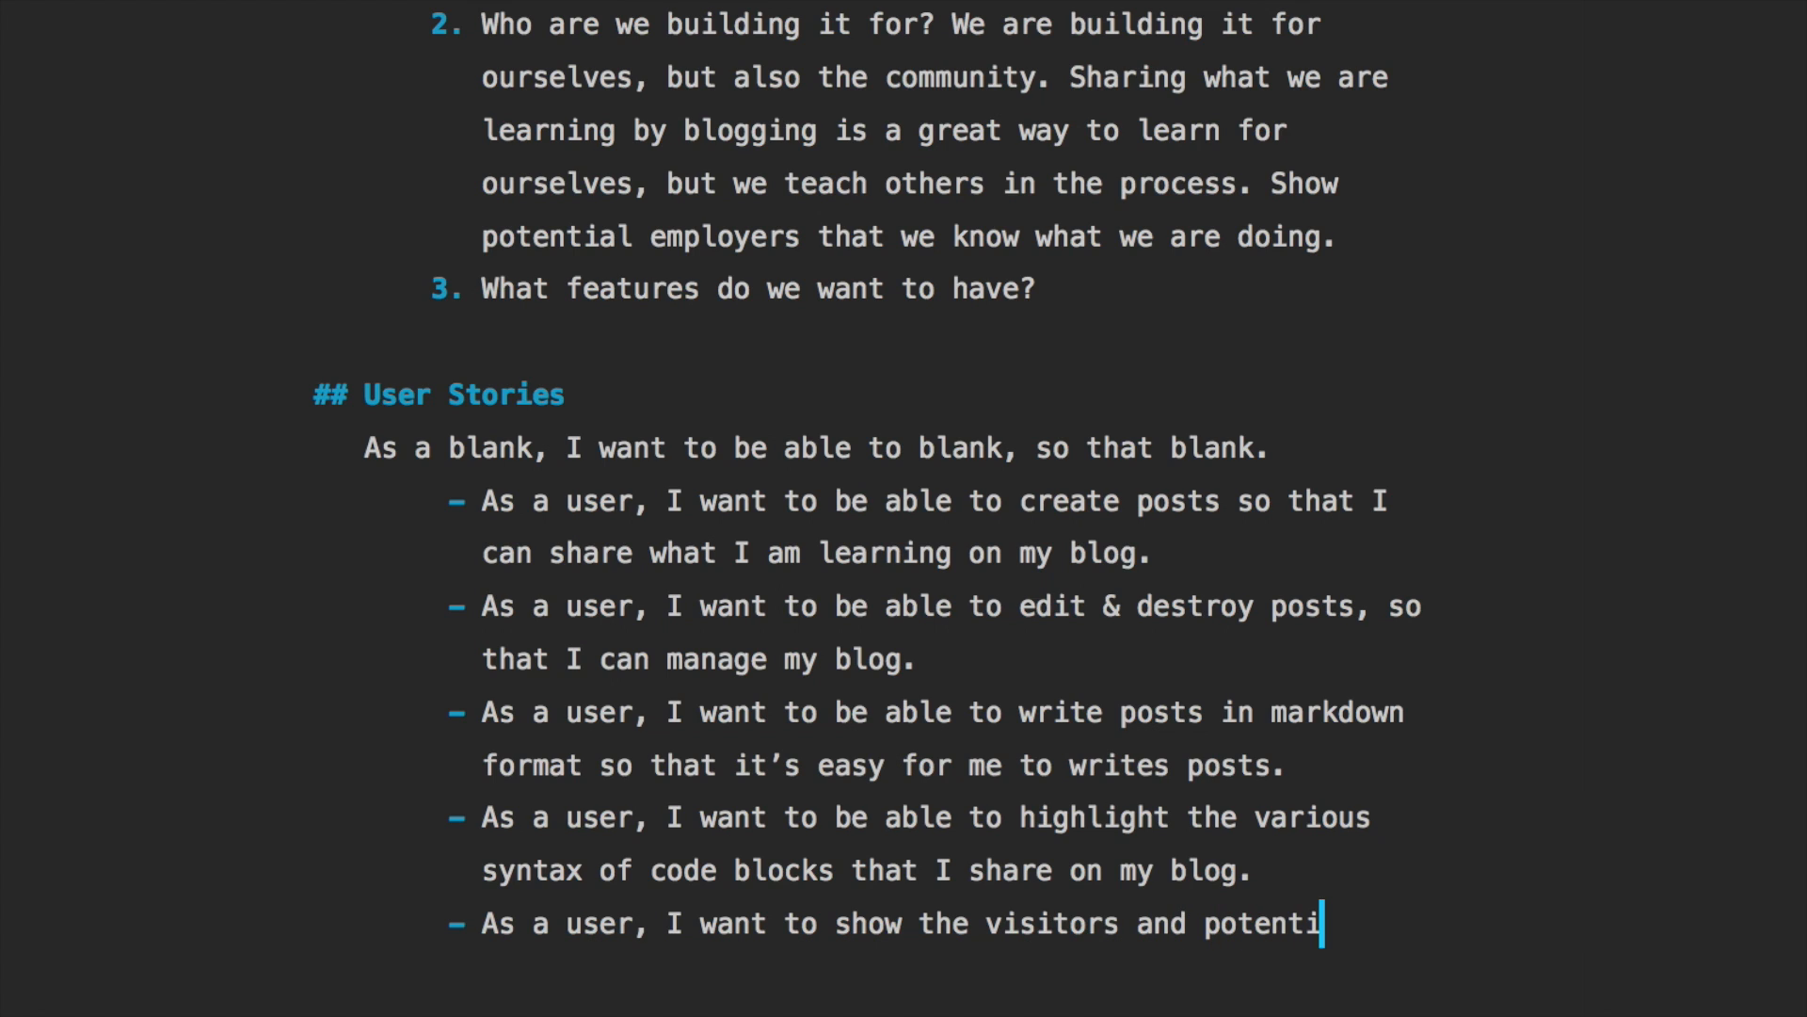
text(al employer)
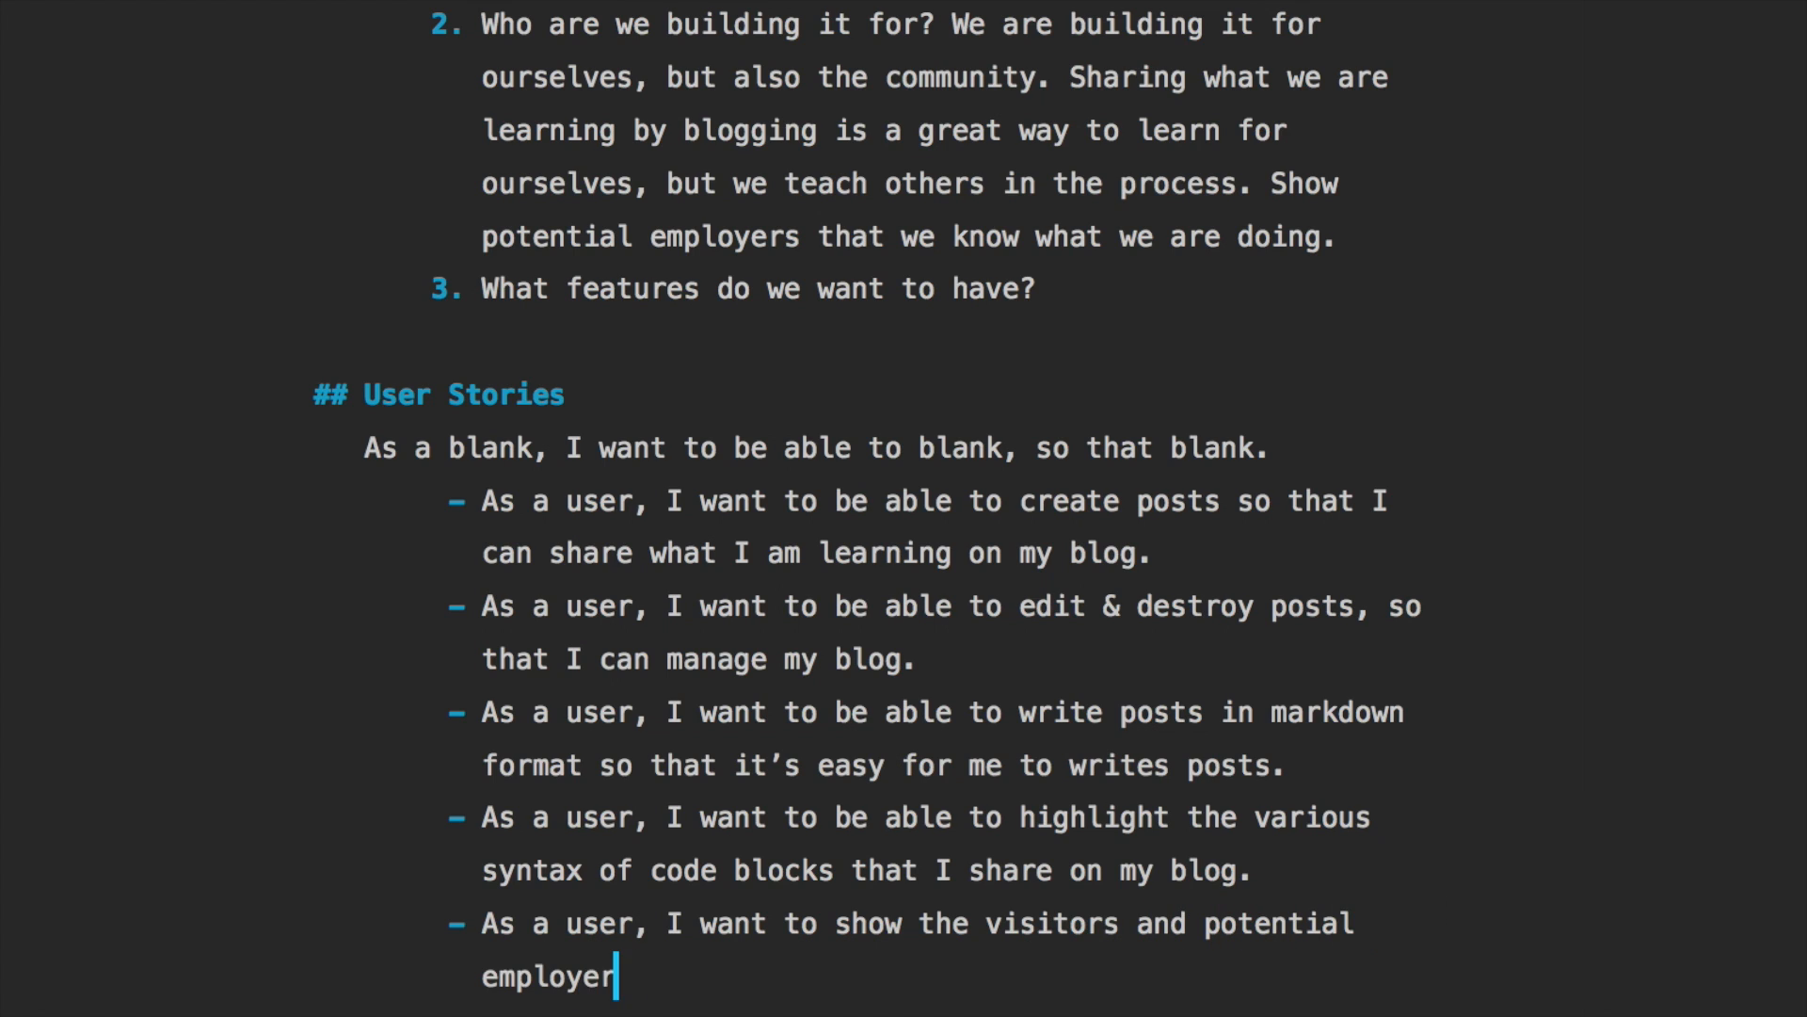
text(s exaamples of)
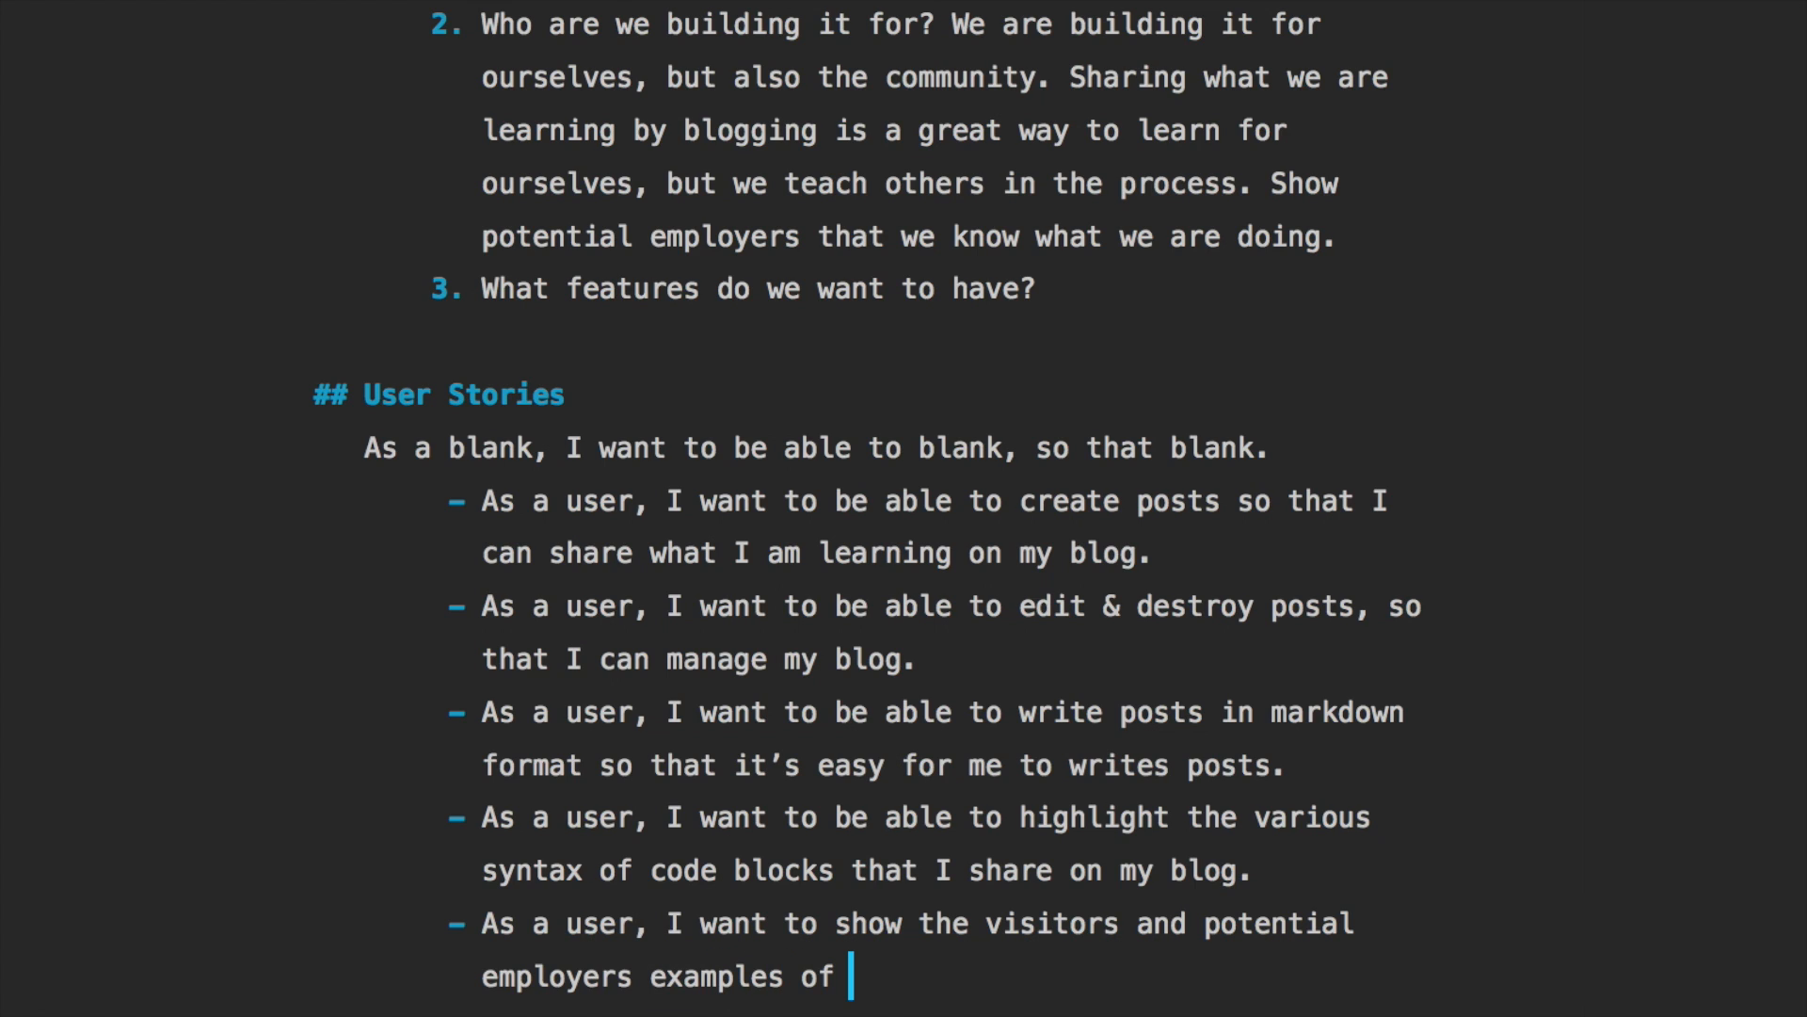
text(my work)
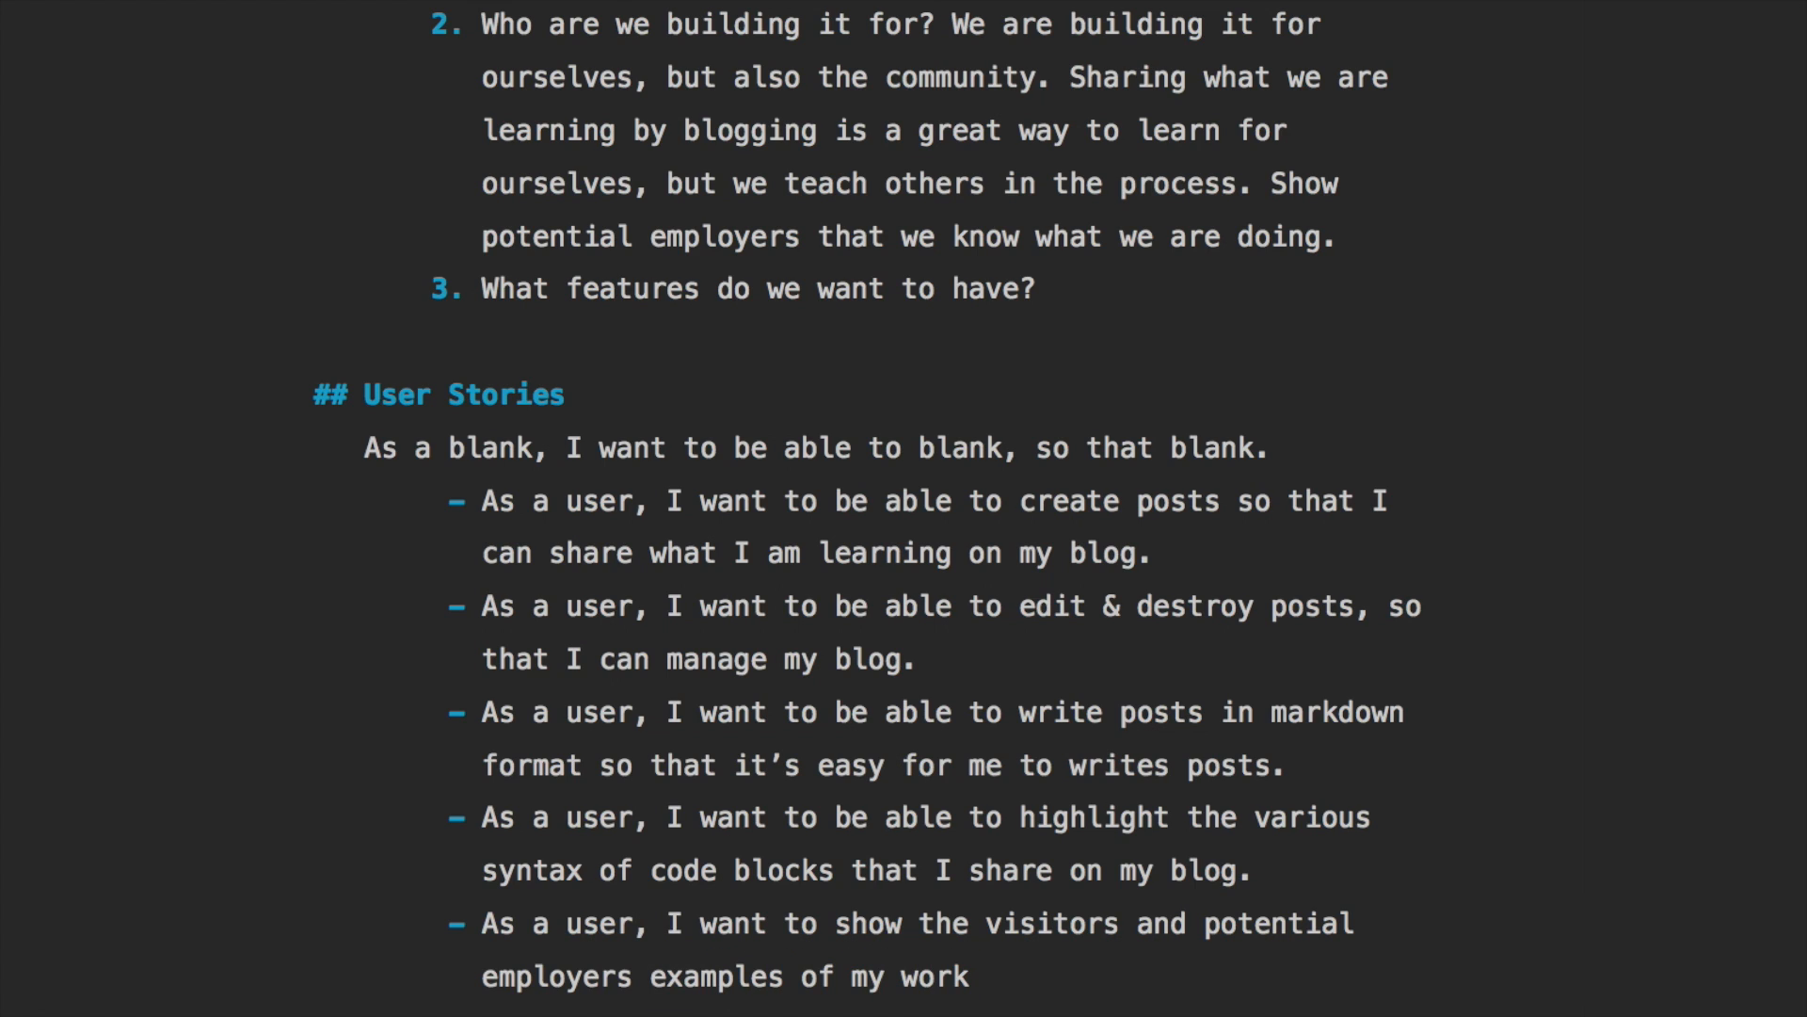
text(, or stuff I've)
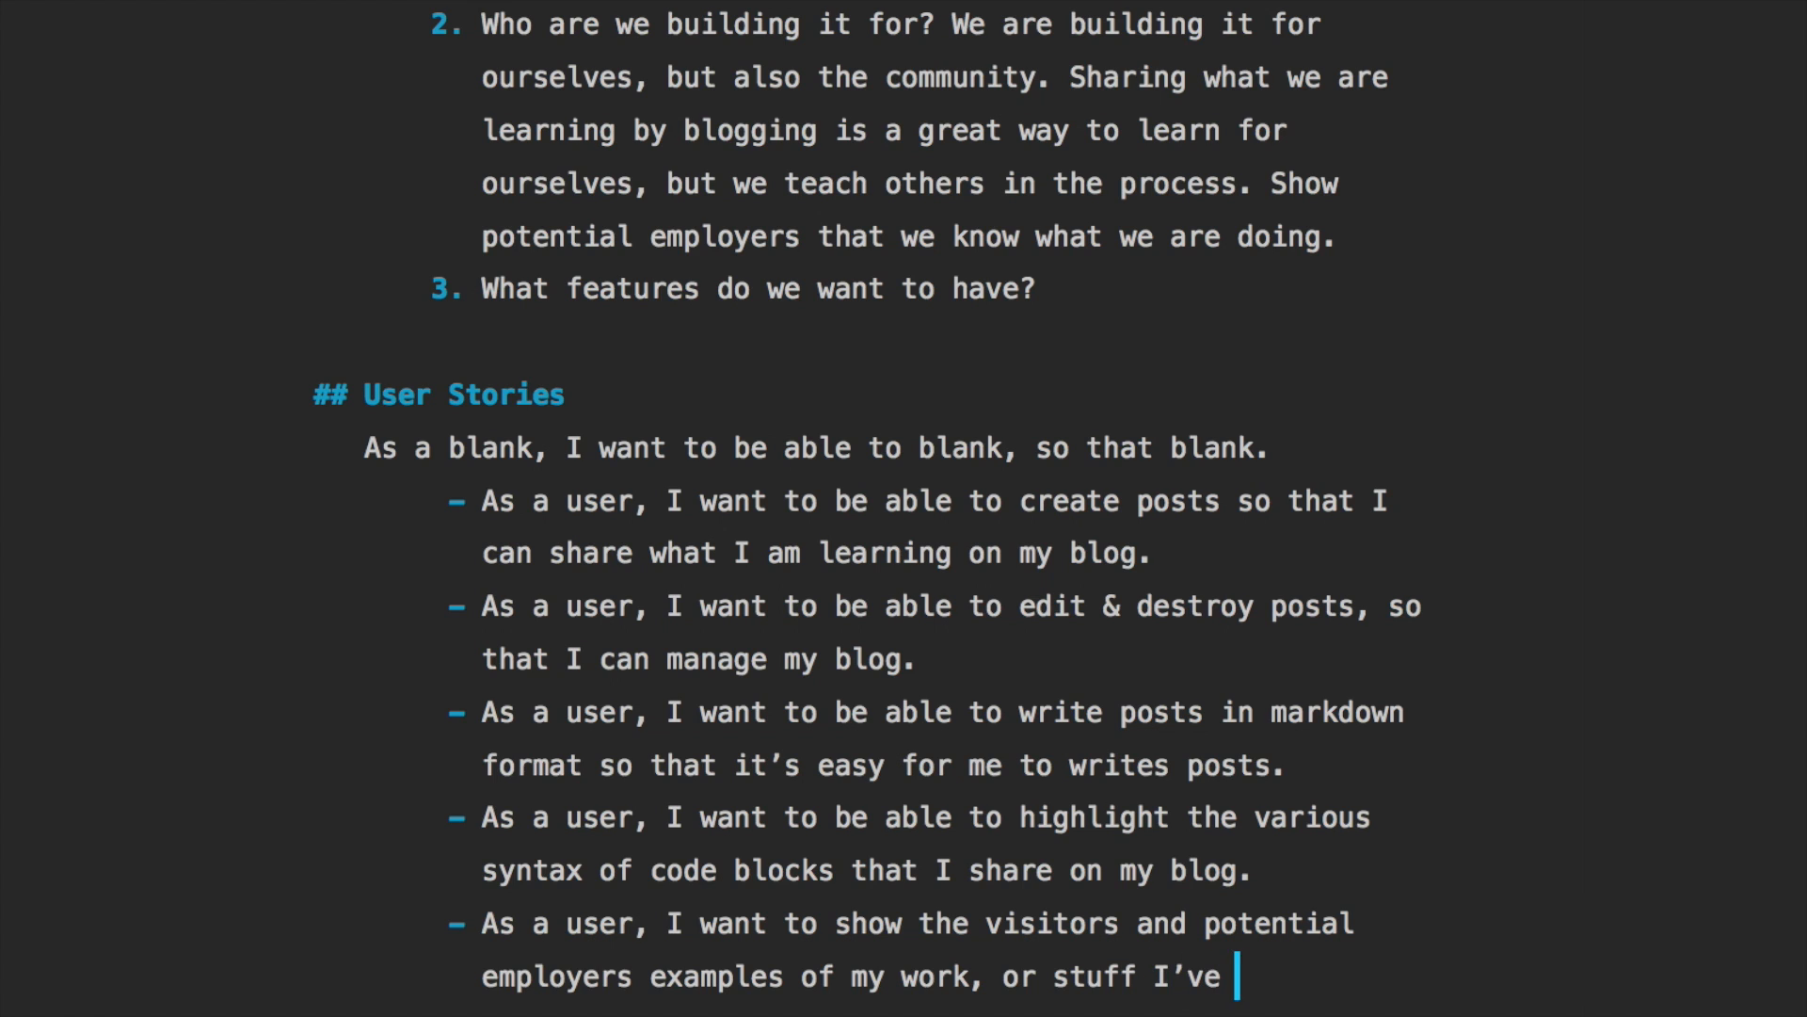
text(built.)
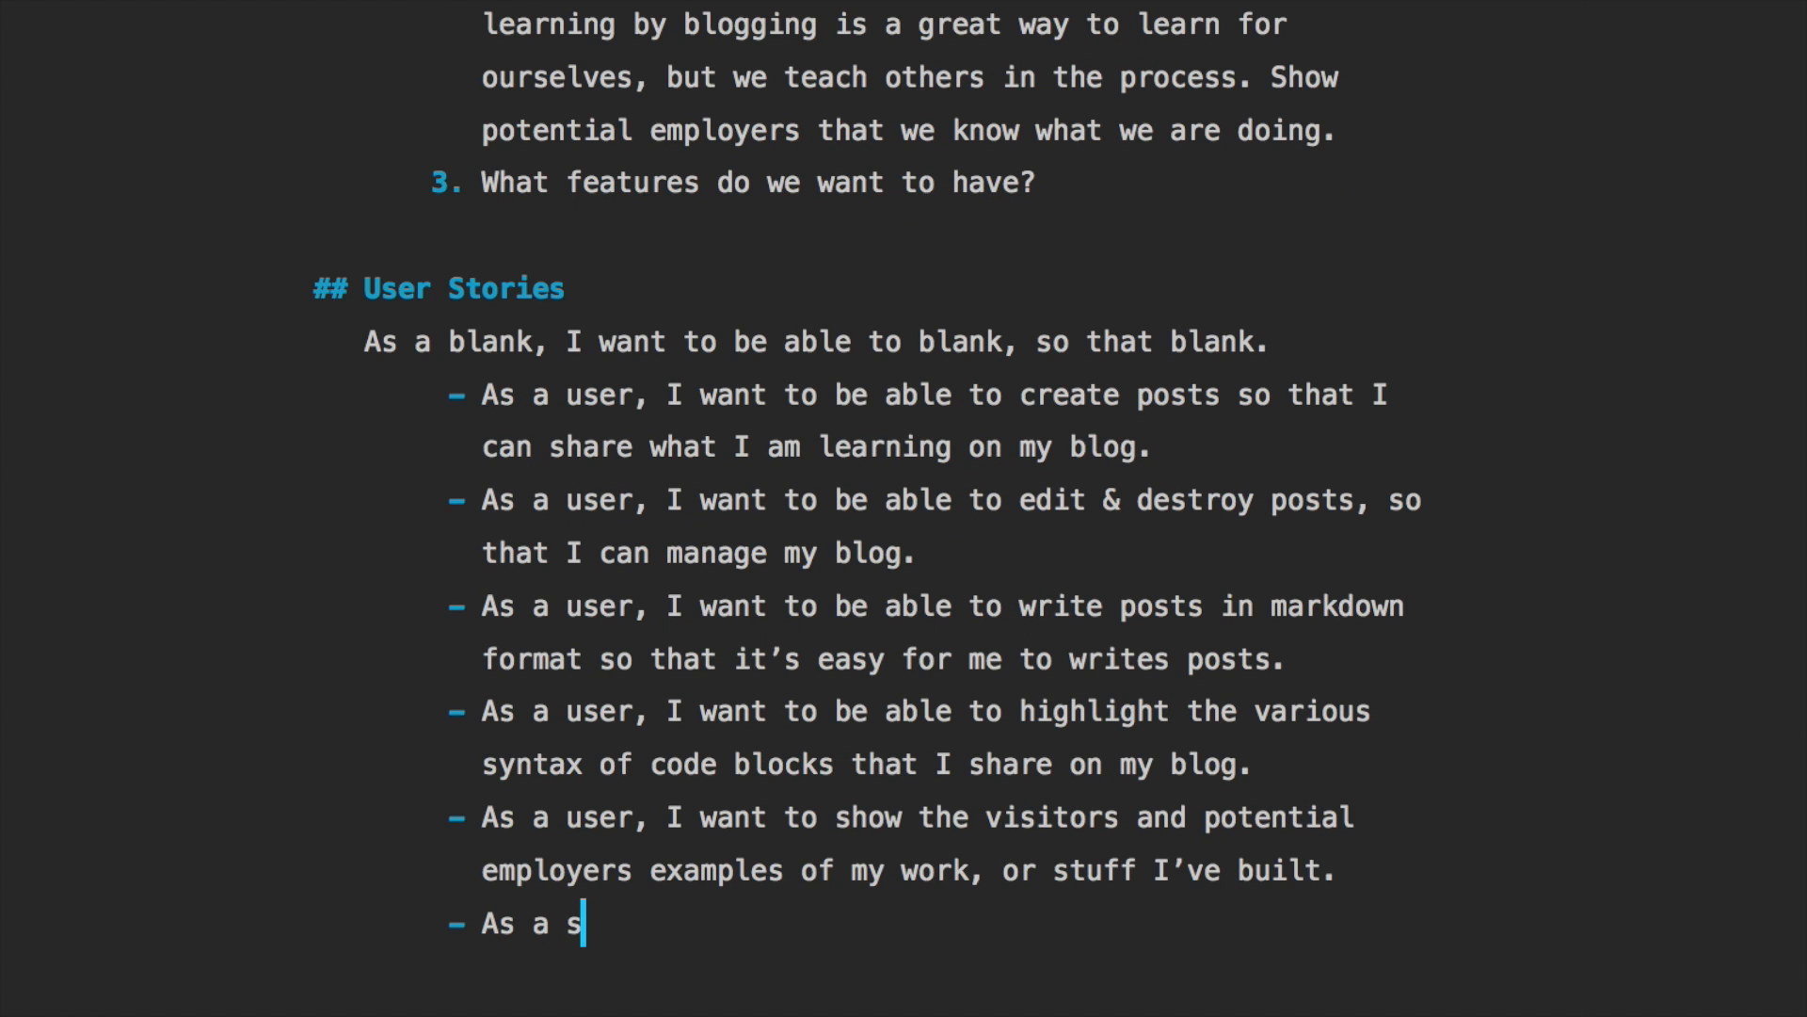
Add a user story about visitors contacting me through a form on my site
text(ser, I want to)
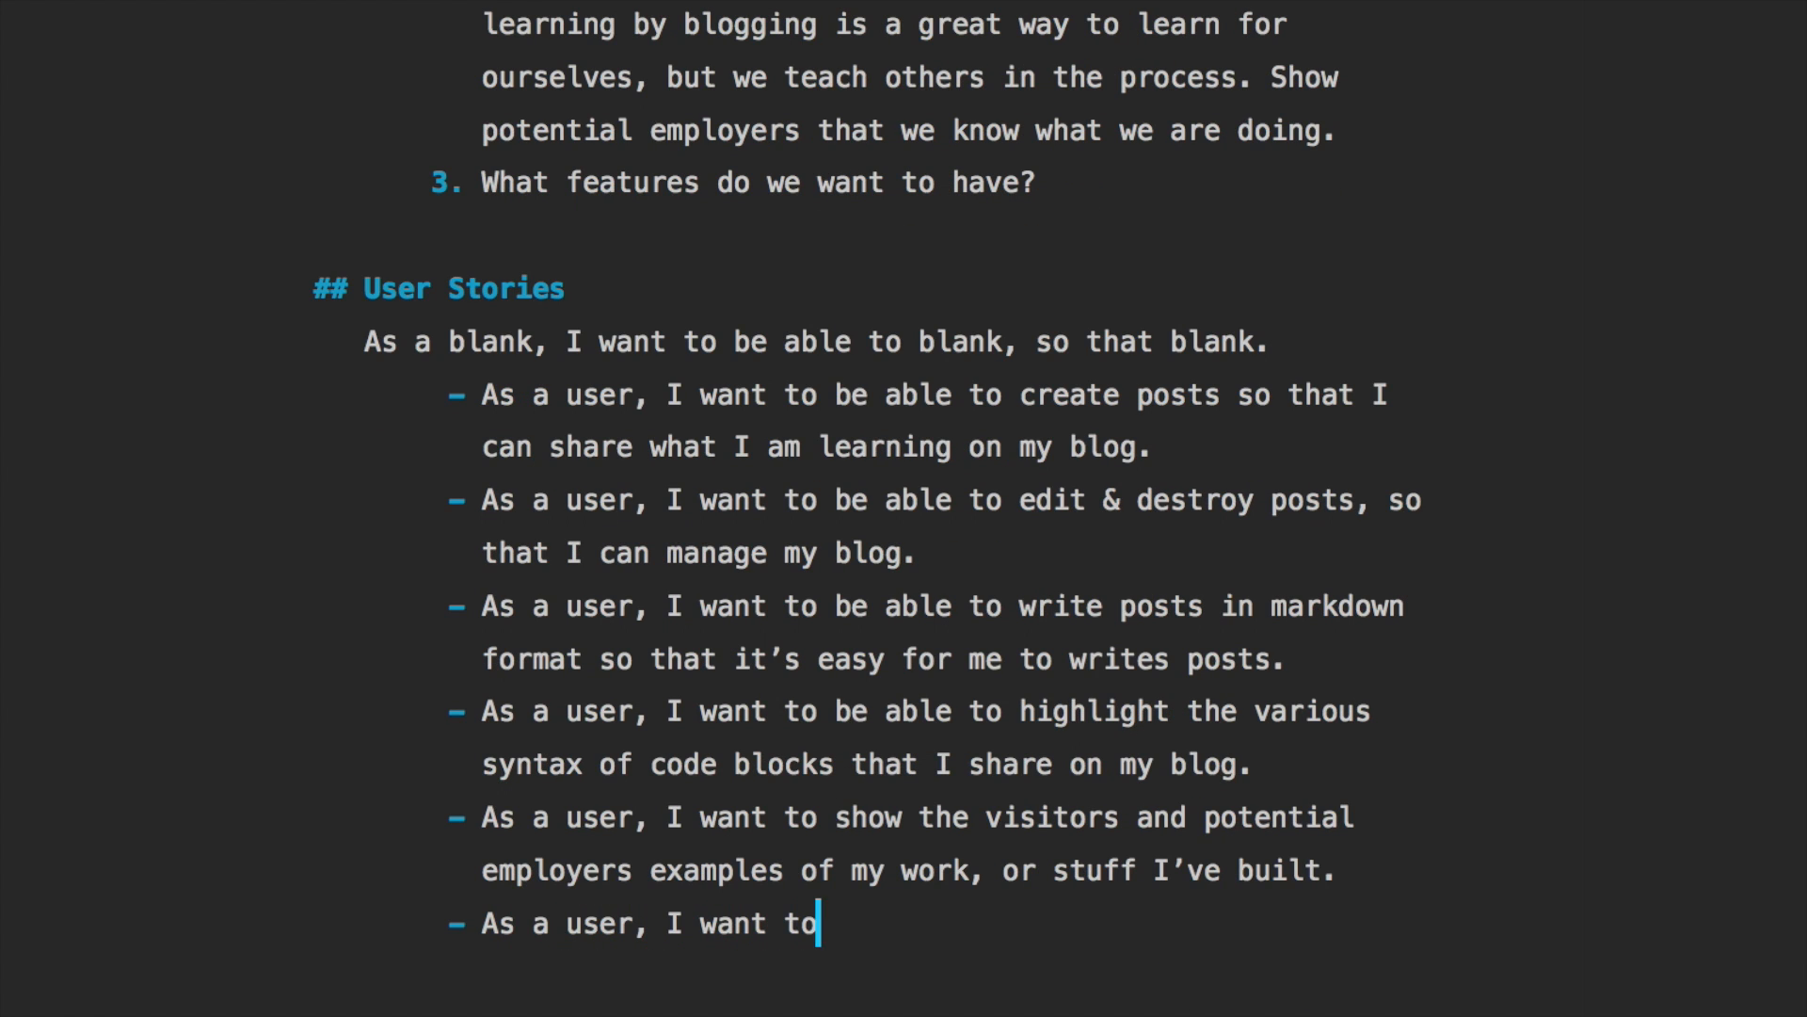
text(be able to have vi)
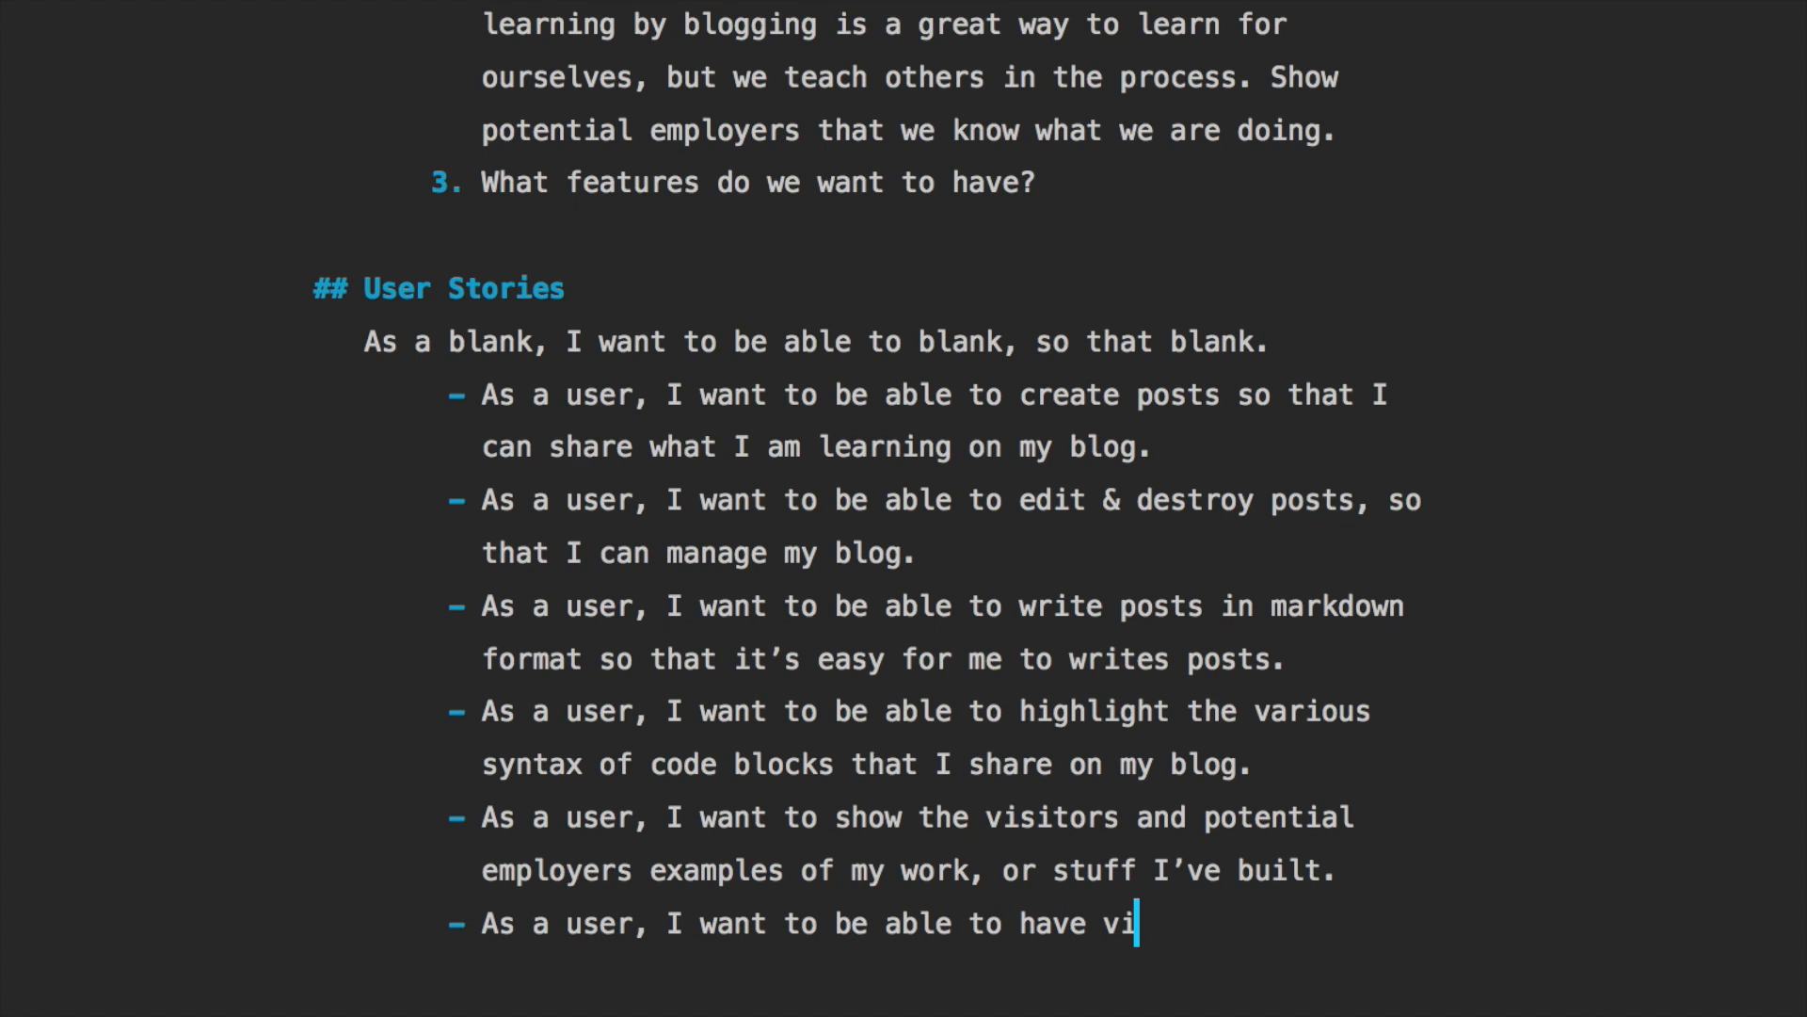
text(si)
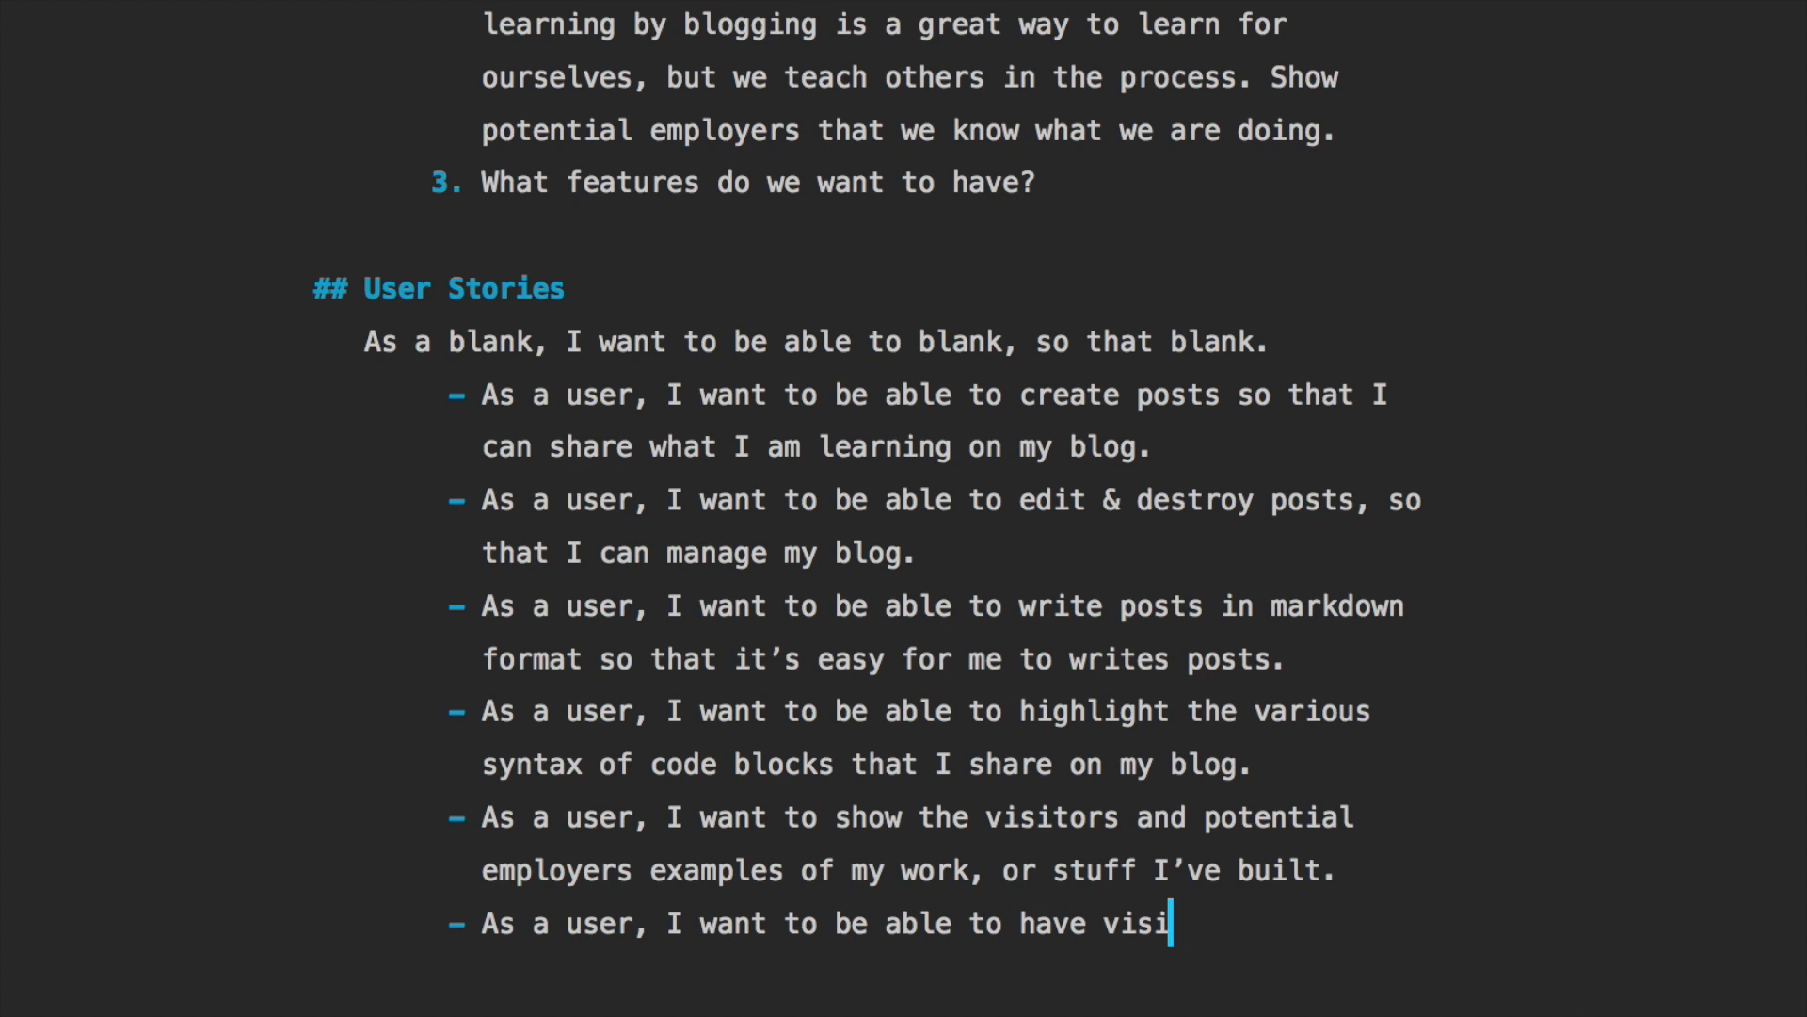
text(tors contact)
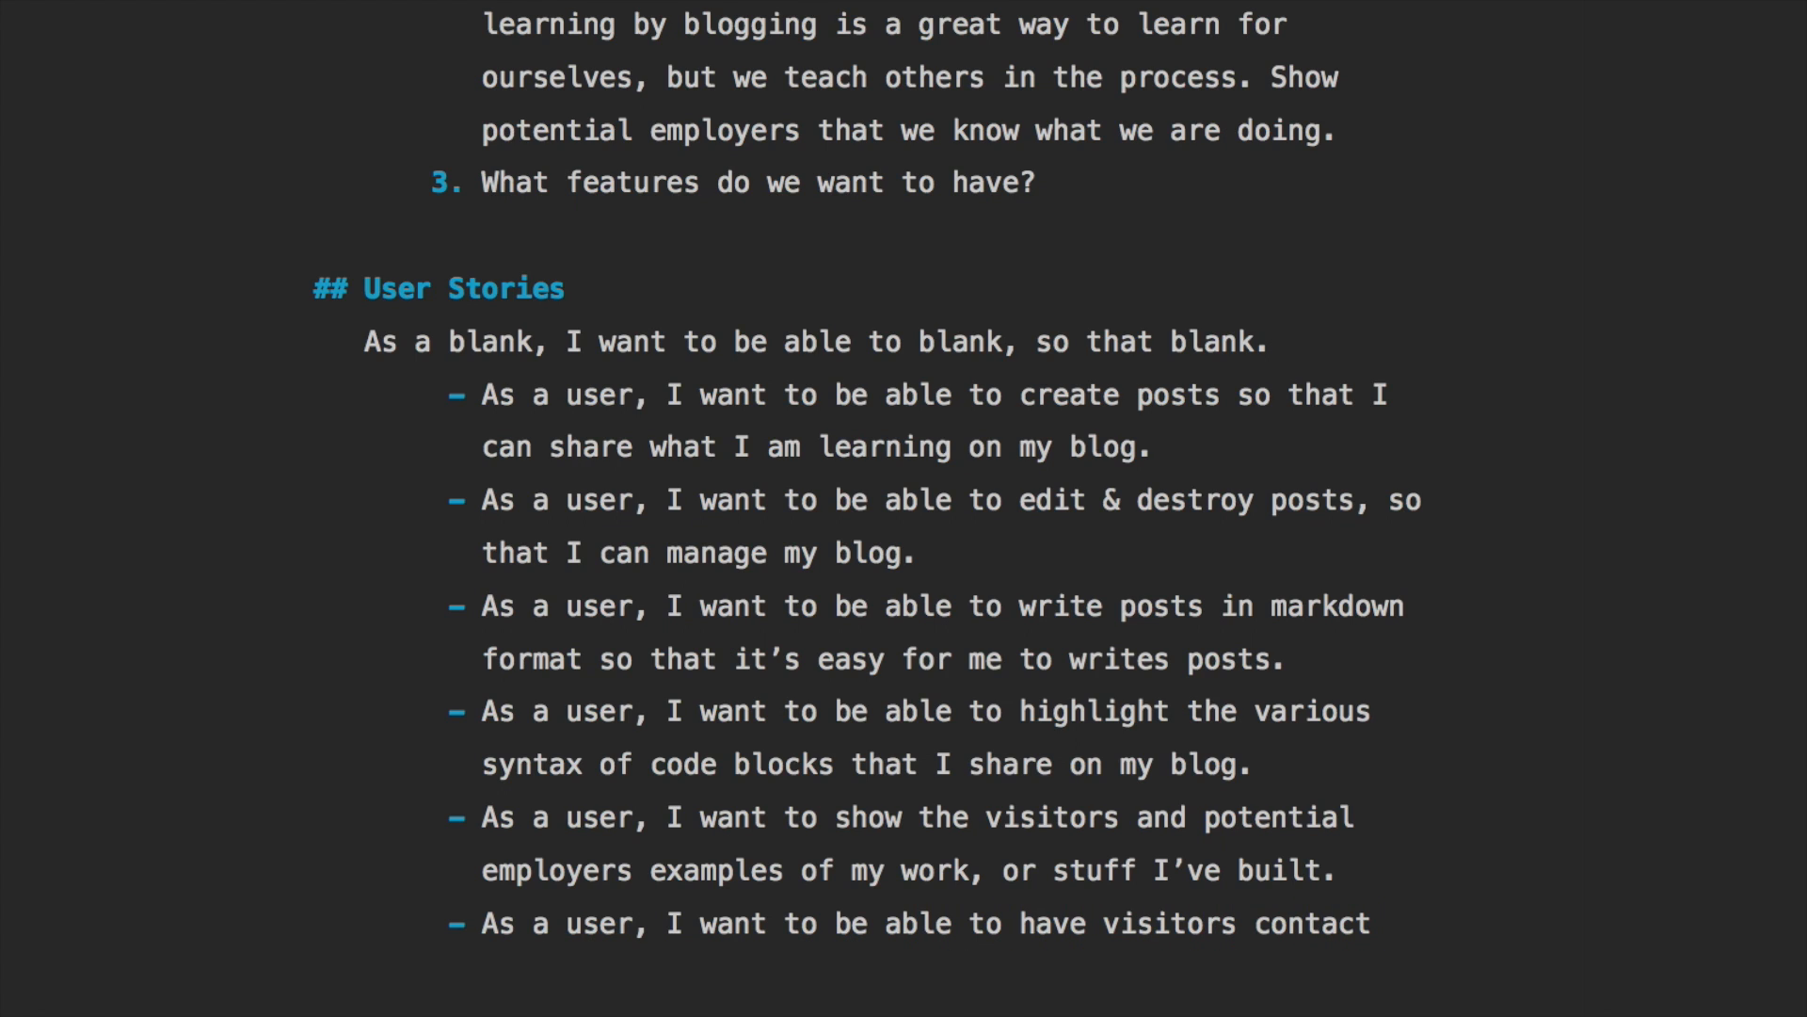
text(my)
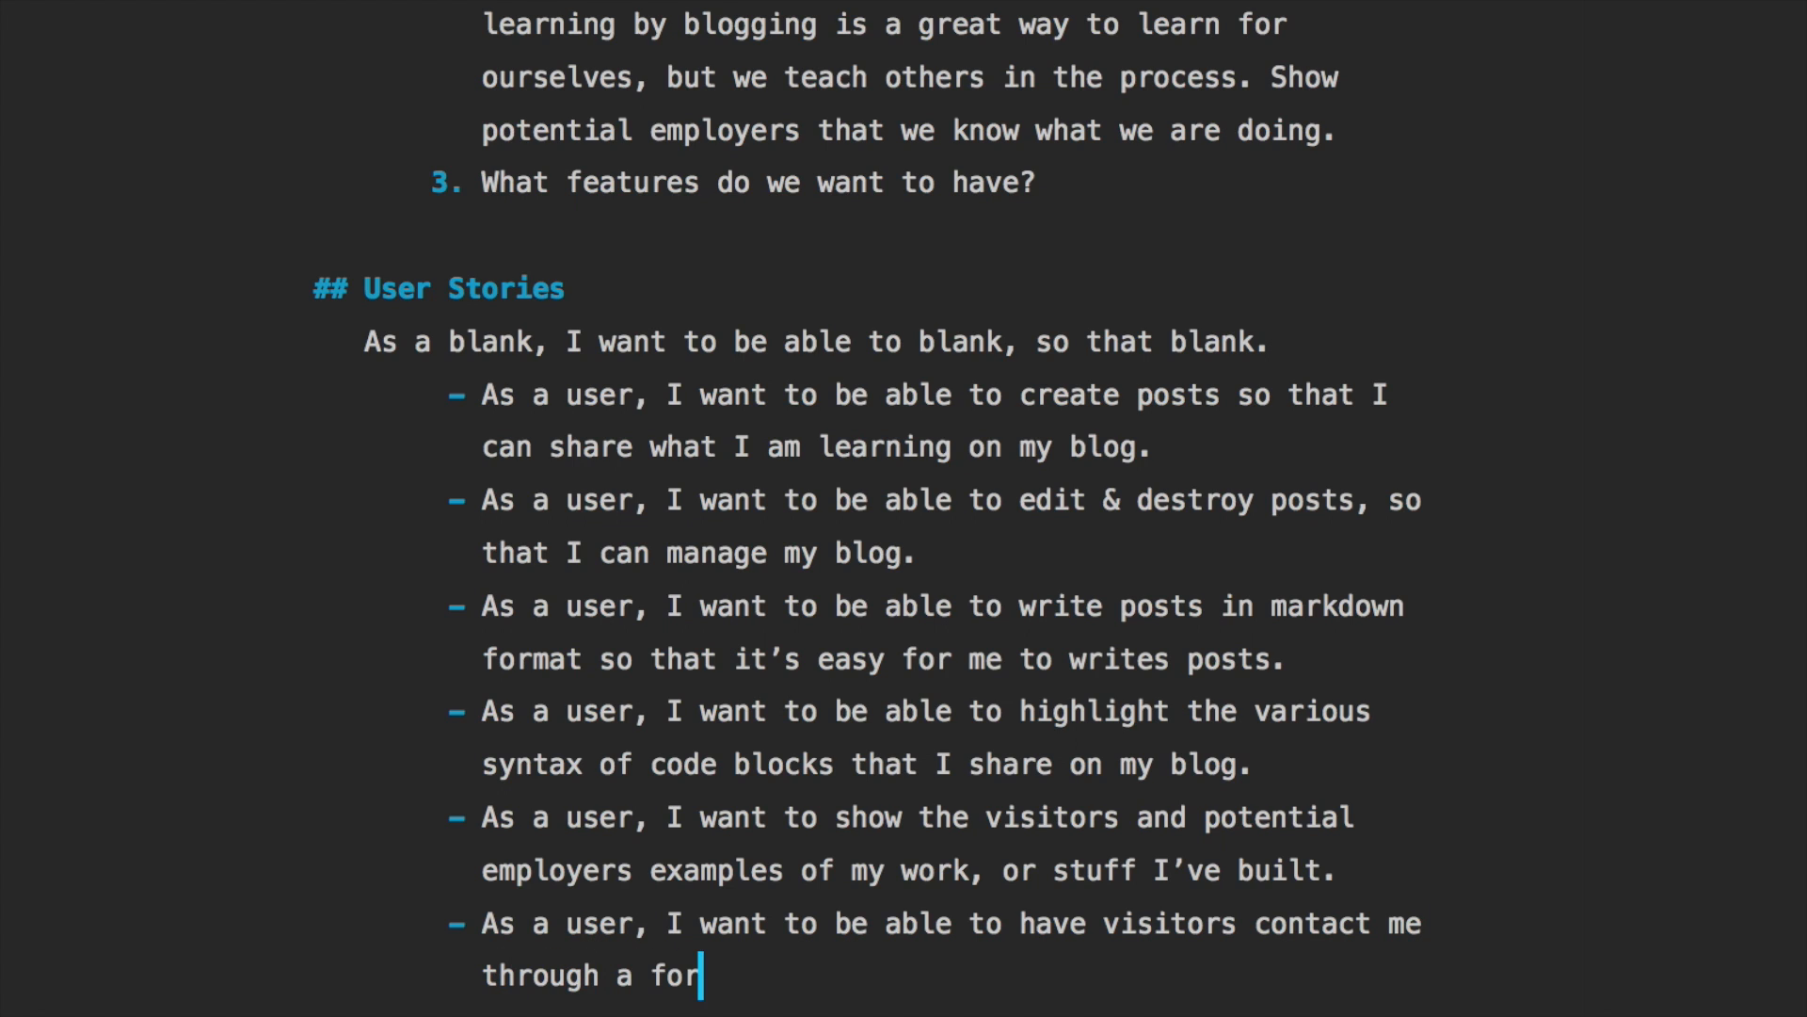
text(m on my site)
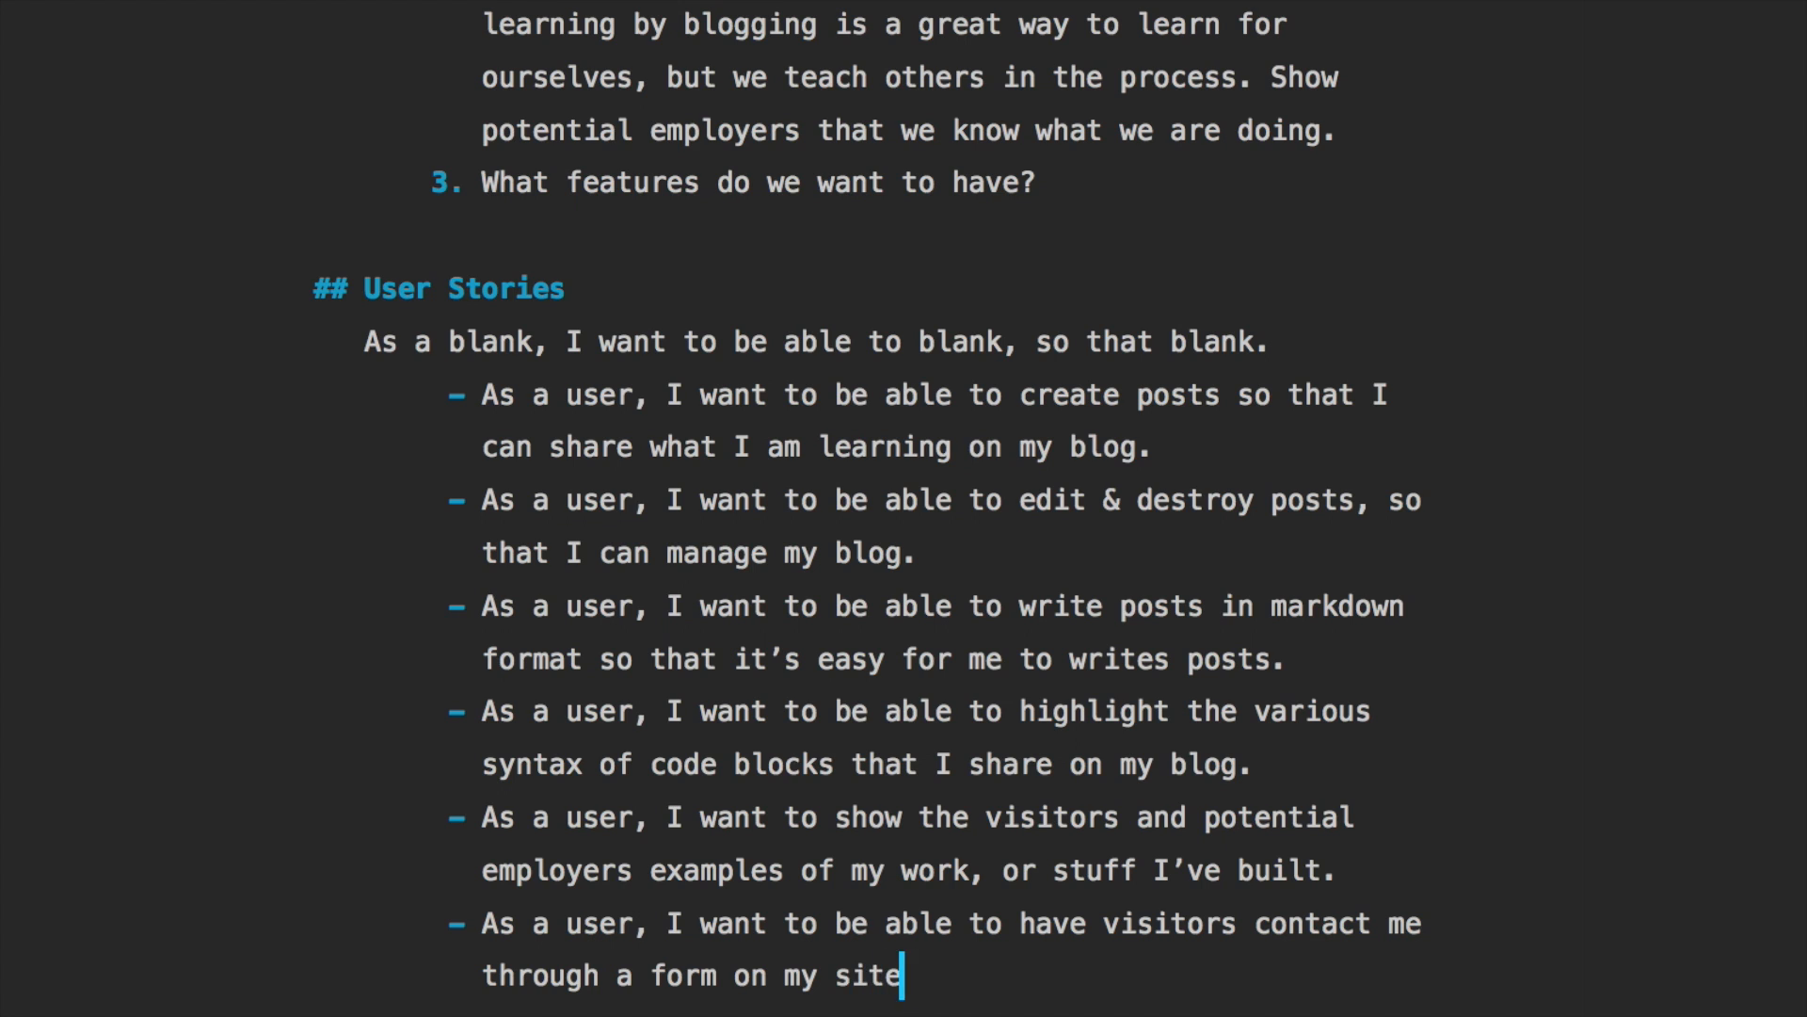
scroll(down, 3)
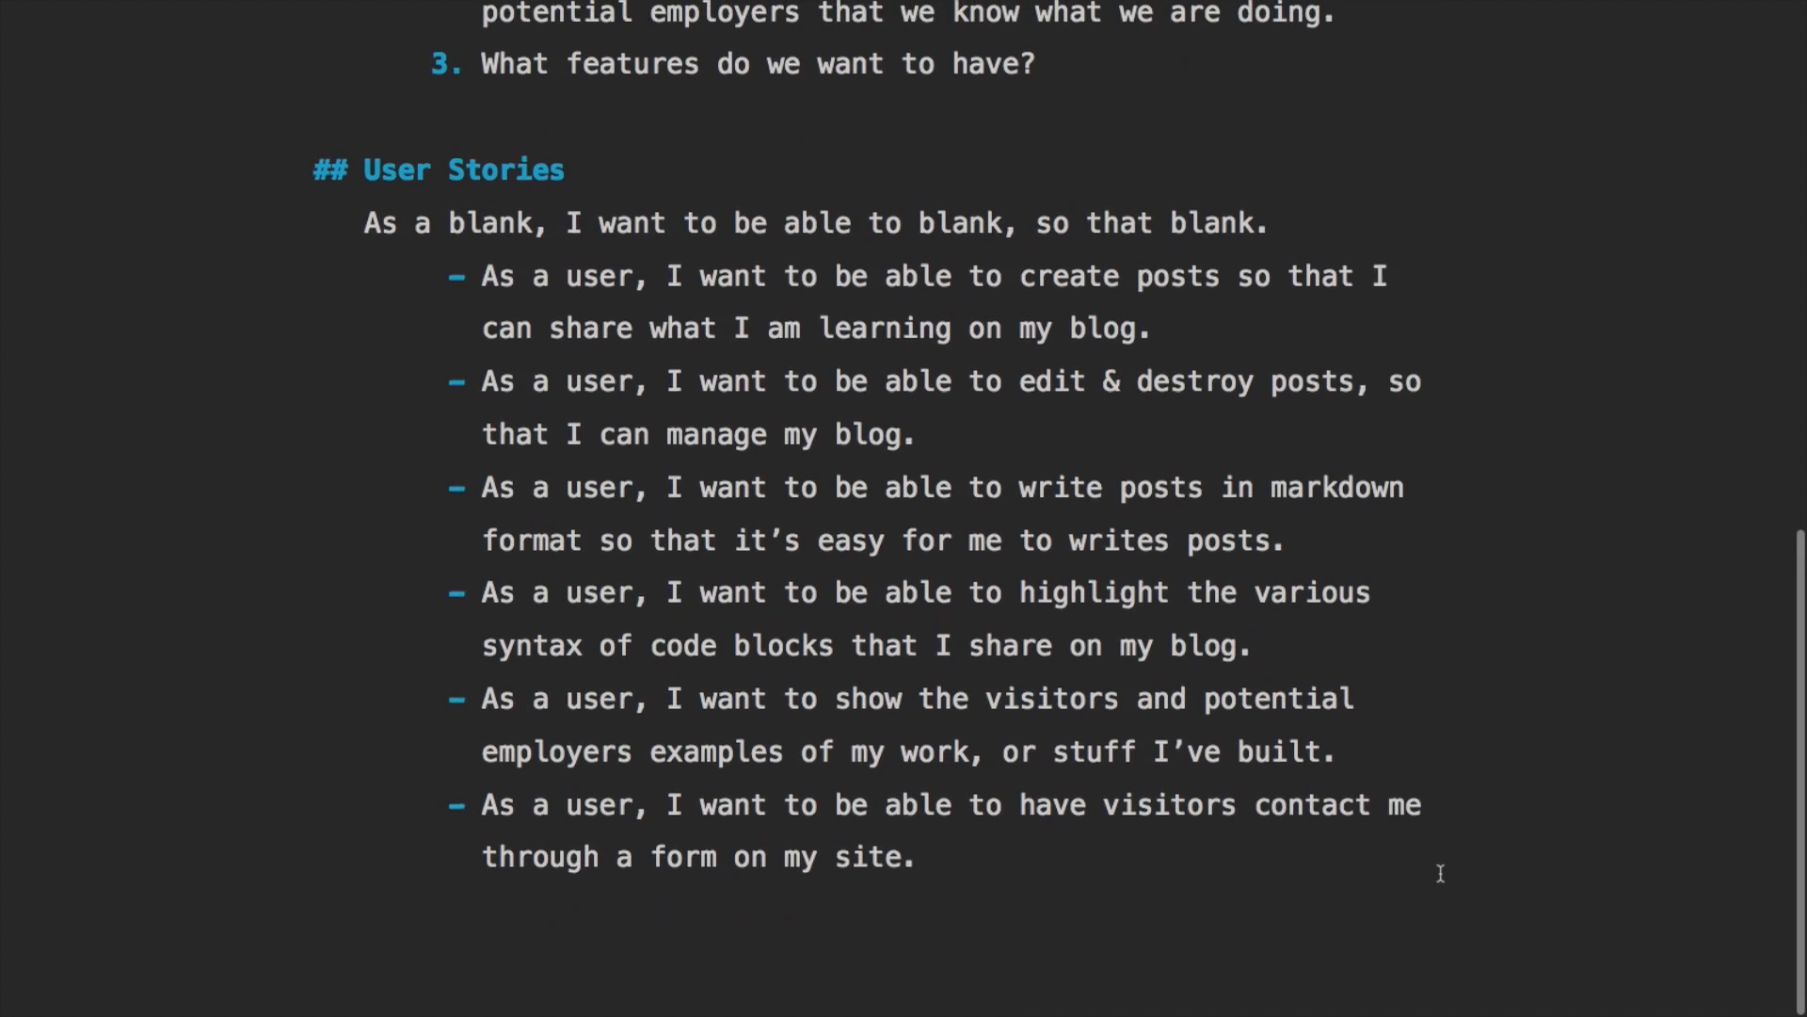
Add the final user story: visitors should be able to leave comments on my posts
key(enter)
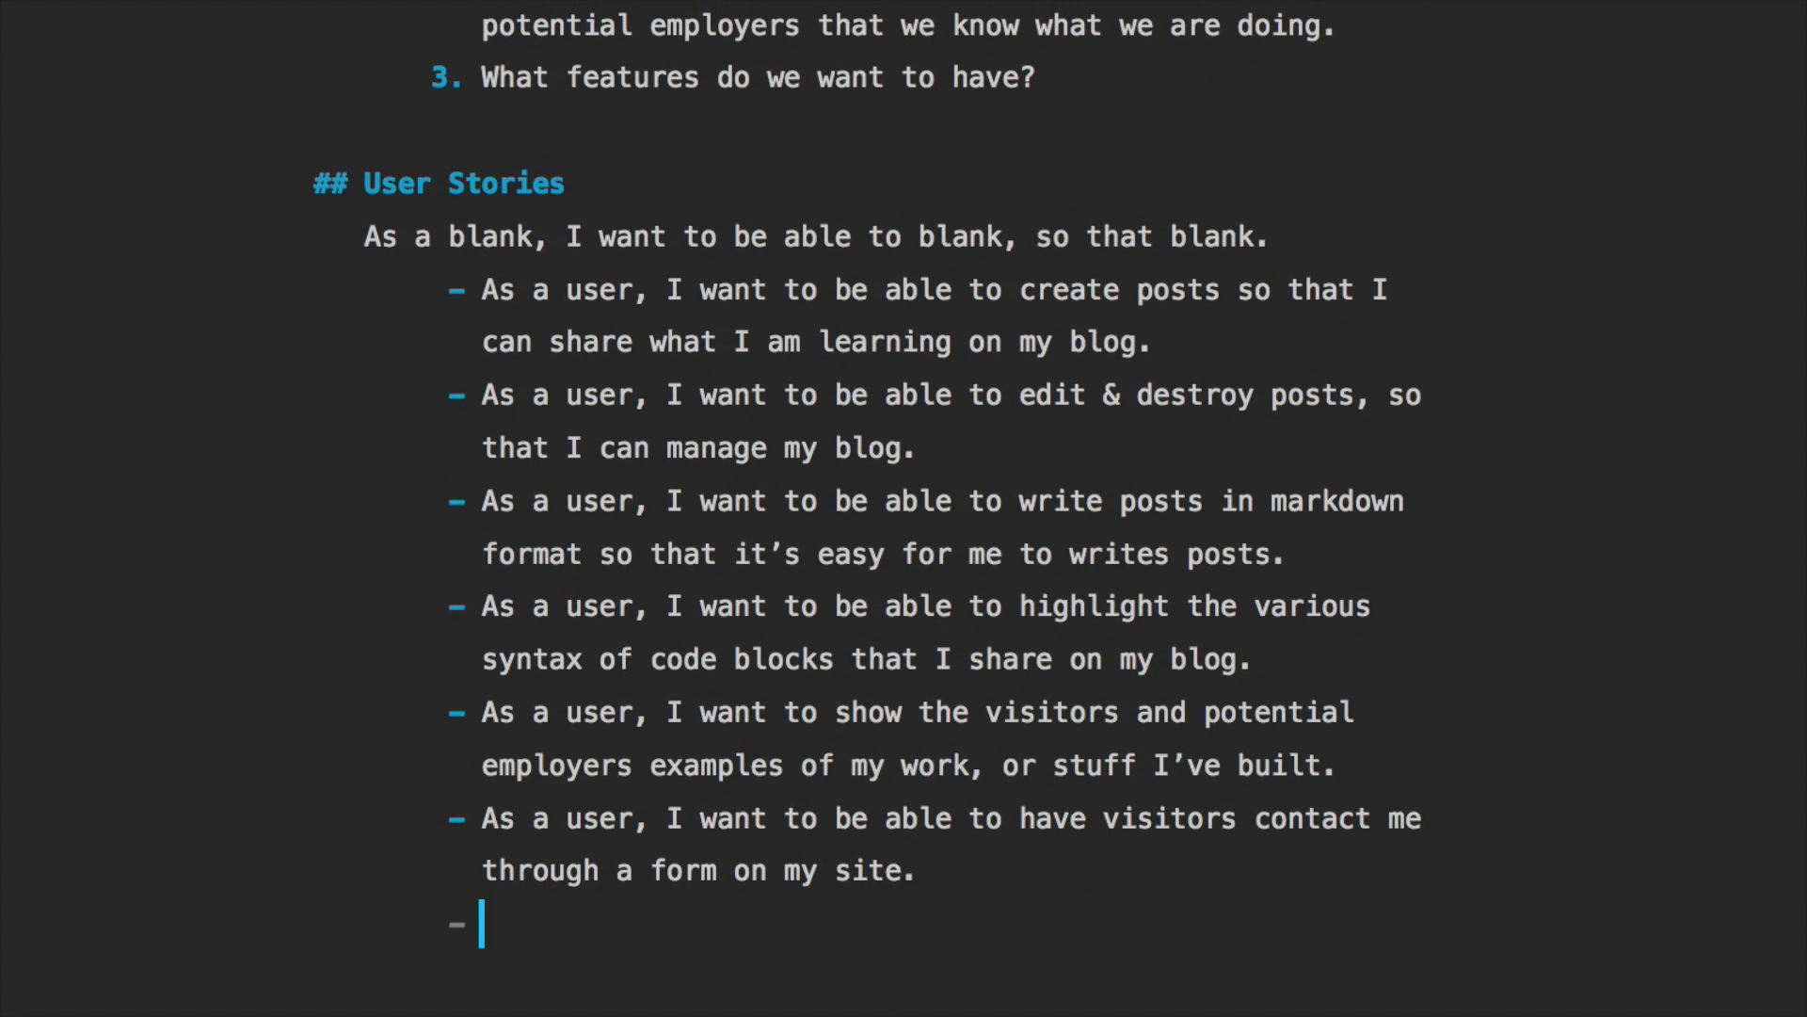
text(As a user,  iwant)
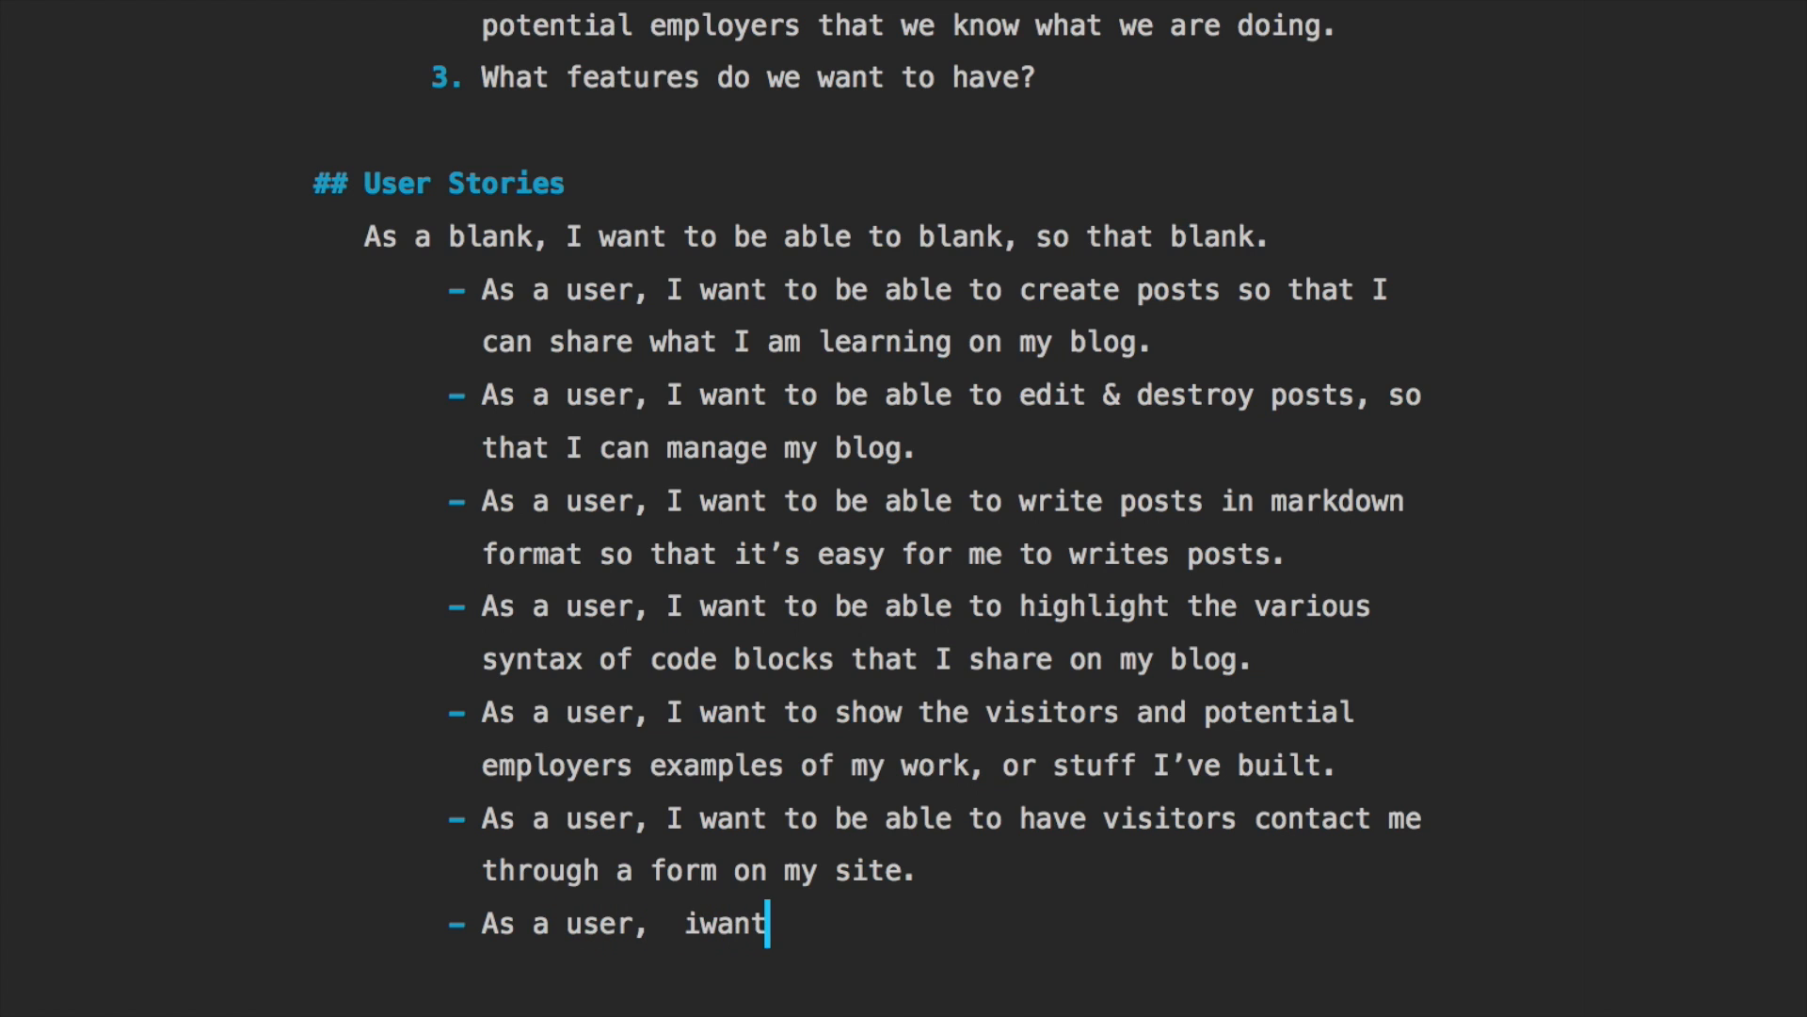
text(I wan)
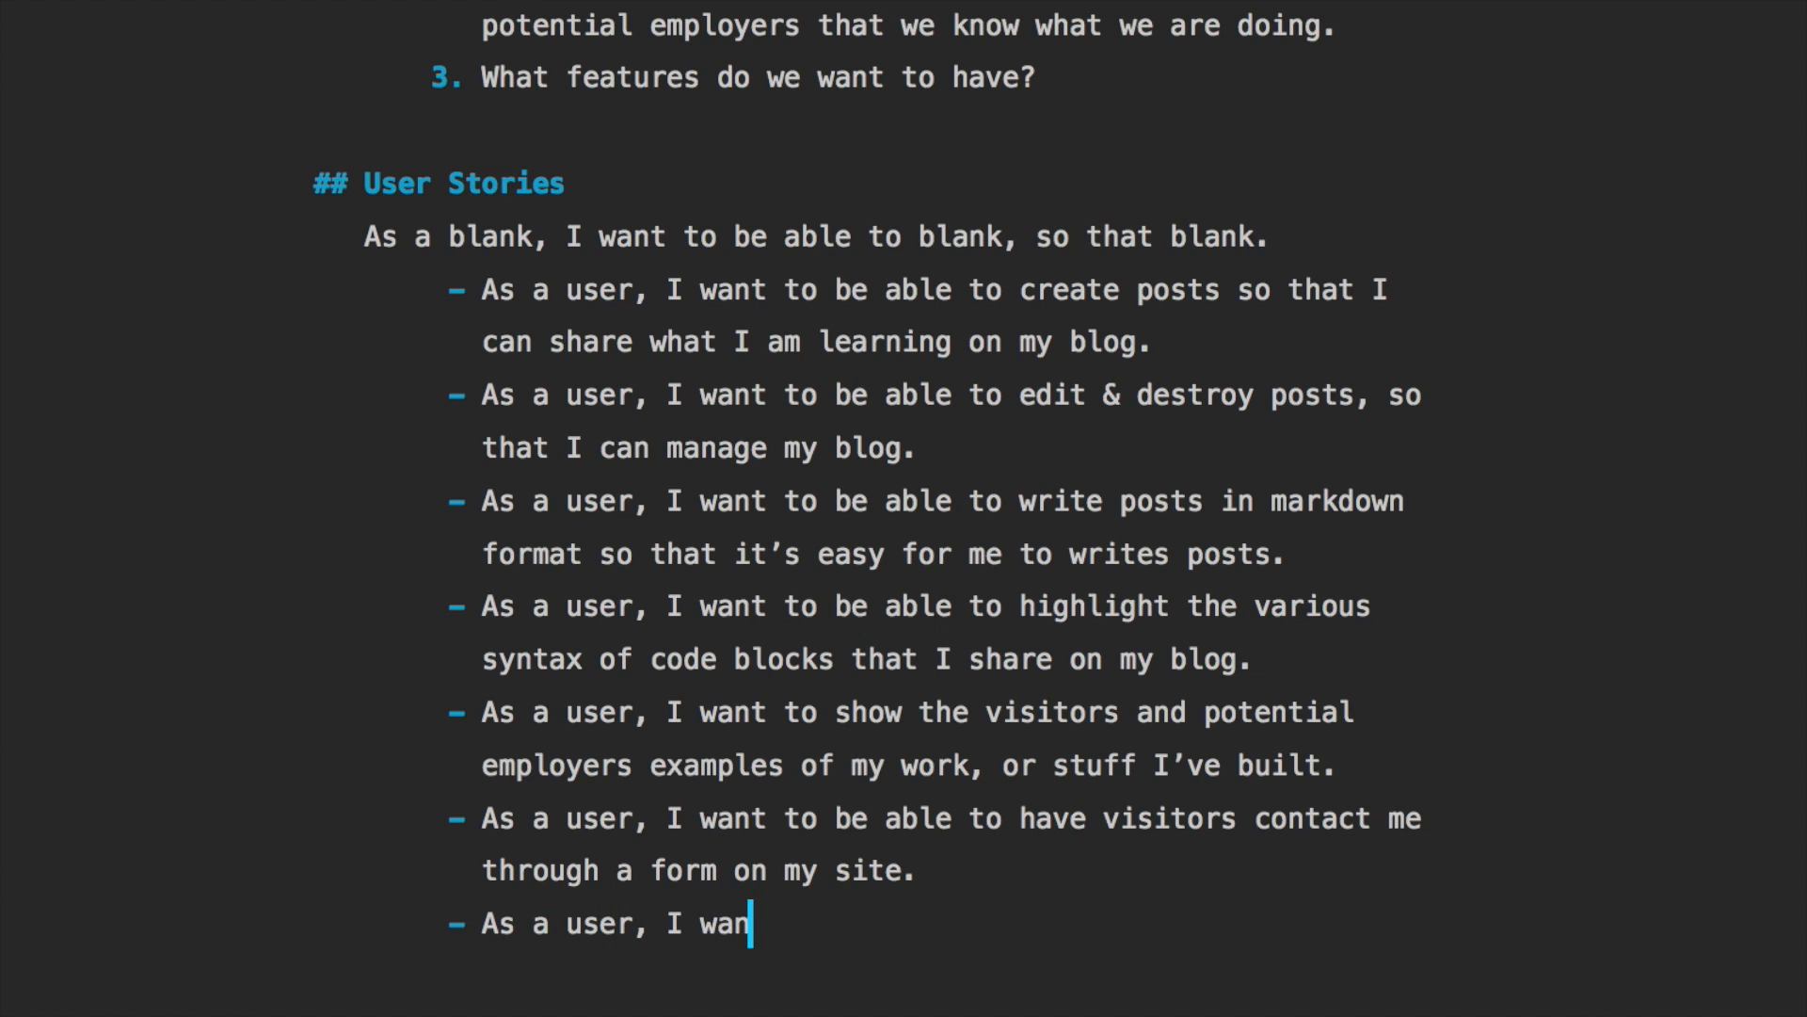
text(t visitors)
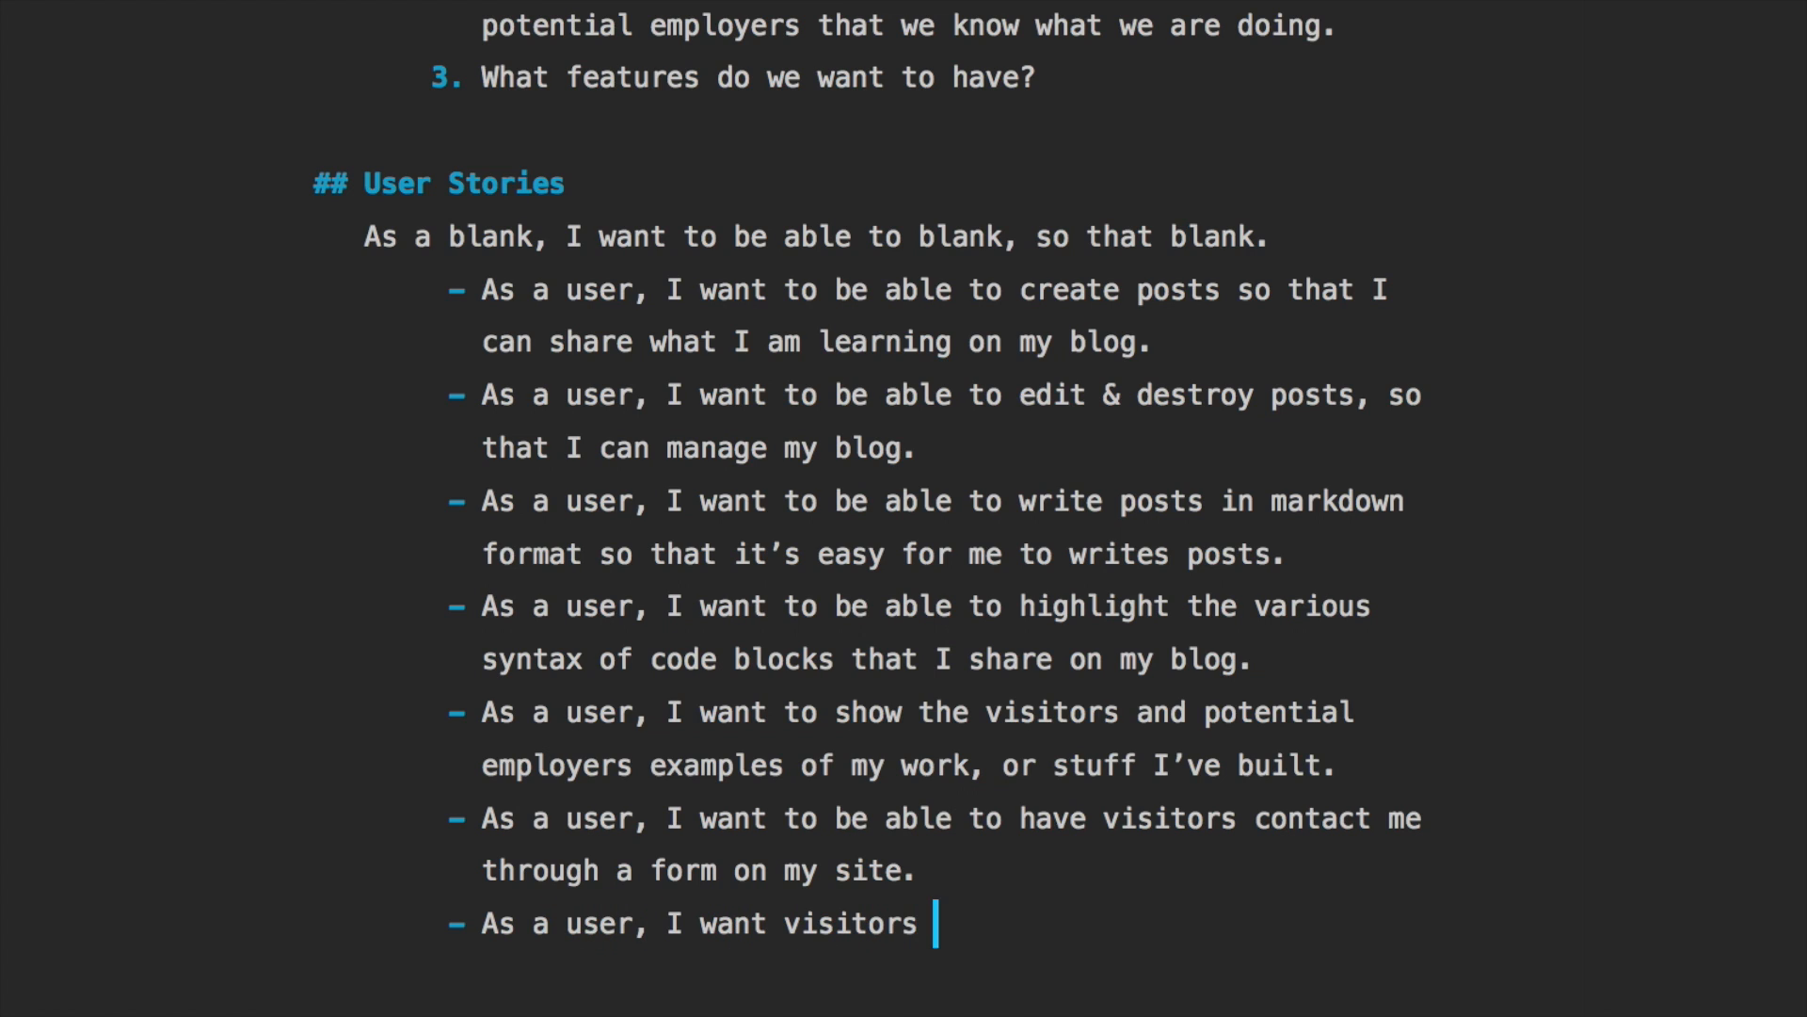
text(to be able to leav)
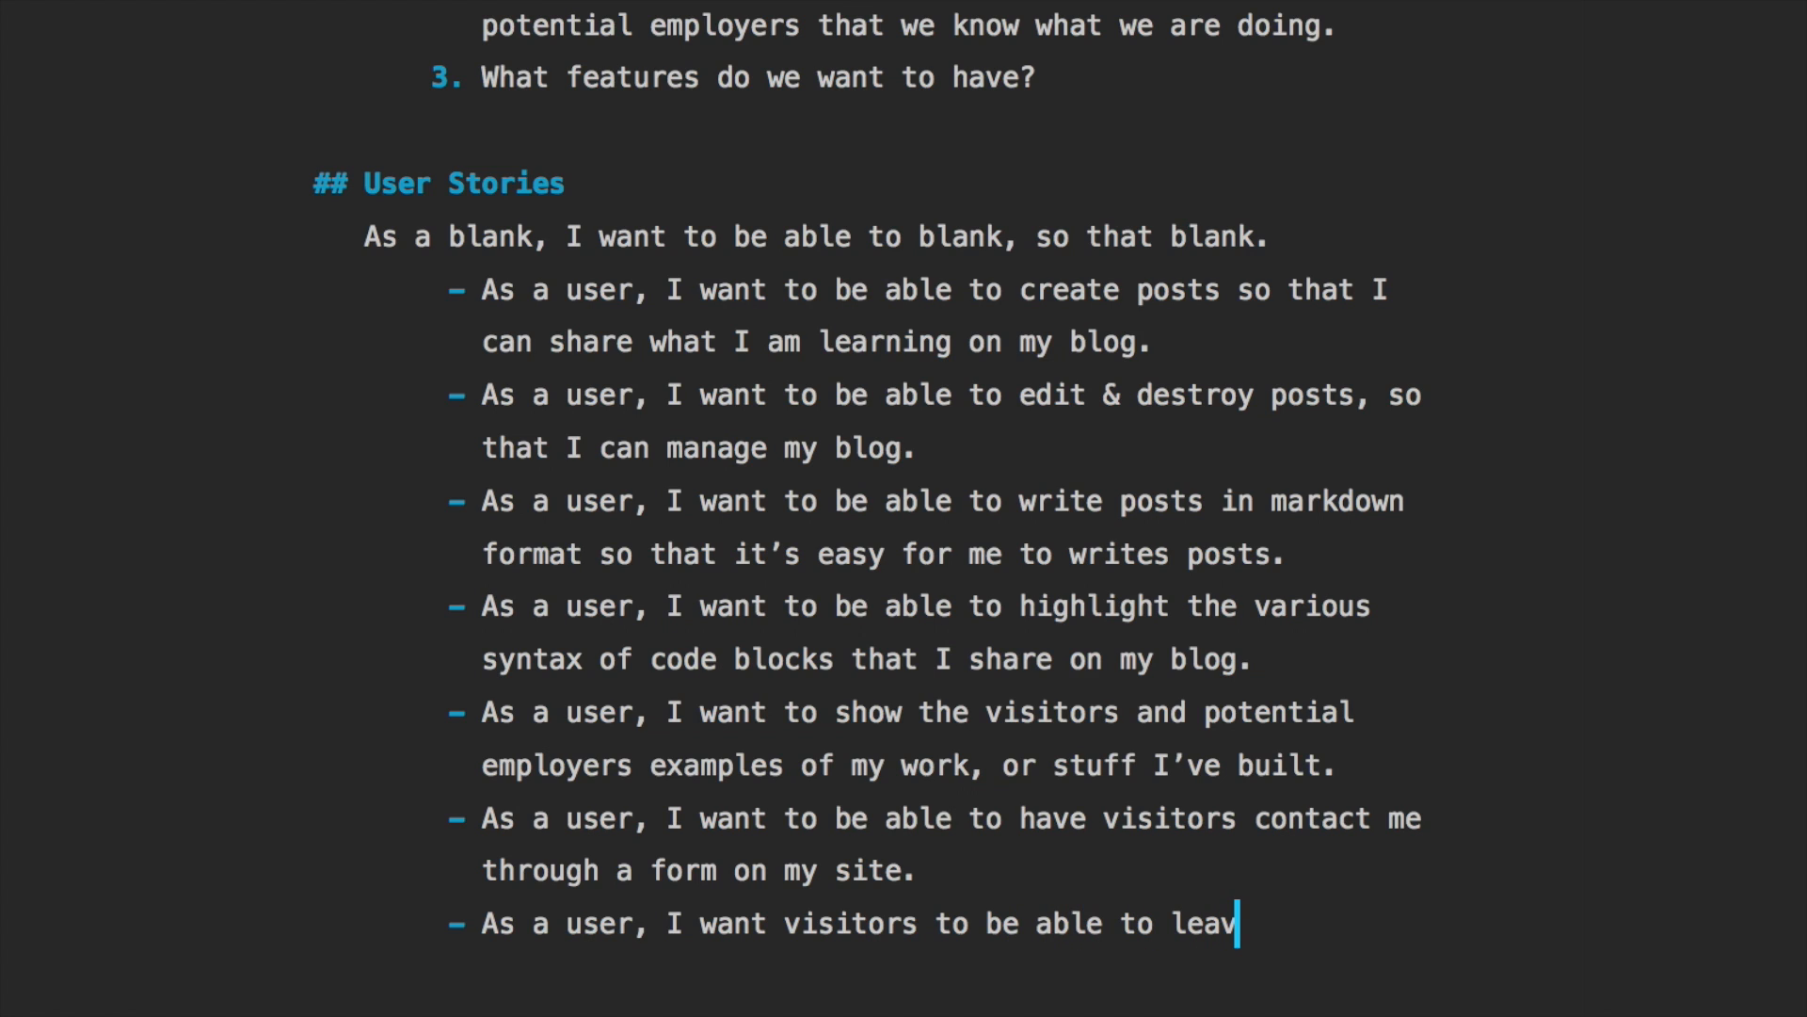
text(e comments on my)
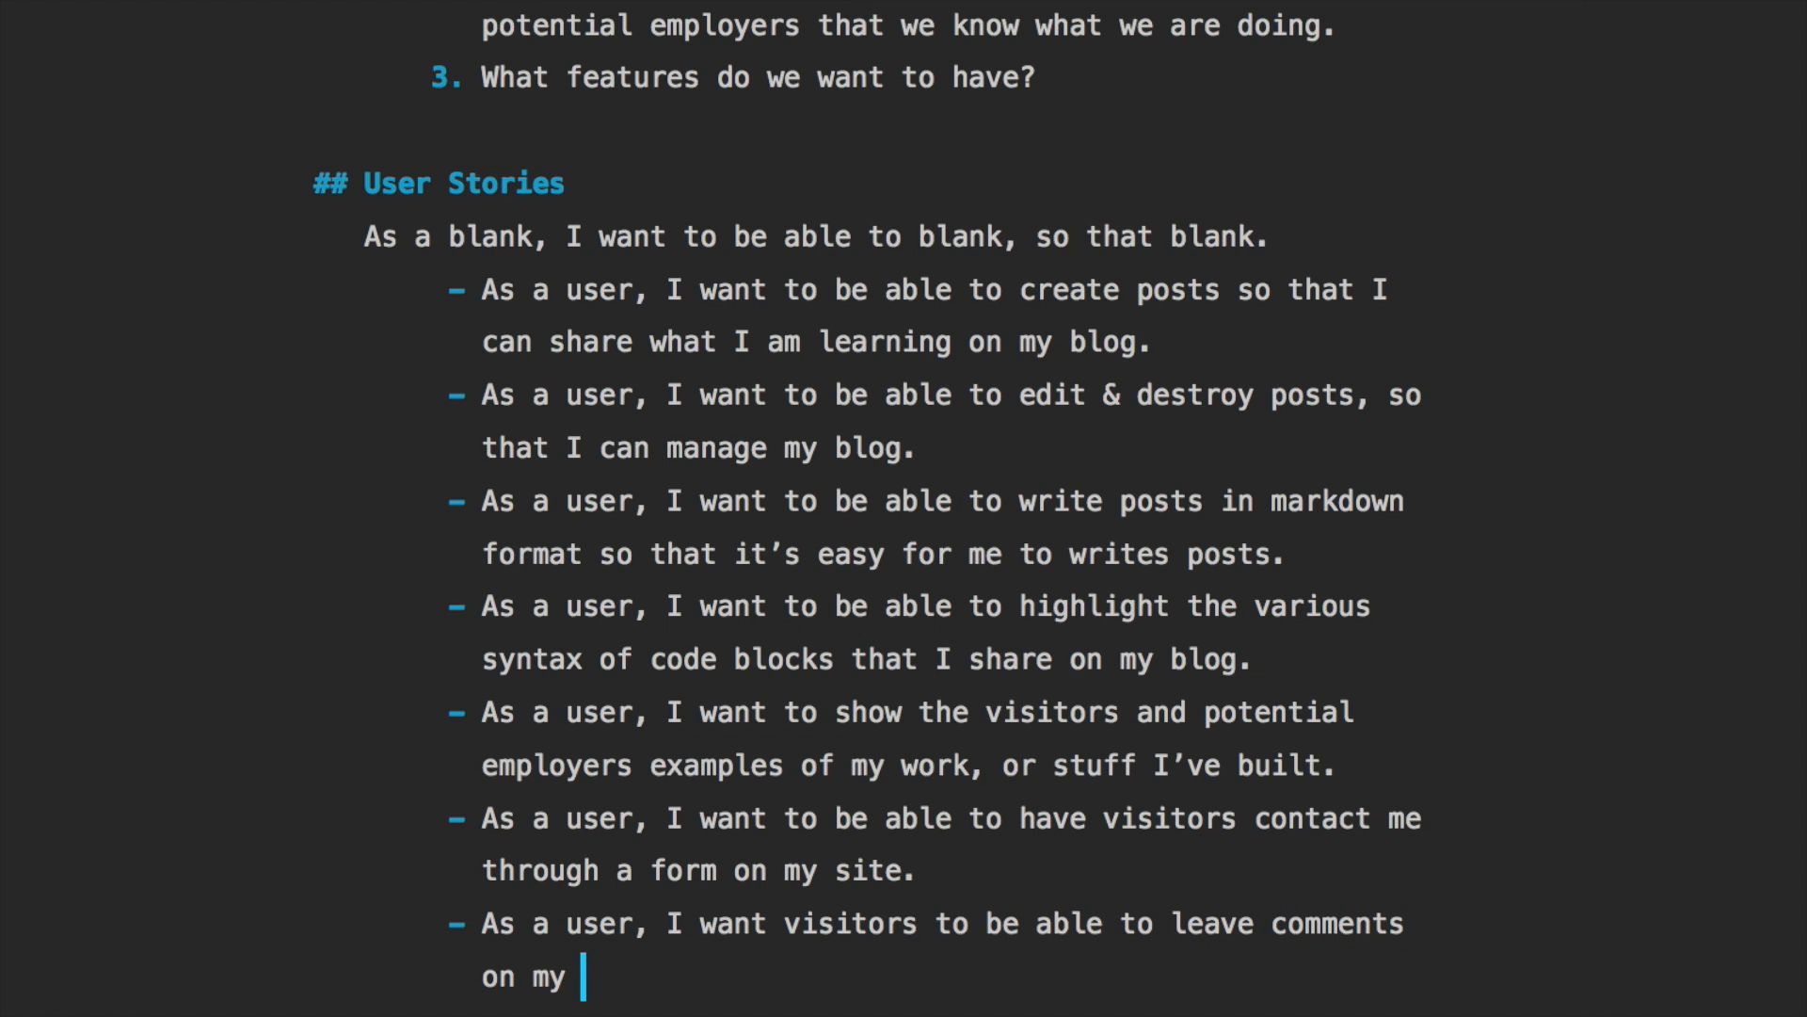
text(posts.)
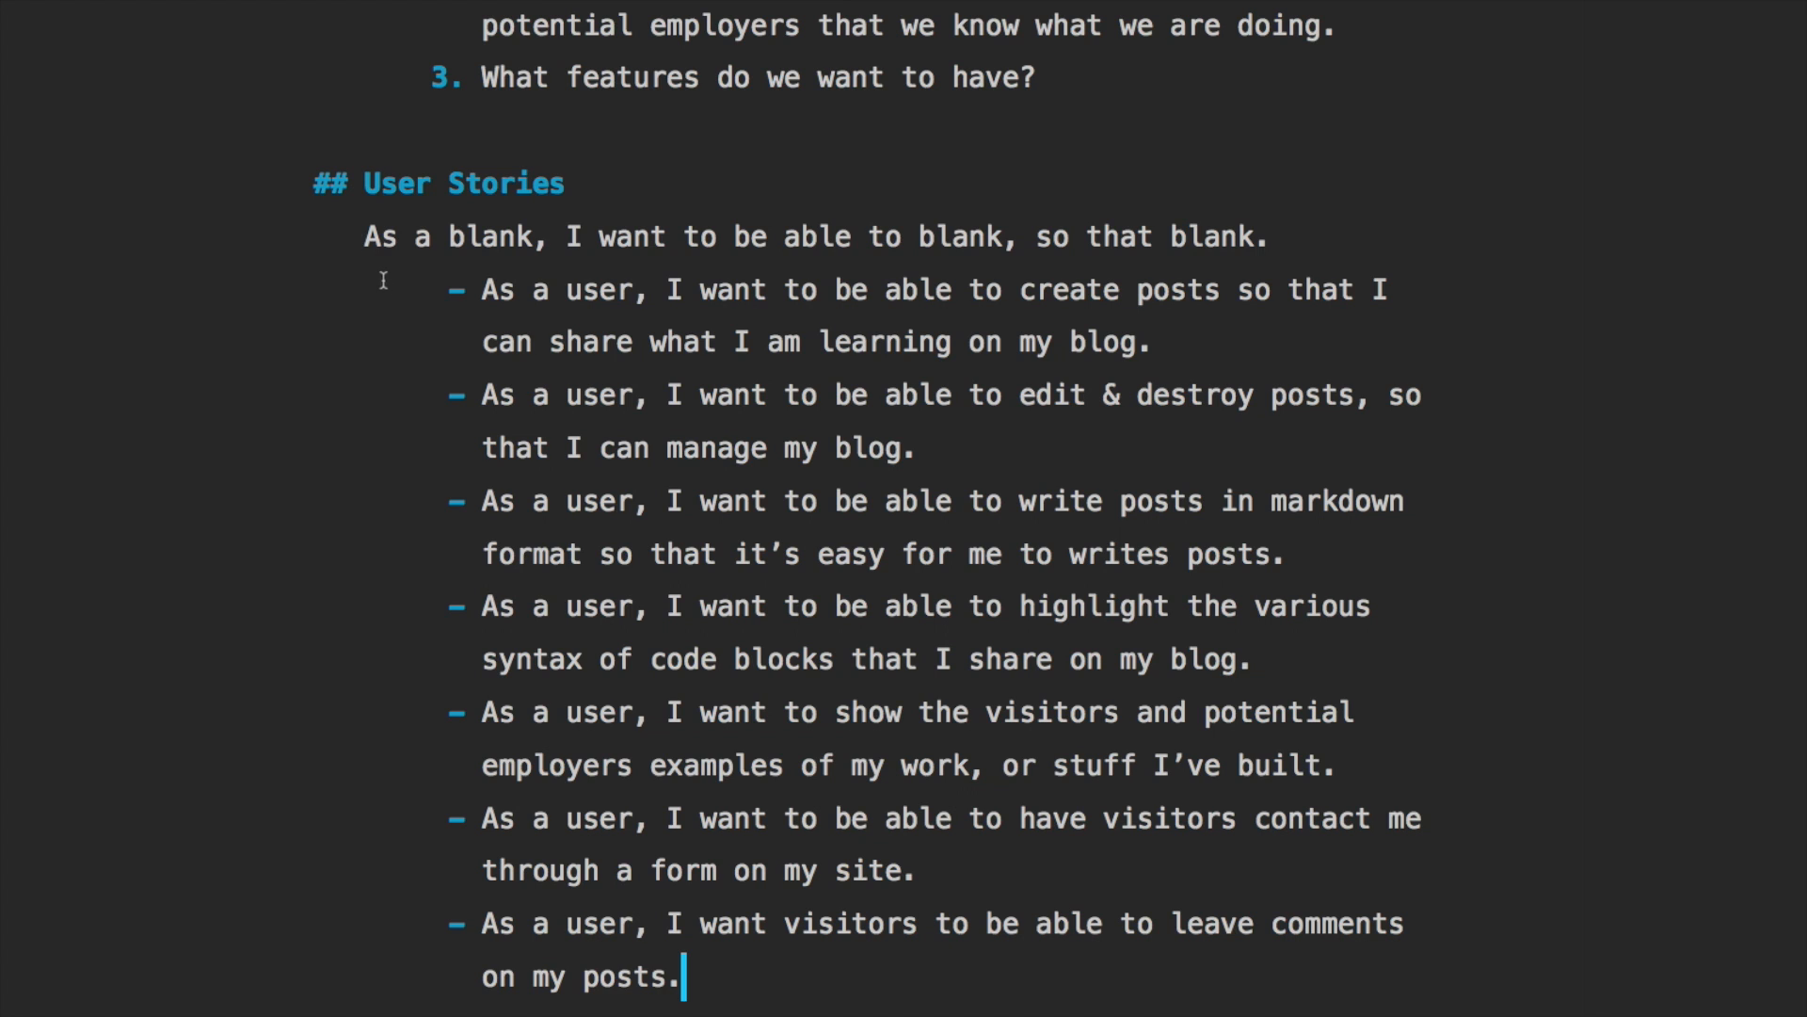
Under the features question list Posts with Create / Edit / Destroy, Markdown, Syntax highlighting and Comments (Disqus)
drag(484, 288, 680, 908)
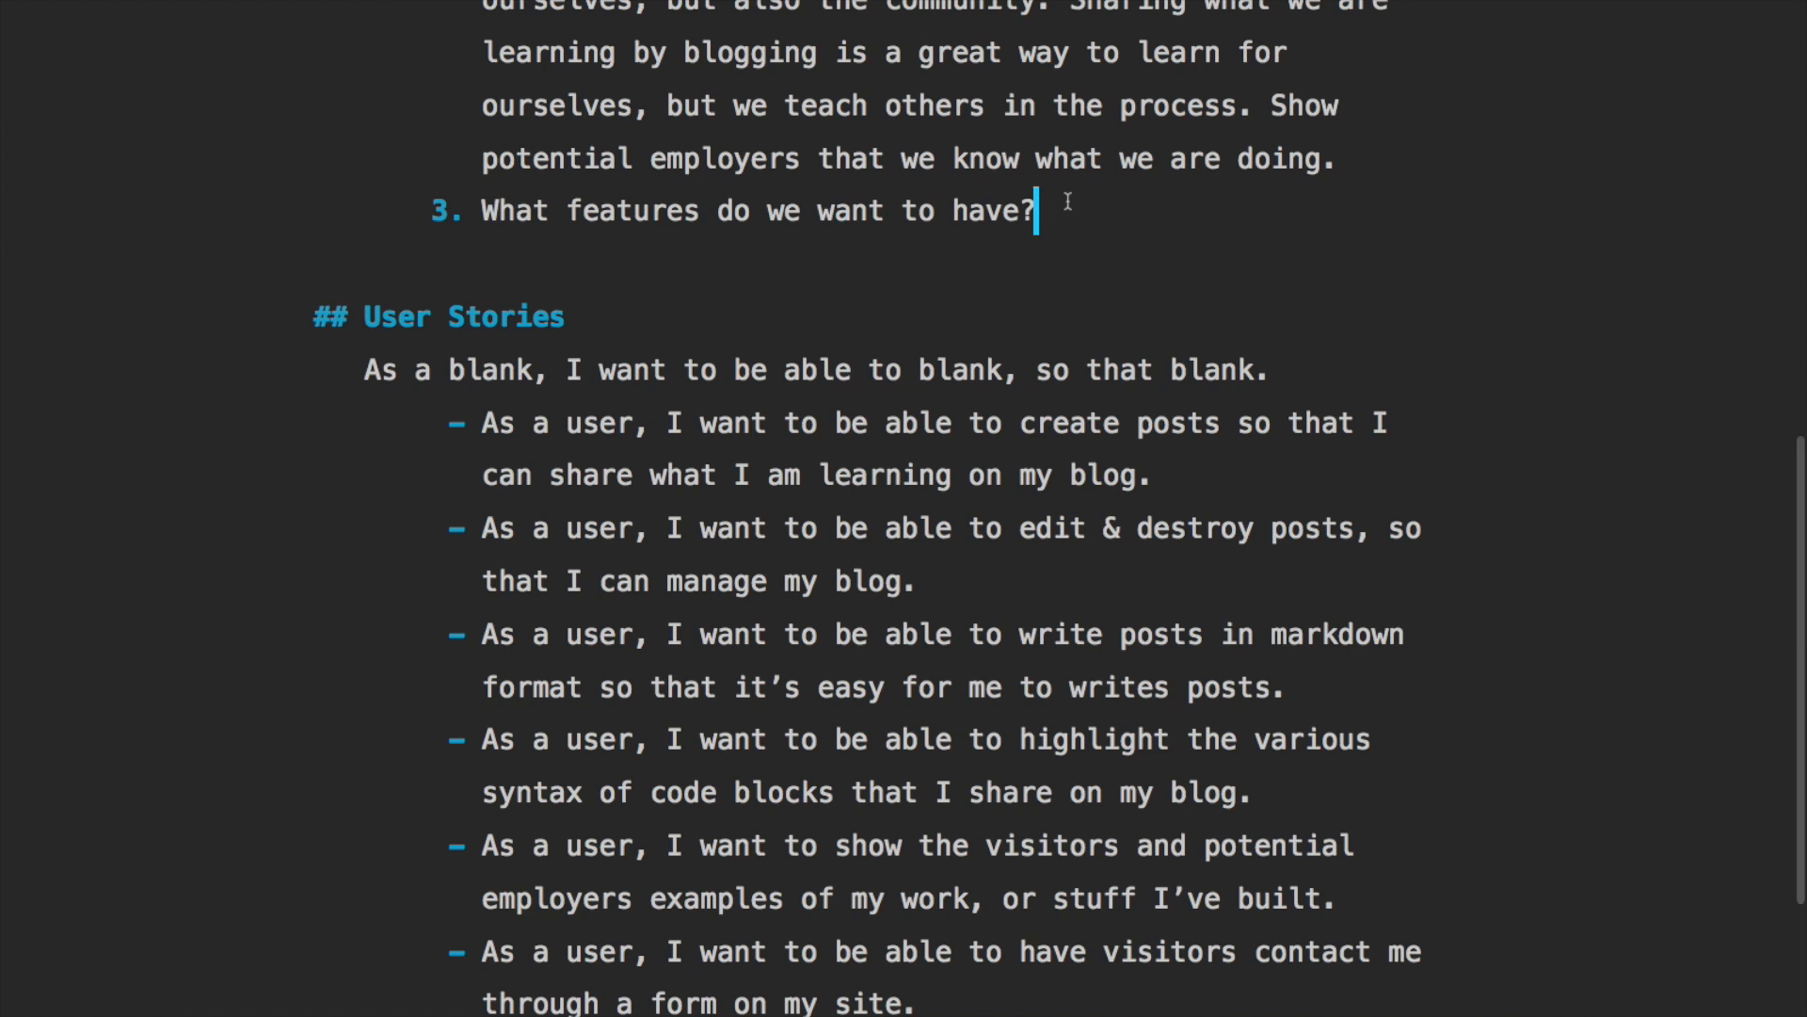
key(enter)
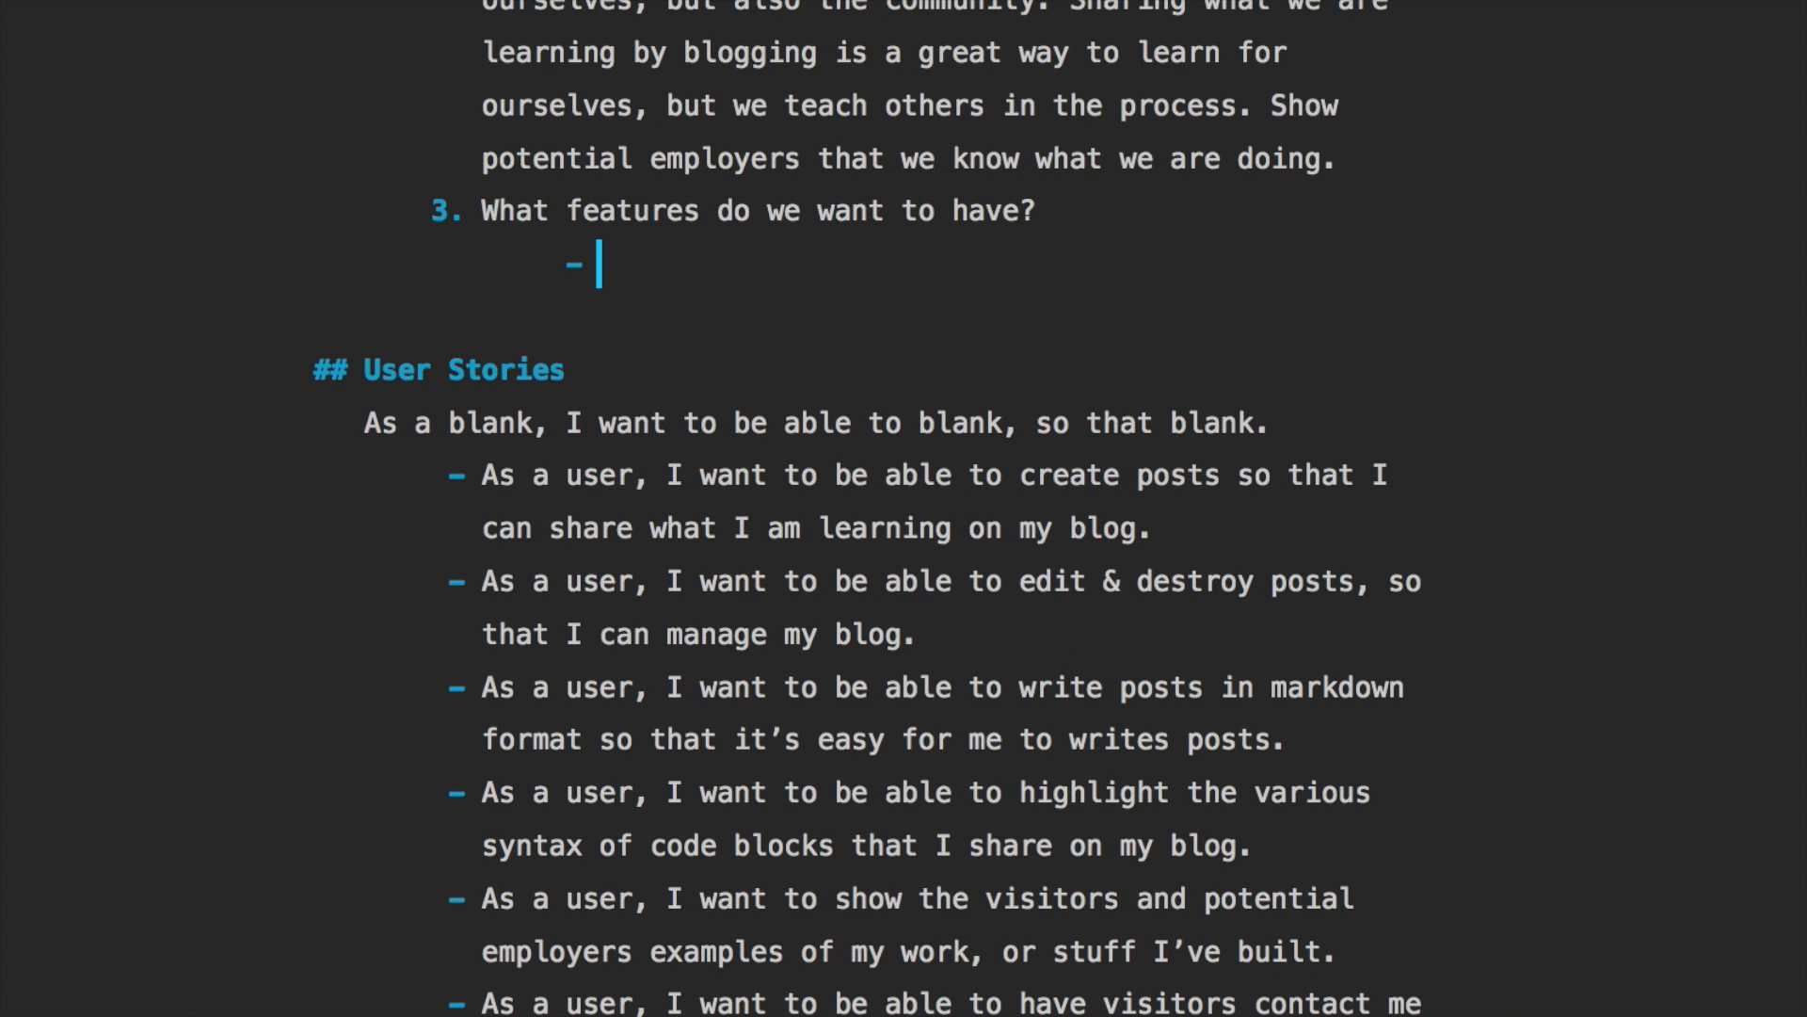
text(Posts)
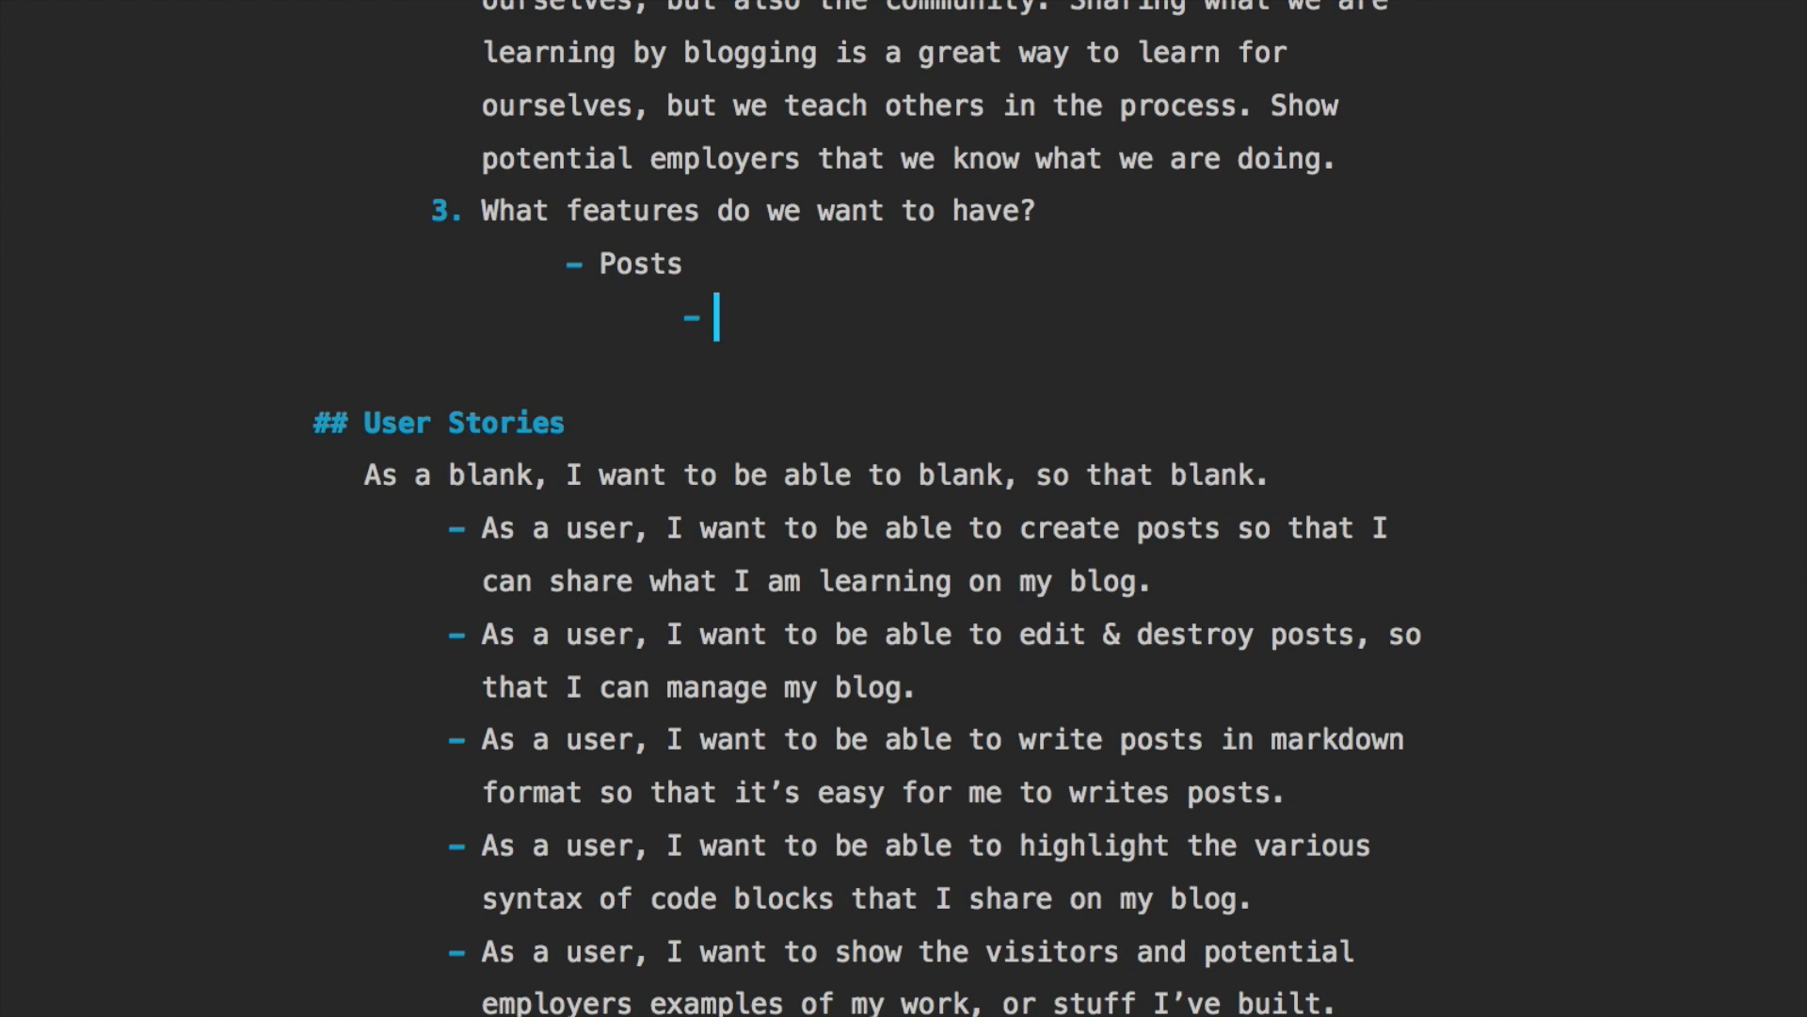
text(Crea)
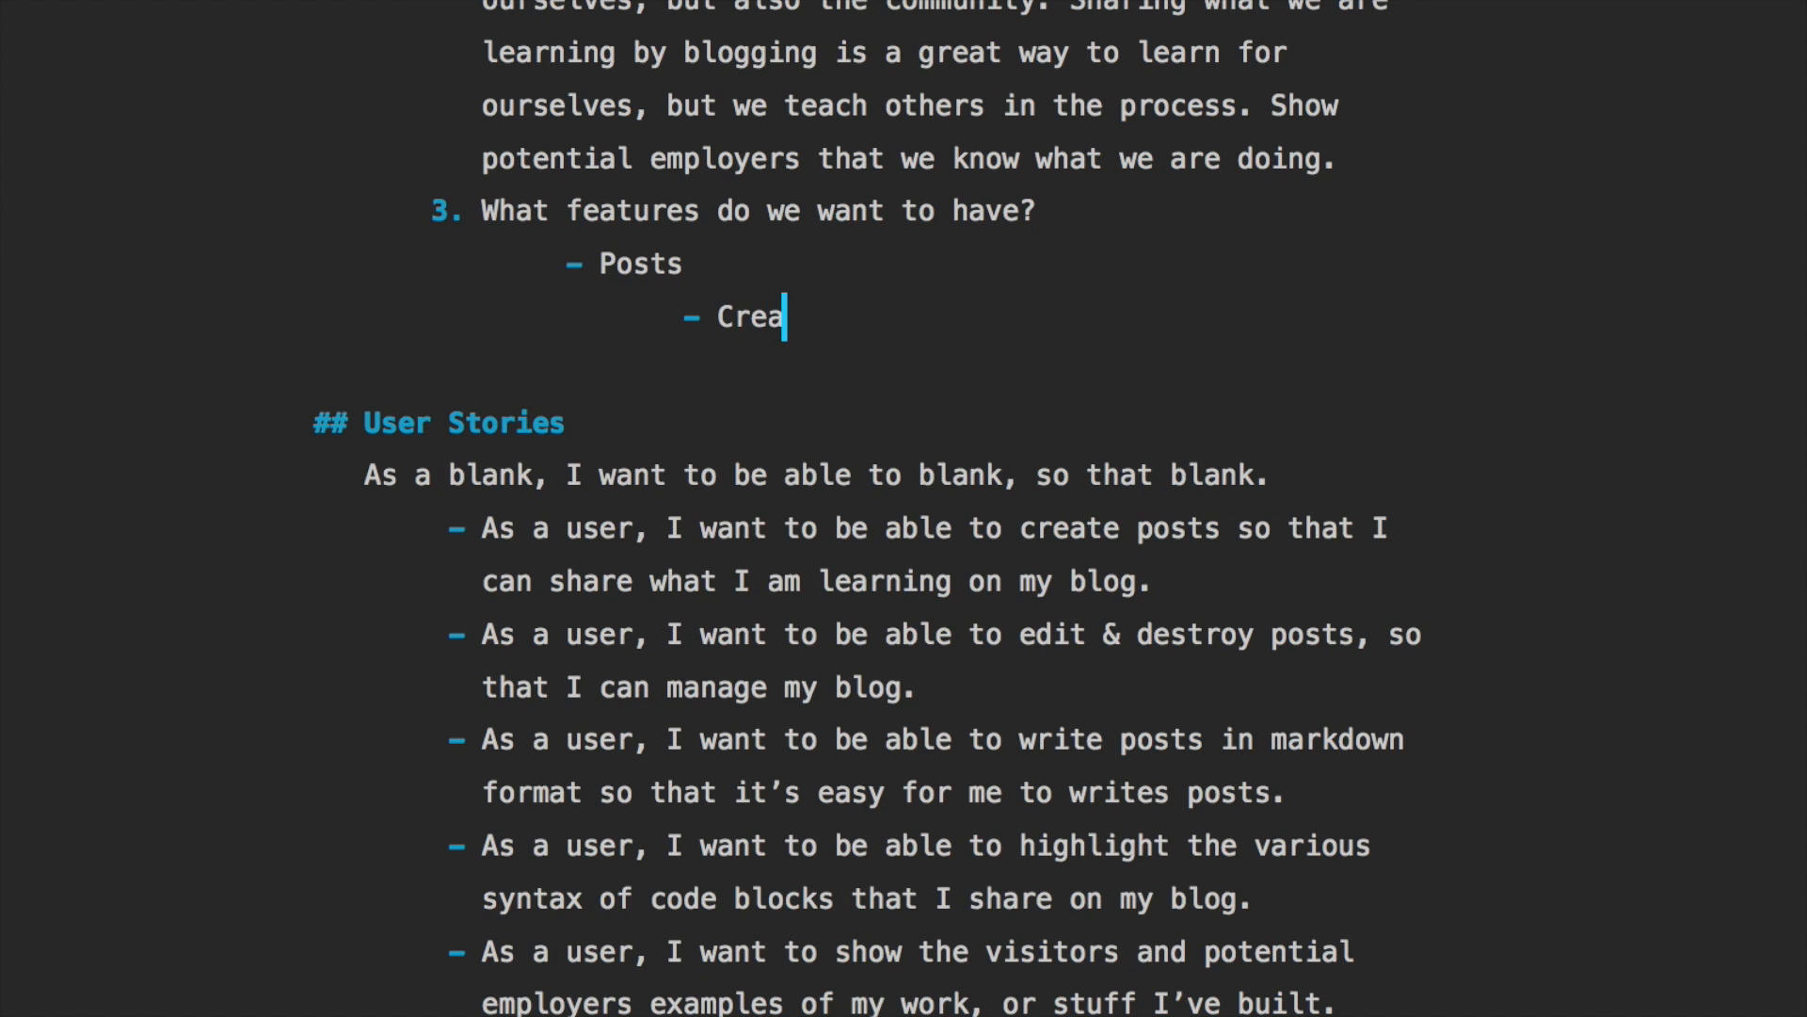
text(te / Ed)
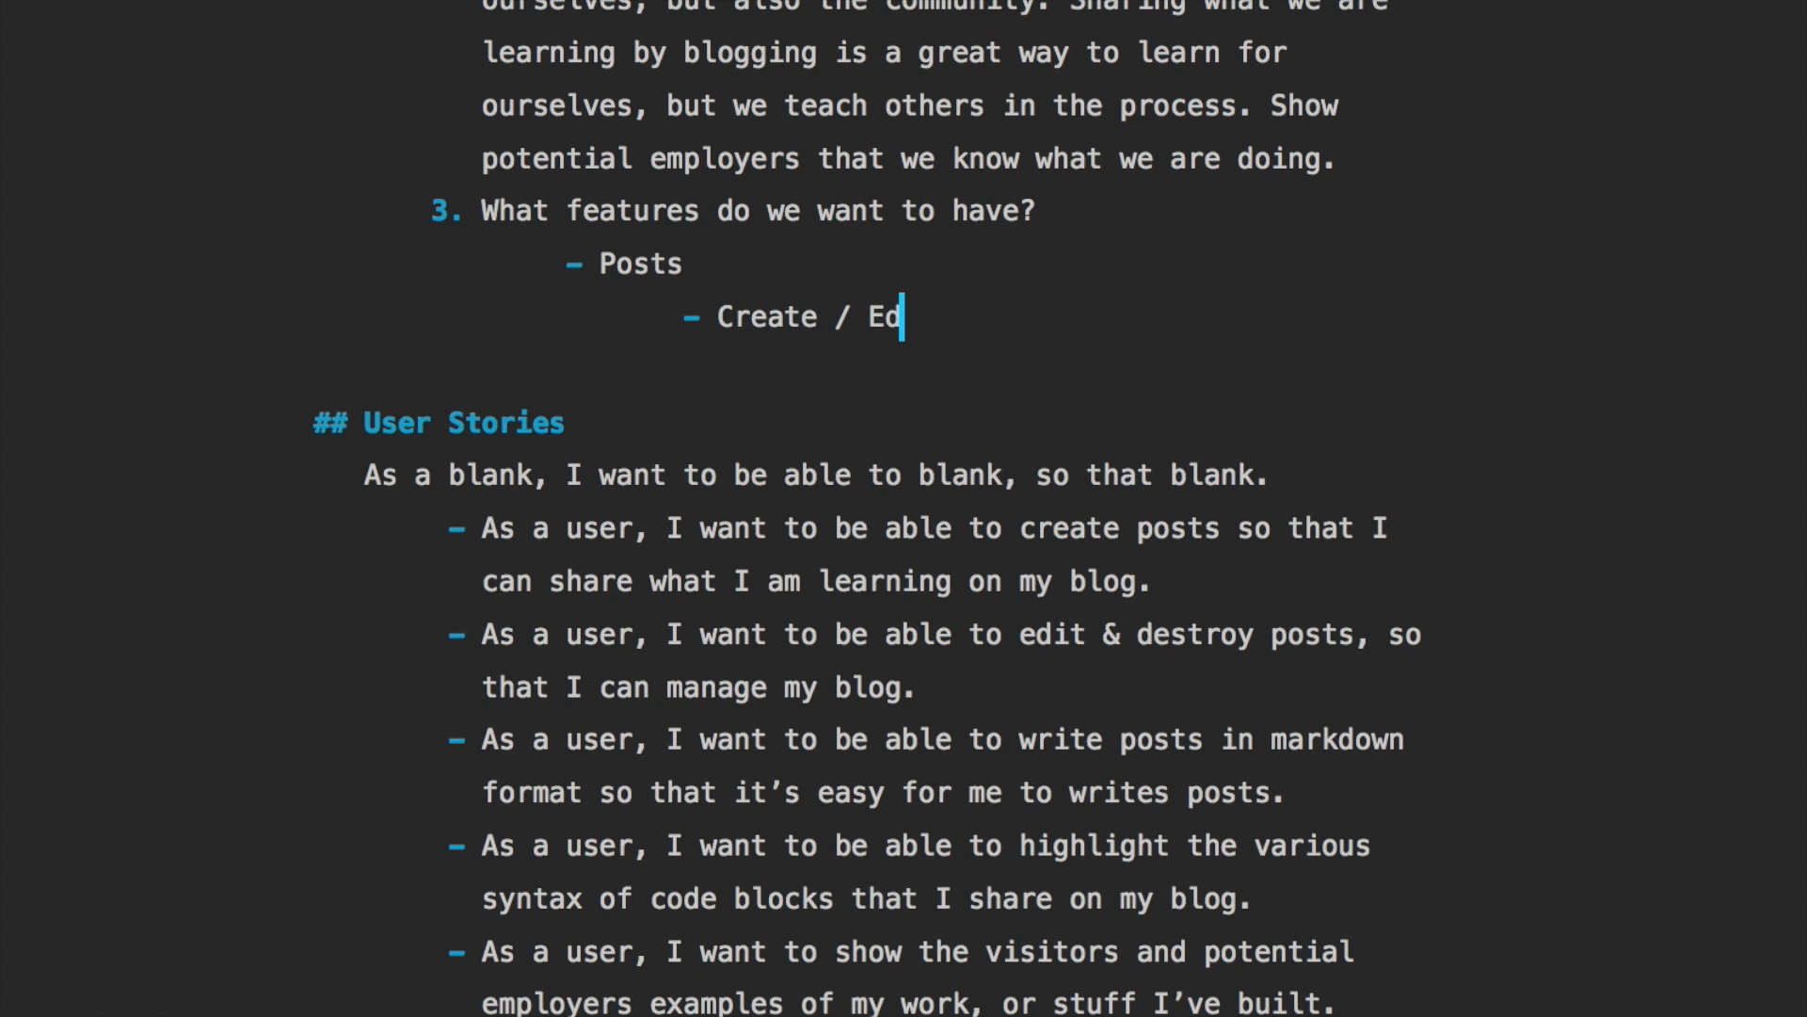
text(it / Dest)
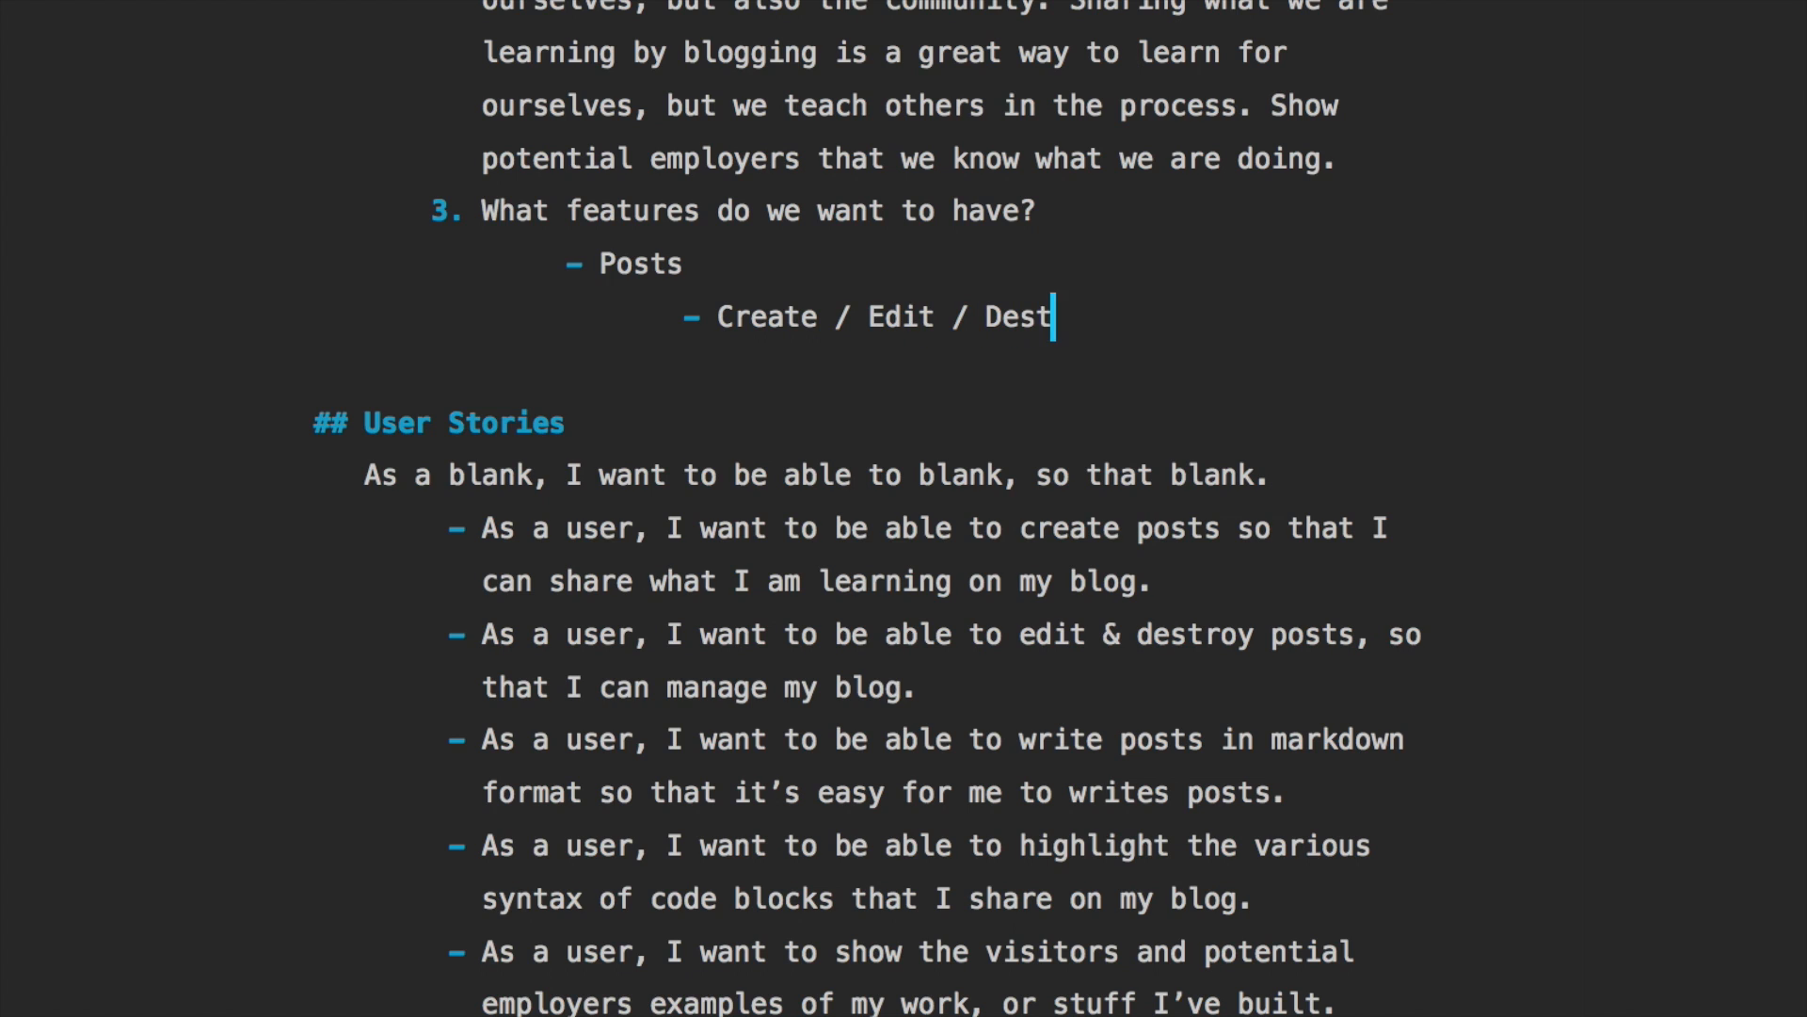
text(roy)
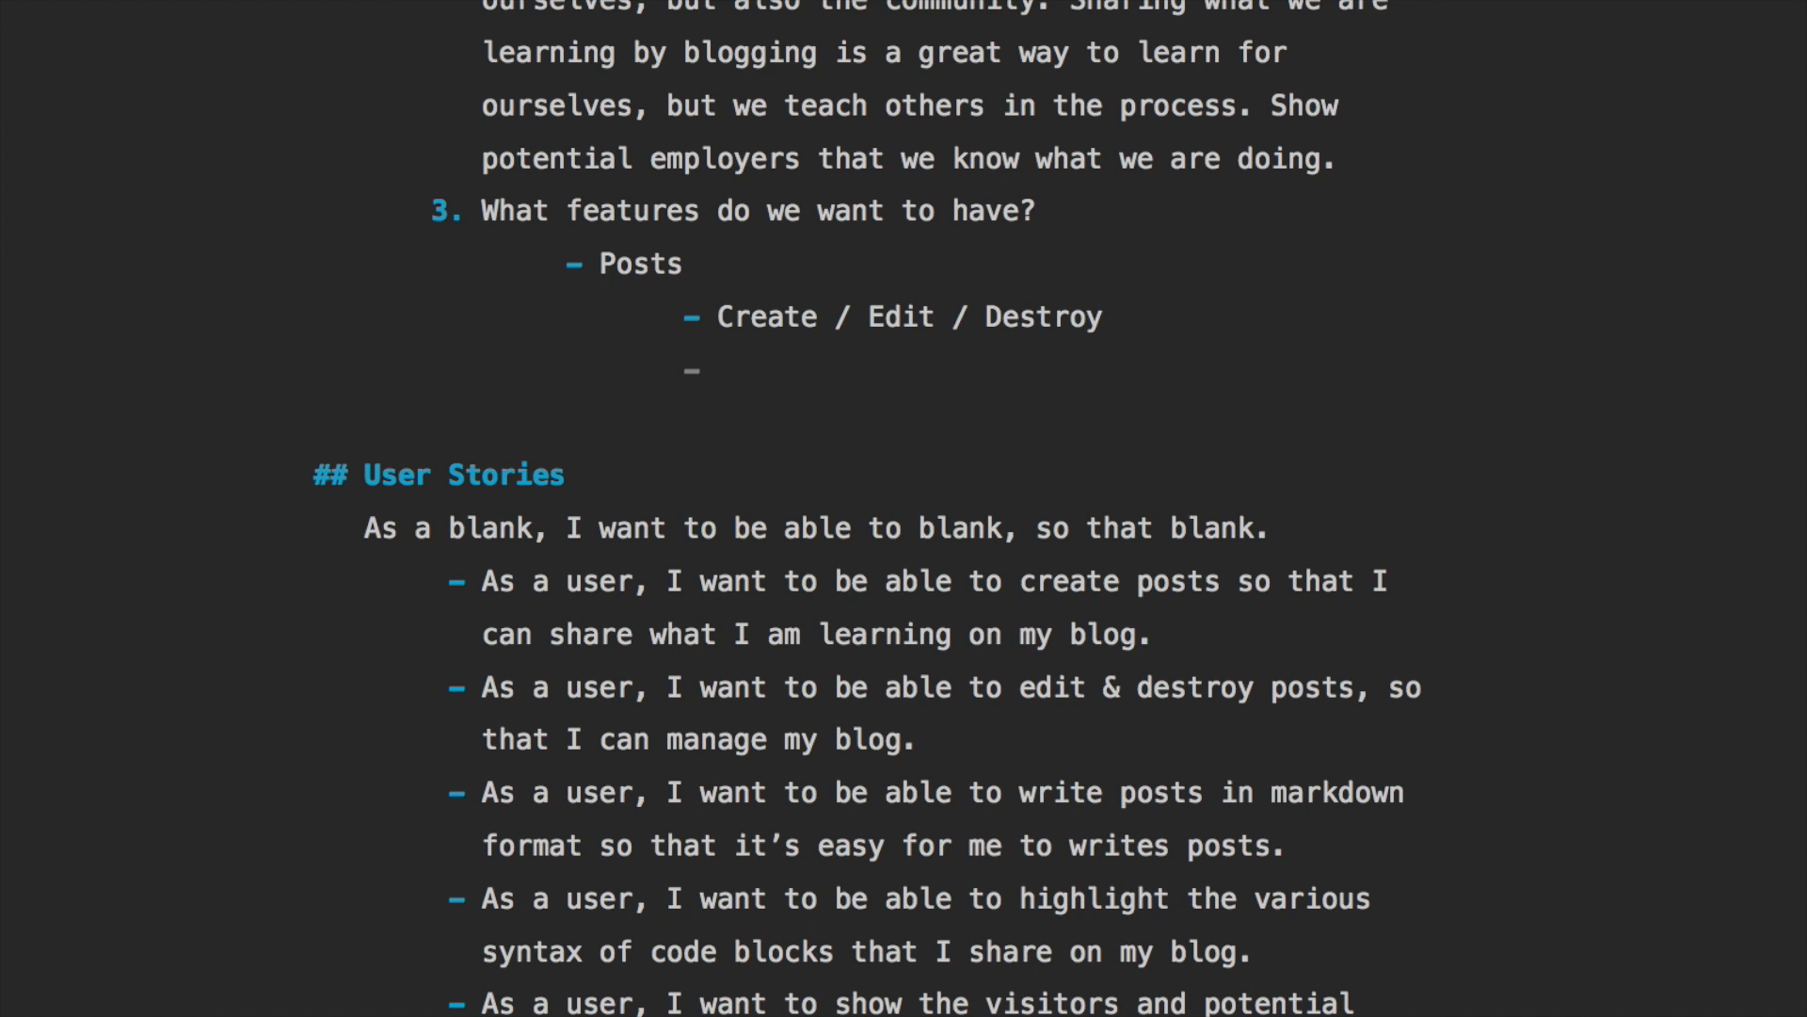
text(Markdown)
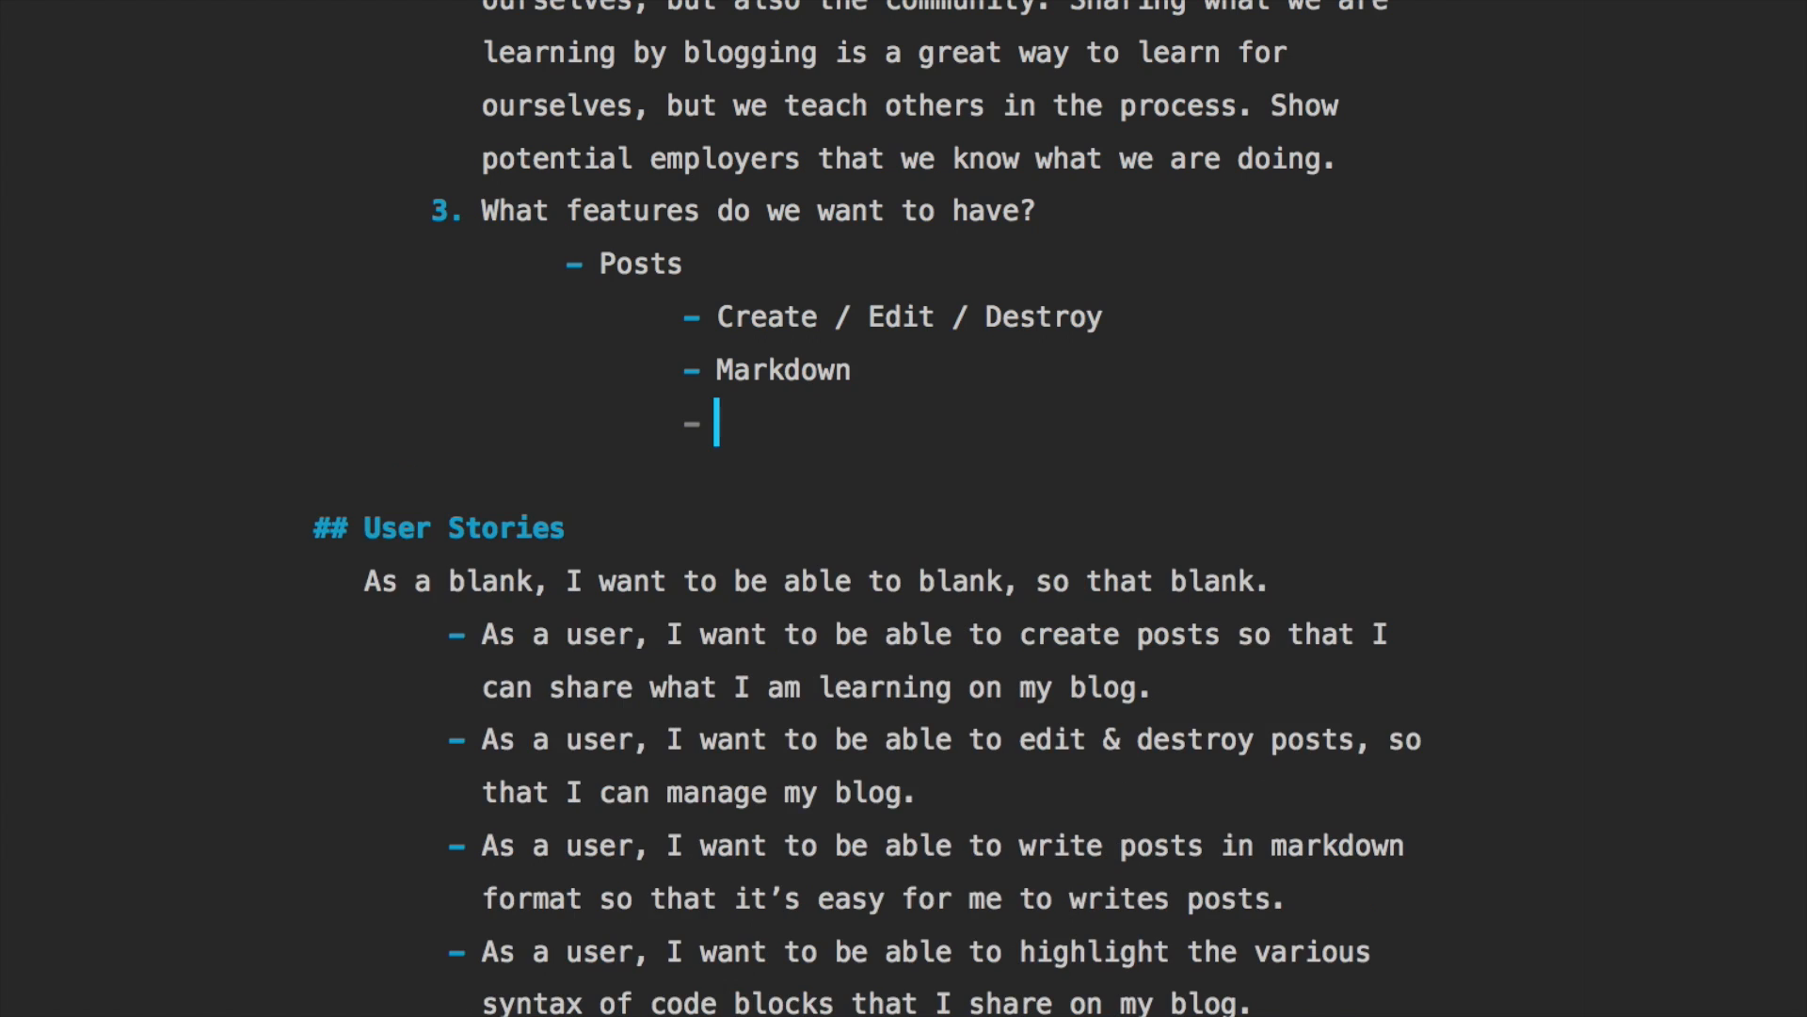
text(Syntax highlightin)
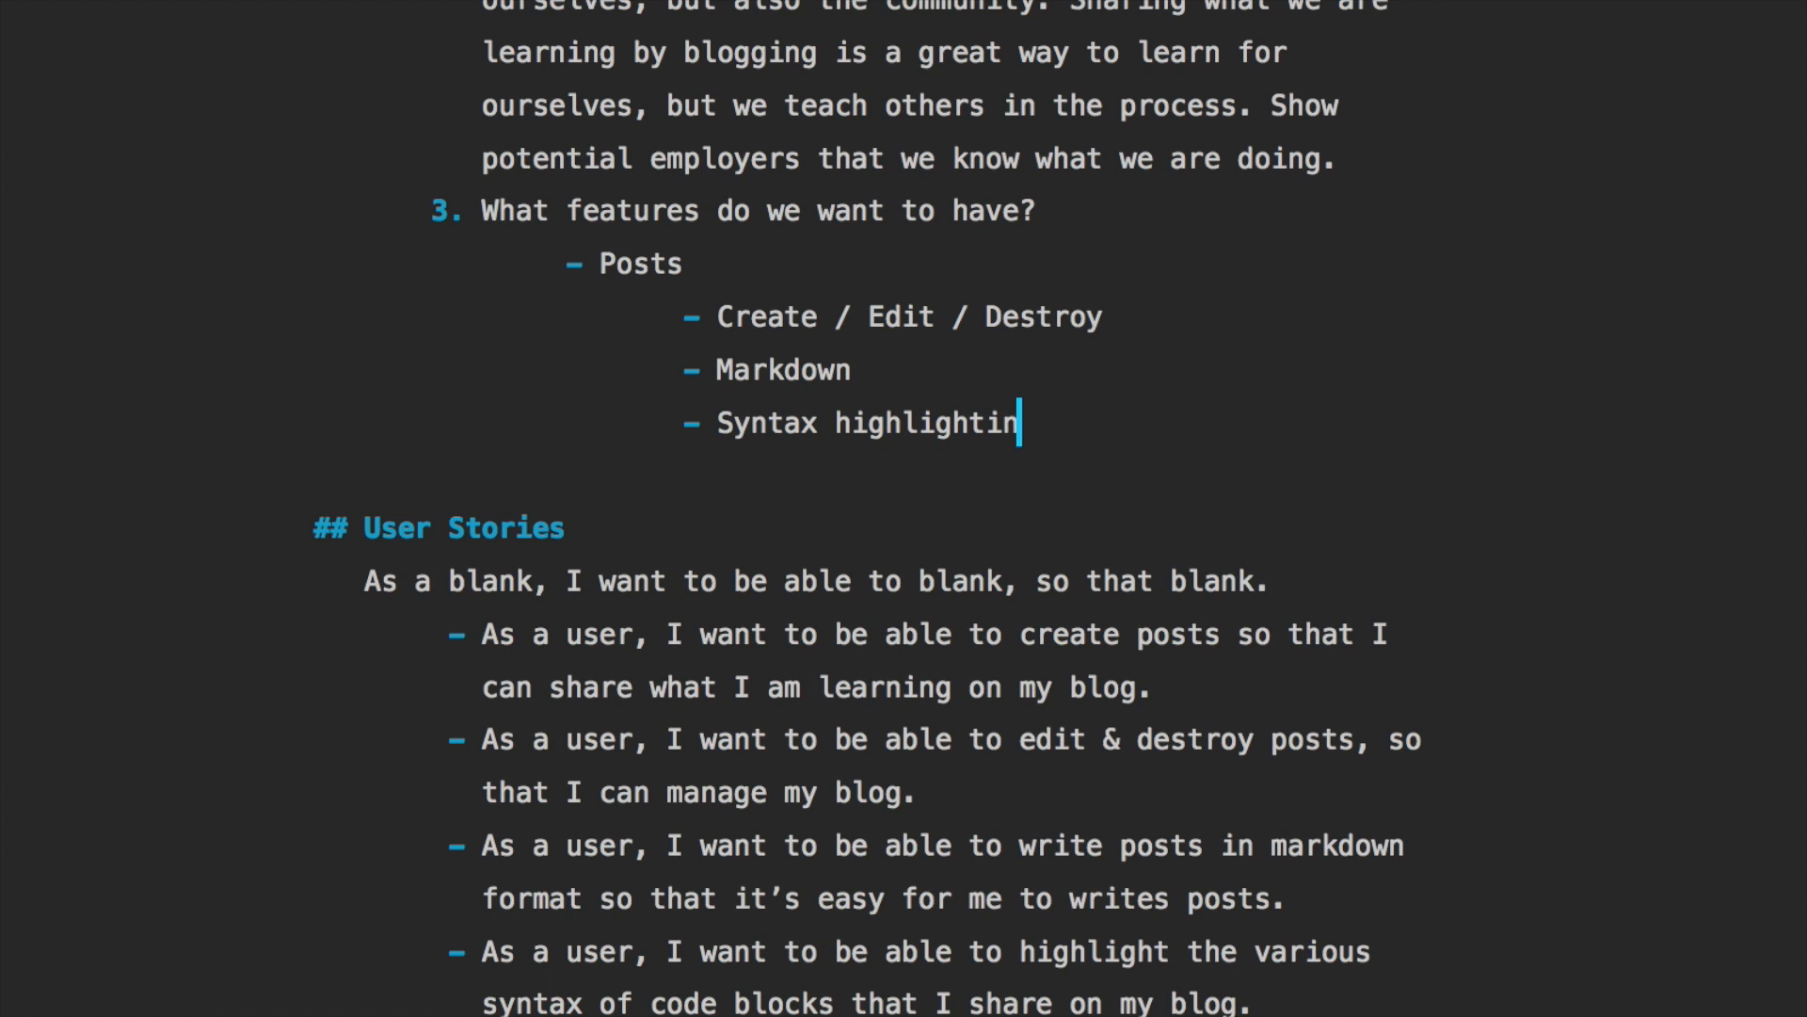
text(g)
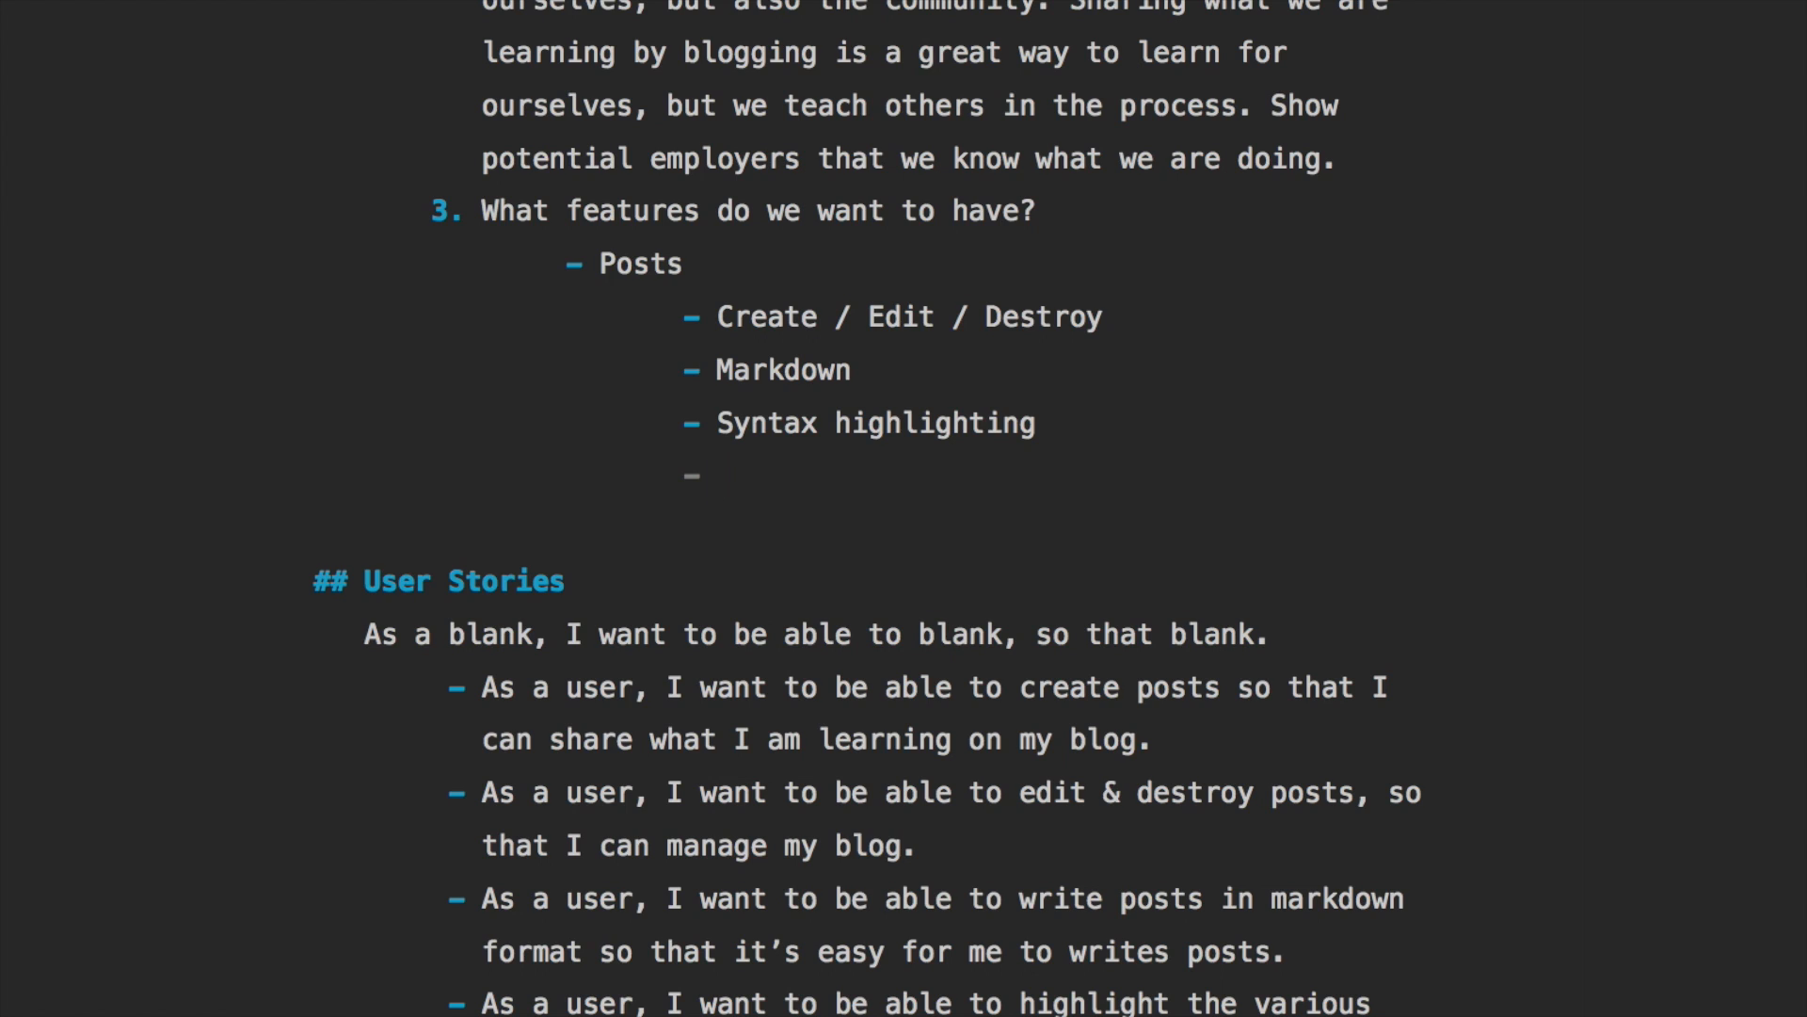
text(Comments)
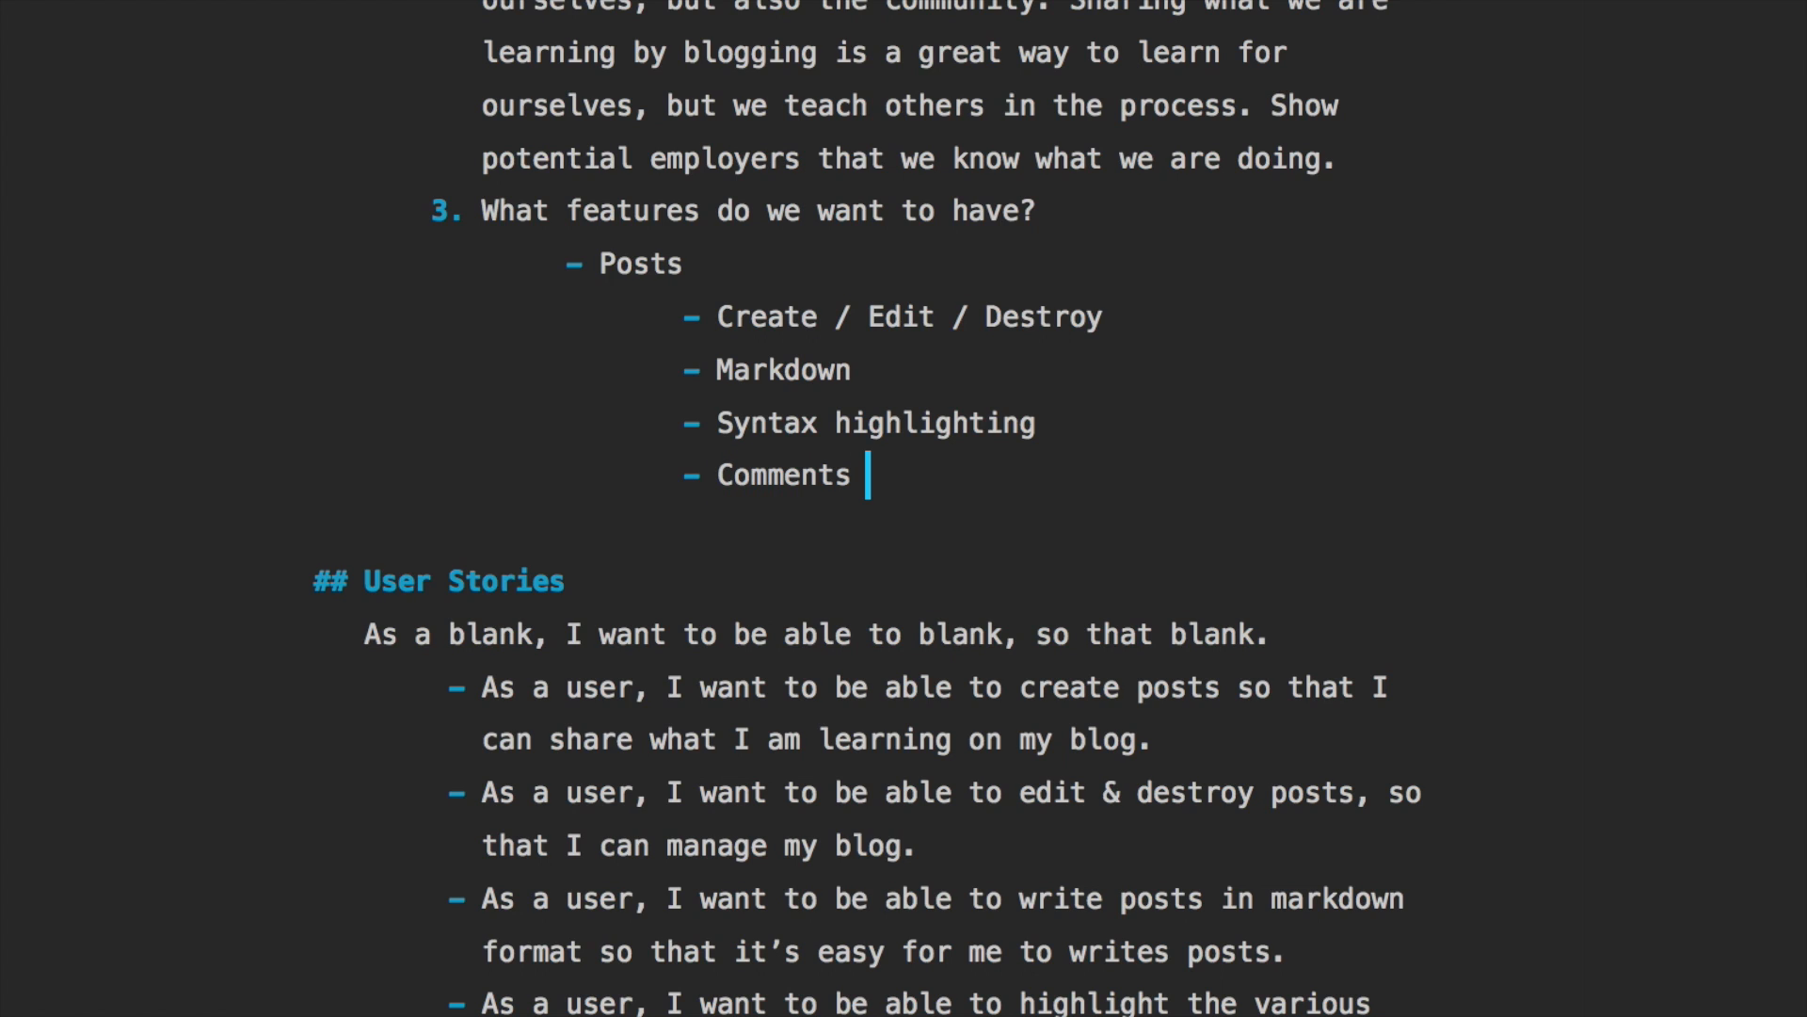
text((D)
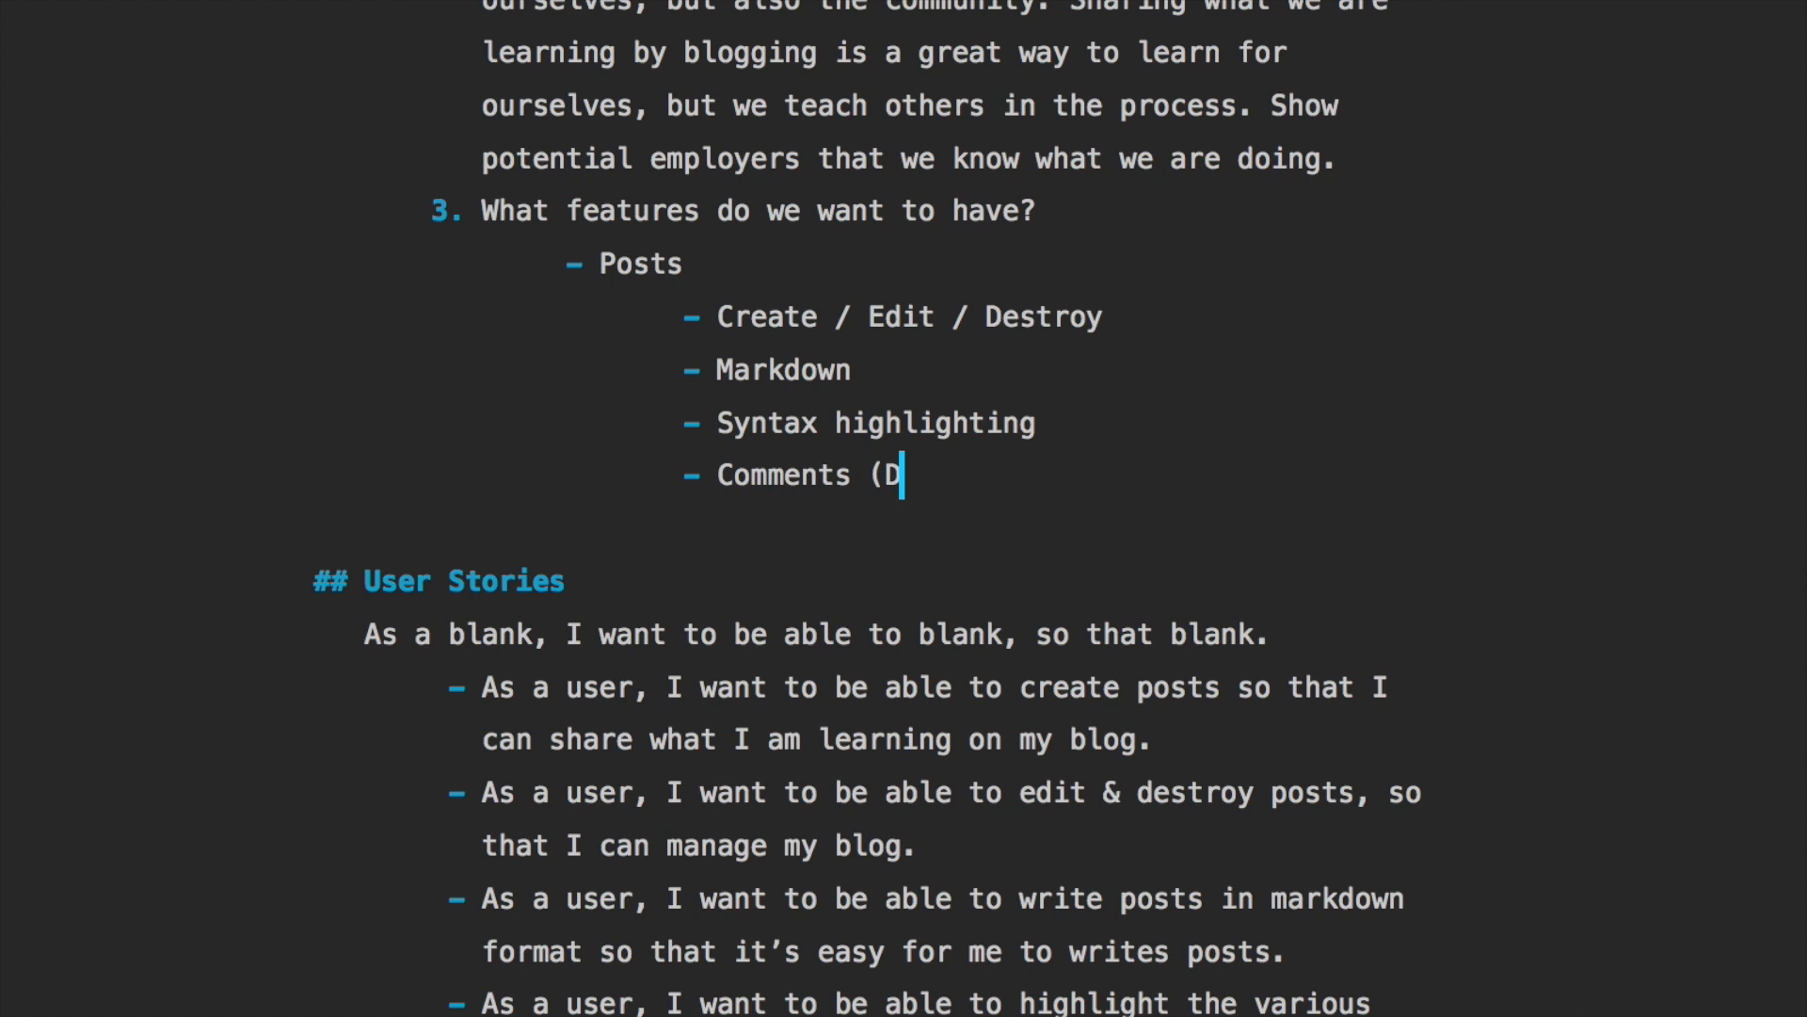
text(isqus))
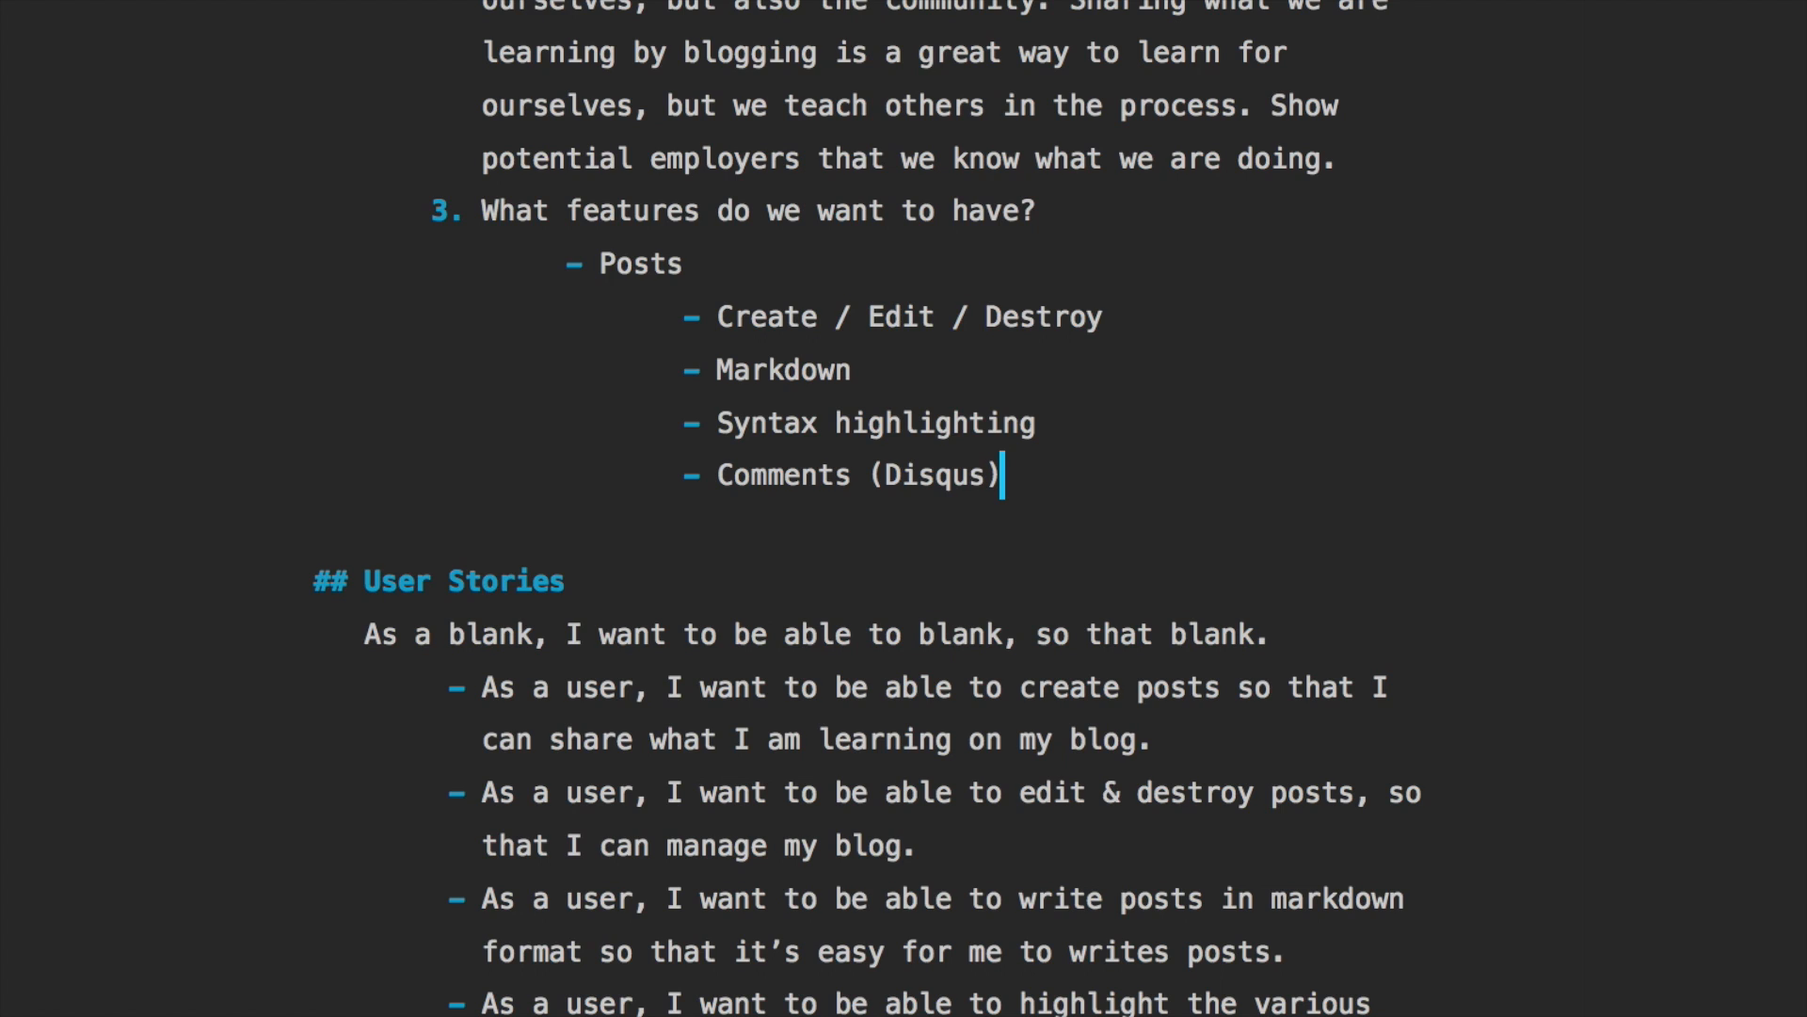
key(enter)
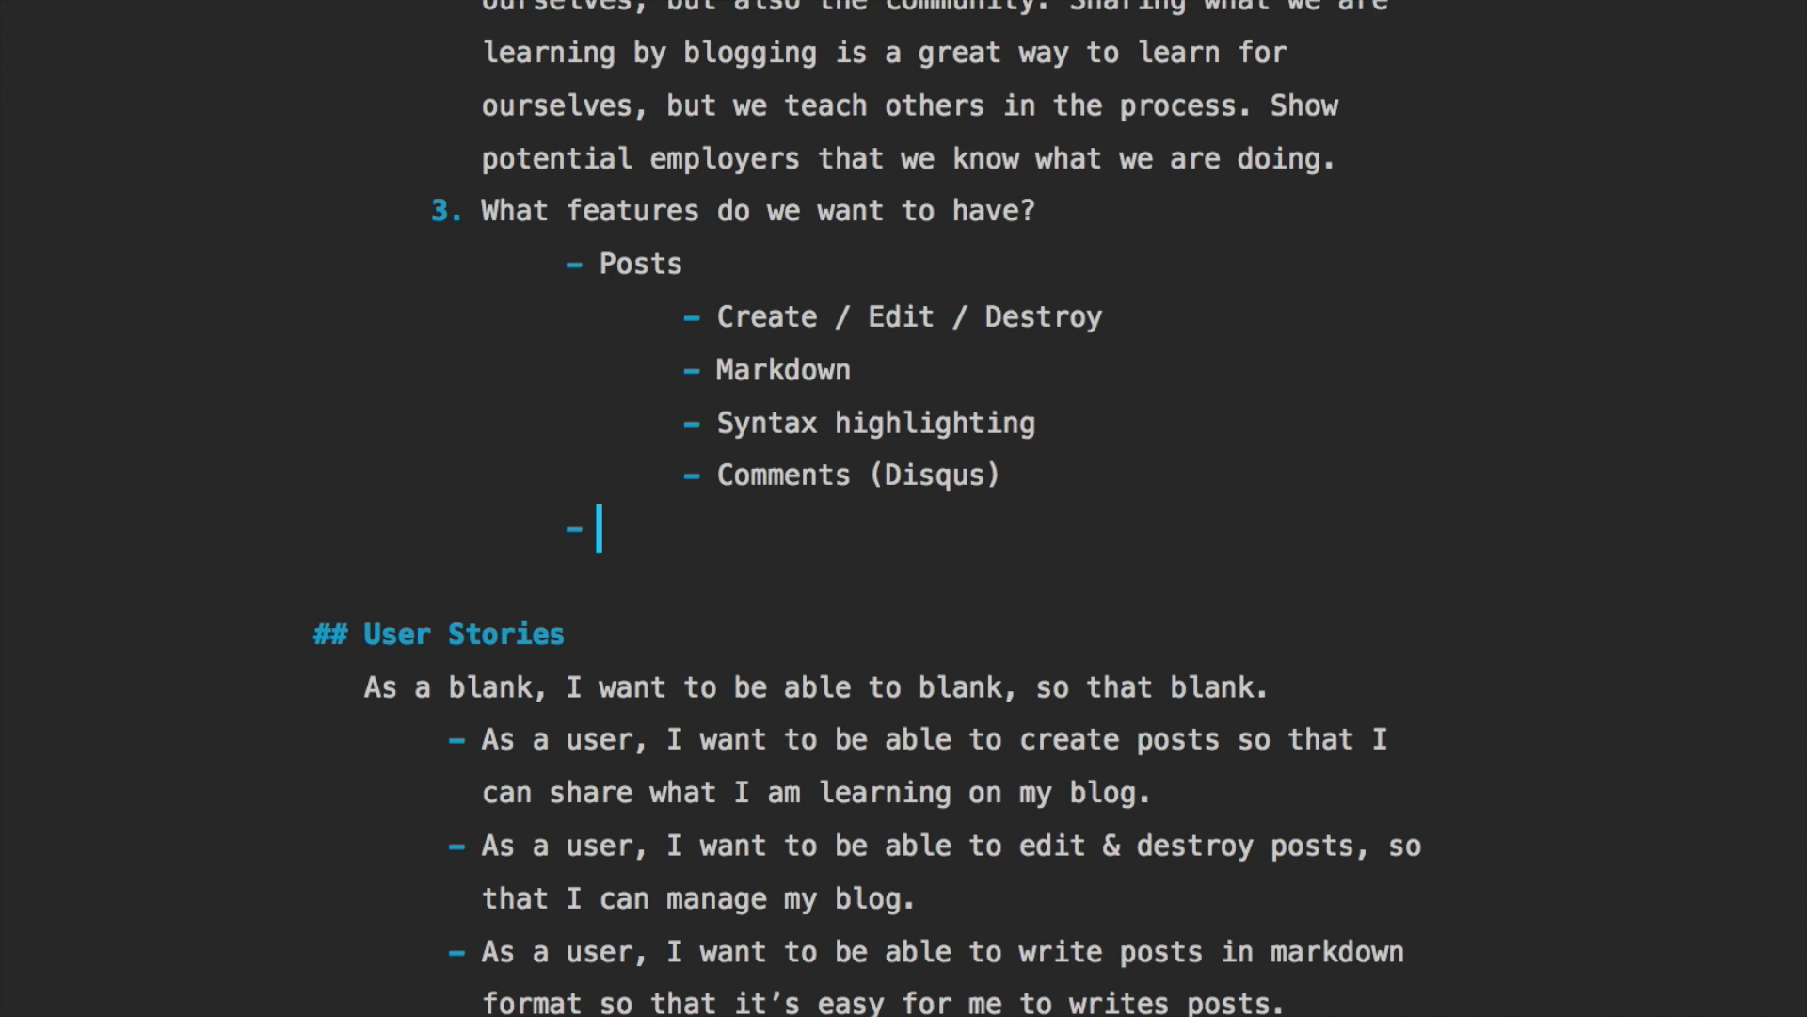
Add Projects with Create / Edit / Destroy, Contact with a form and Sendgrid, and User (Devise)
text(Projects)
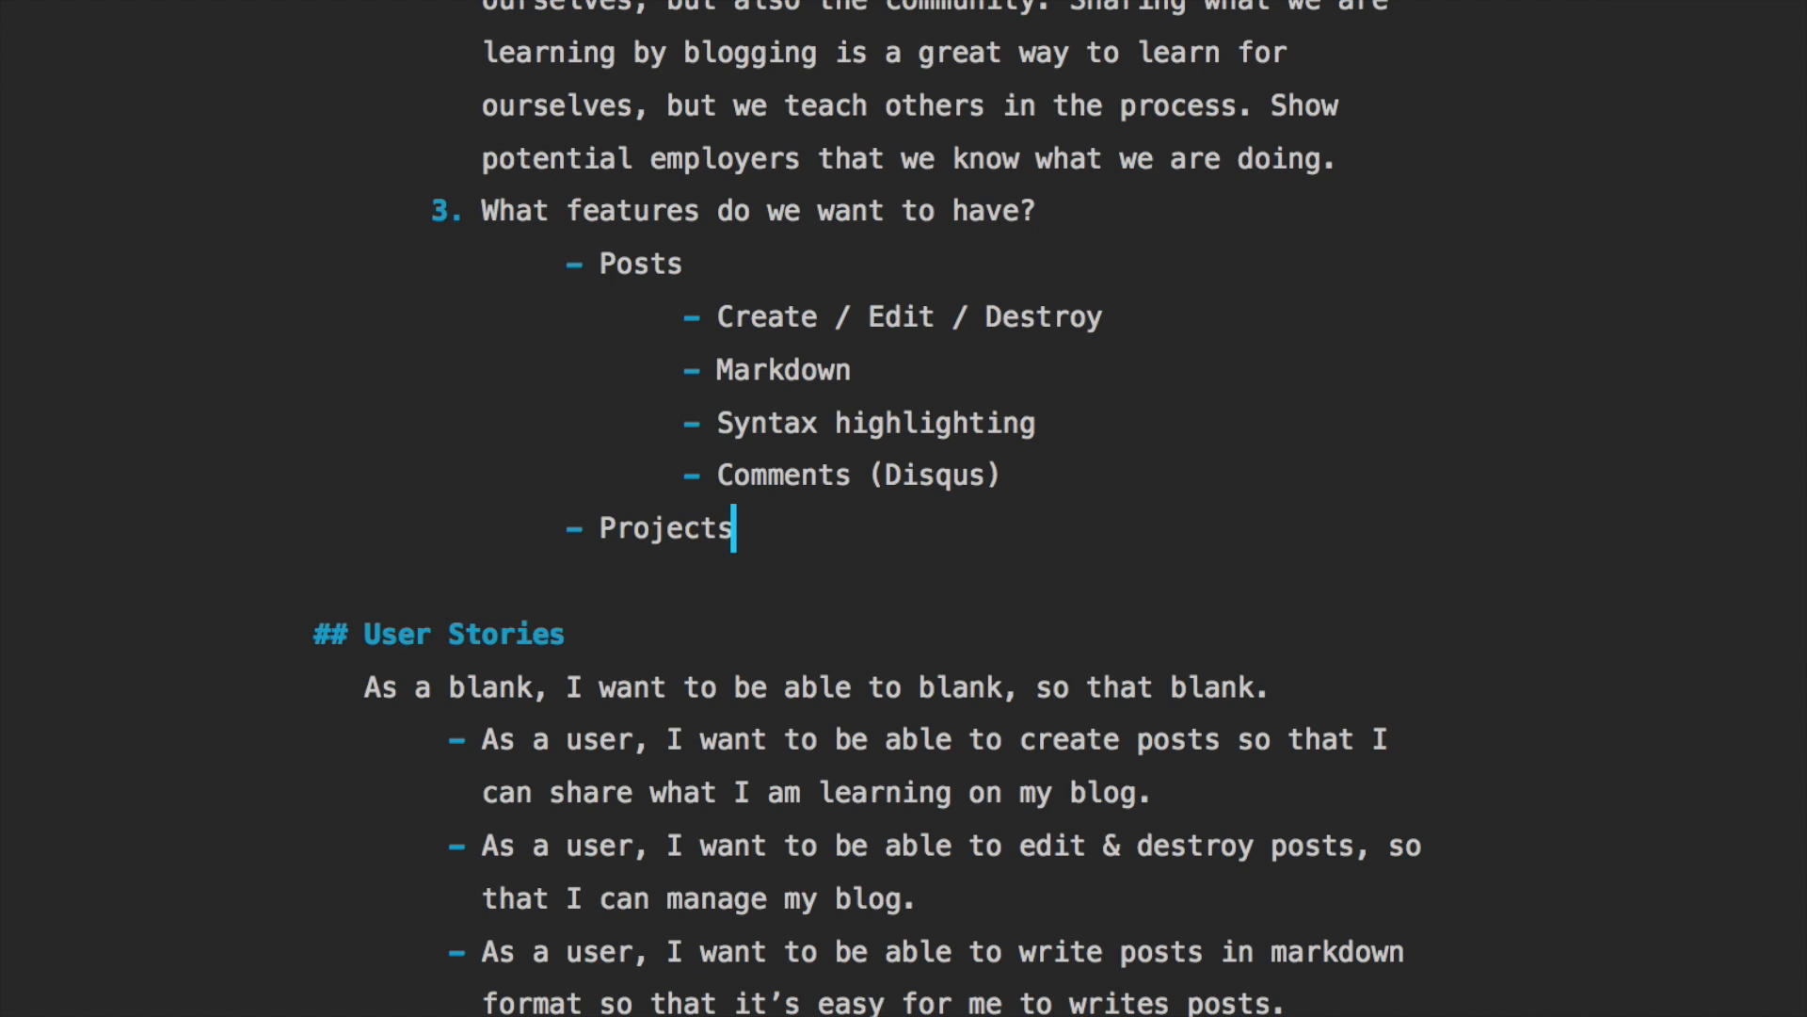
text(Create / Edit / Destroy)
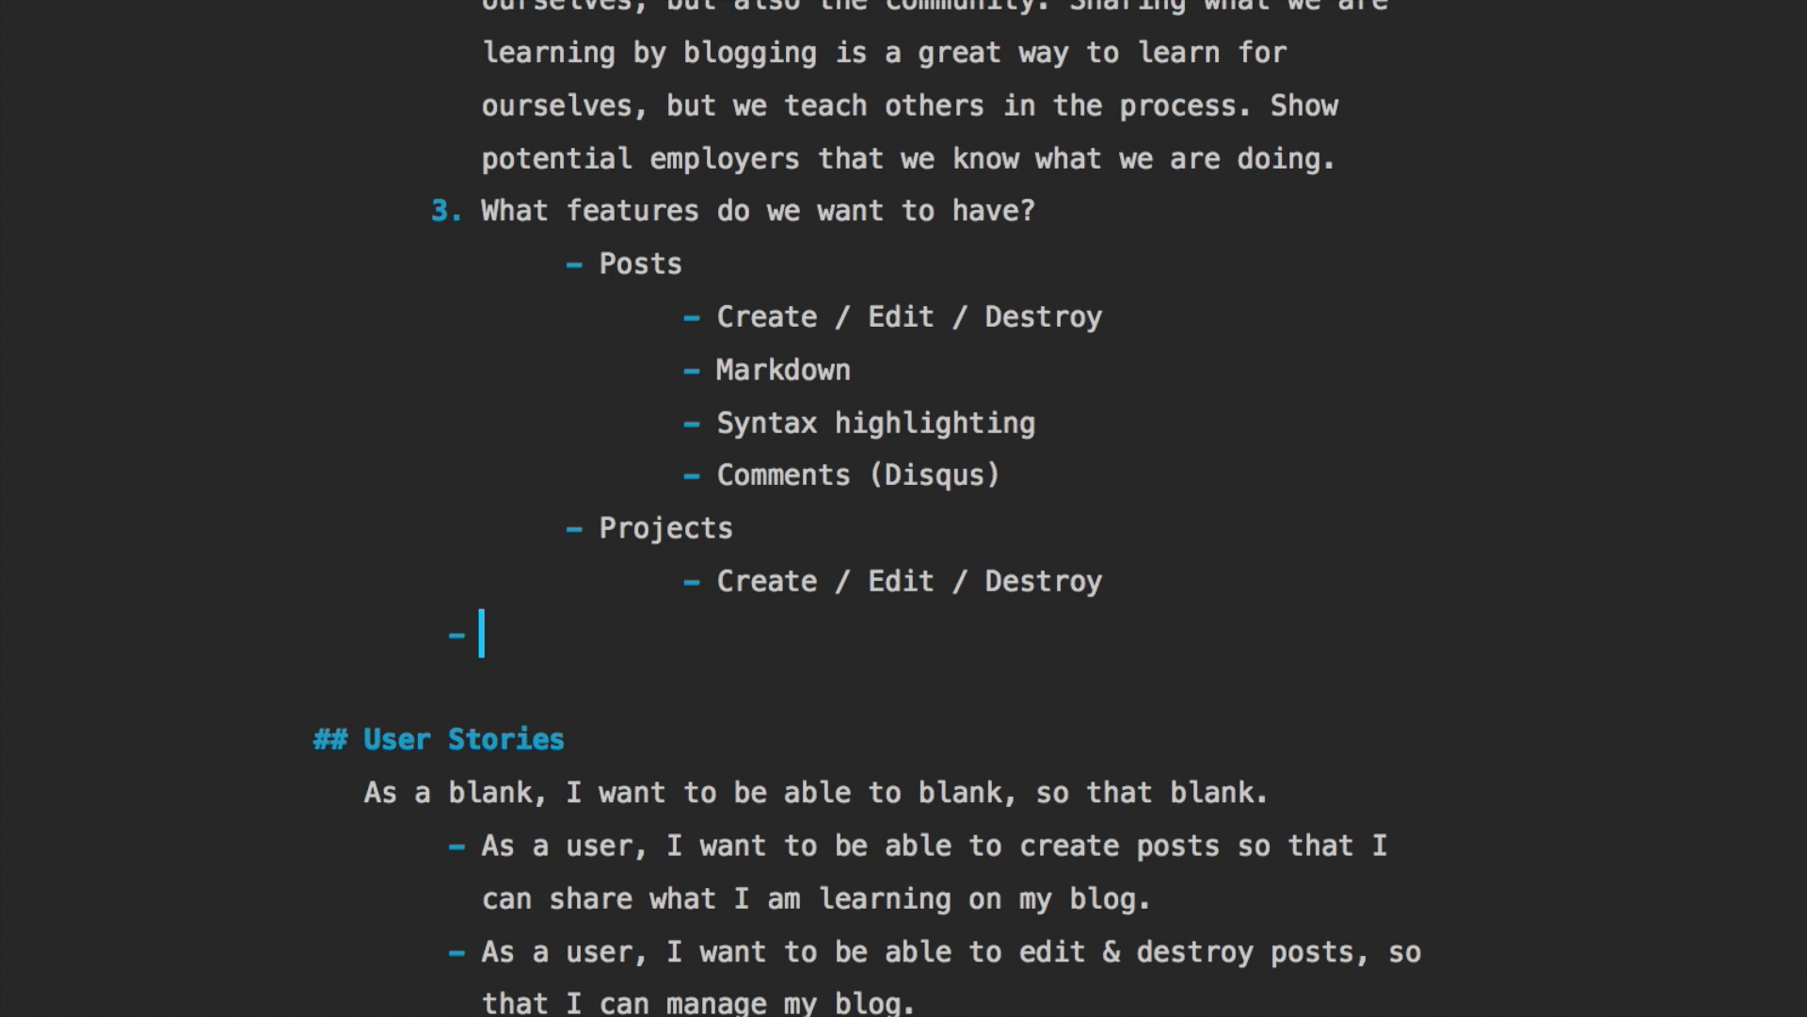
text(Contact)
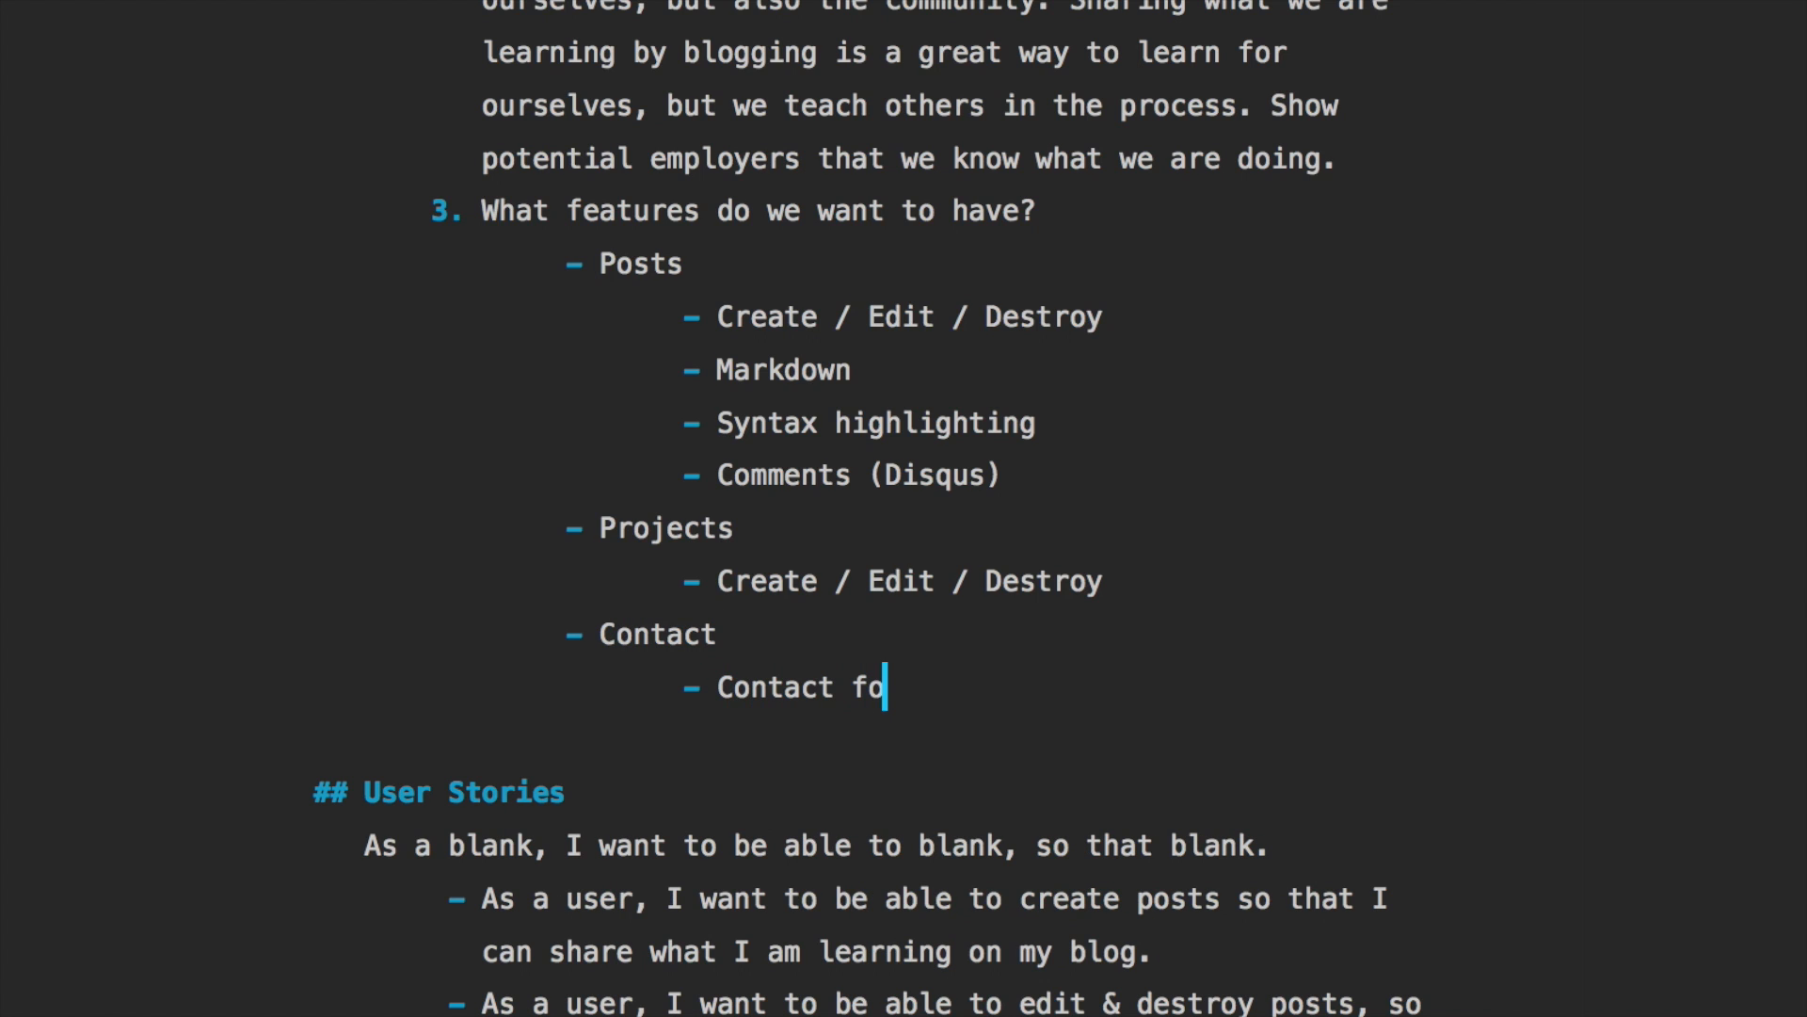
text(rm)
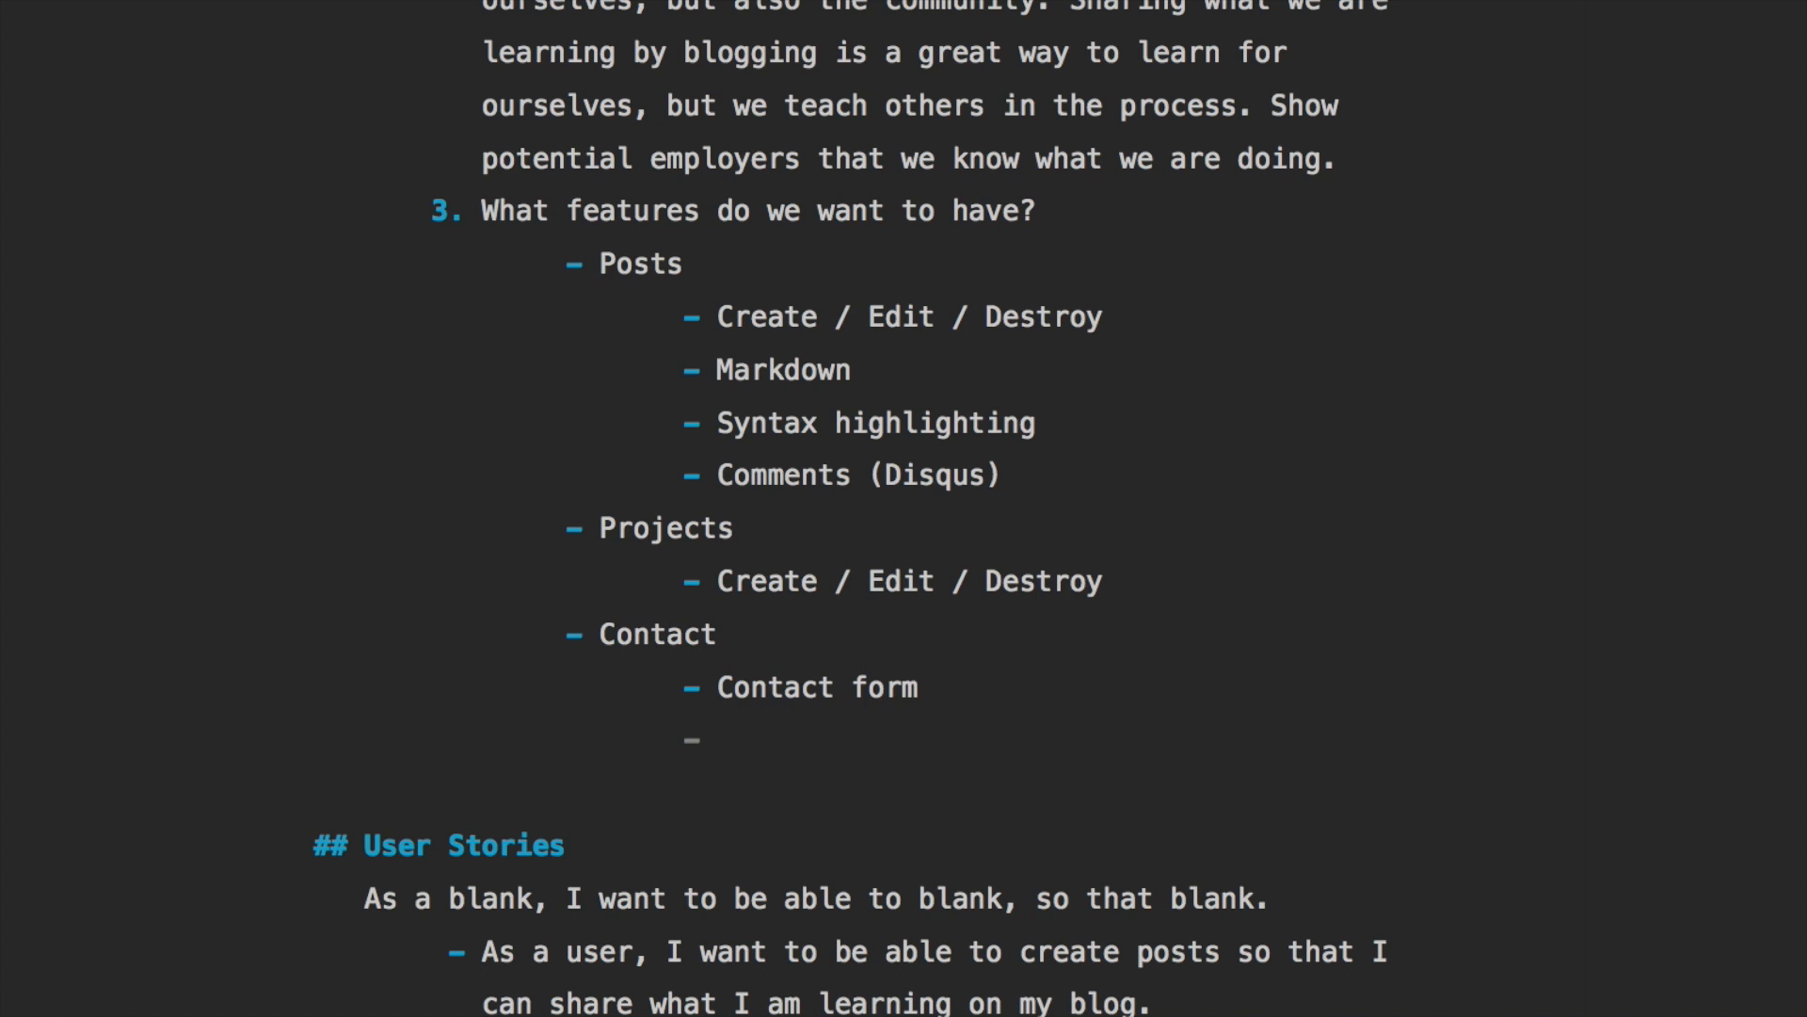
text(Send)
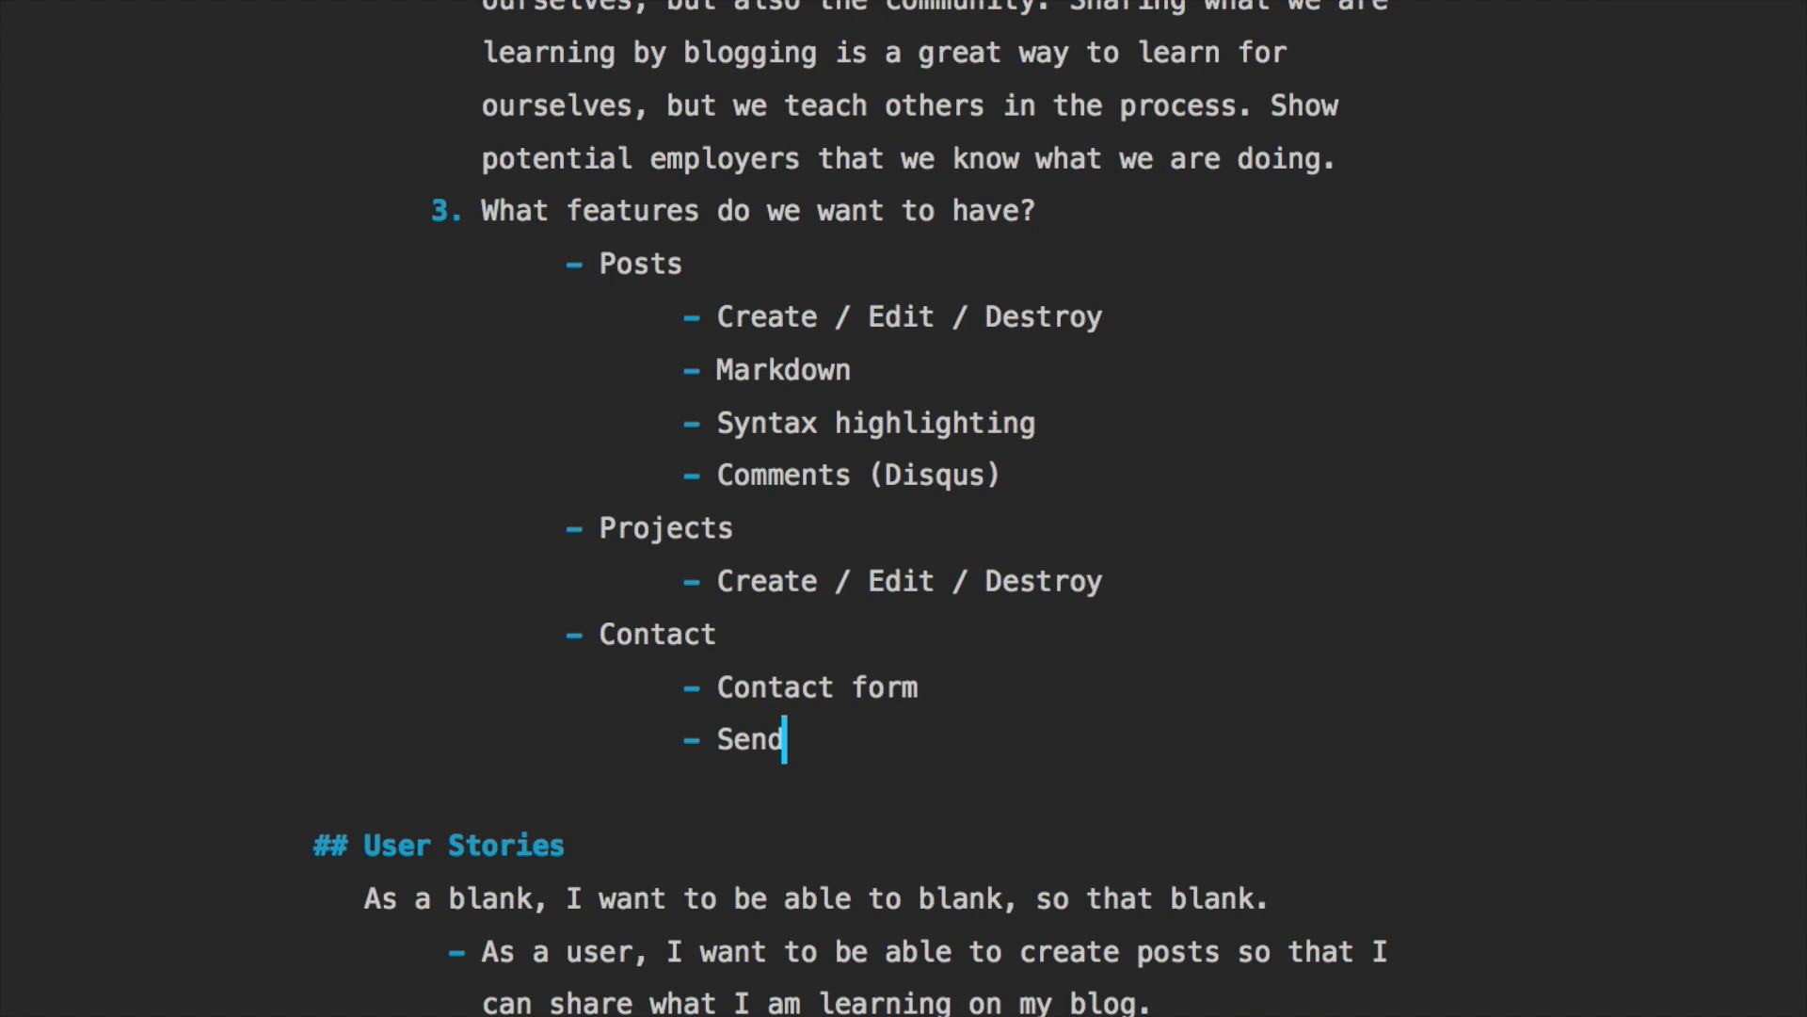
text(grid)
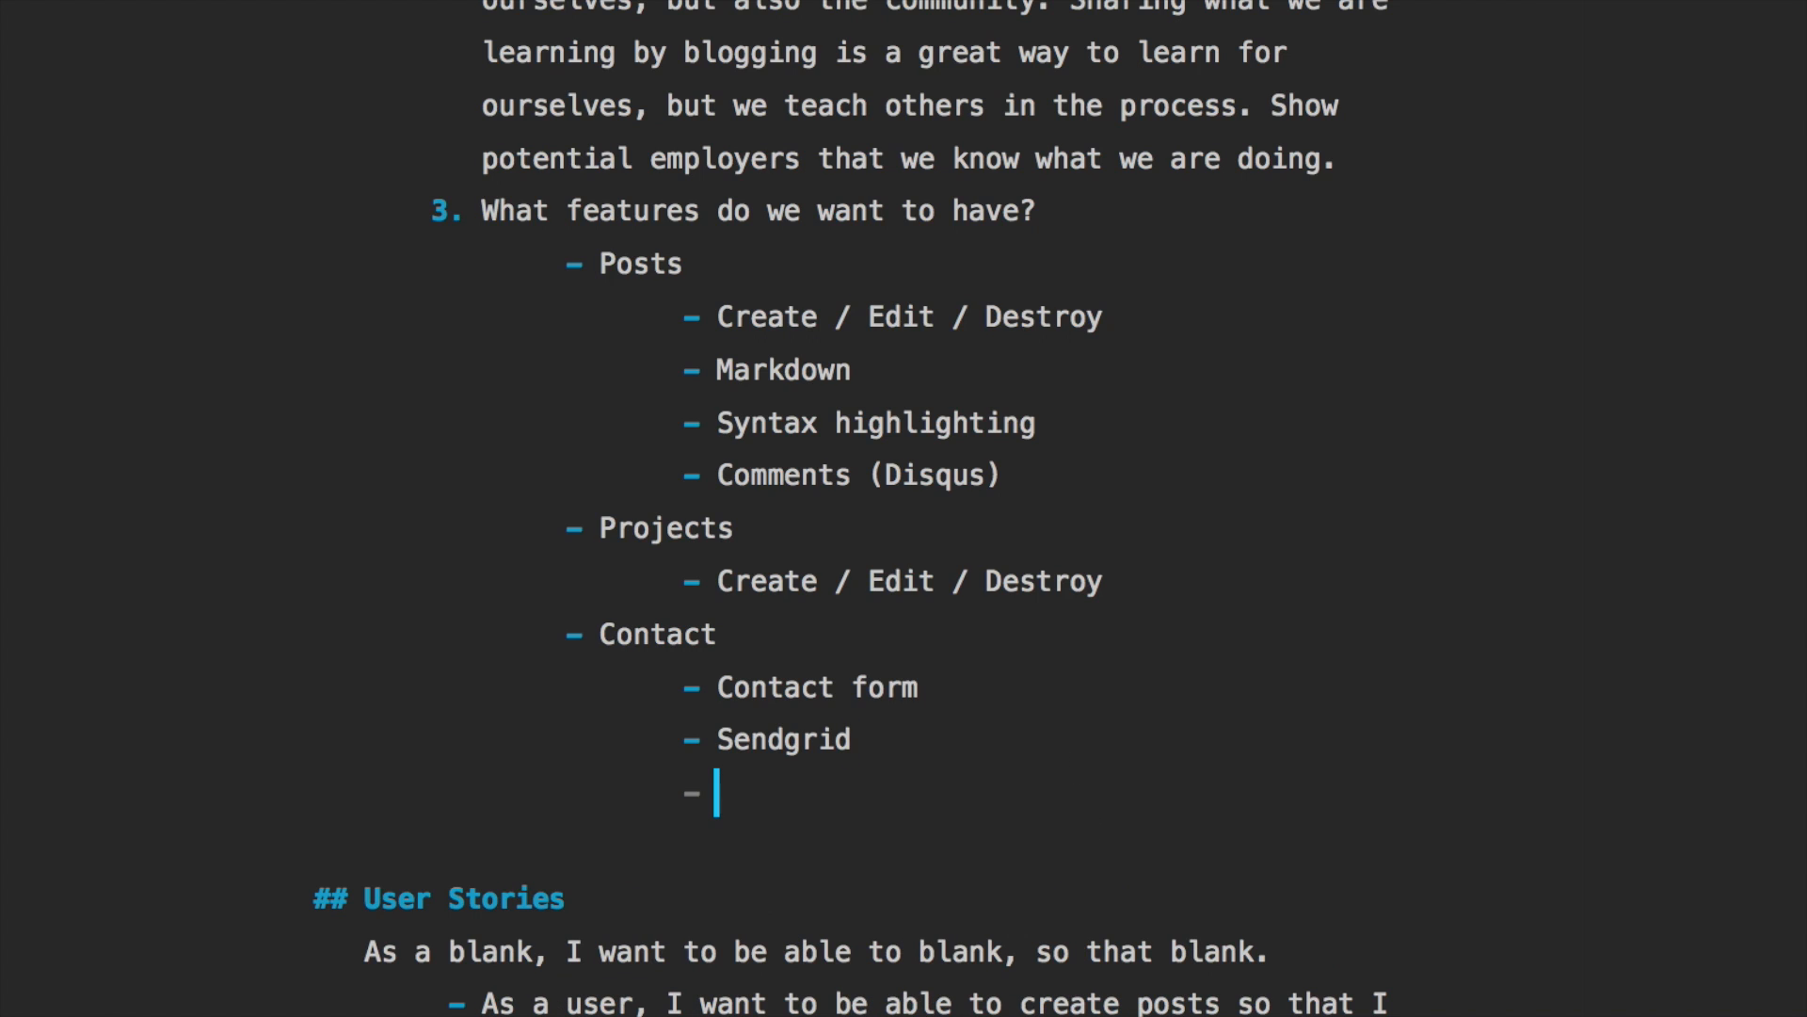
text(User)
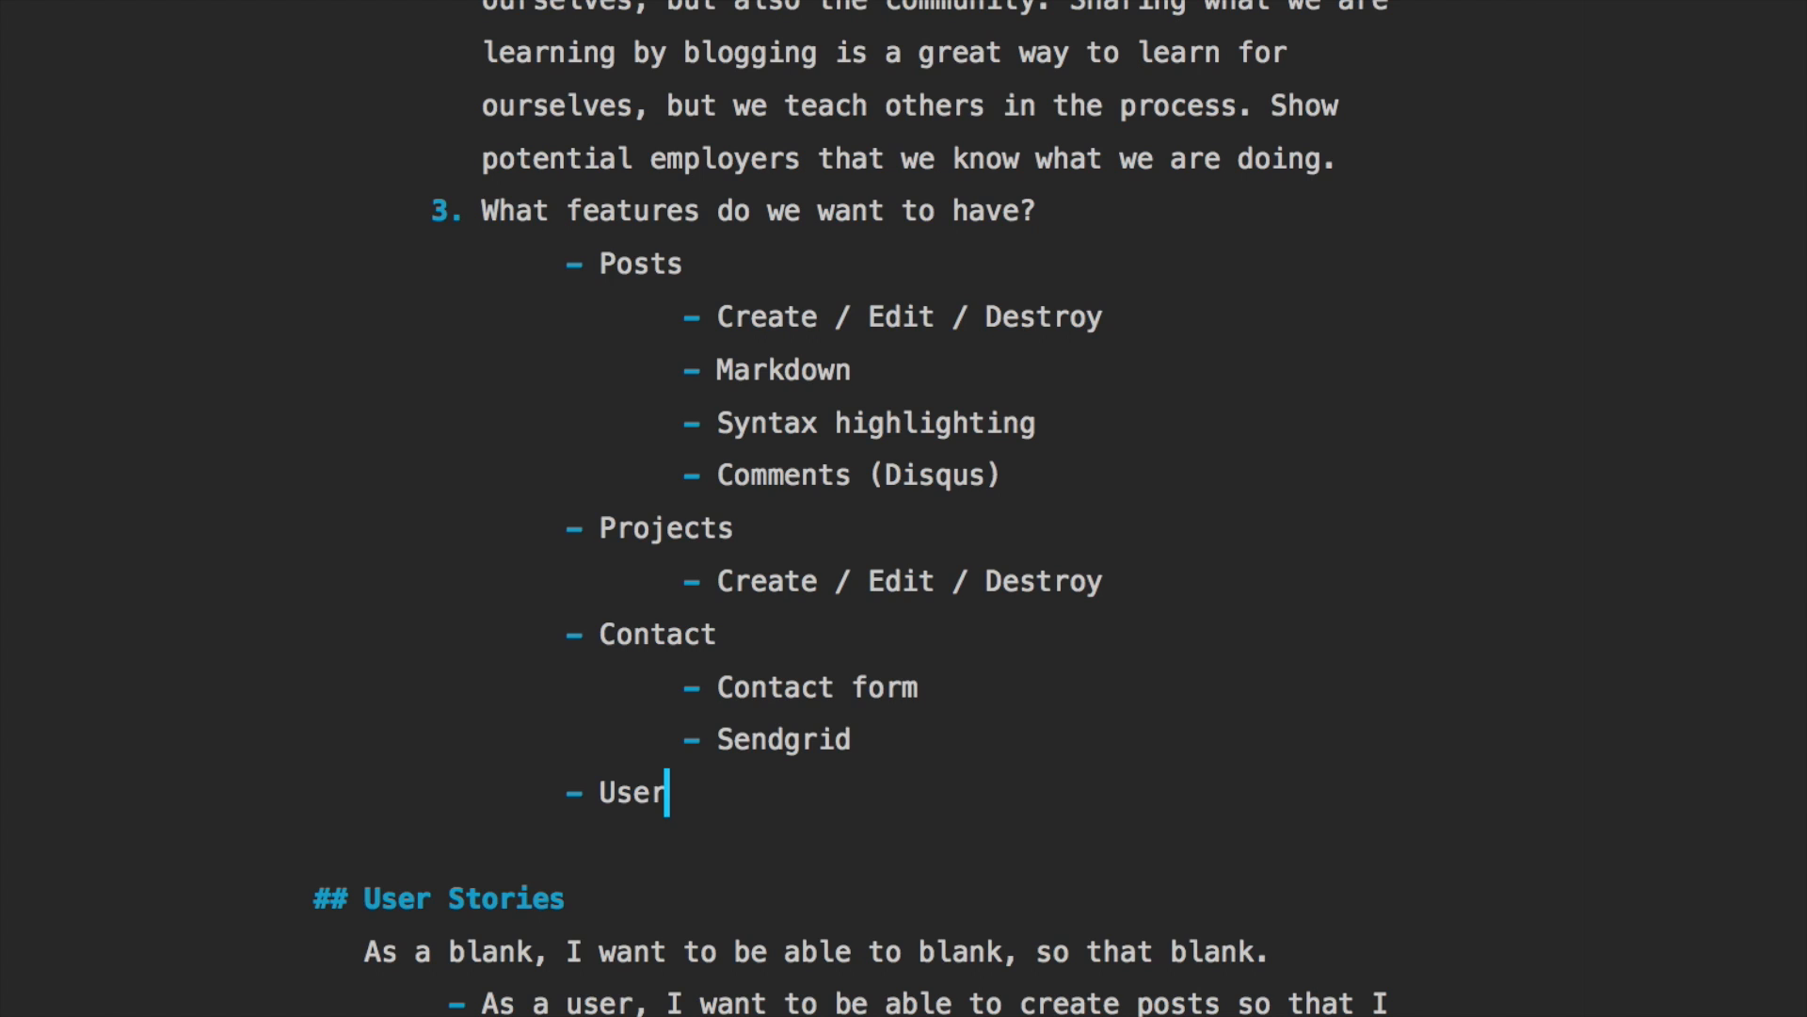
text((Devise))
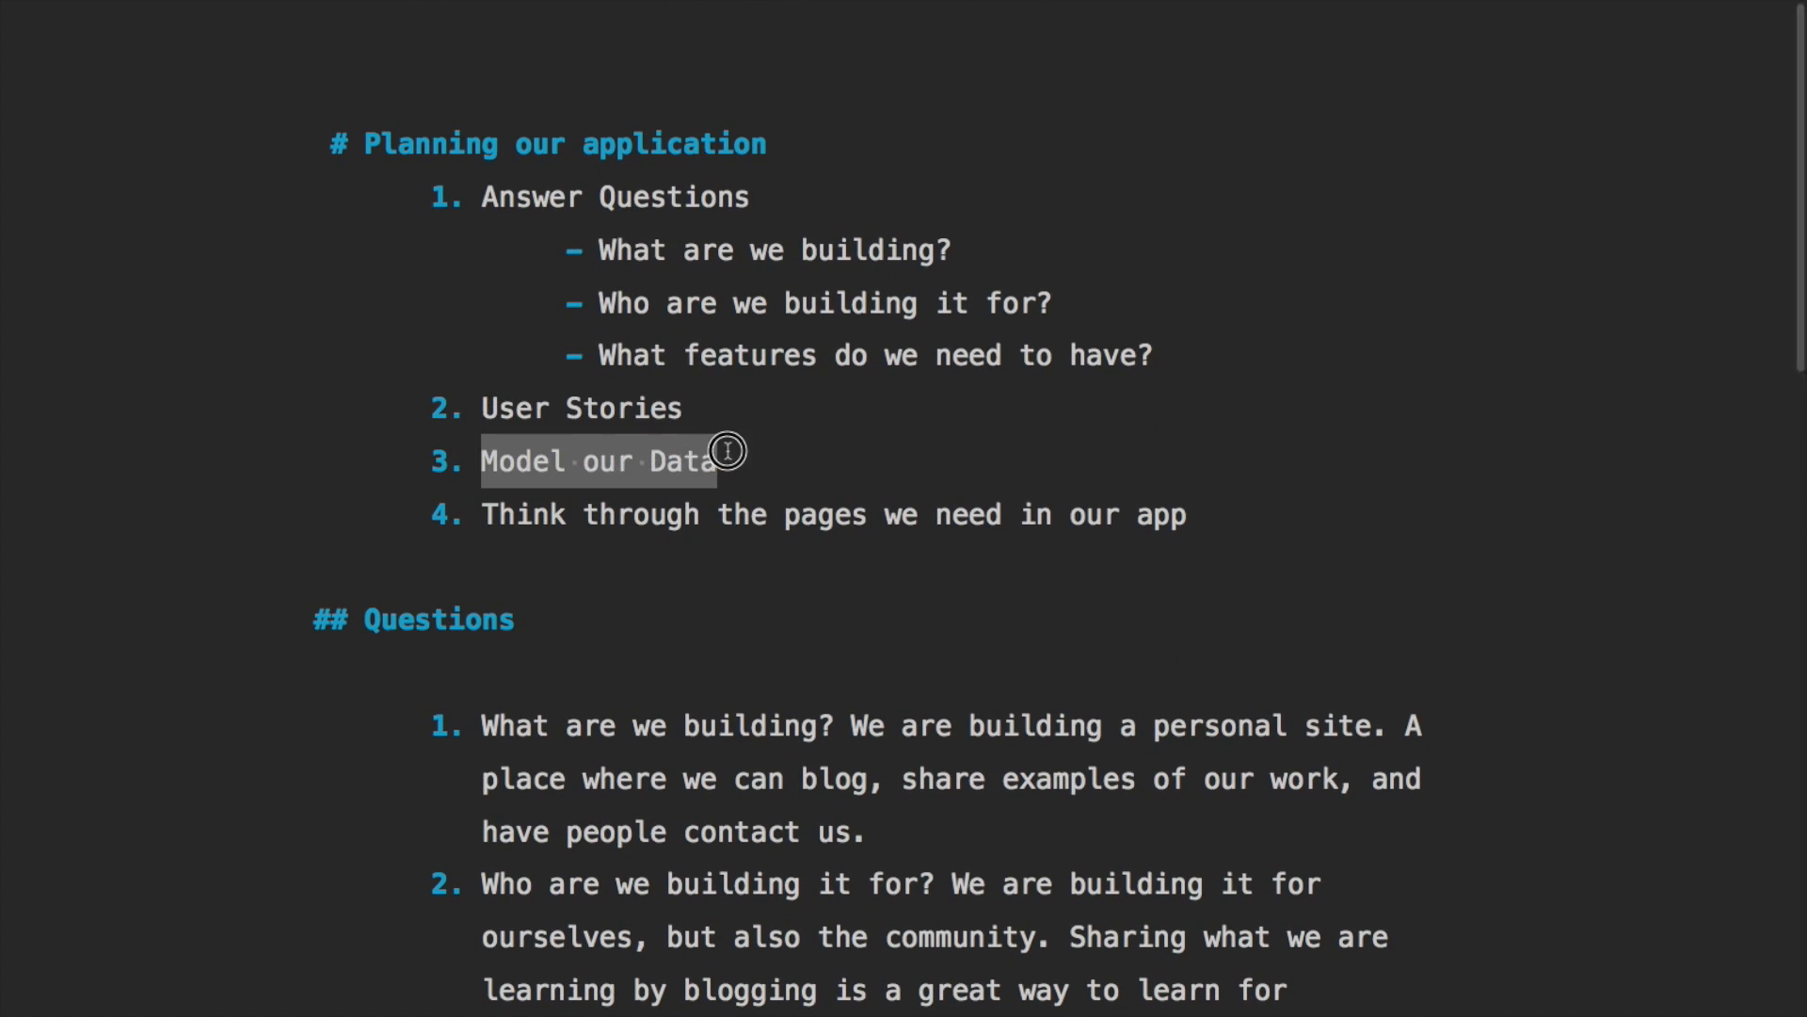
Add a '## Modeling our Data' section listing bold Post, Project and User models
scroll(down, 3)
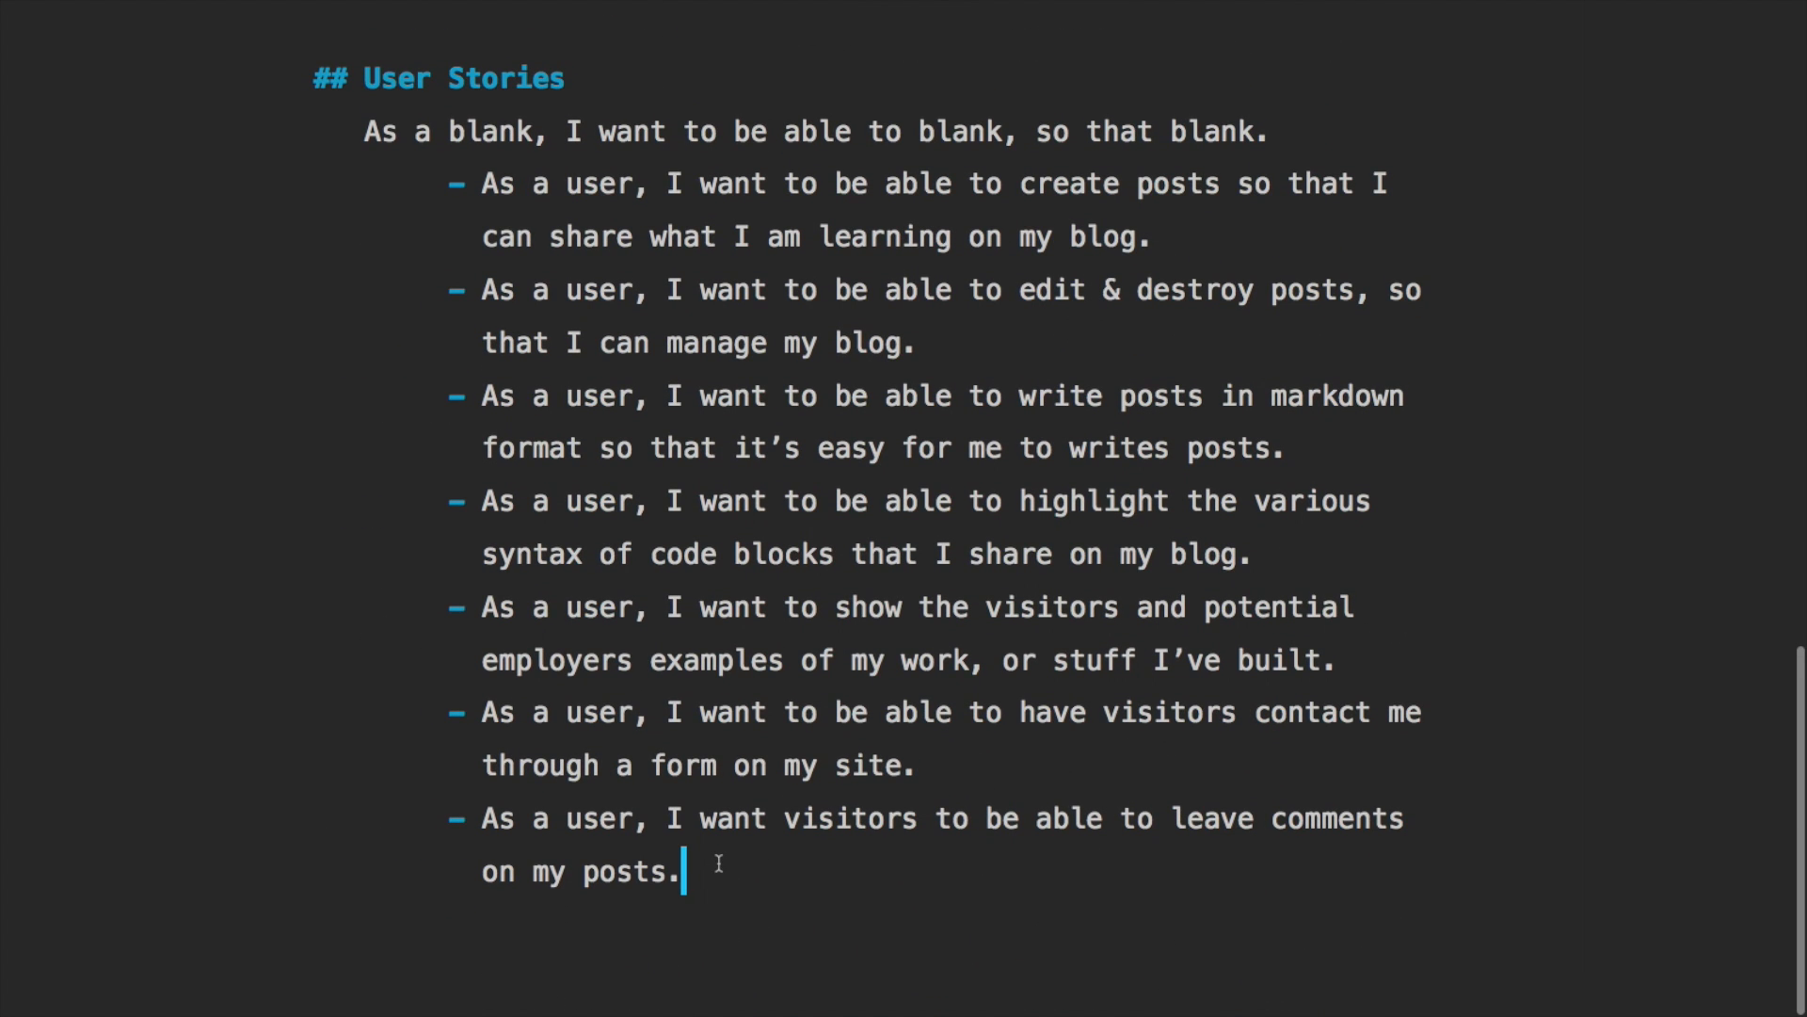
text(## D)
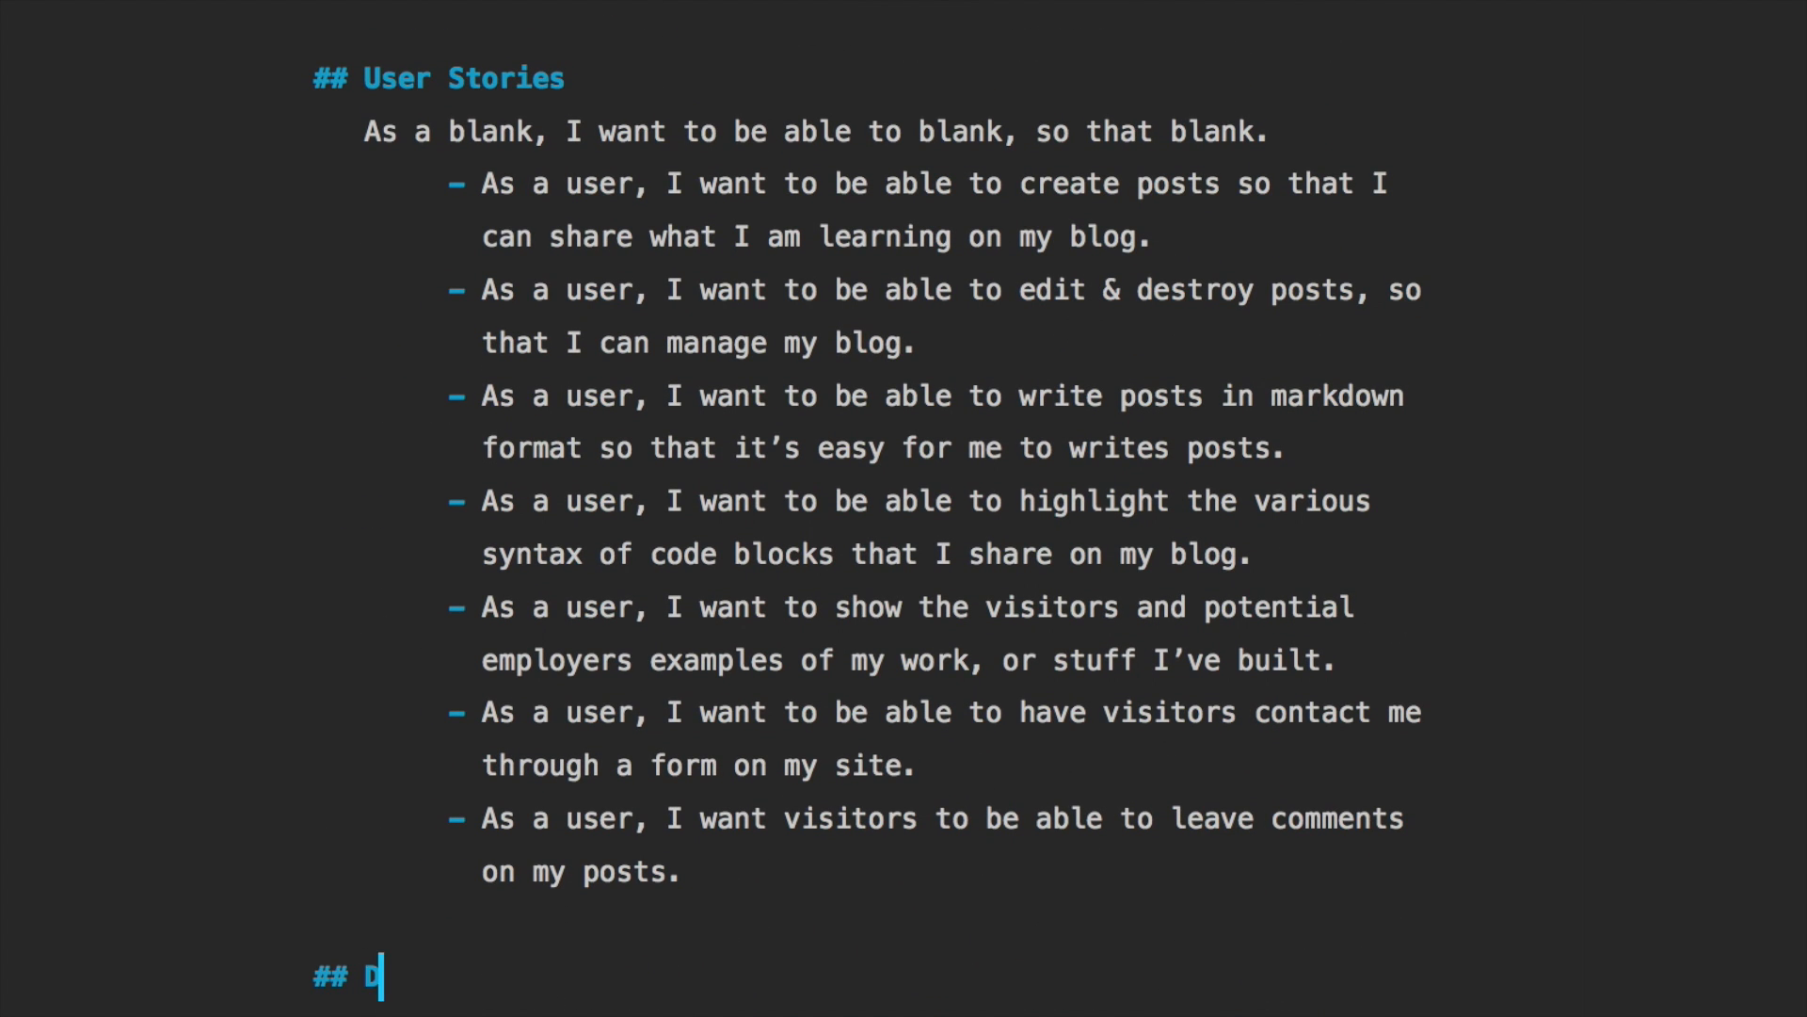
text(odeling our Data)
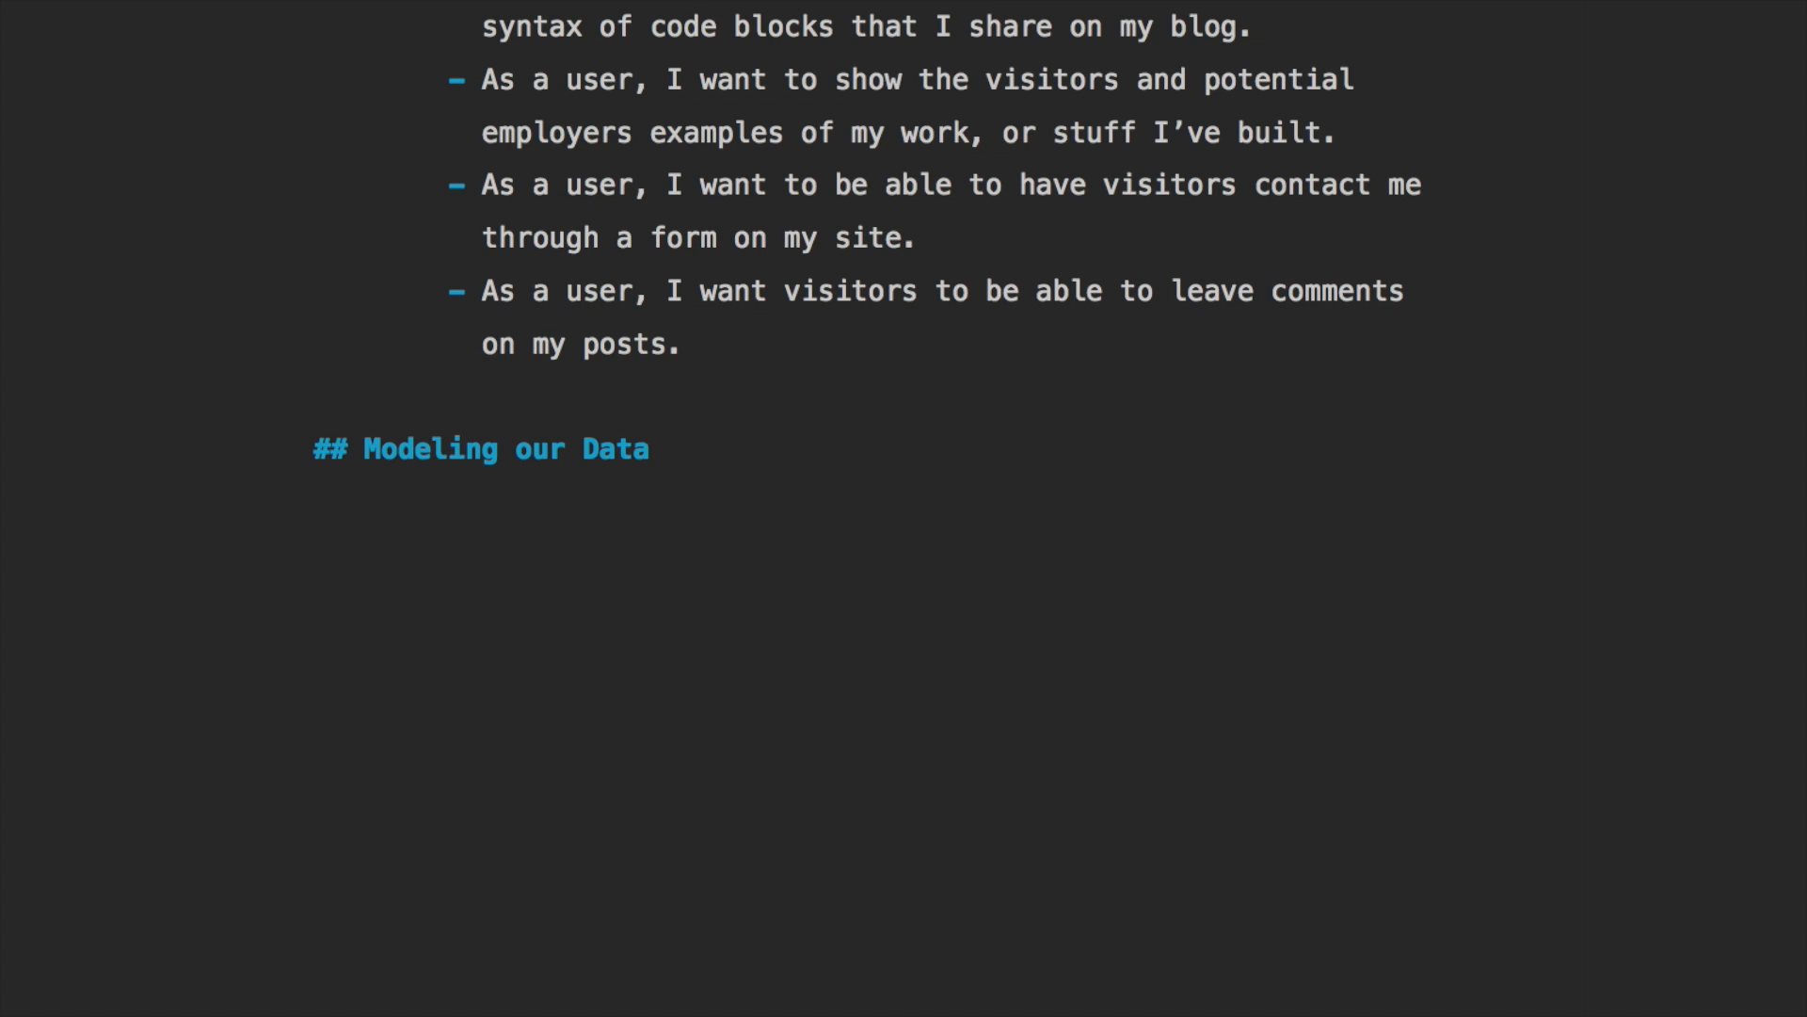
text(Posts**)
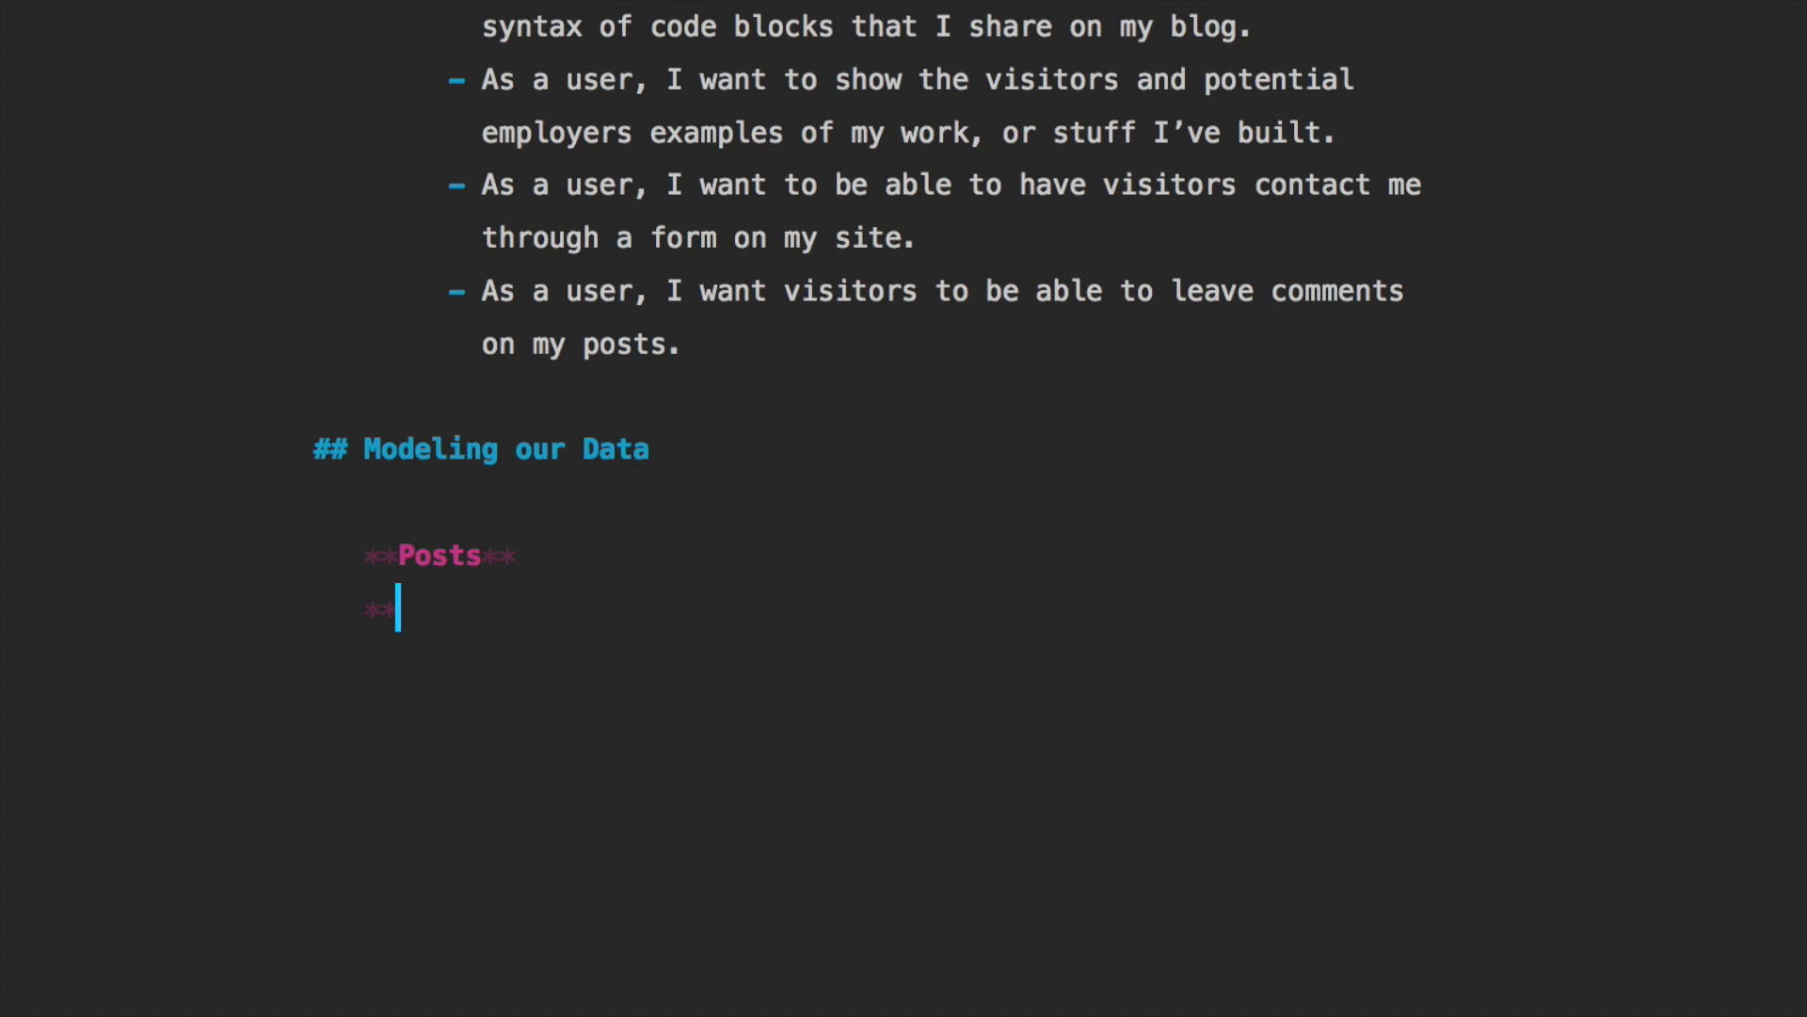
text(Project**)
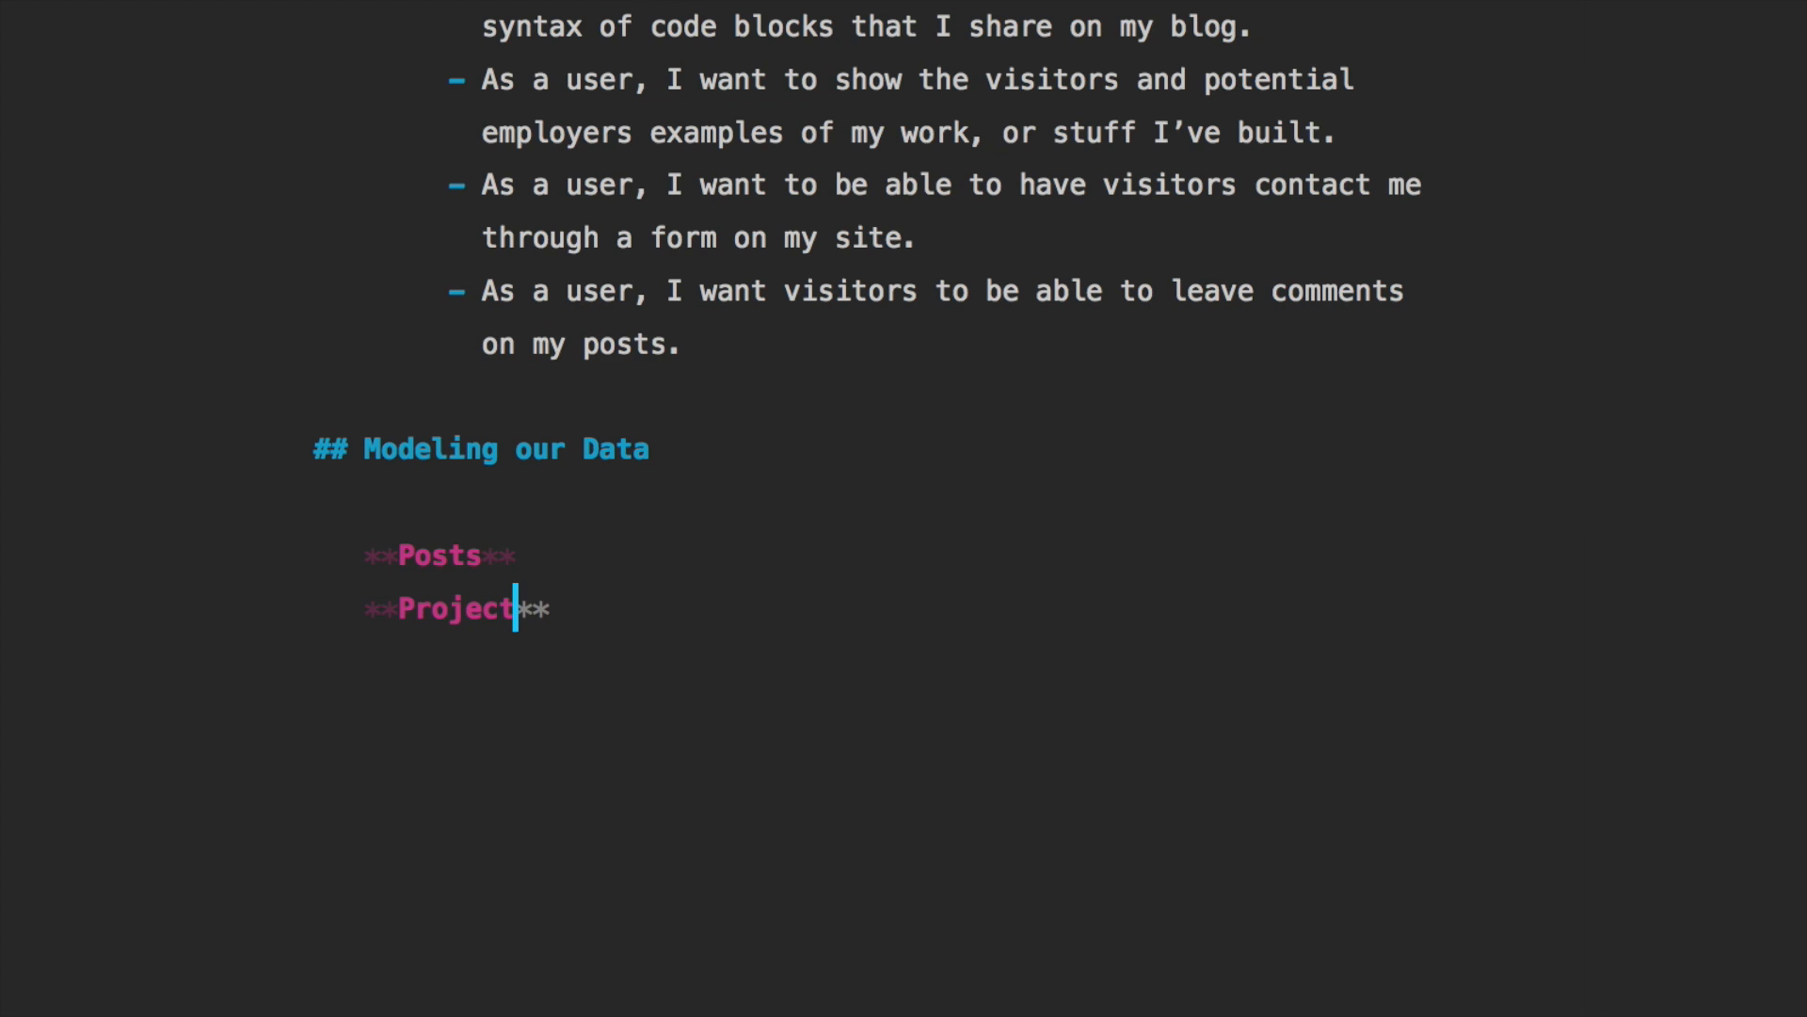
text(s)
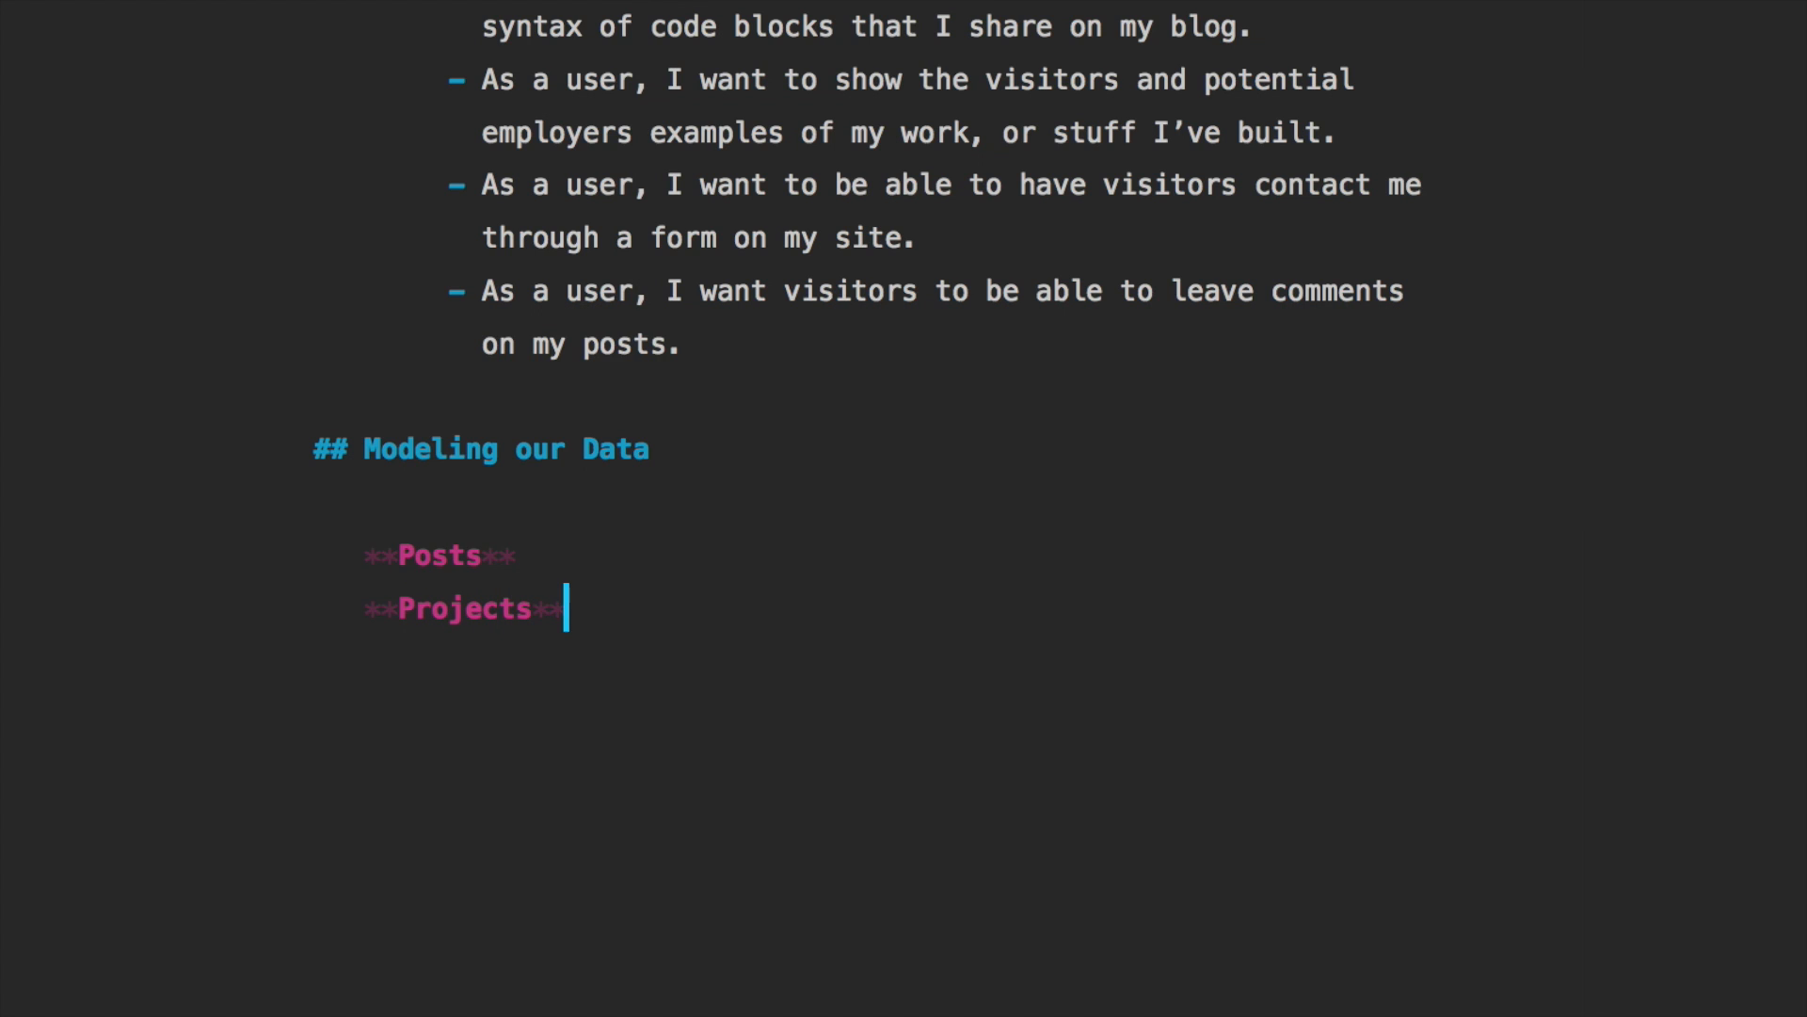
text(**Users**)
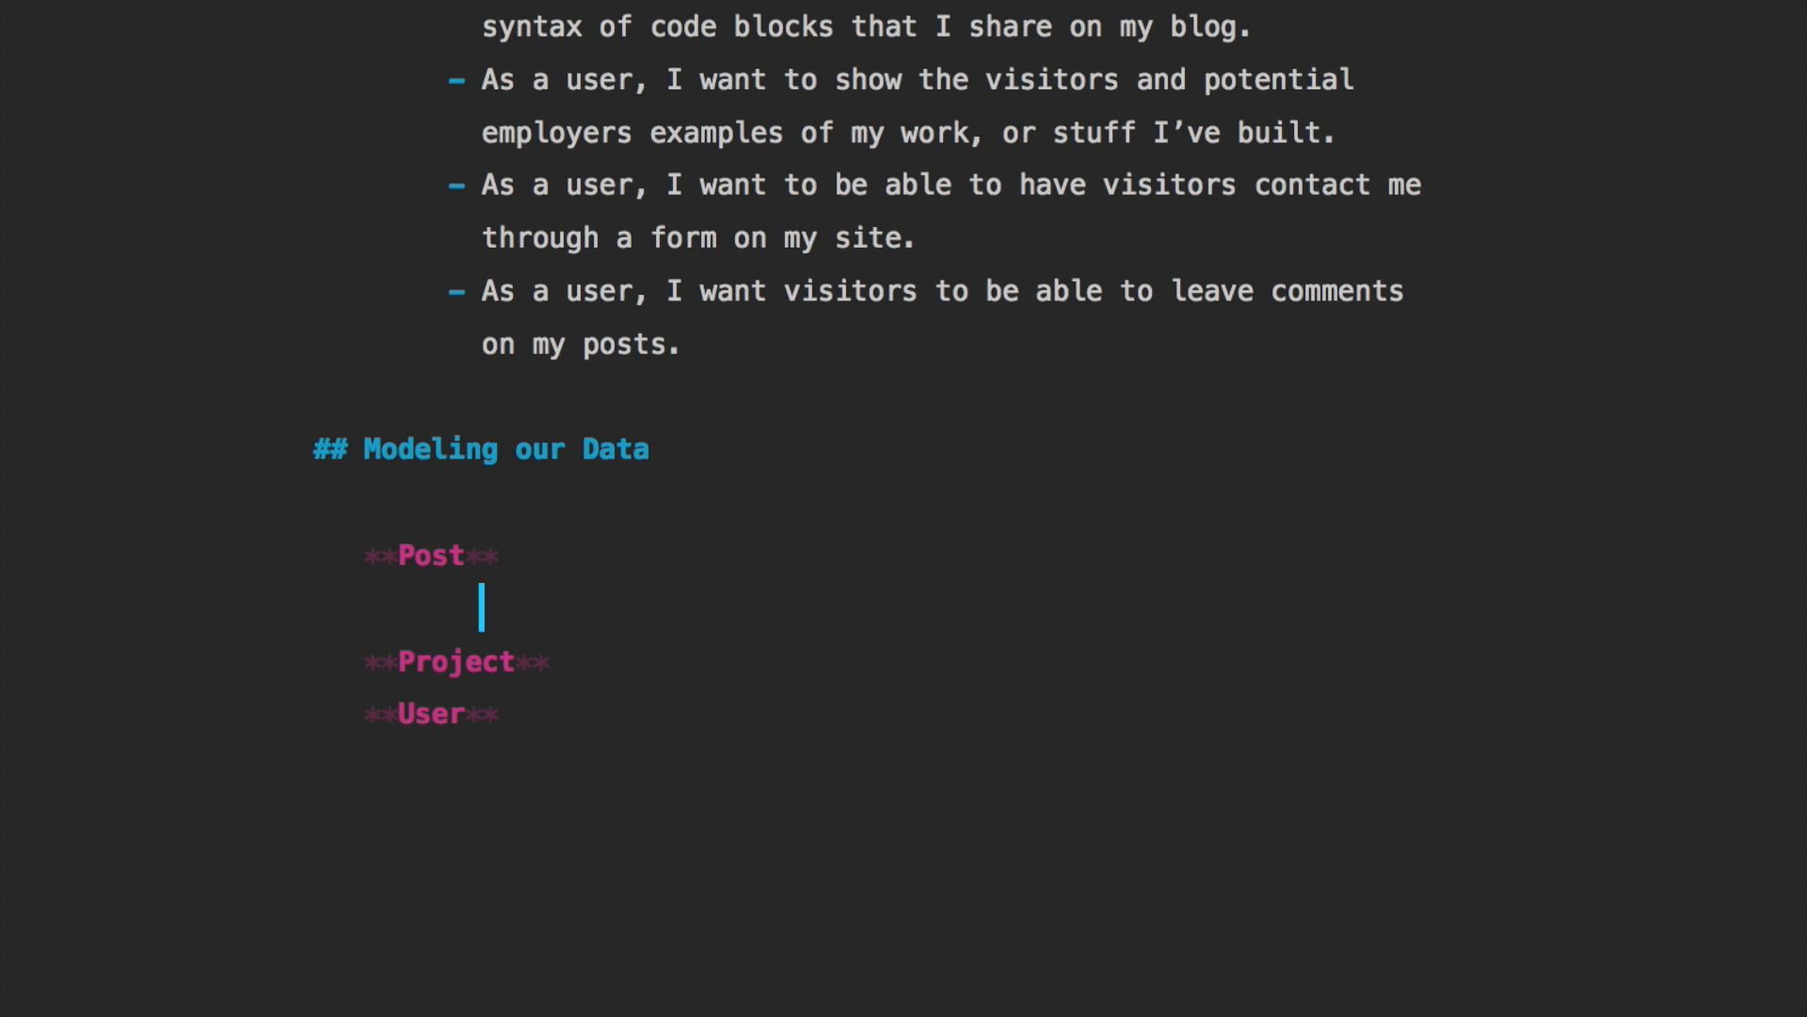
Give the Post model title:string and content:string fields
text(title:)
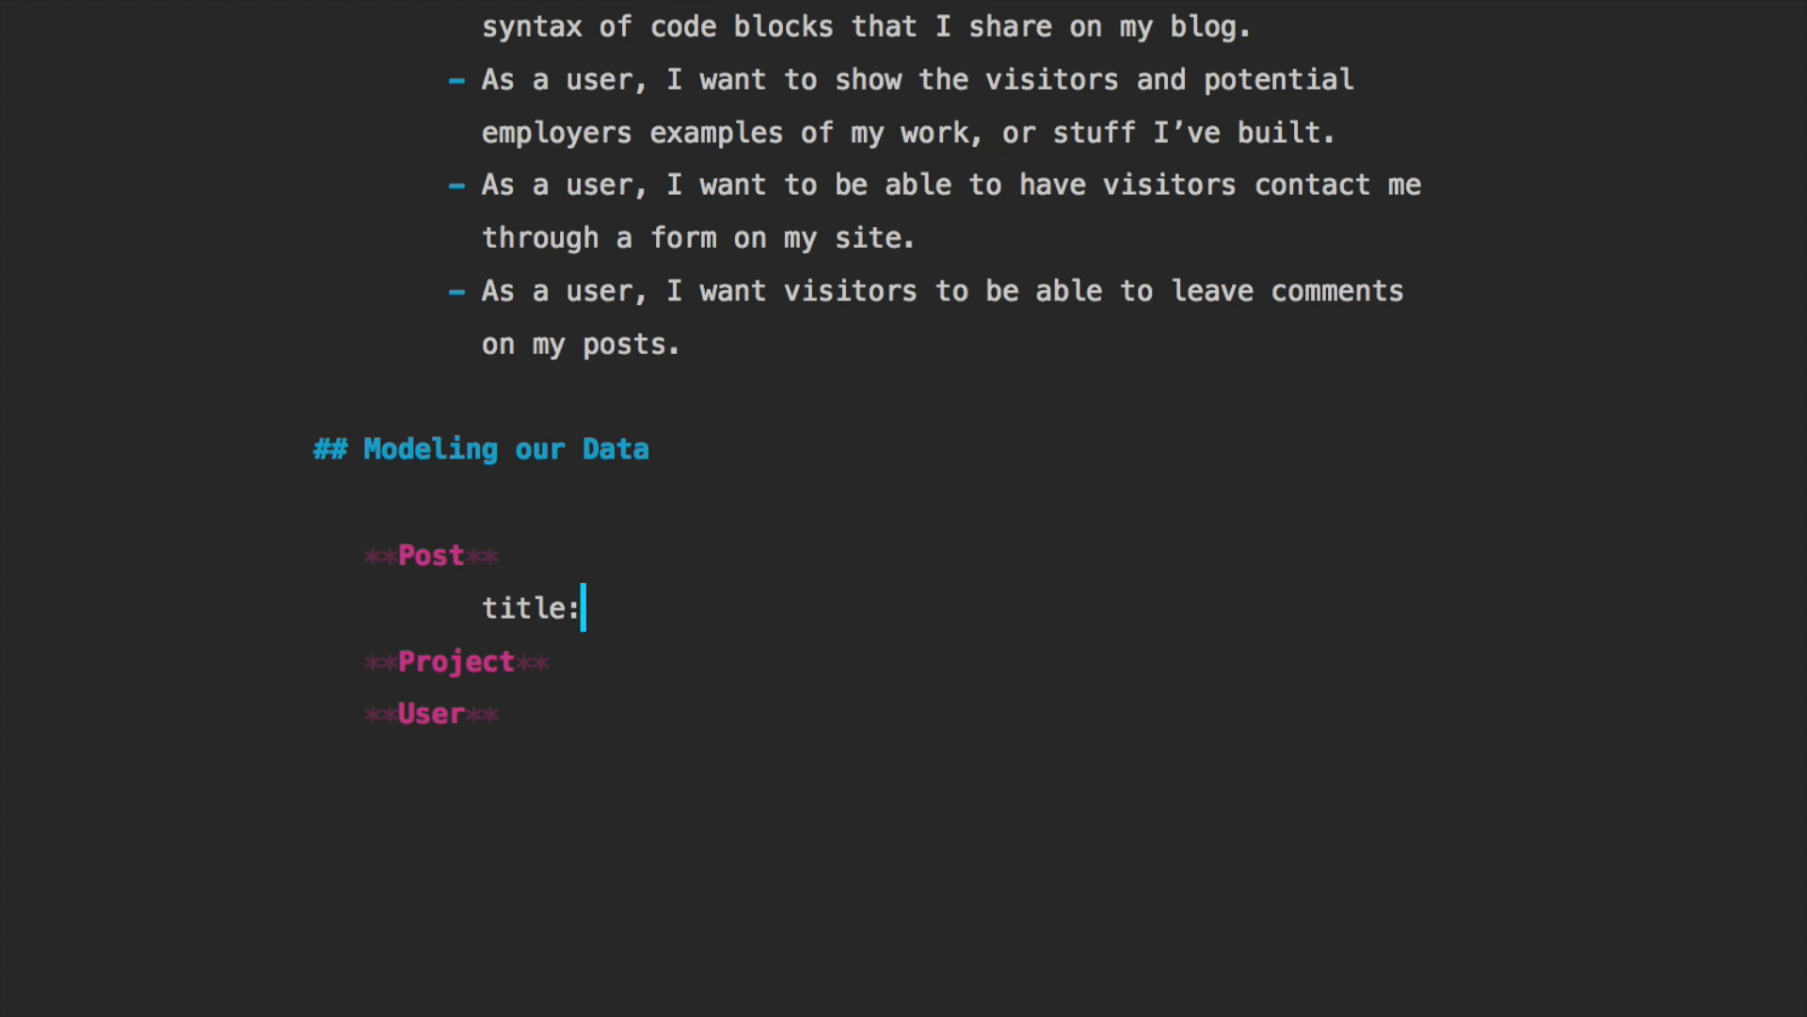
text(string)
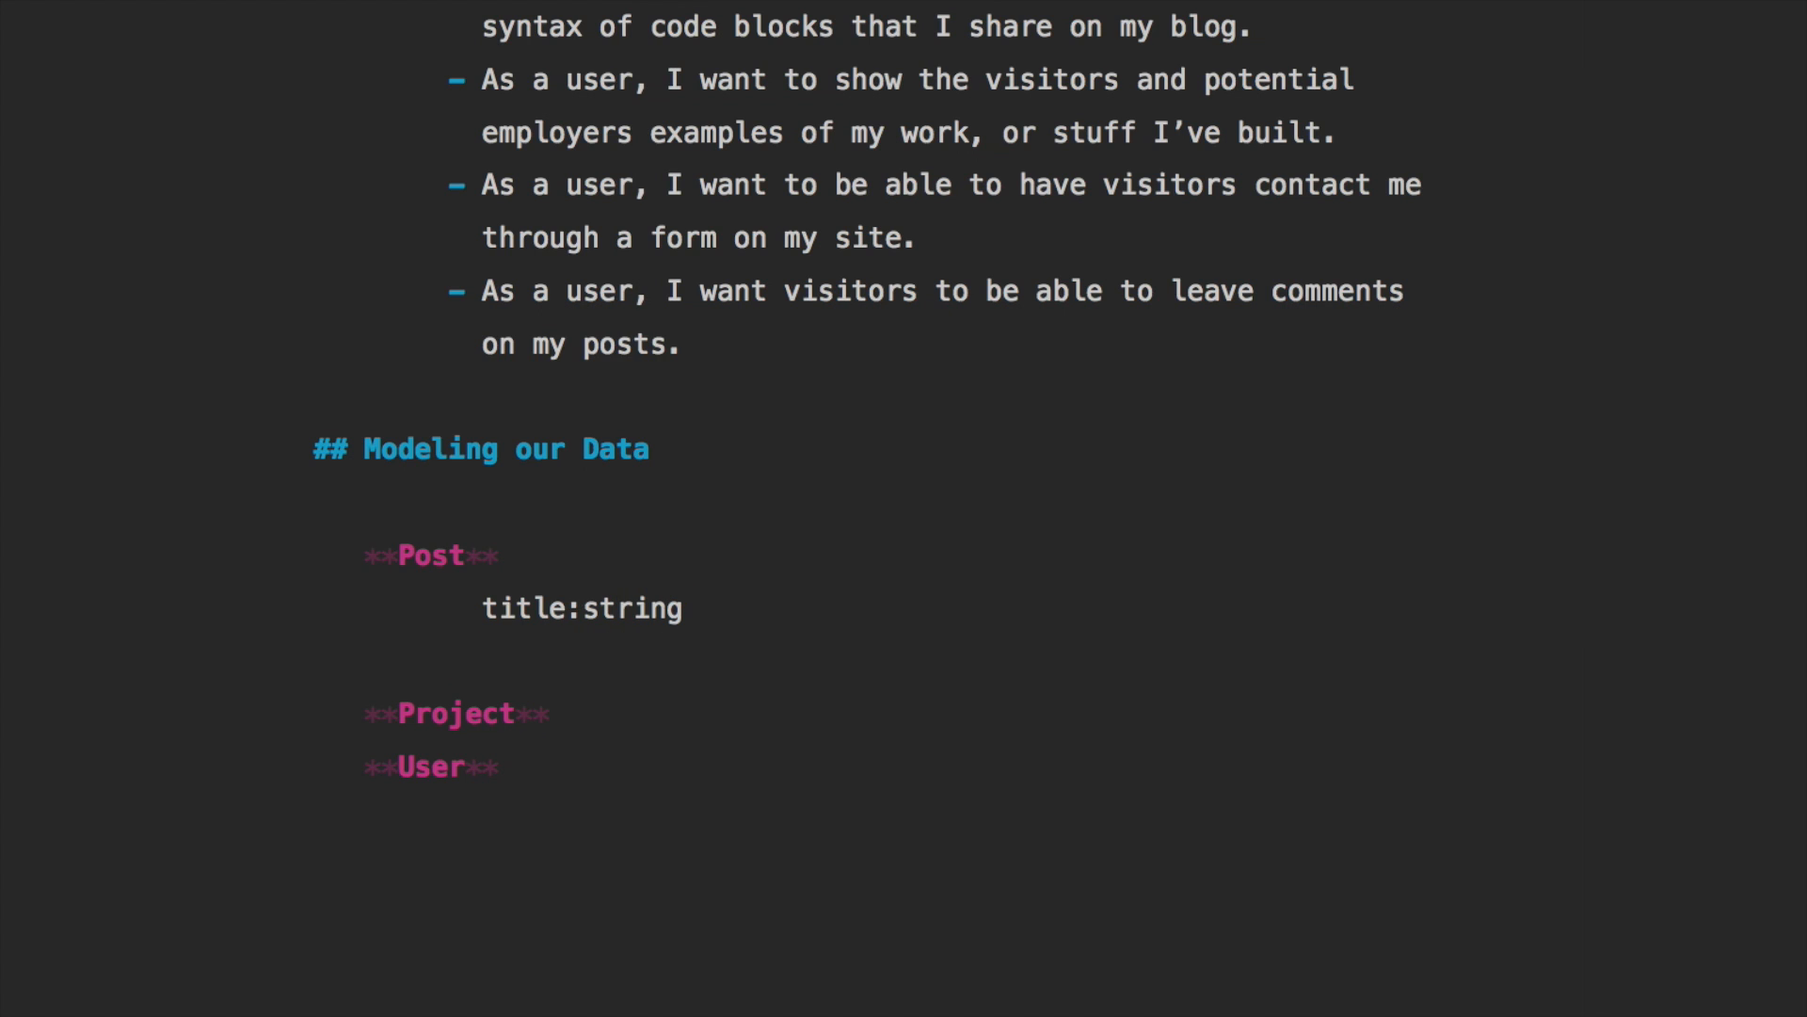
text(conte)
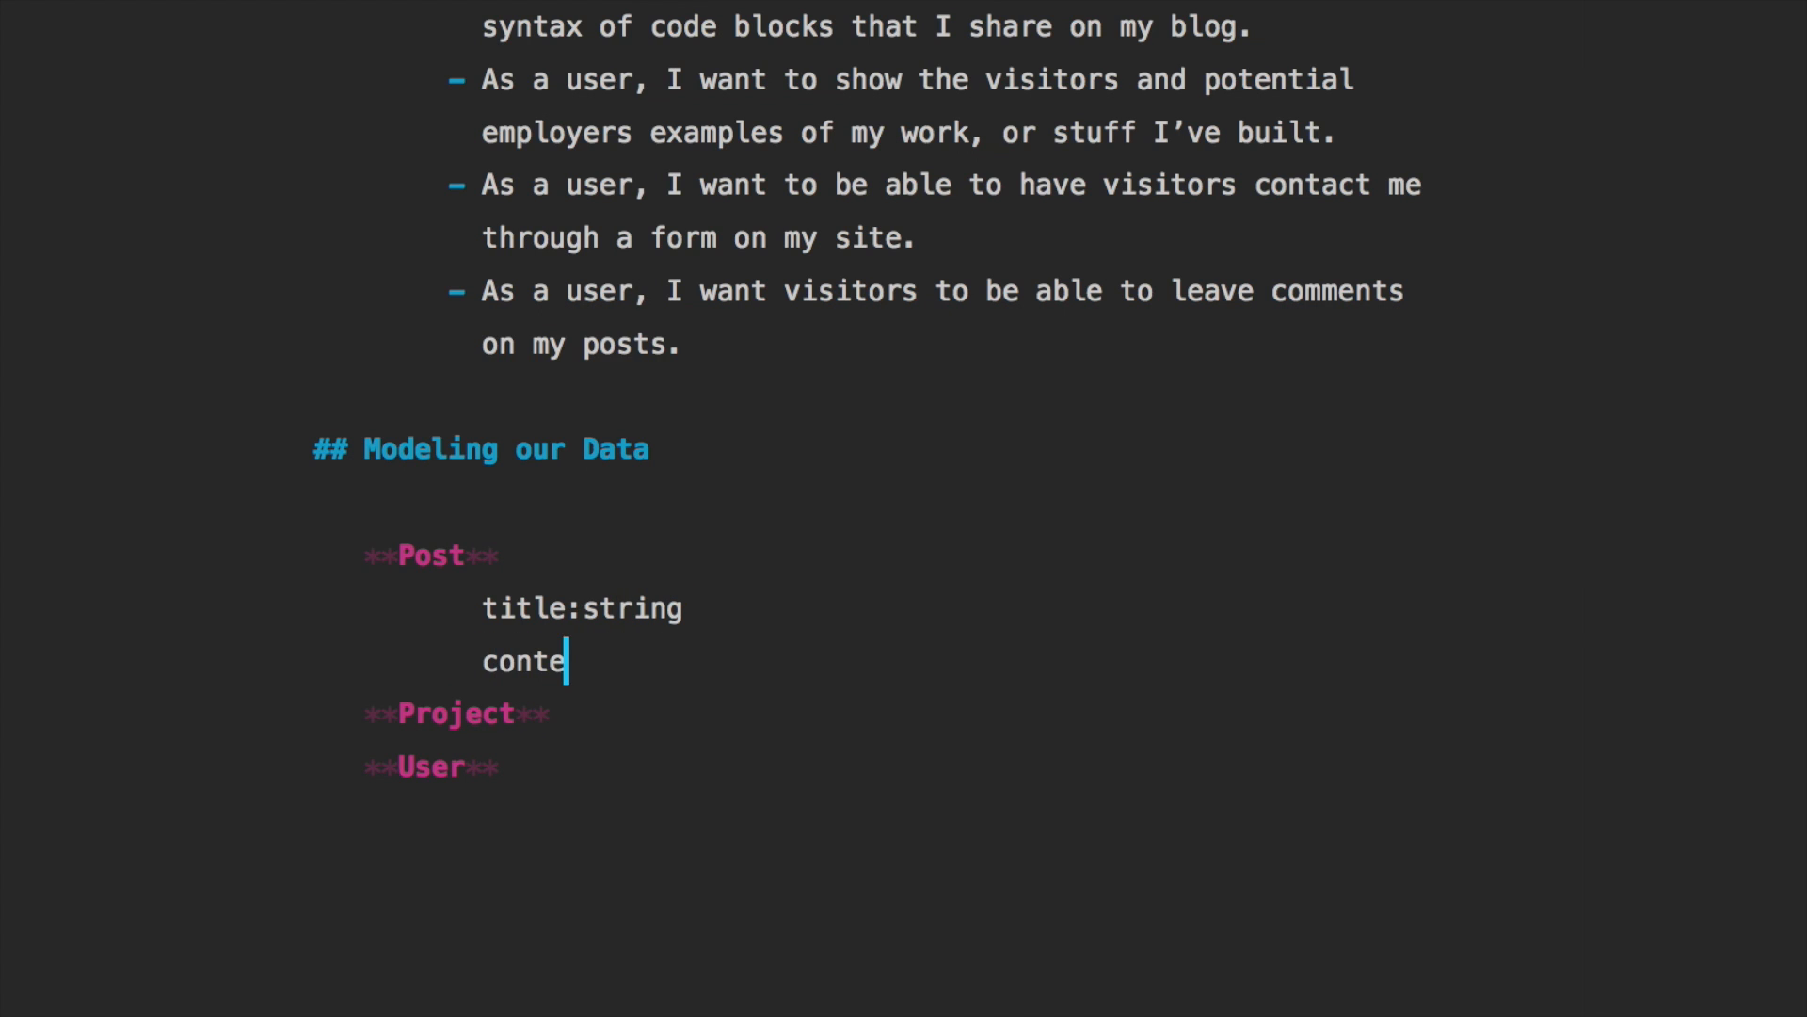
text(nt:string)
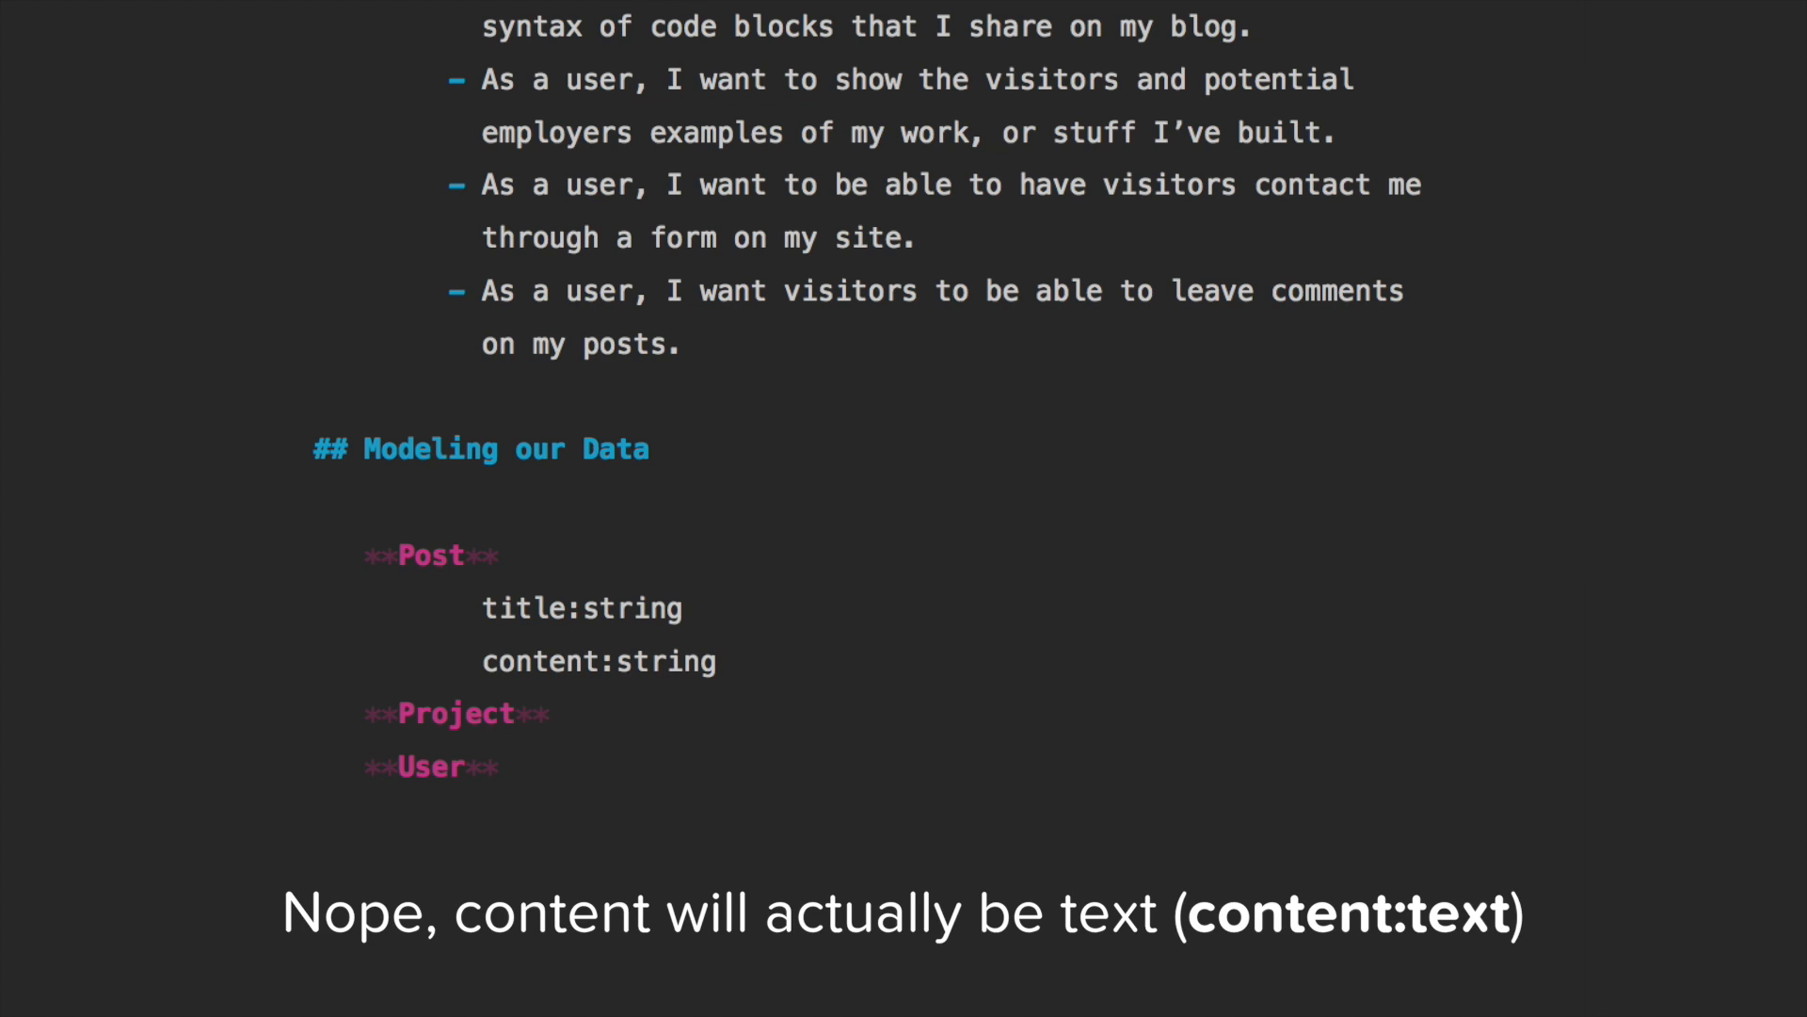
mouse_move(252, 601)
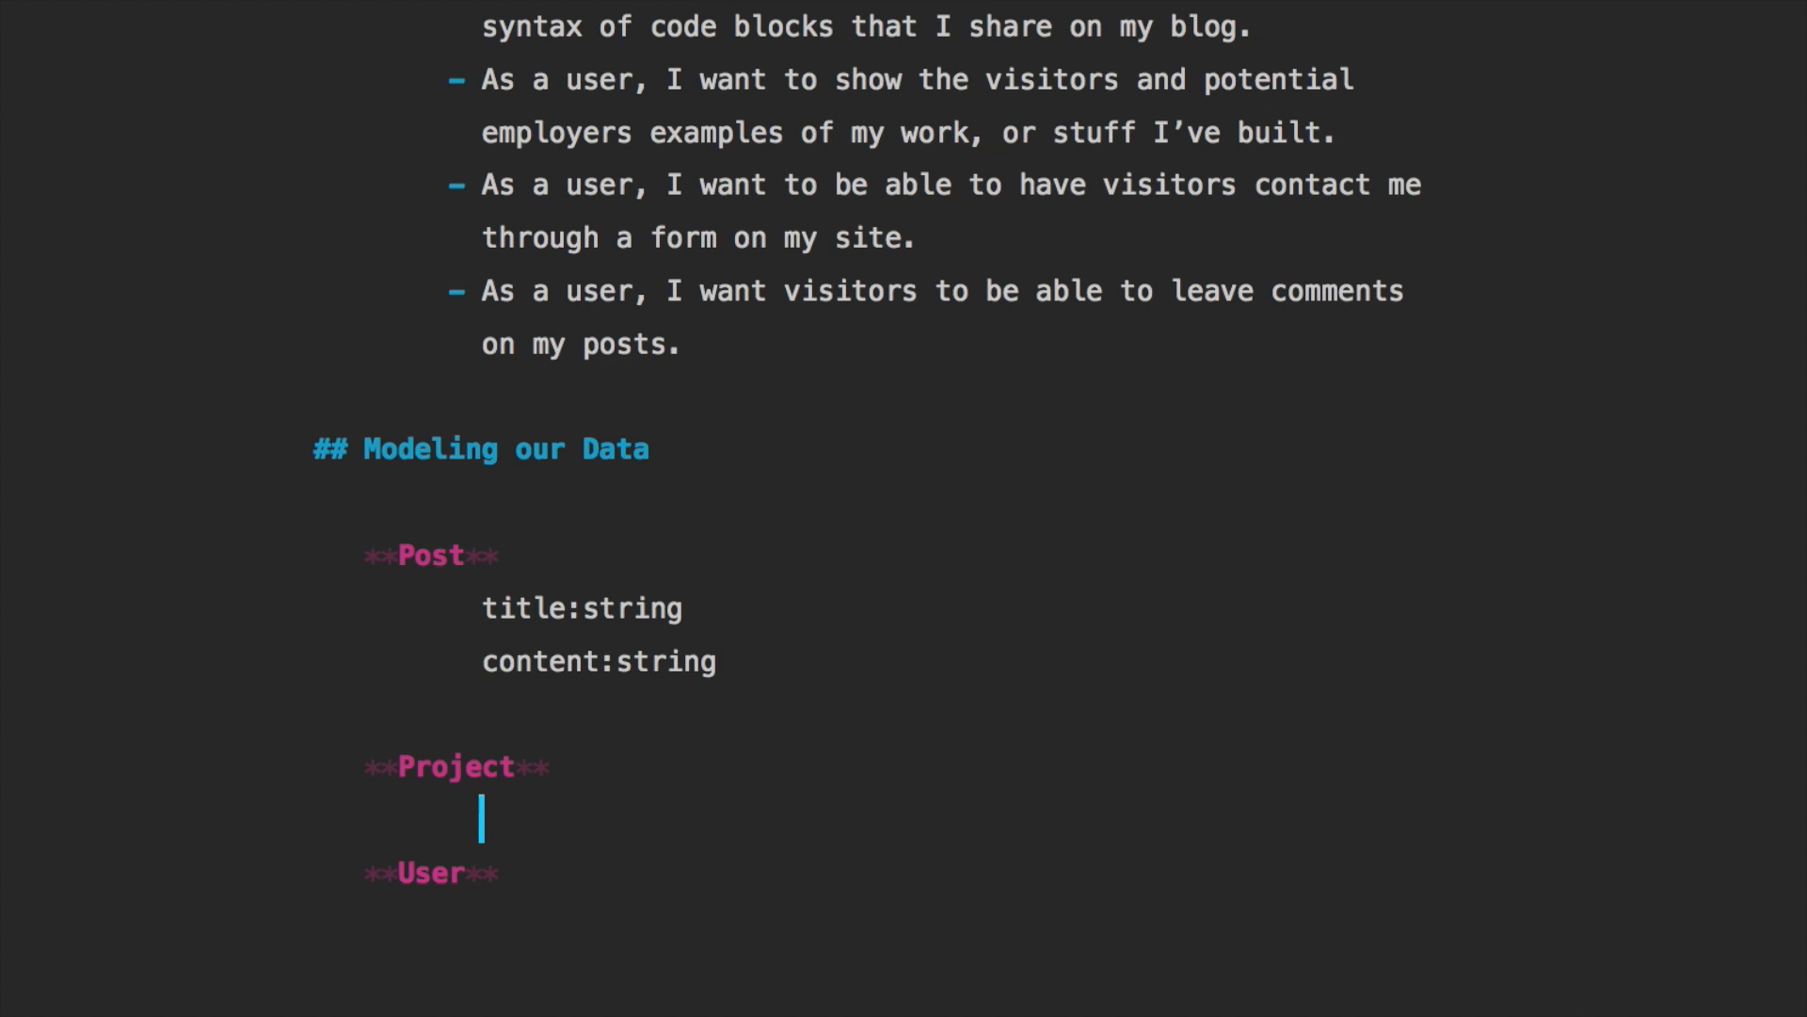
Give the Project model title:string, description:text and link:string fields, with a blank line before User
text(t)
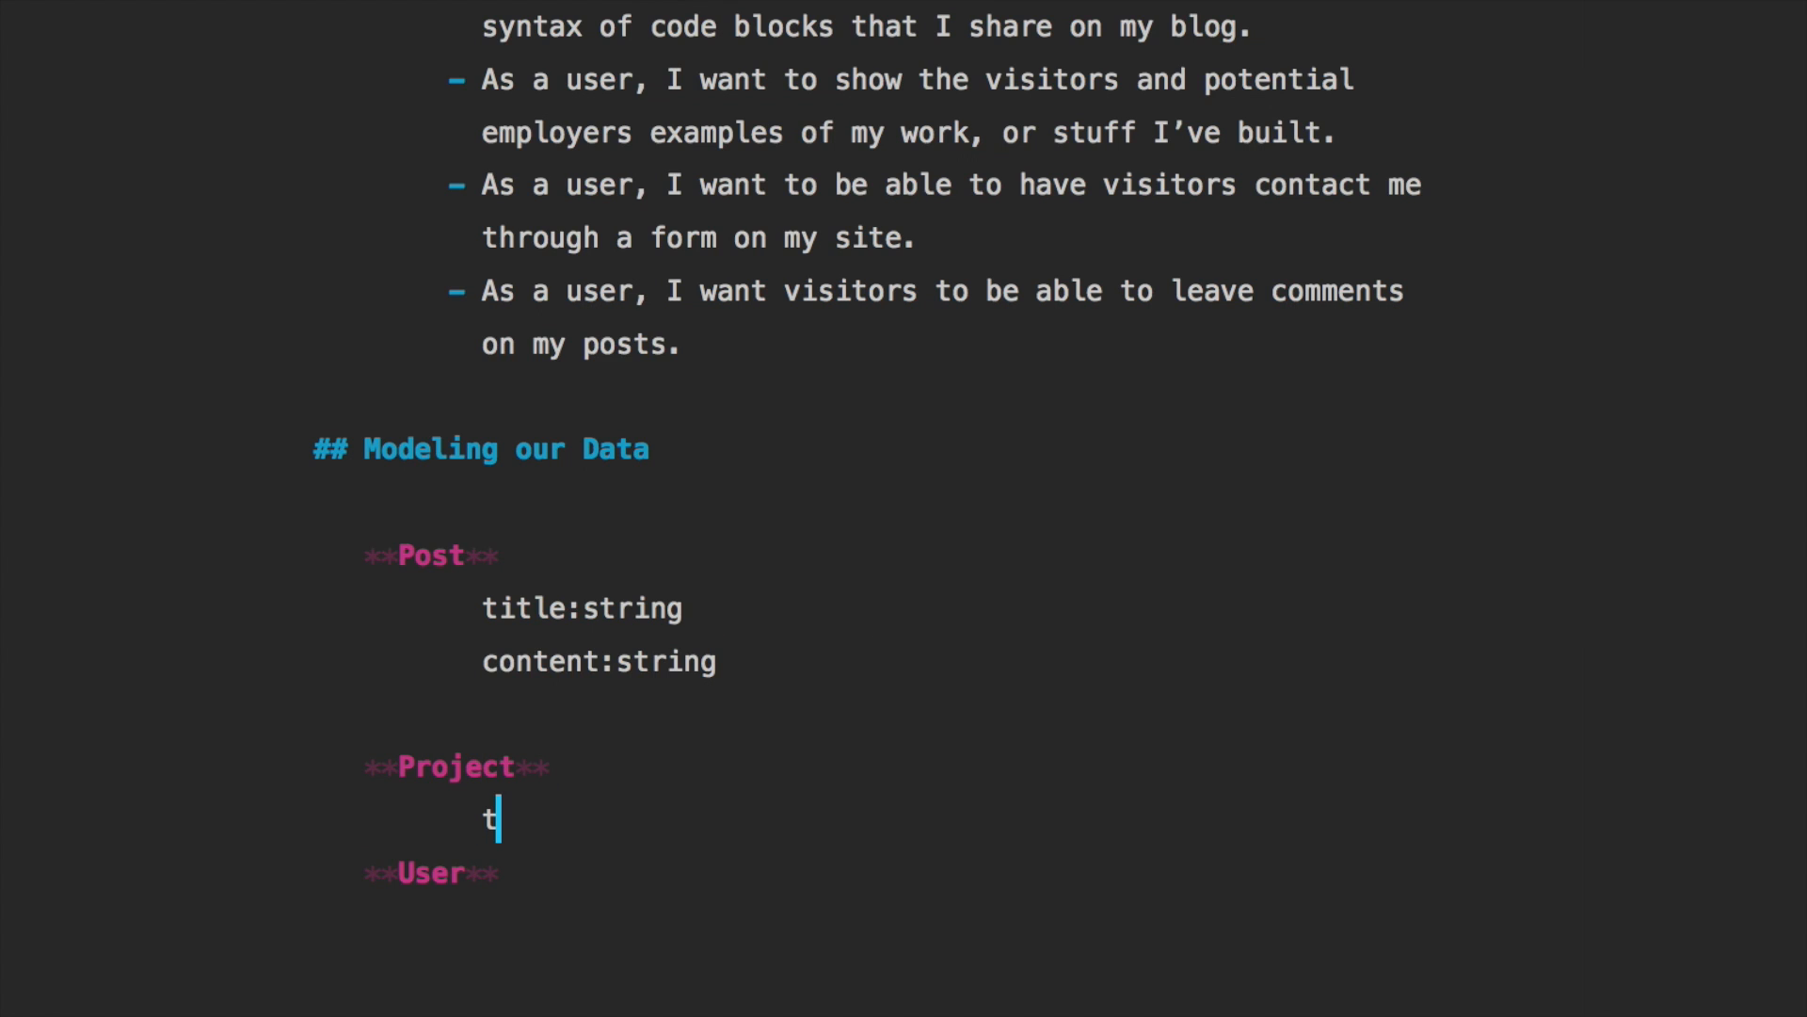
text(itle:string)
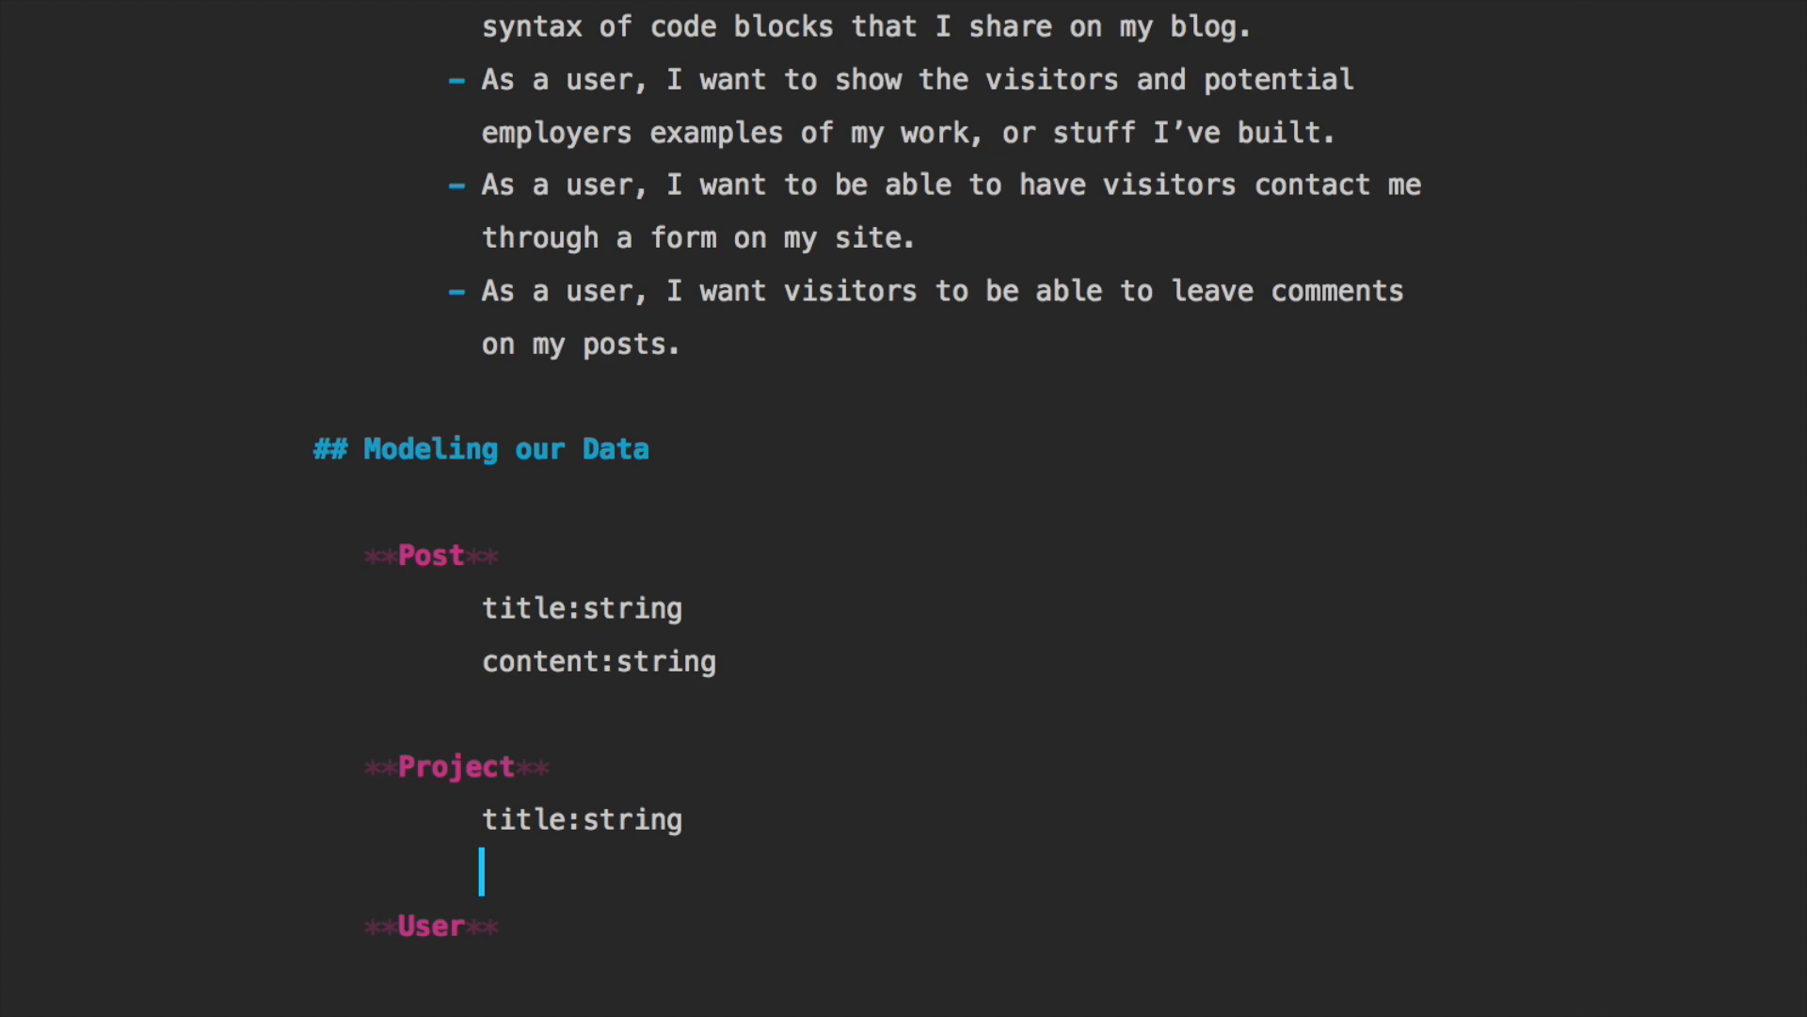
text(destr)
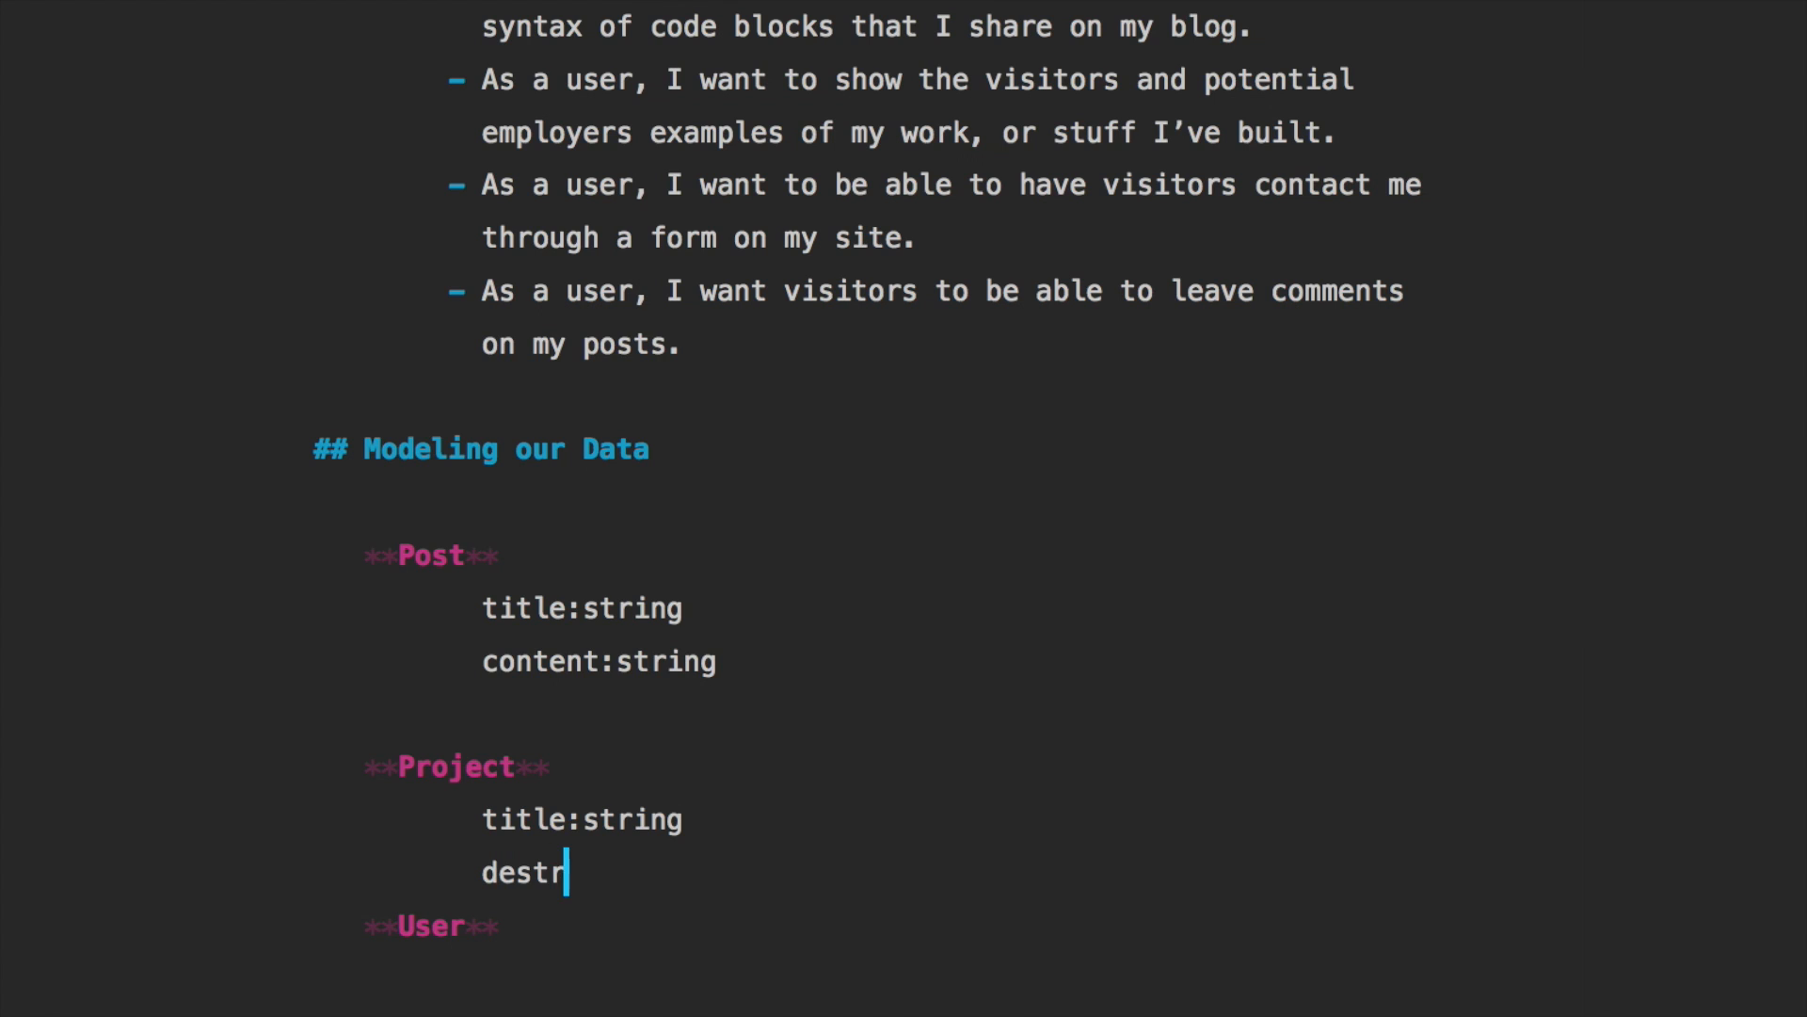
text(iption:)
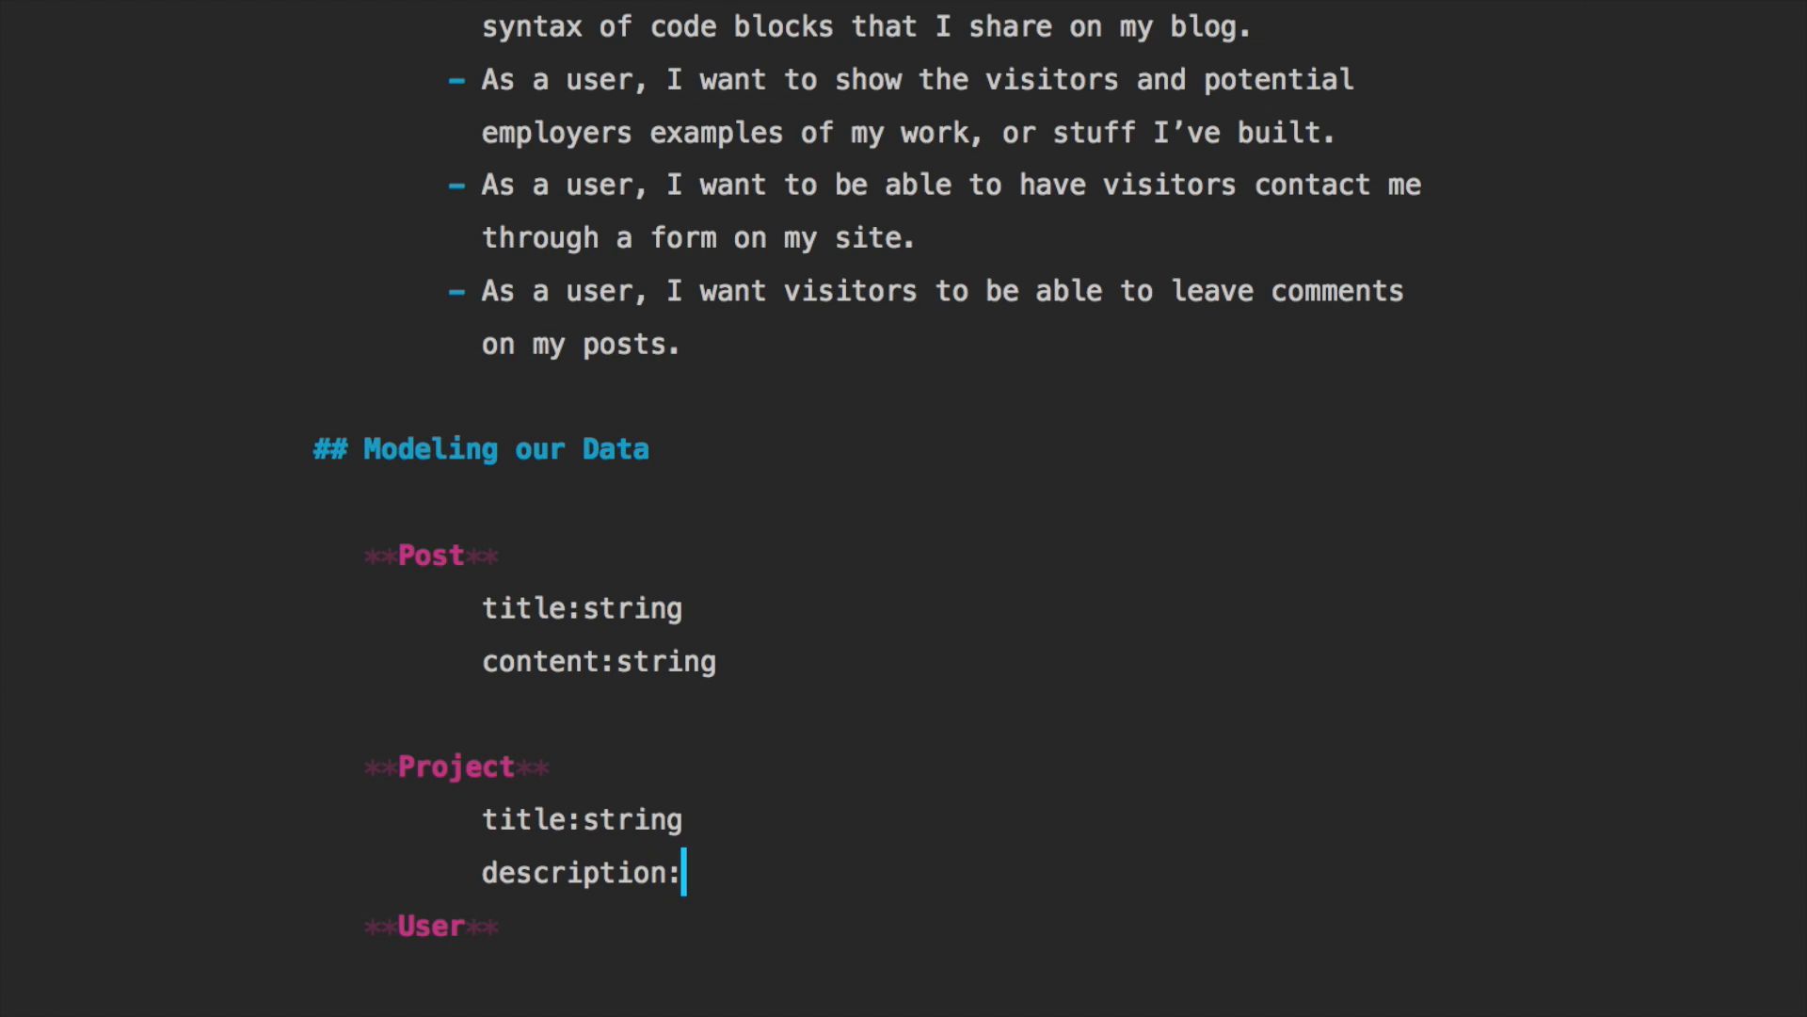
text(text)
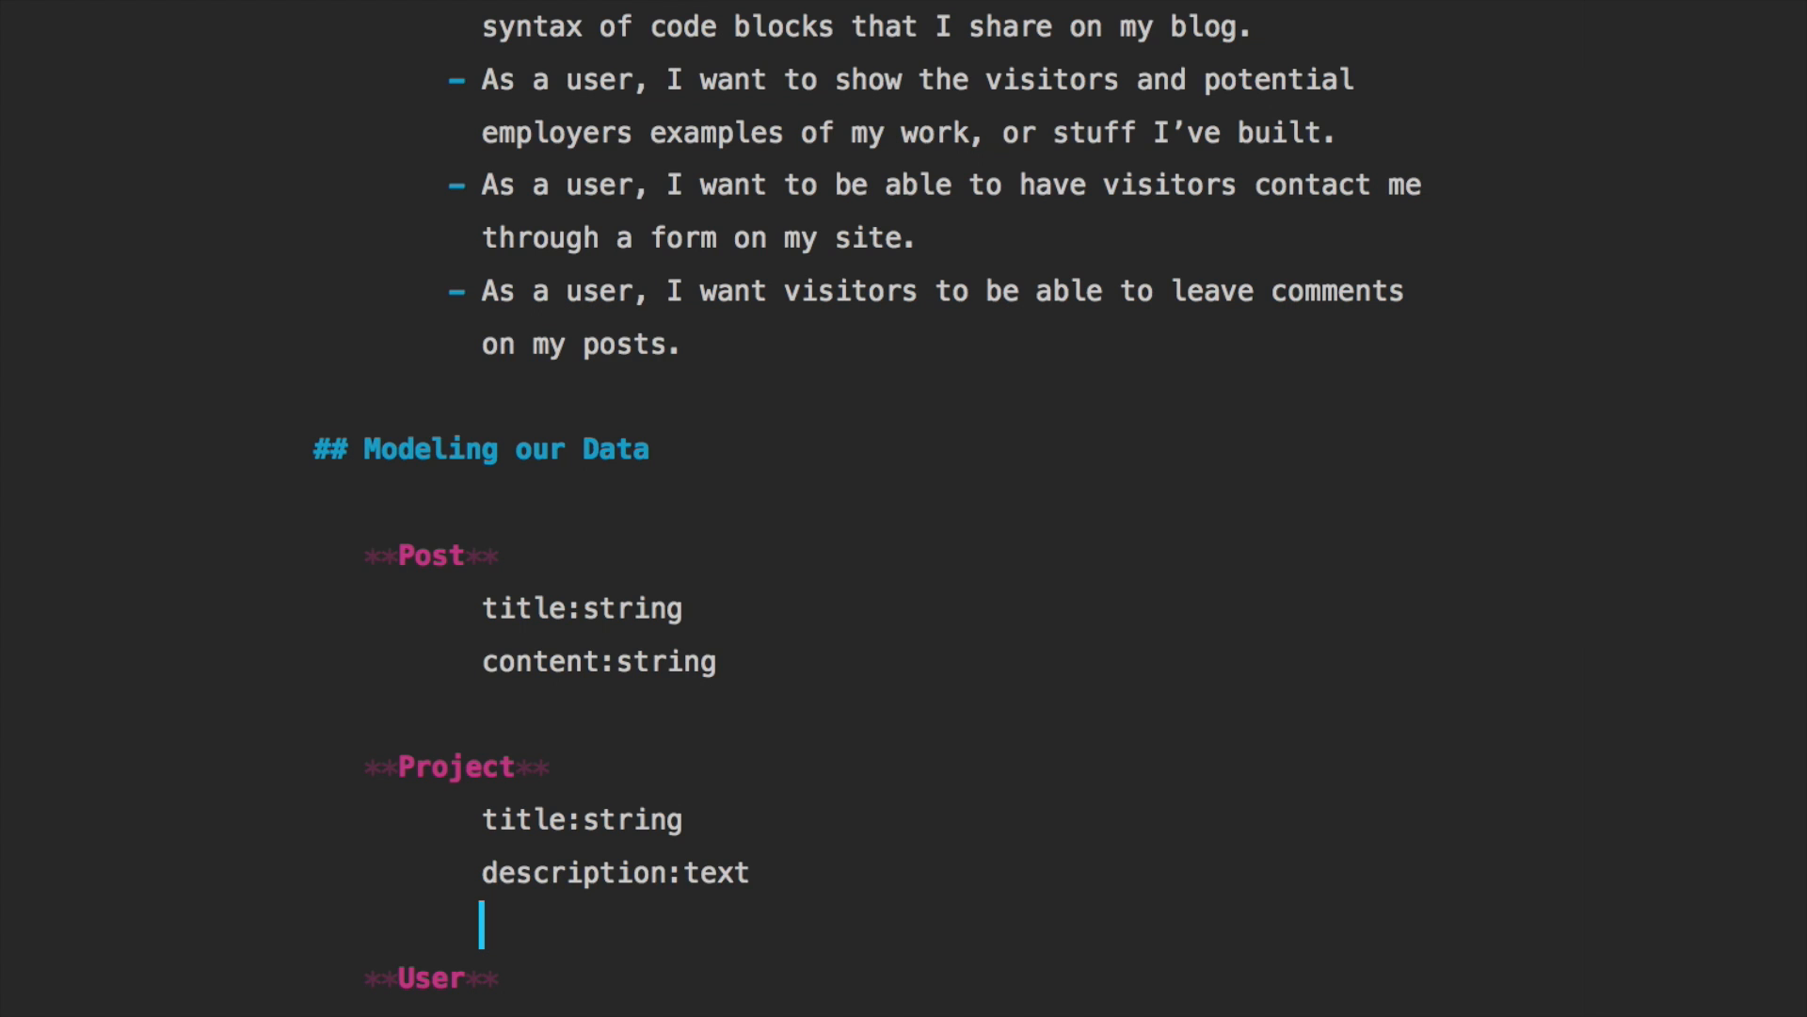
text(li)
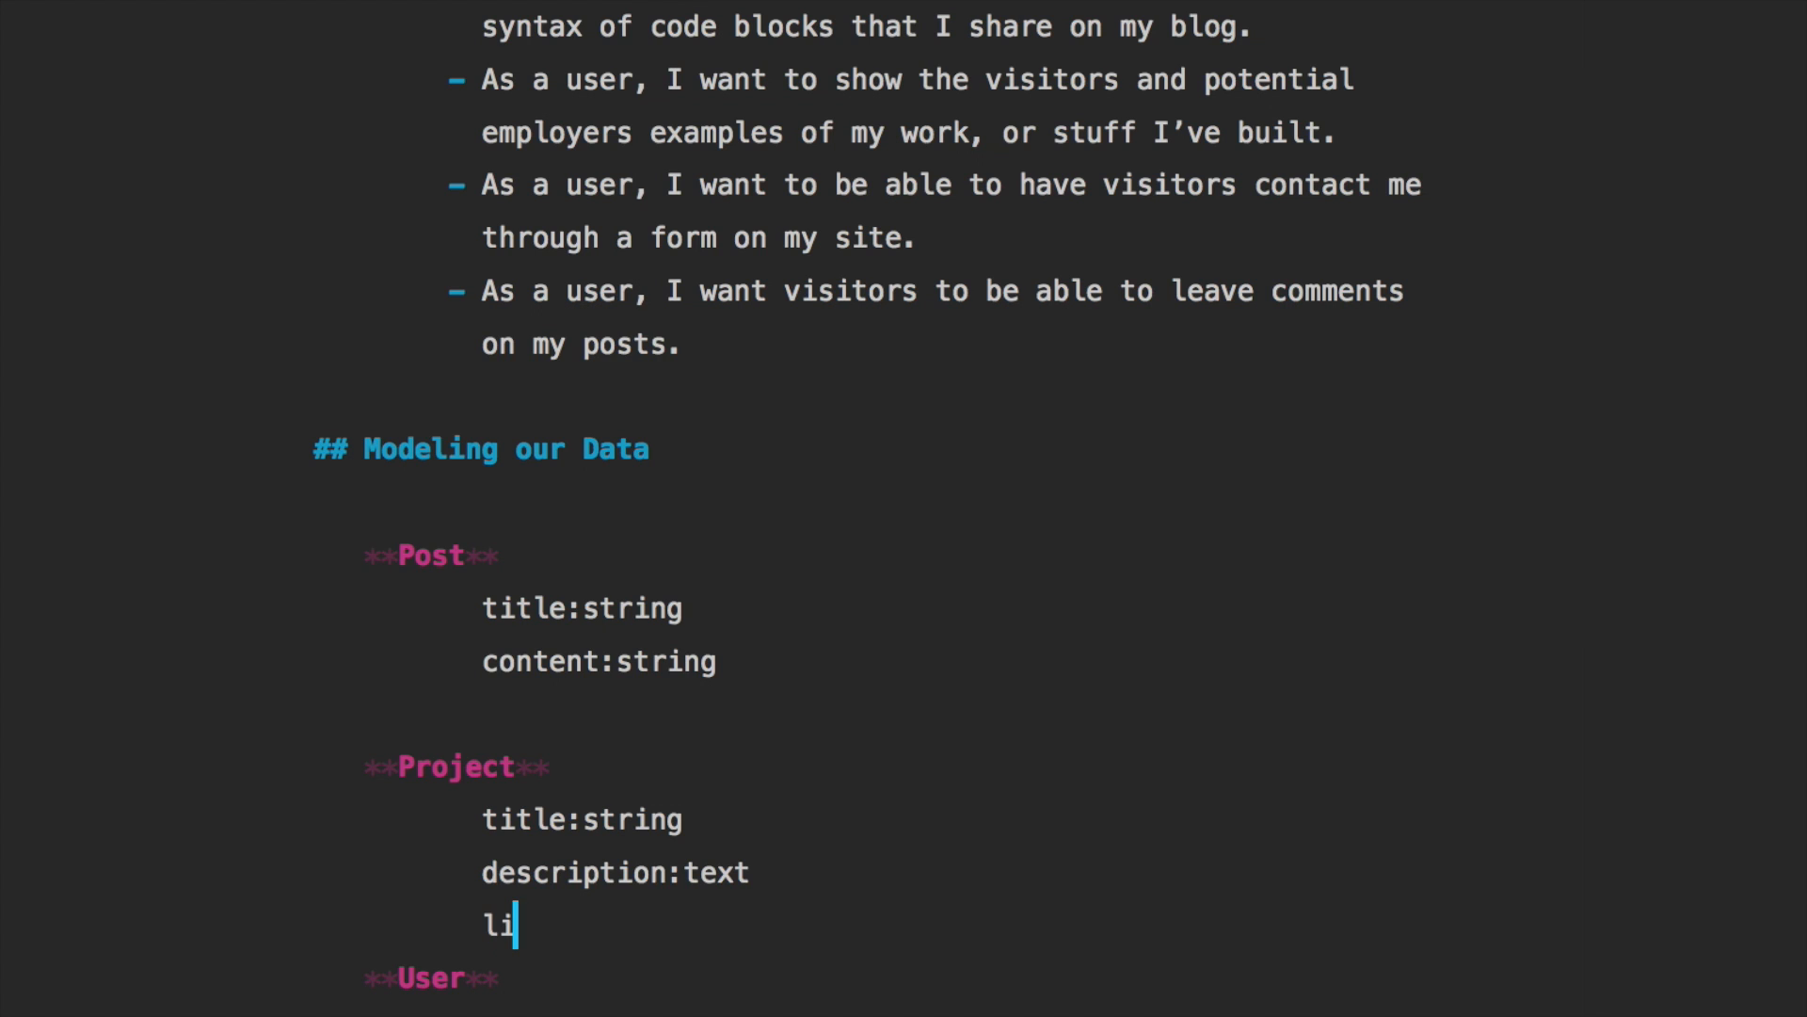
text(nk:string)
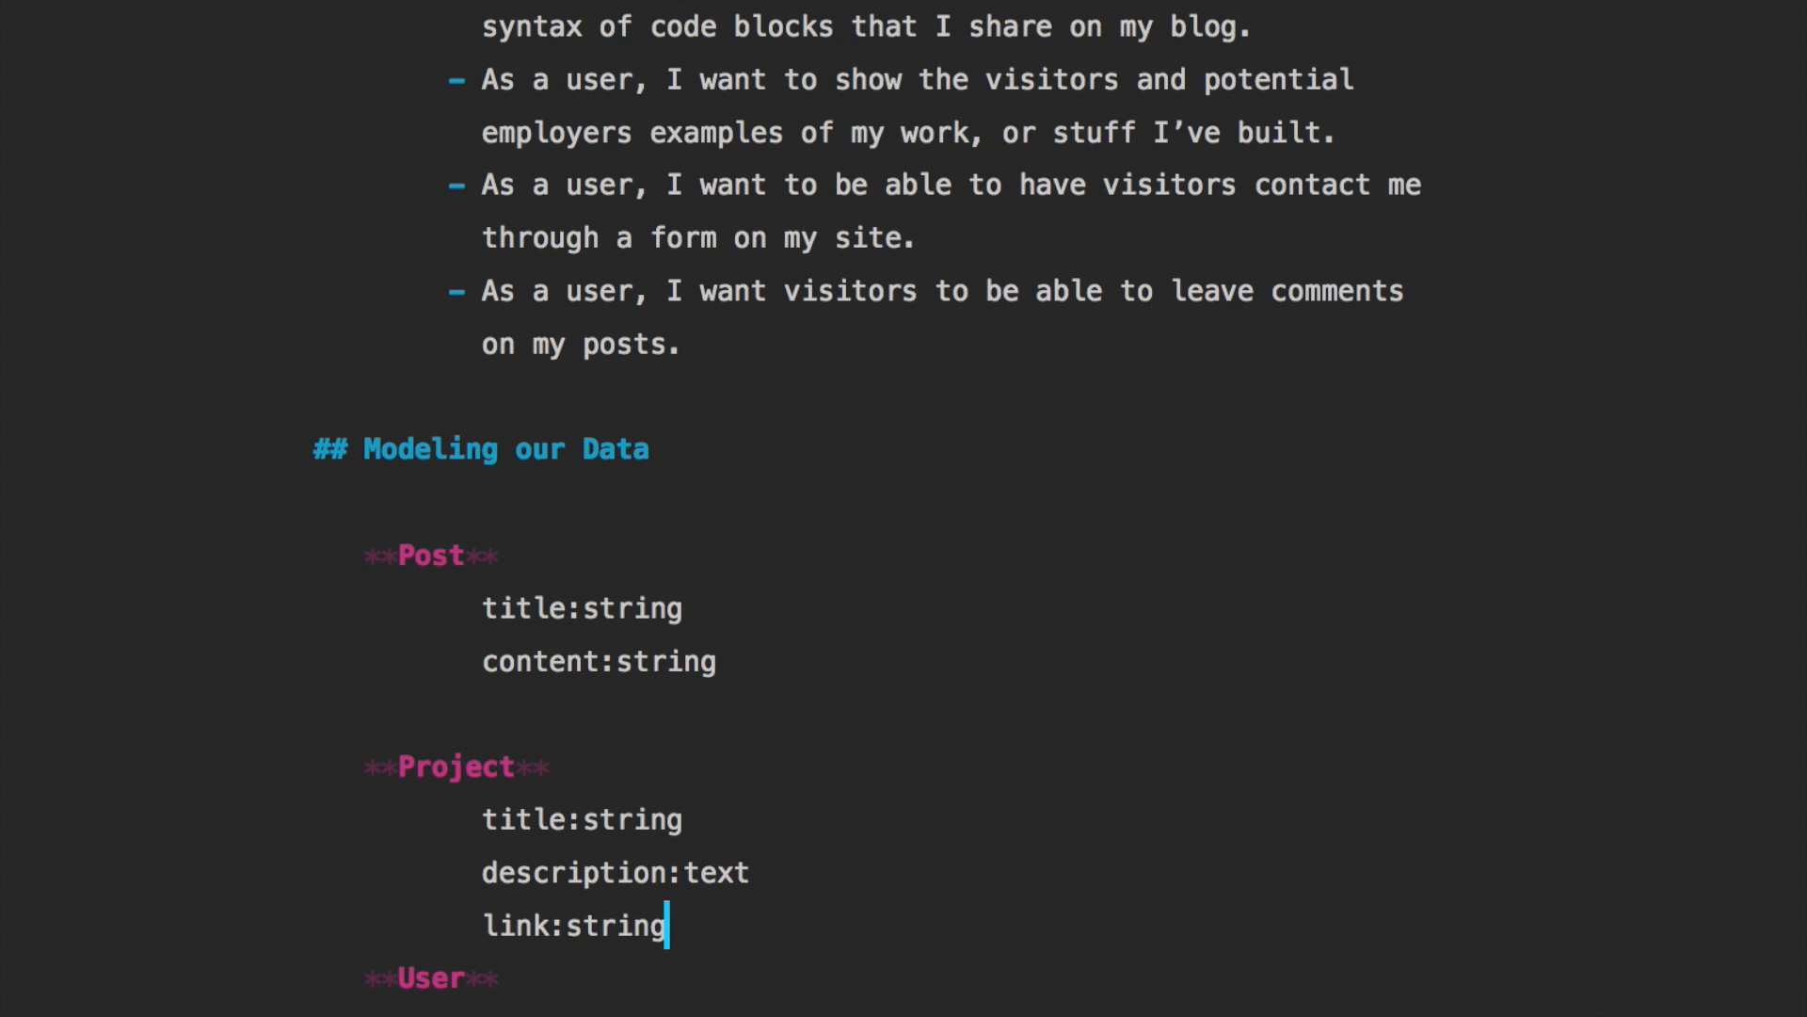
scroll(down, 3)
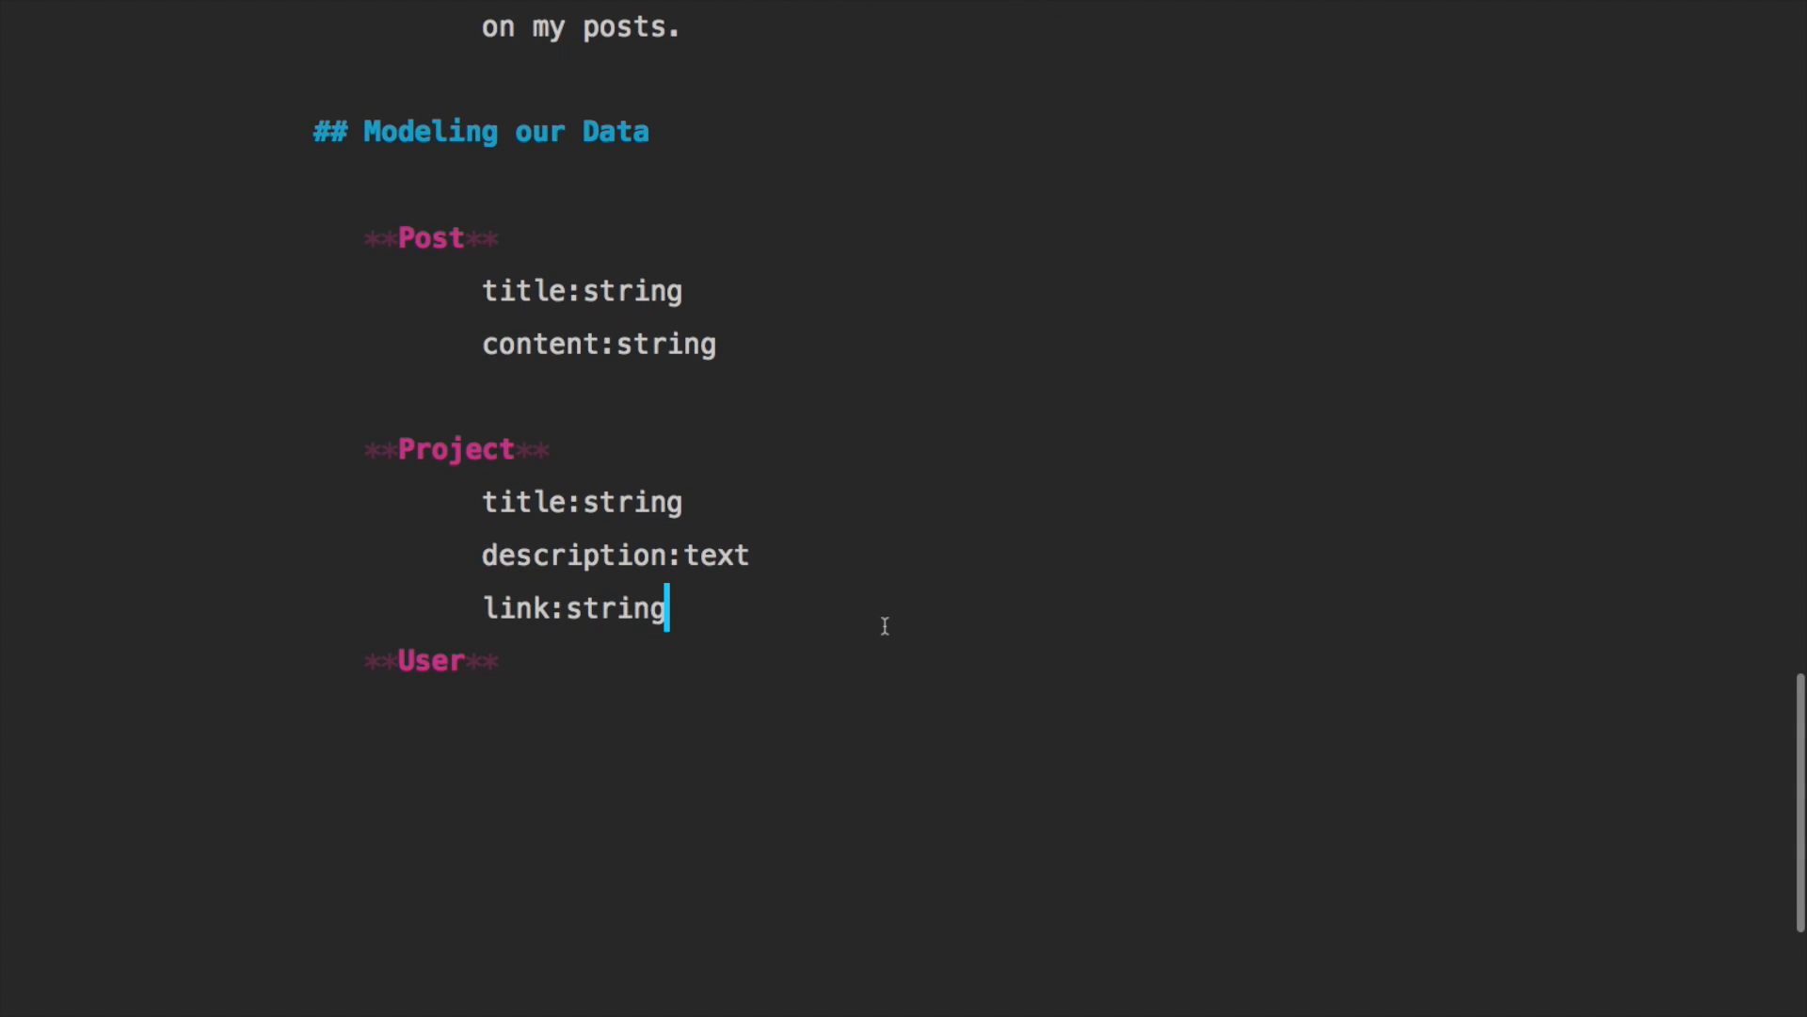
key(enter)
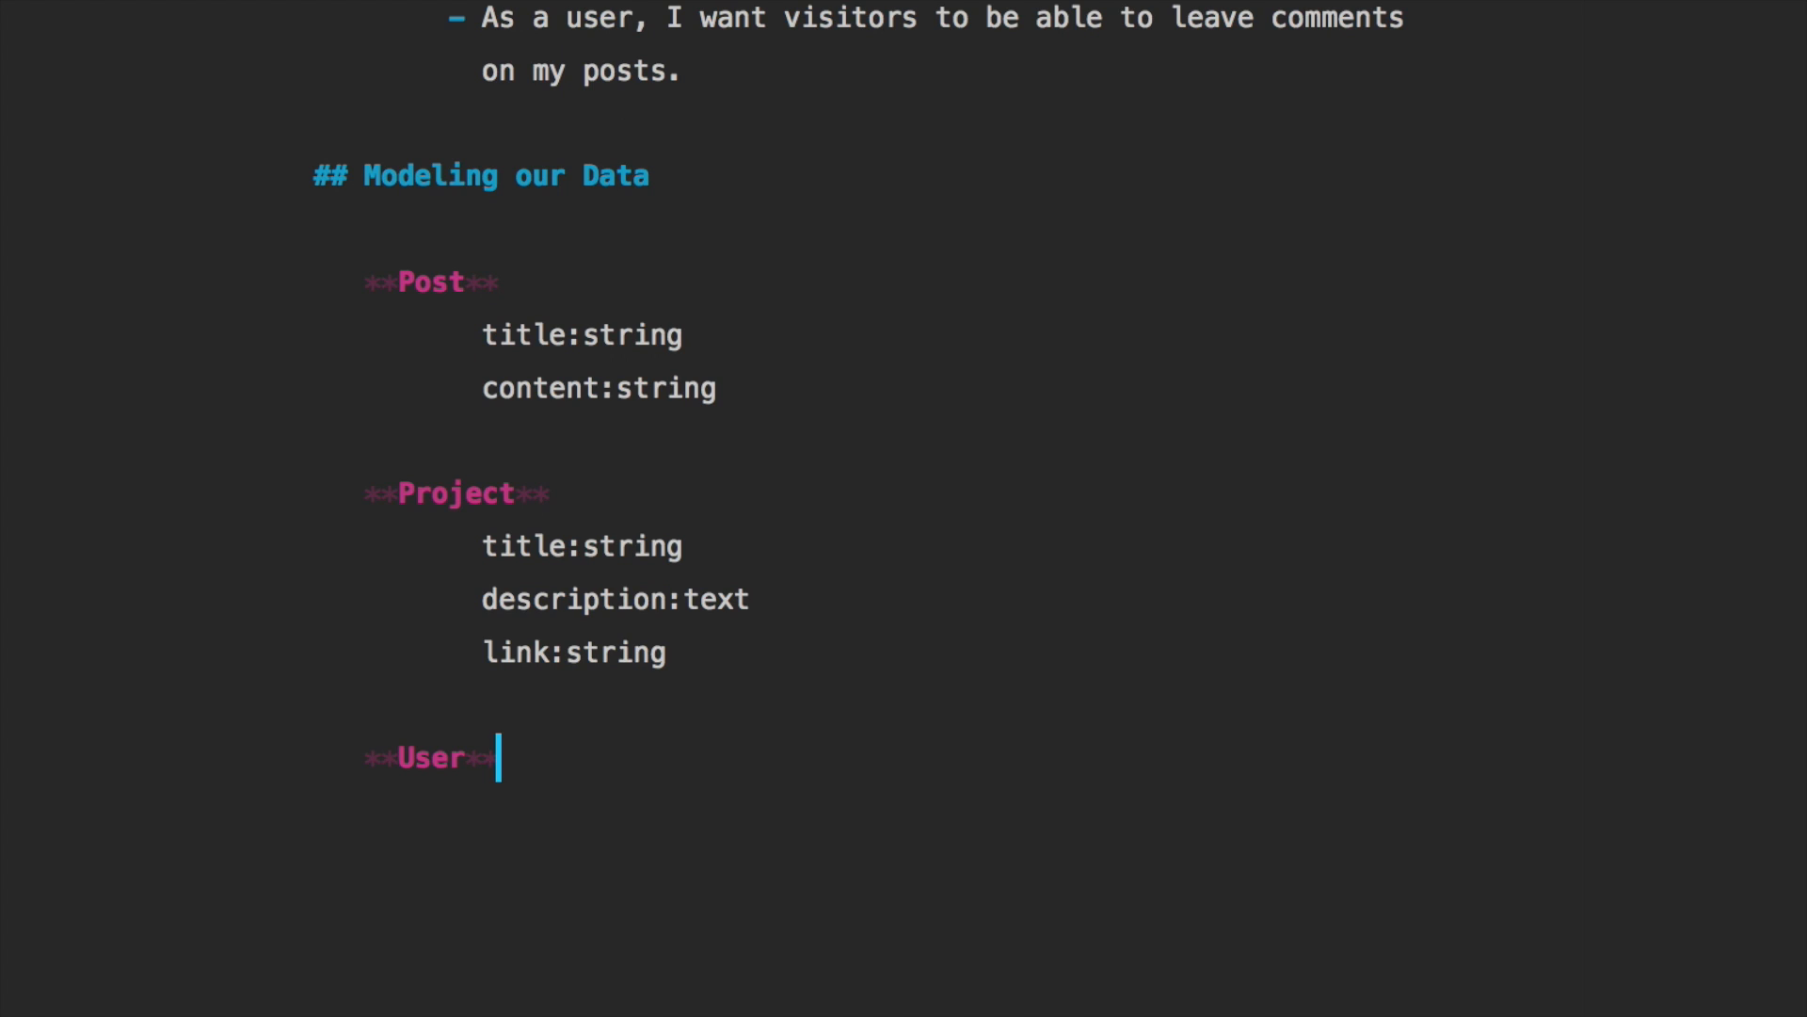
mouse_move(365, 763)
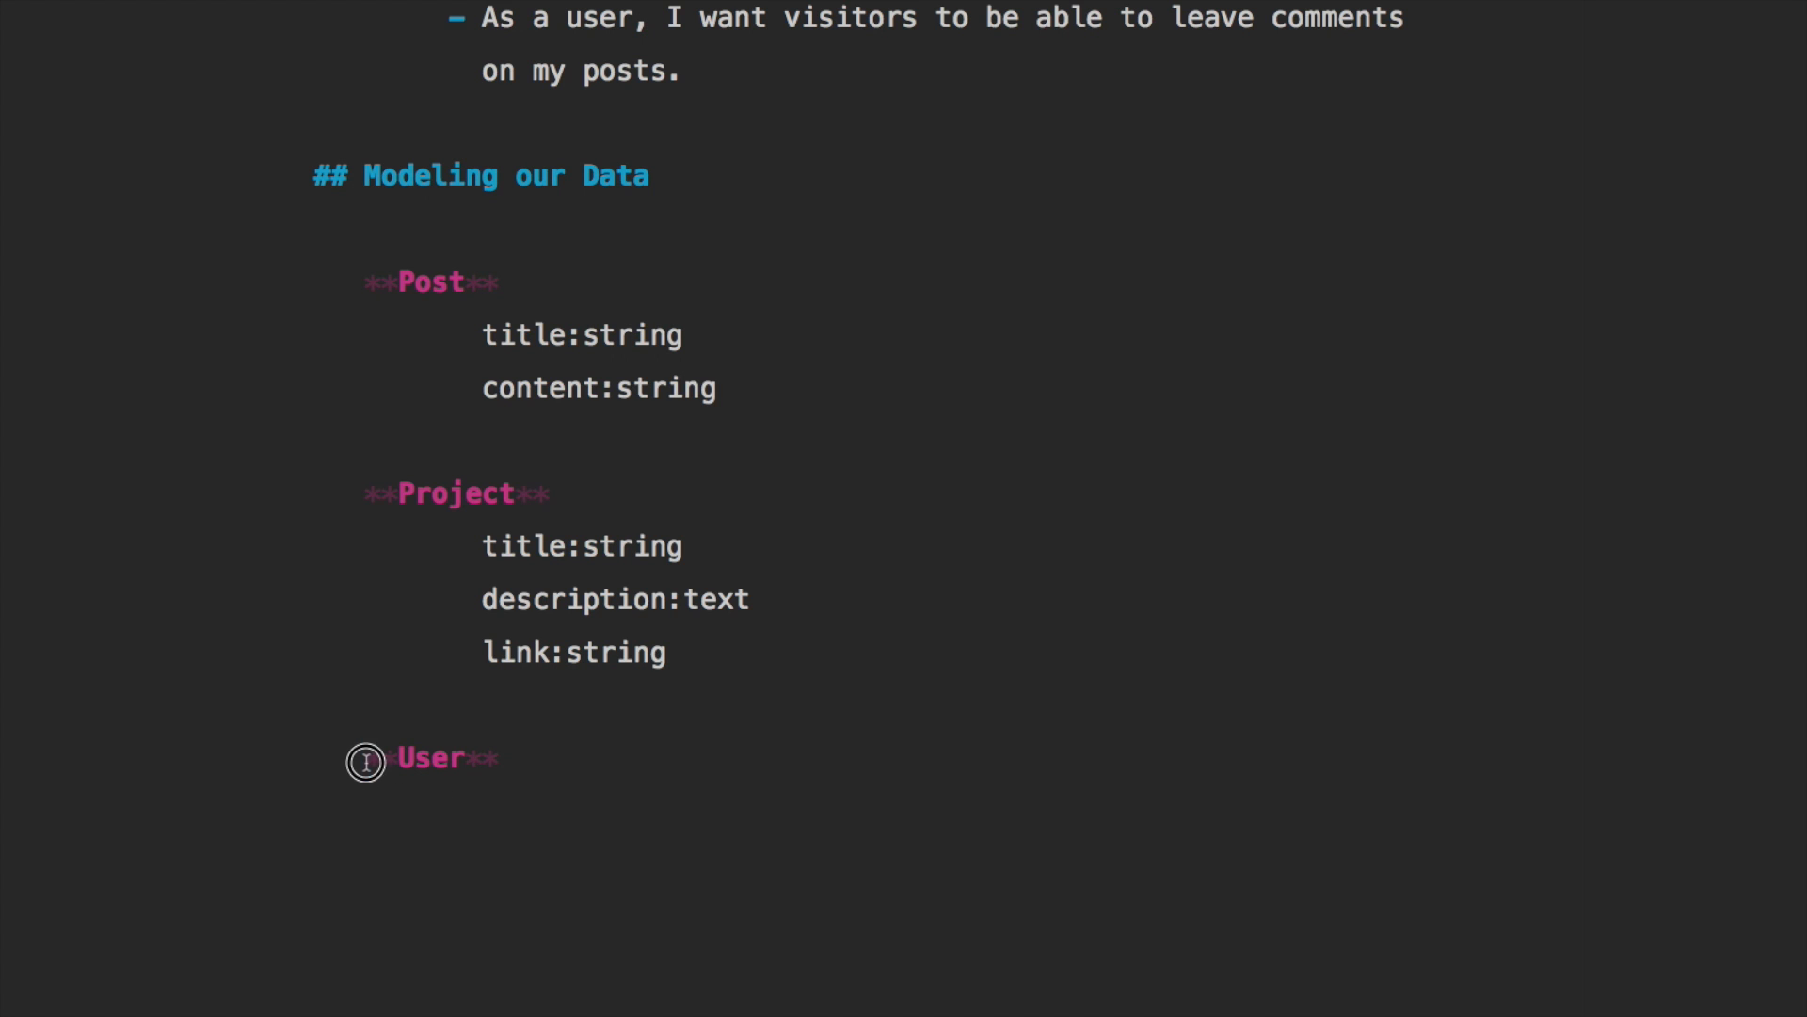
mouse_move(924, 778)
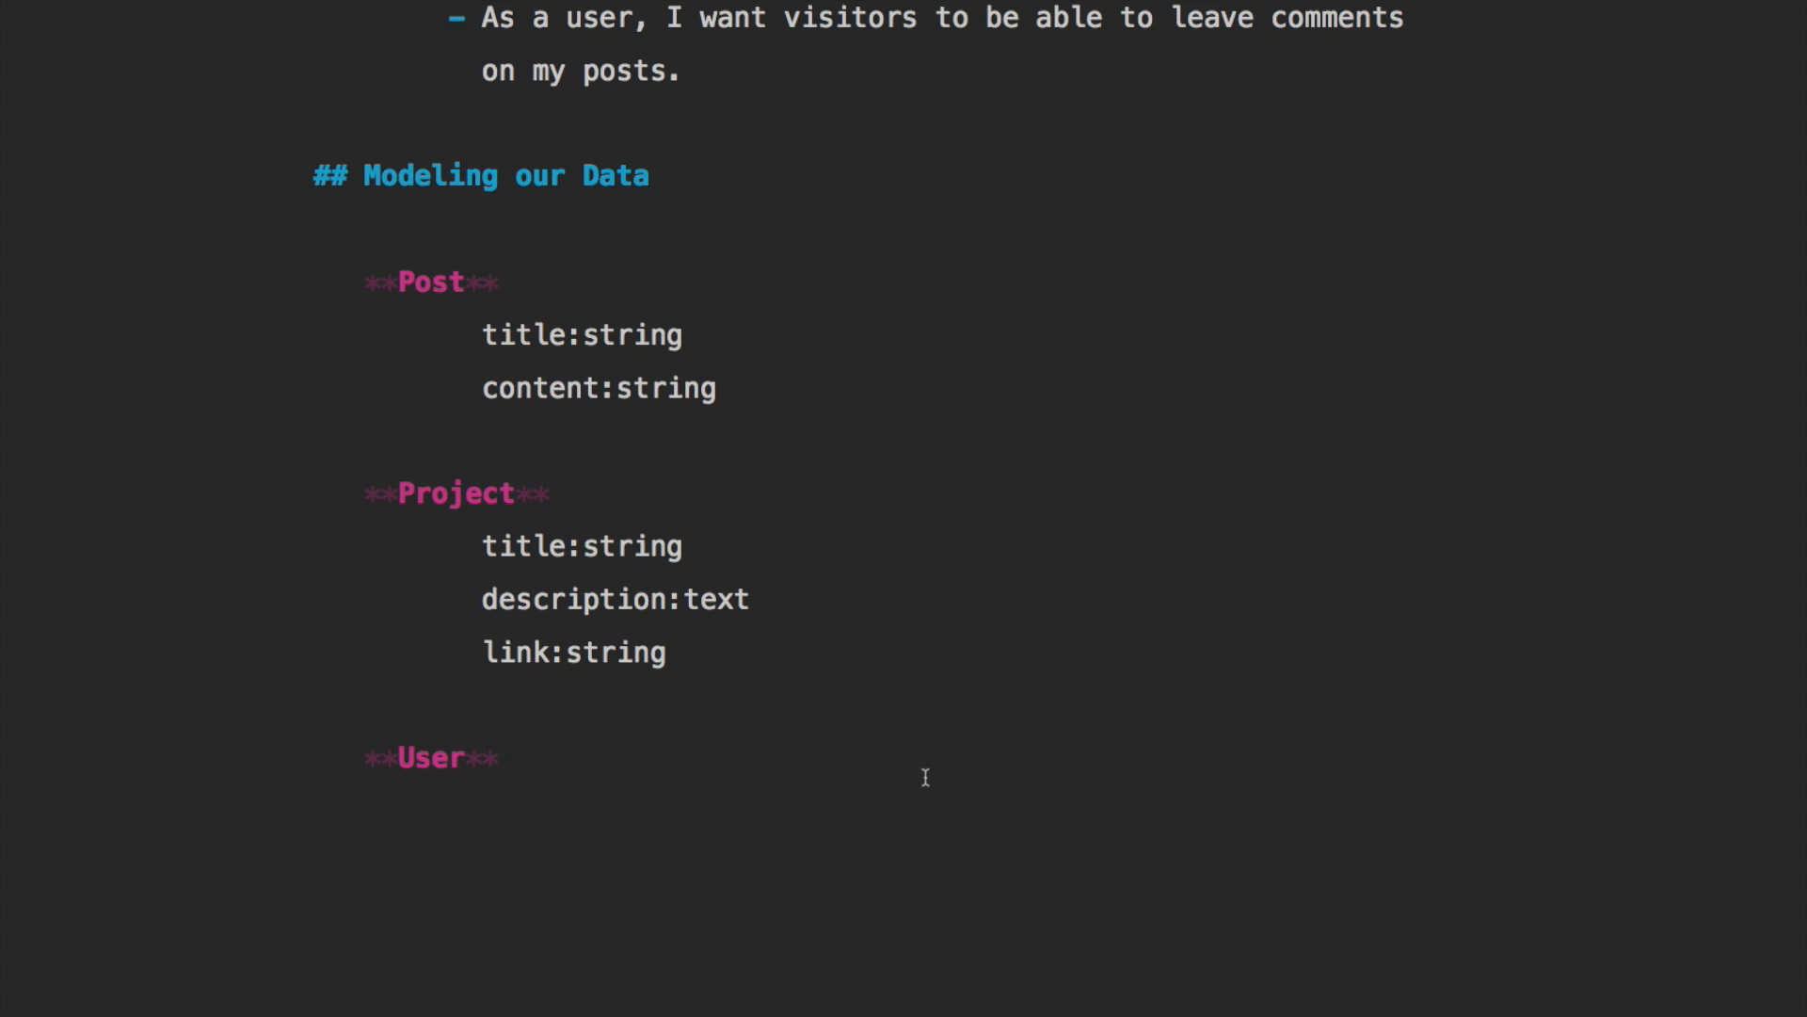
mouse_move(1065, 778)
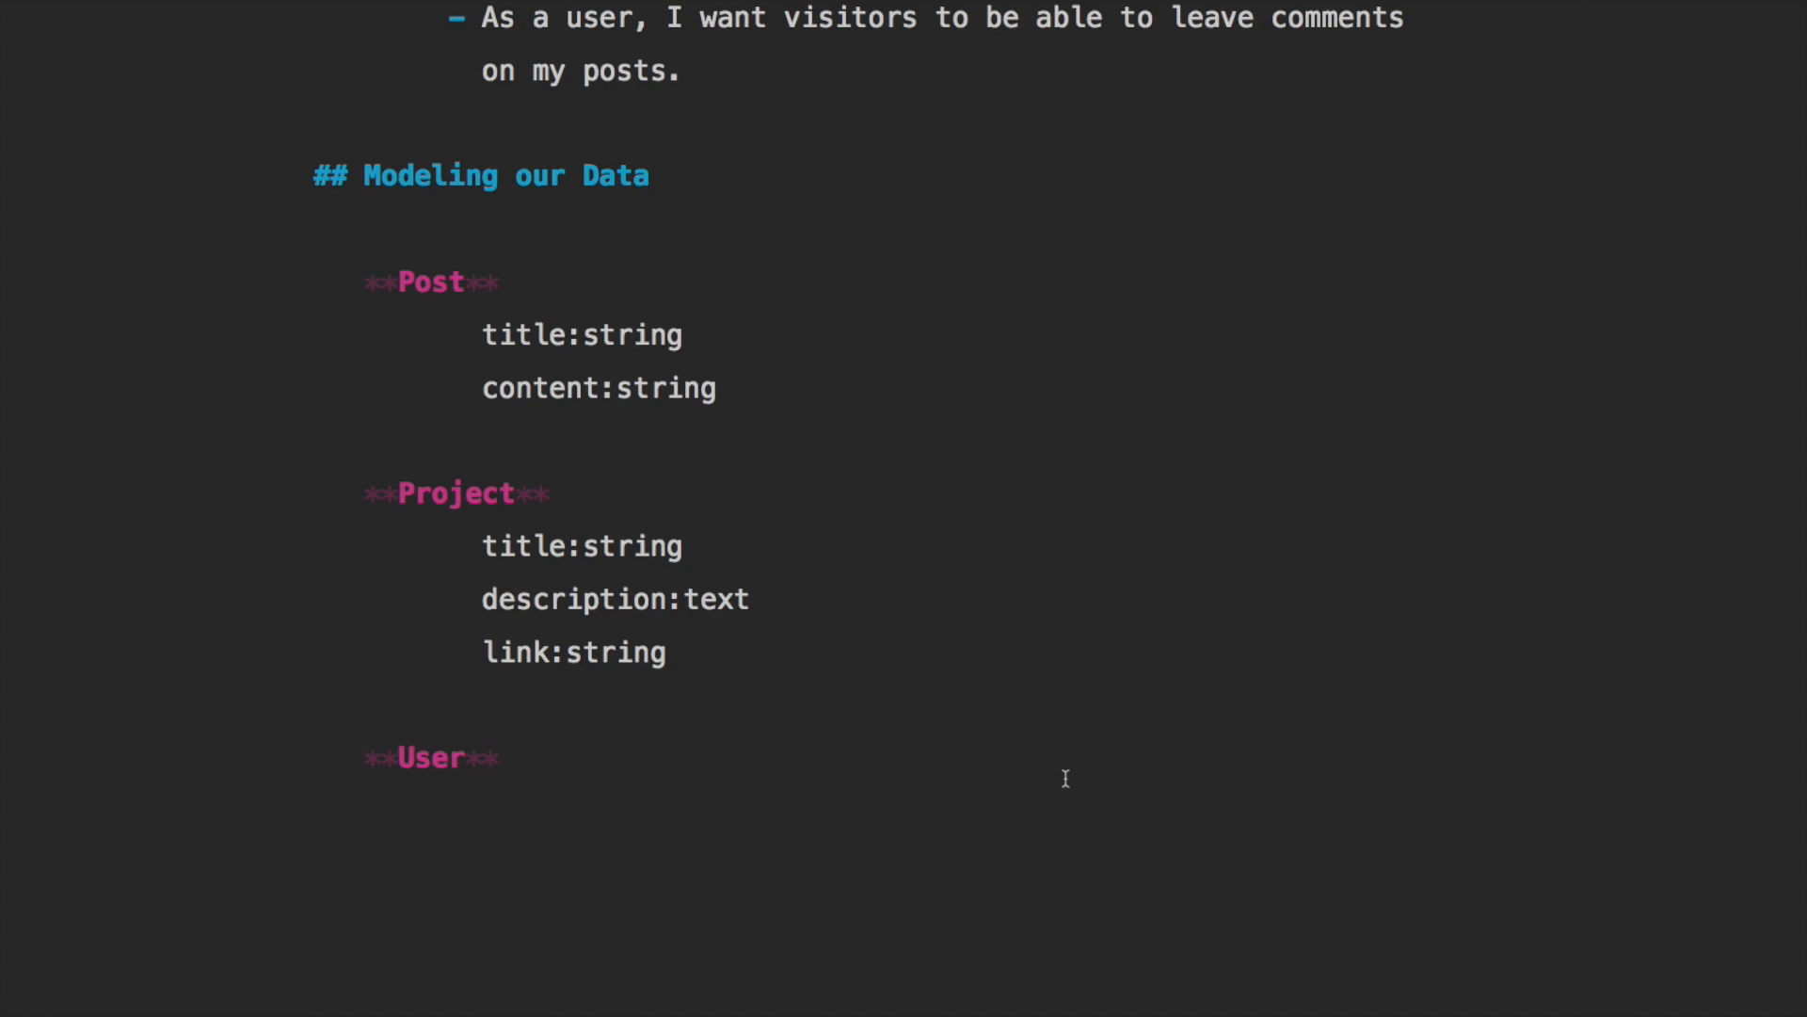
Add a pages section from outline item 4 listing Home, Posts, Posts#Show, Projects and Contact
scroll(up, 3)
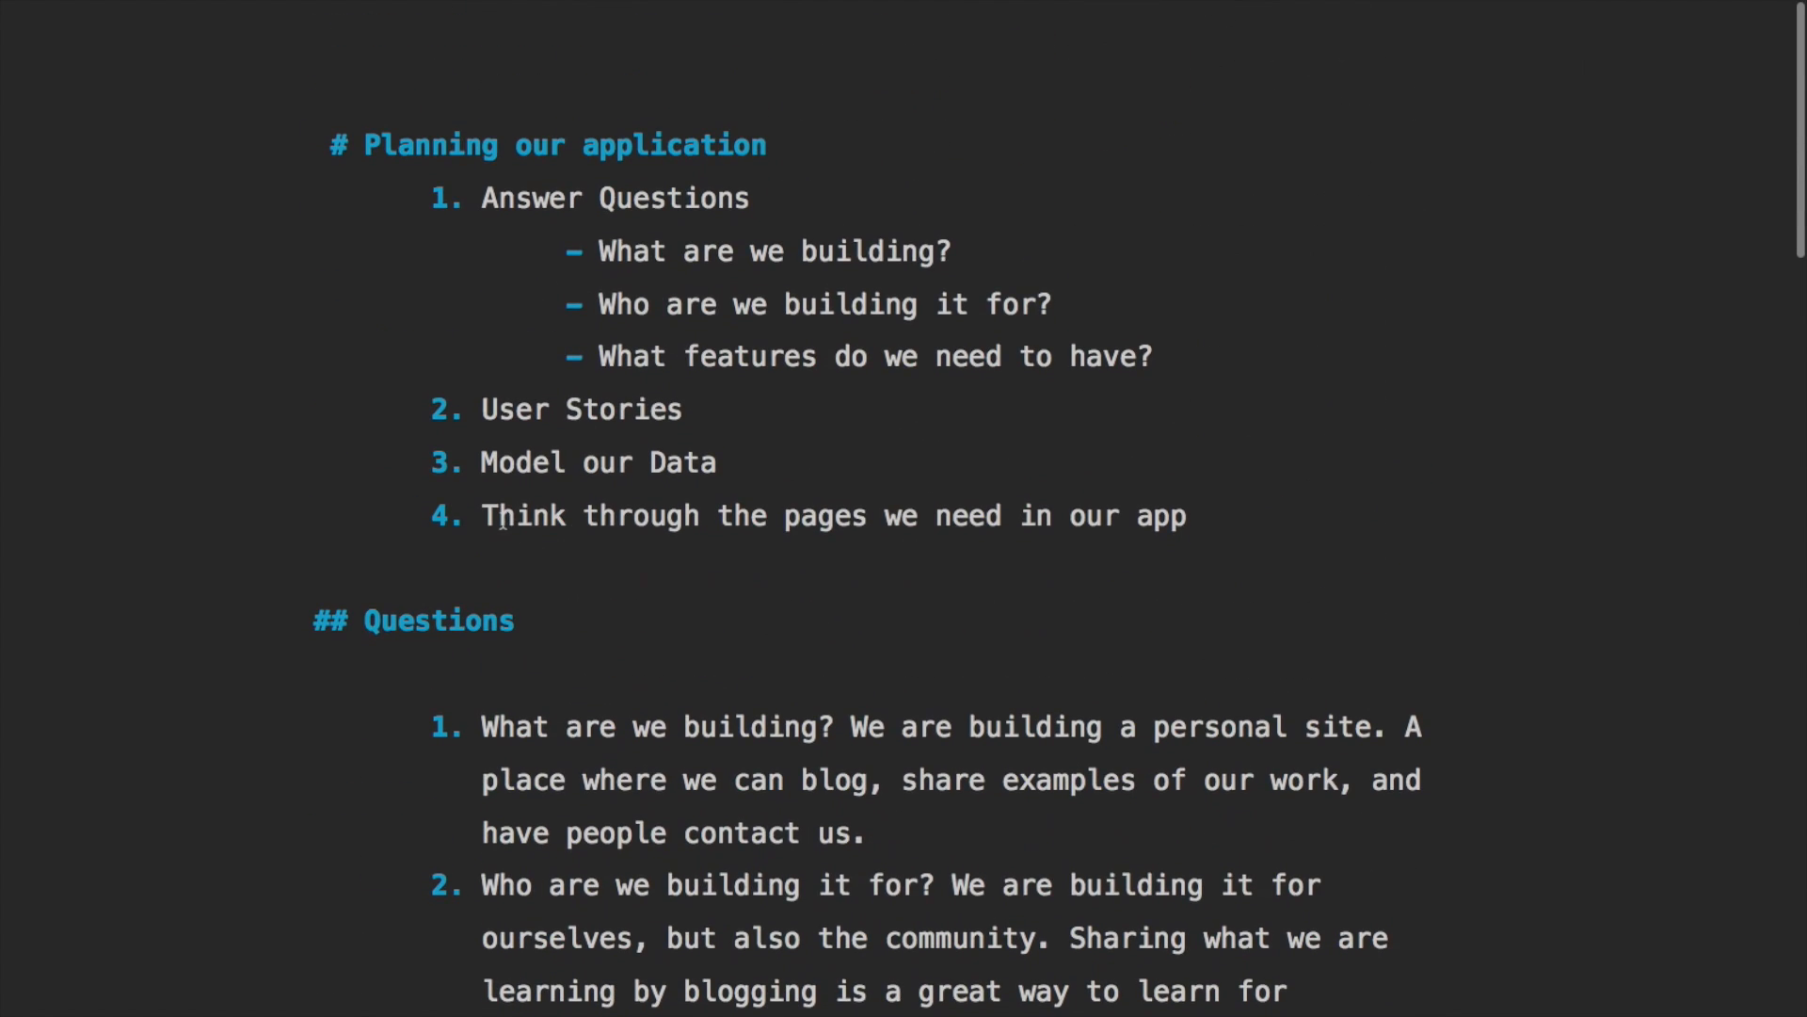
triple_click(834, 510)
text(- P)
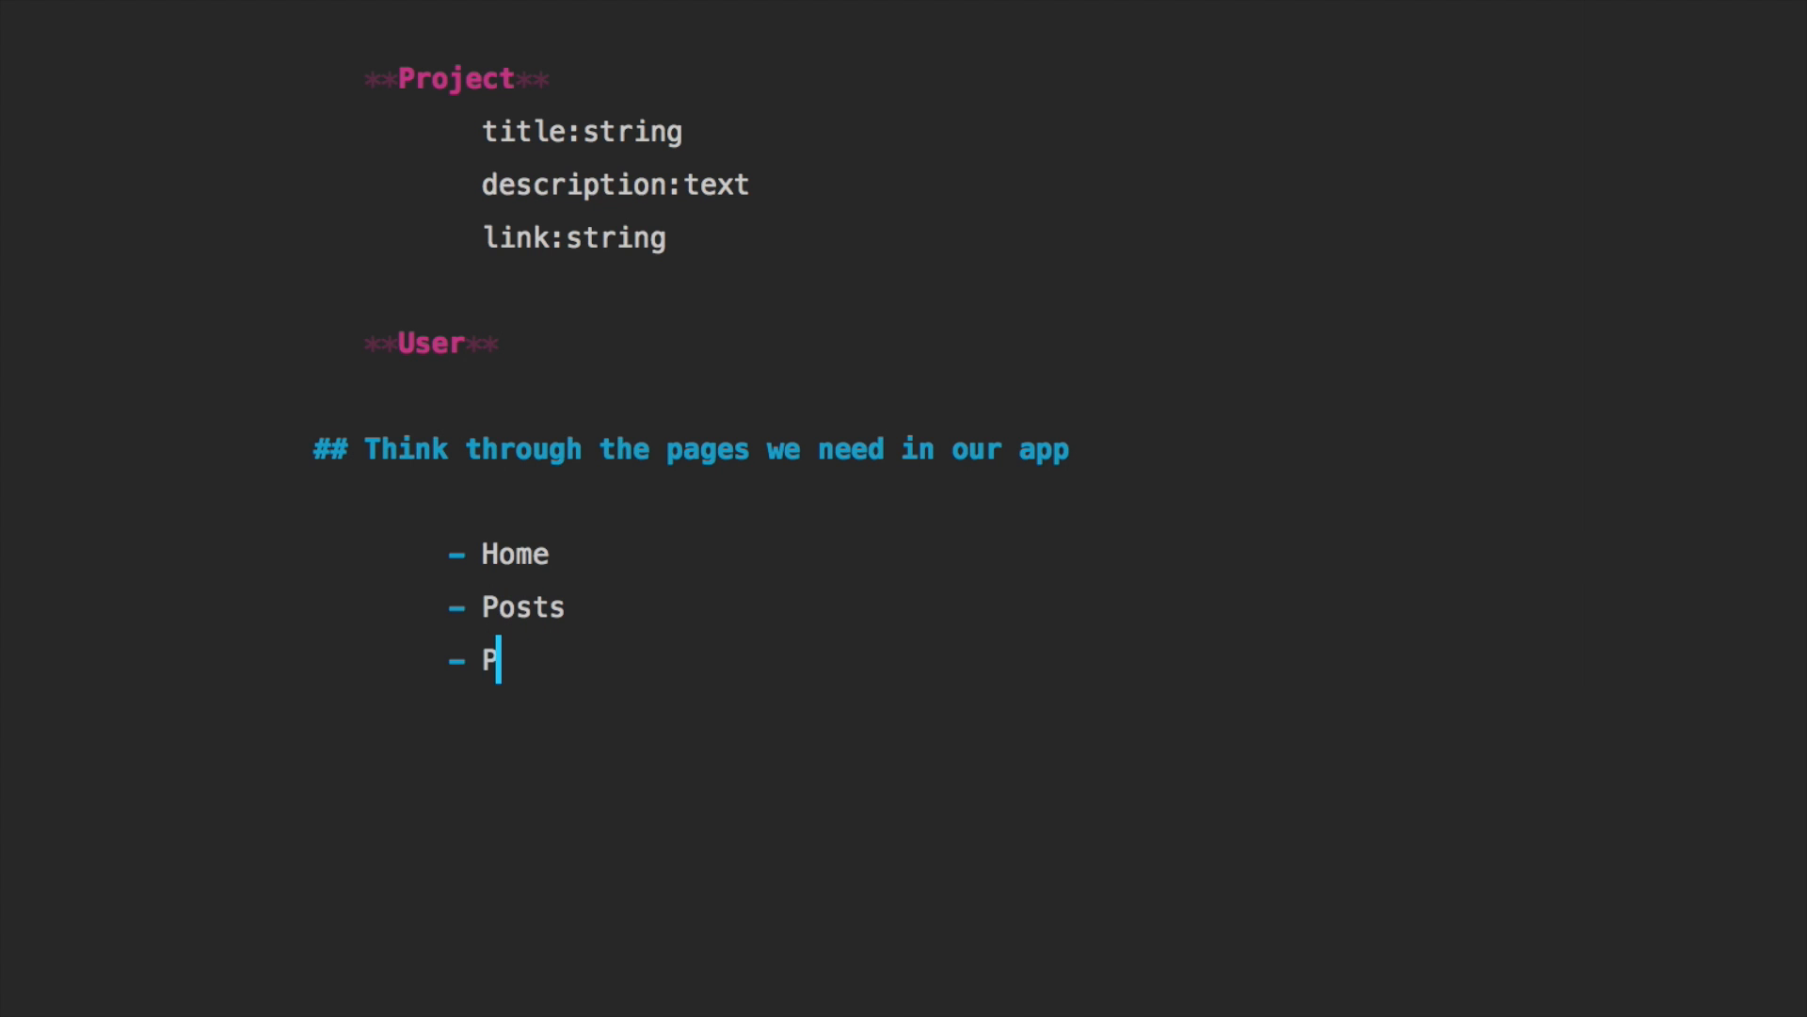
text(rojects)
text(- Contact)
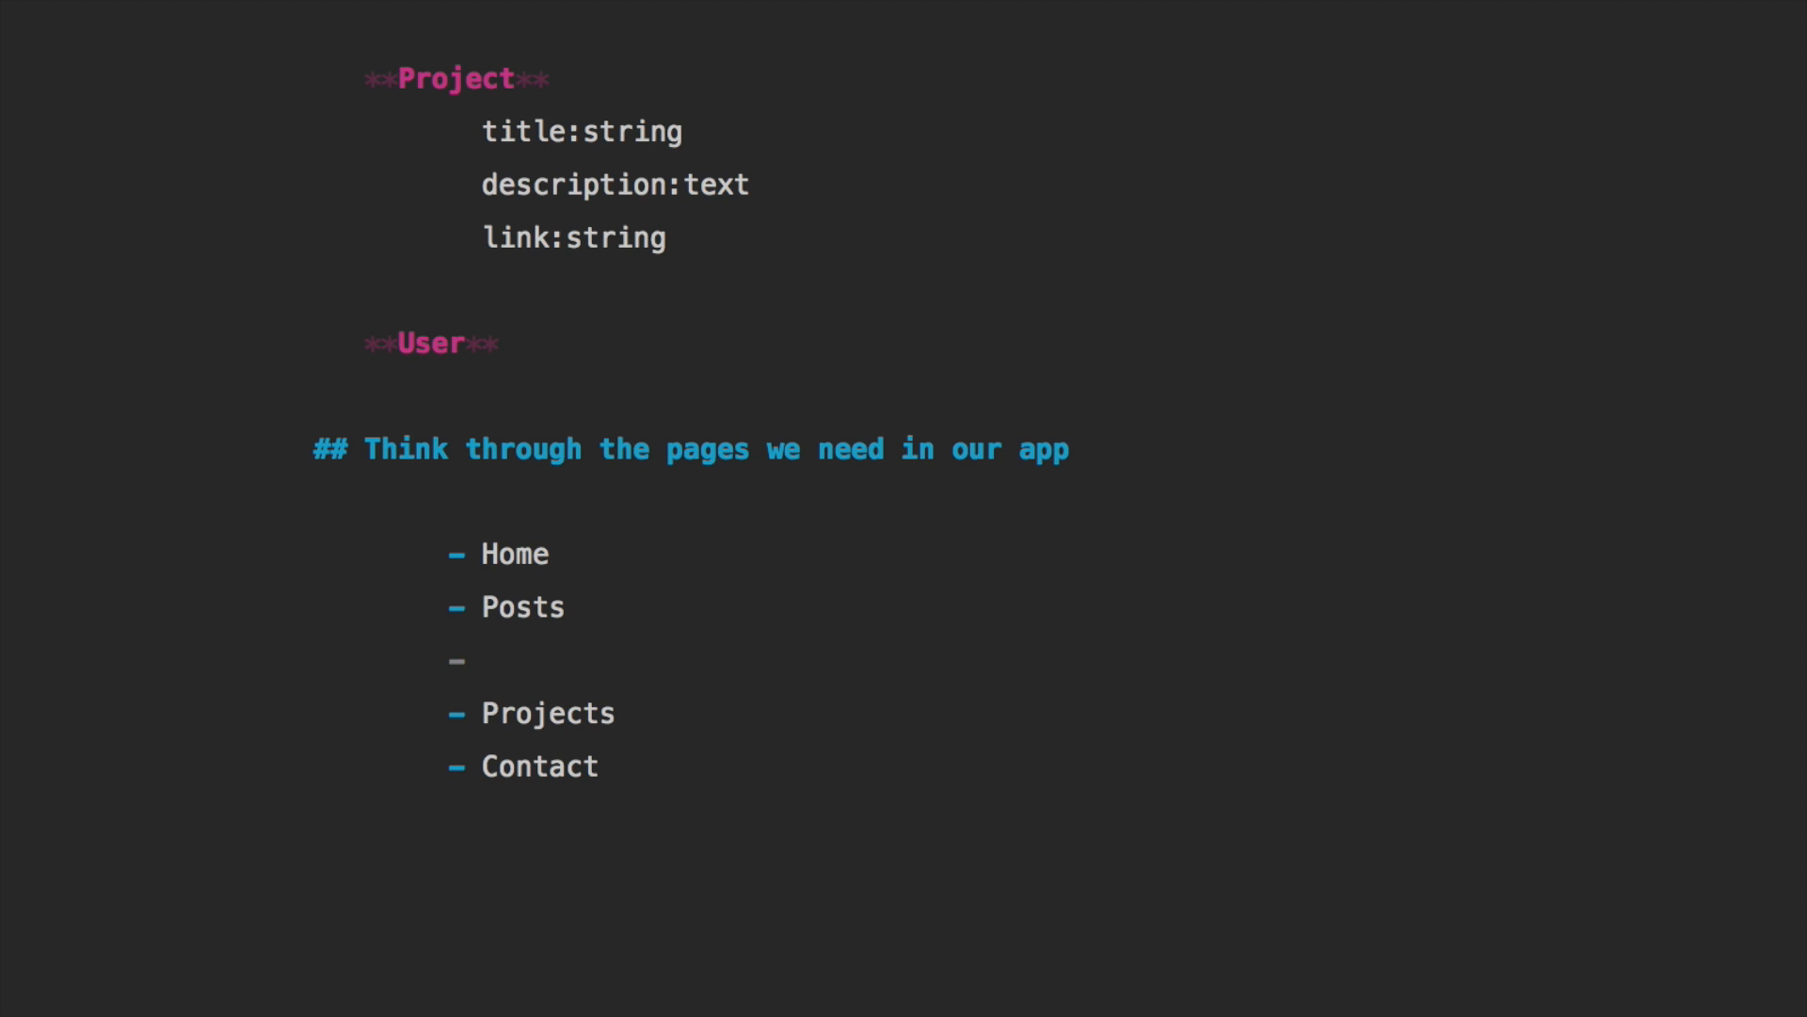
text(Posts#)
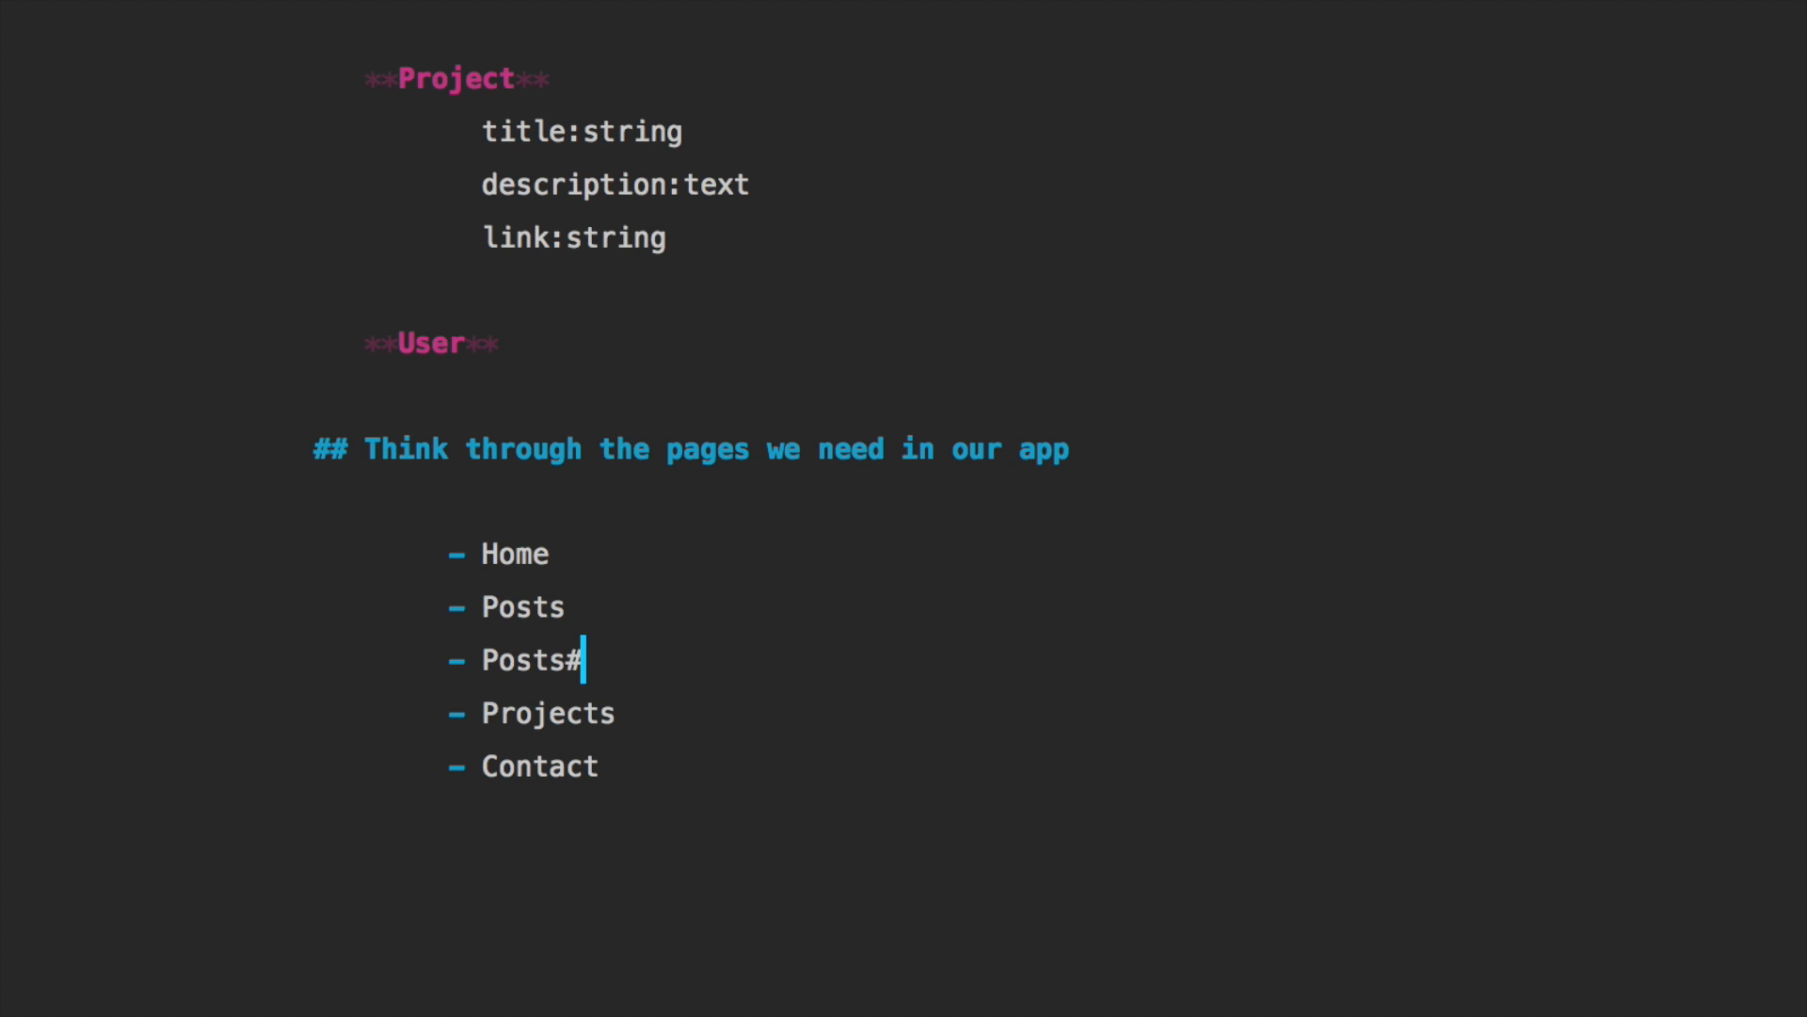
text(Show)
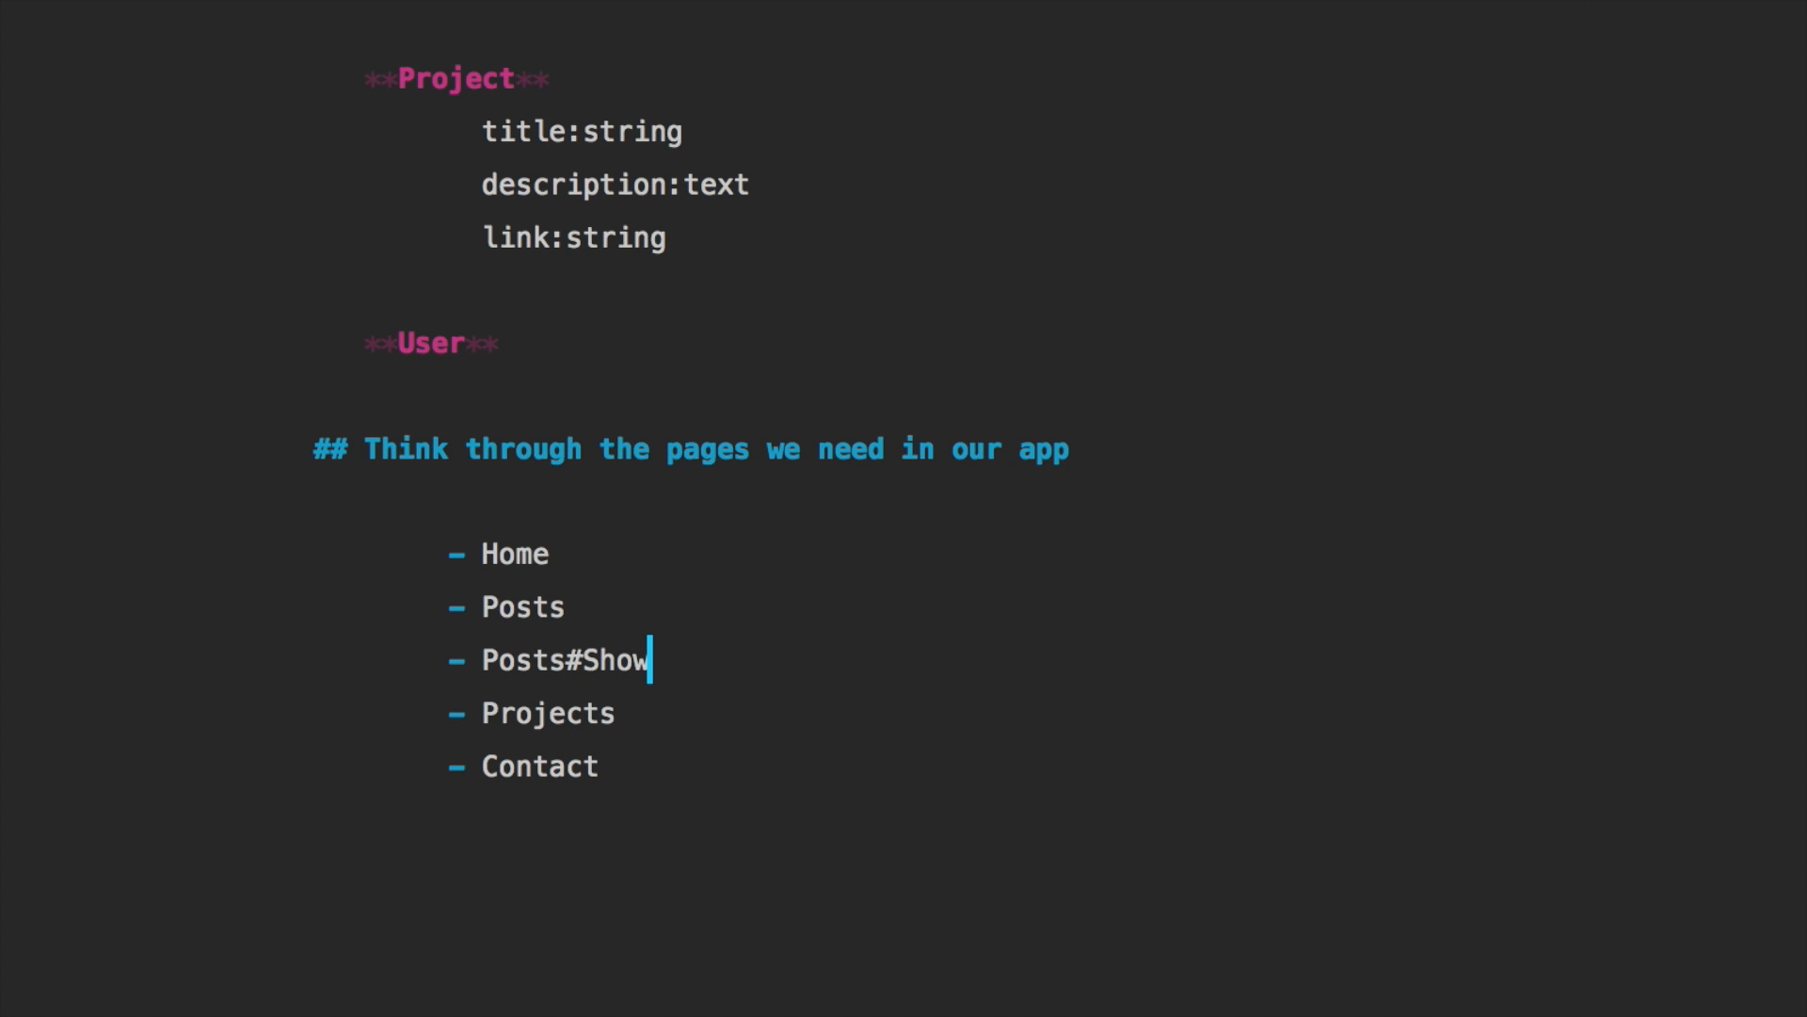